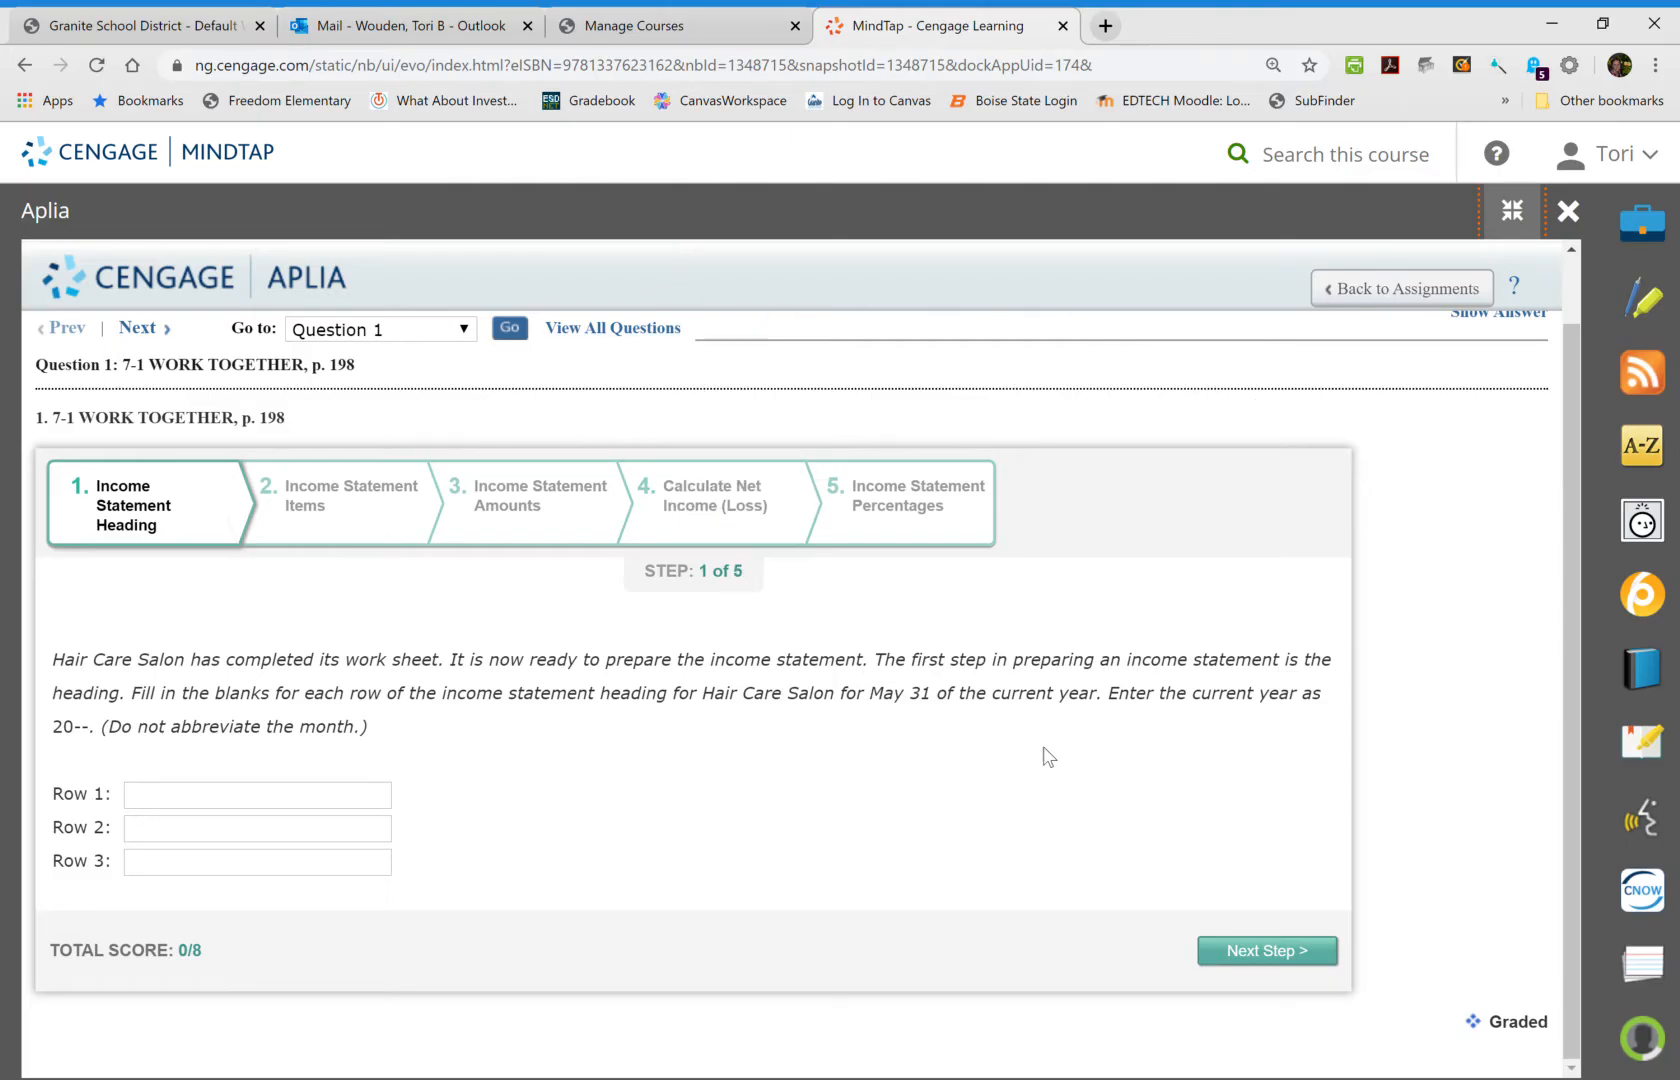
pyautogui.moveTo(1224, 644)
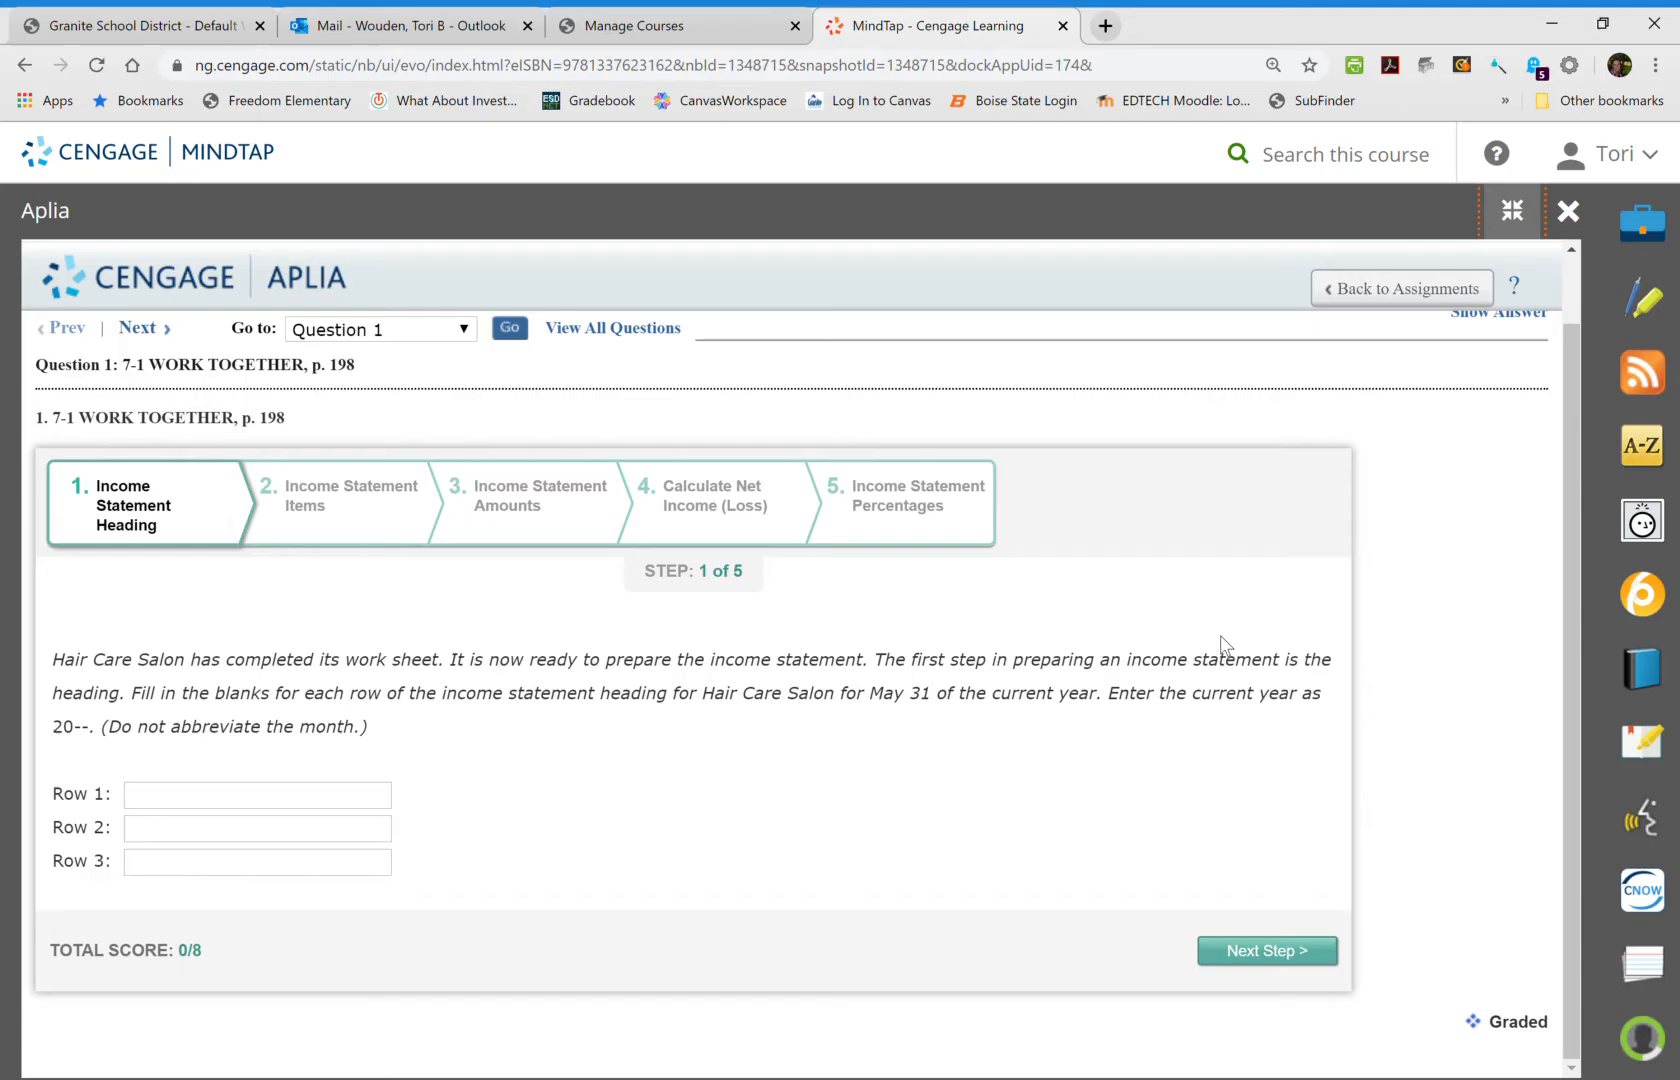
# Enter 'Hair Care Salon' as the first heading line.
pyautogui.click(258, 794)
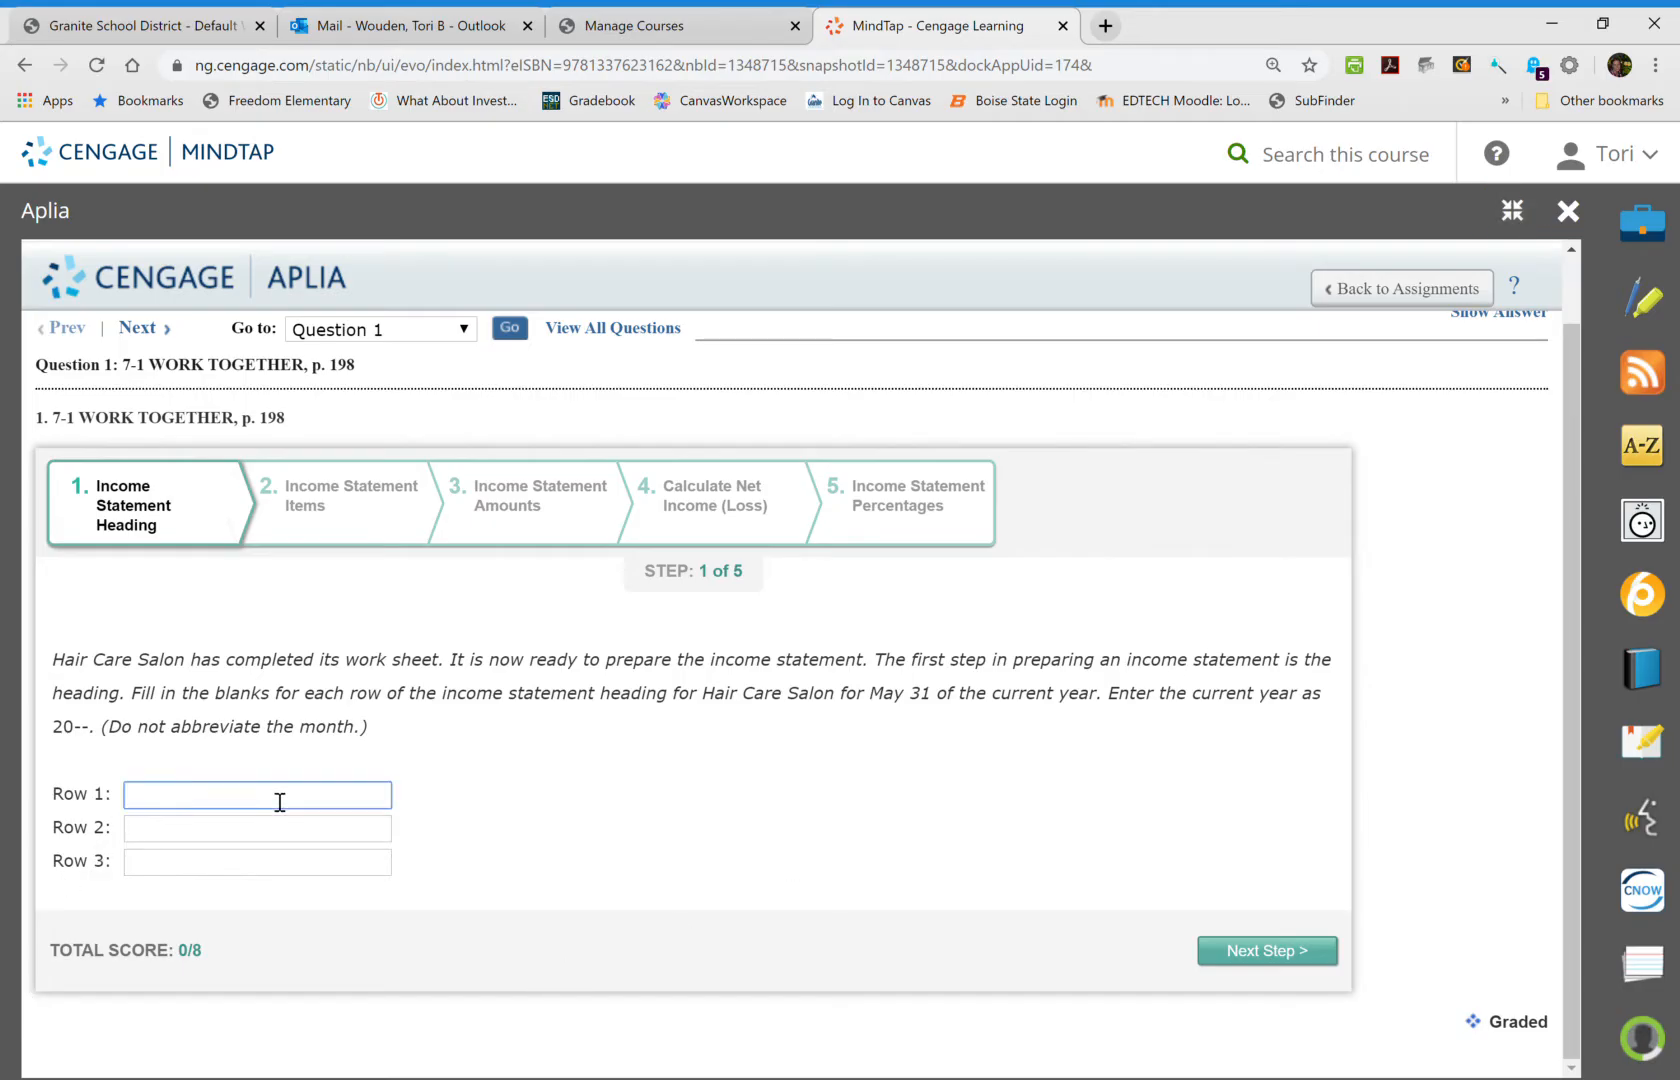
pyautogui.click(258, 794)
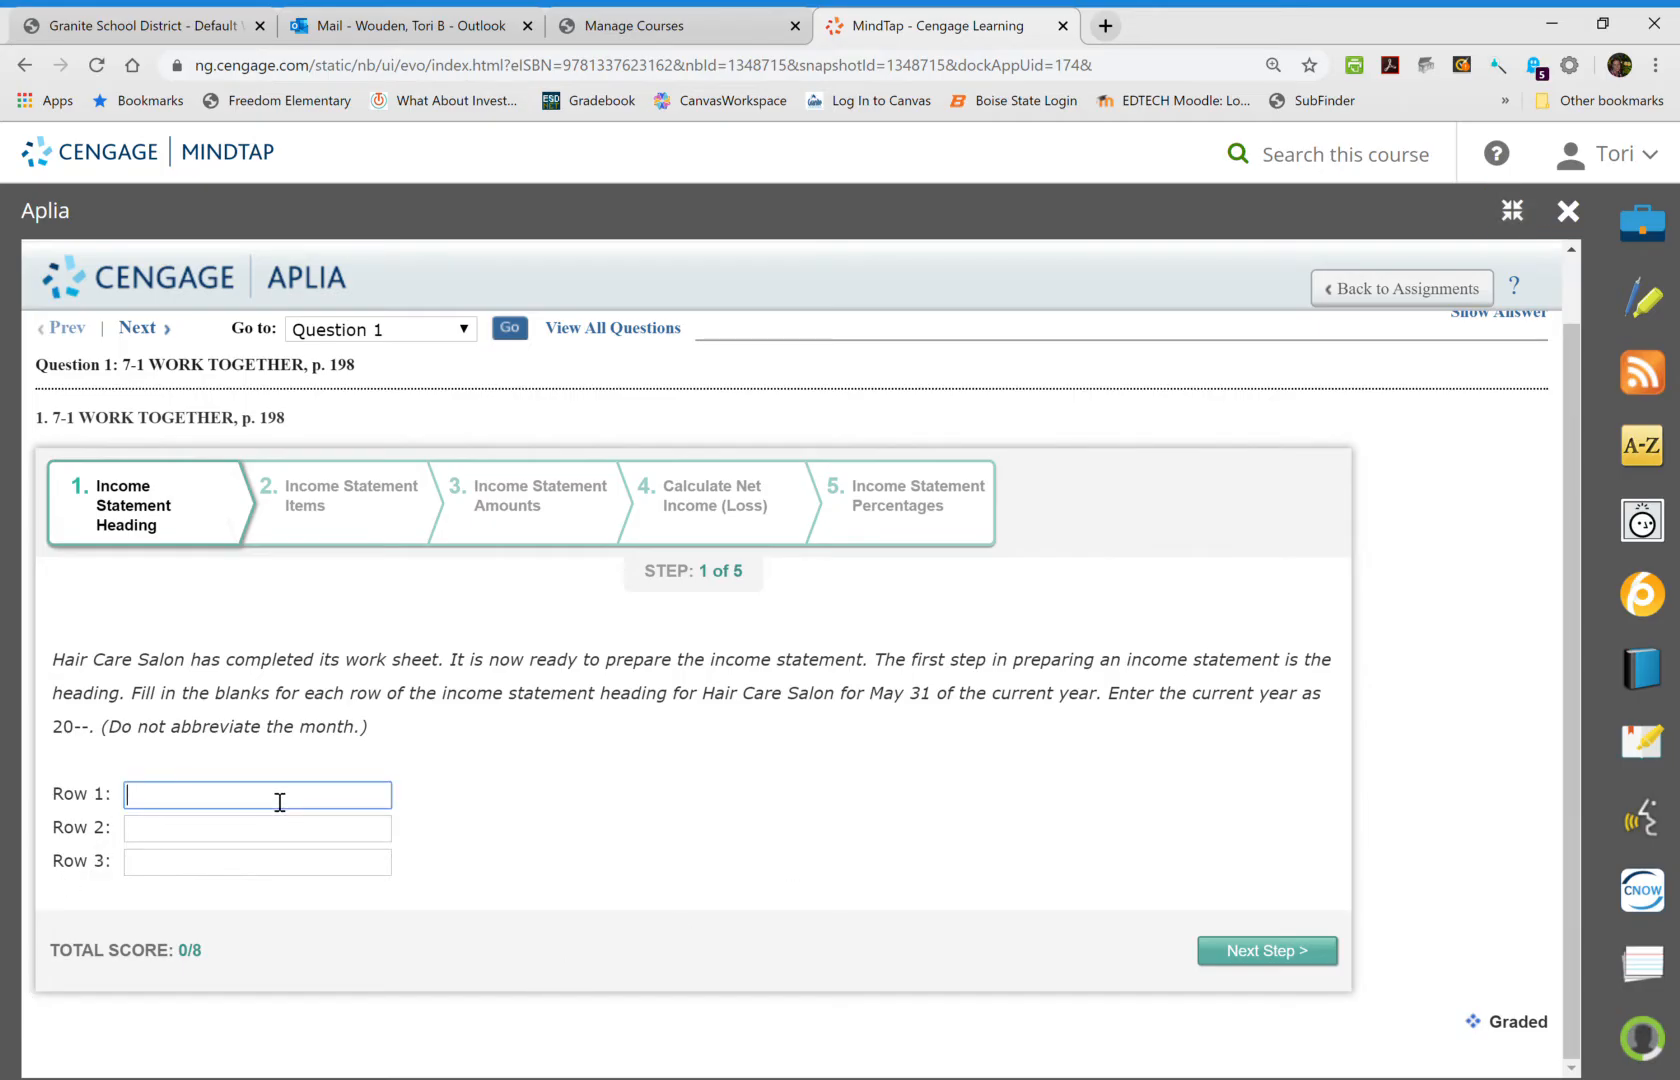
pyautogui.write('Hai')
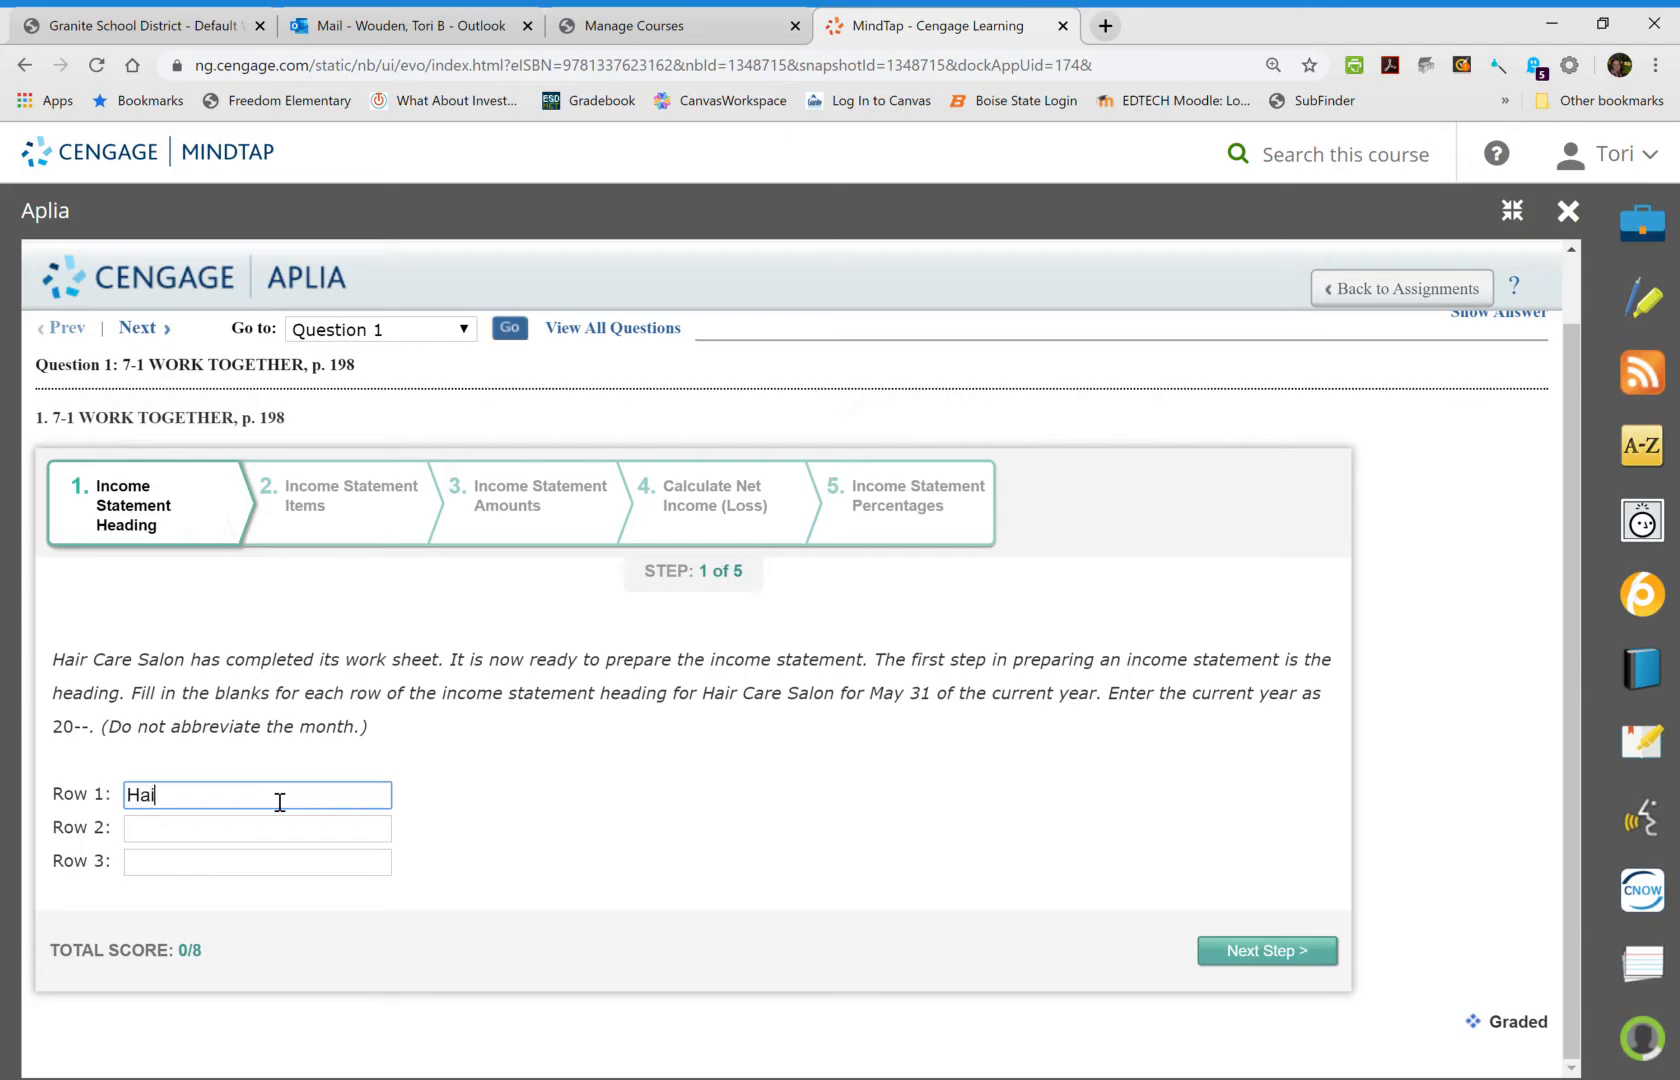
pyautogui.write('r Care')
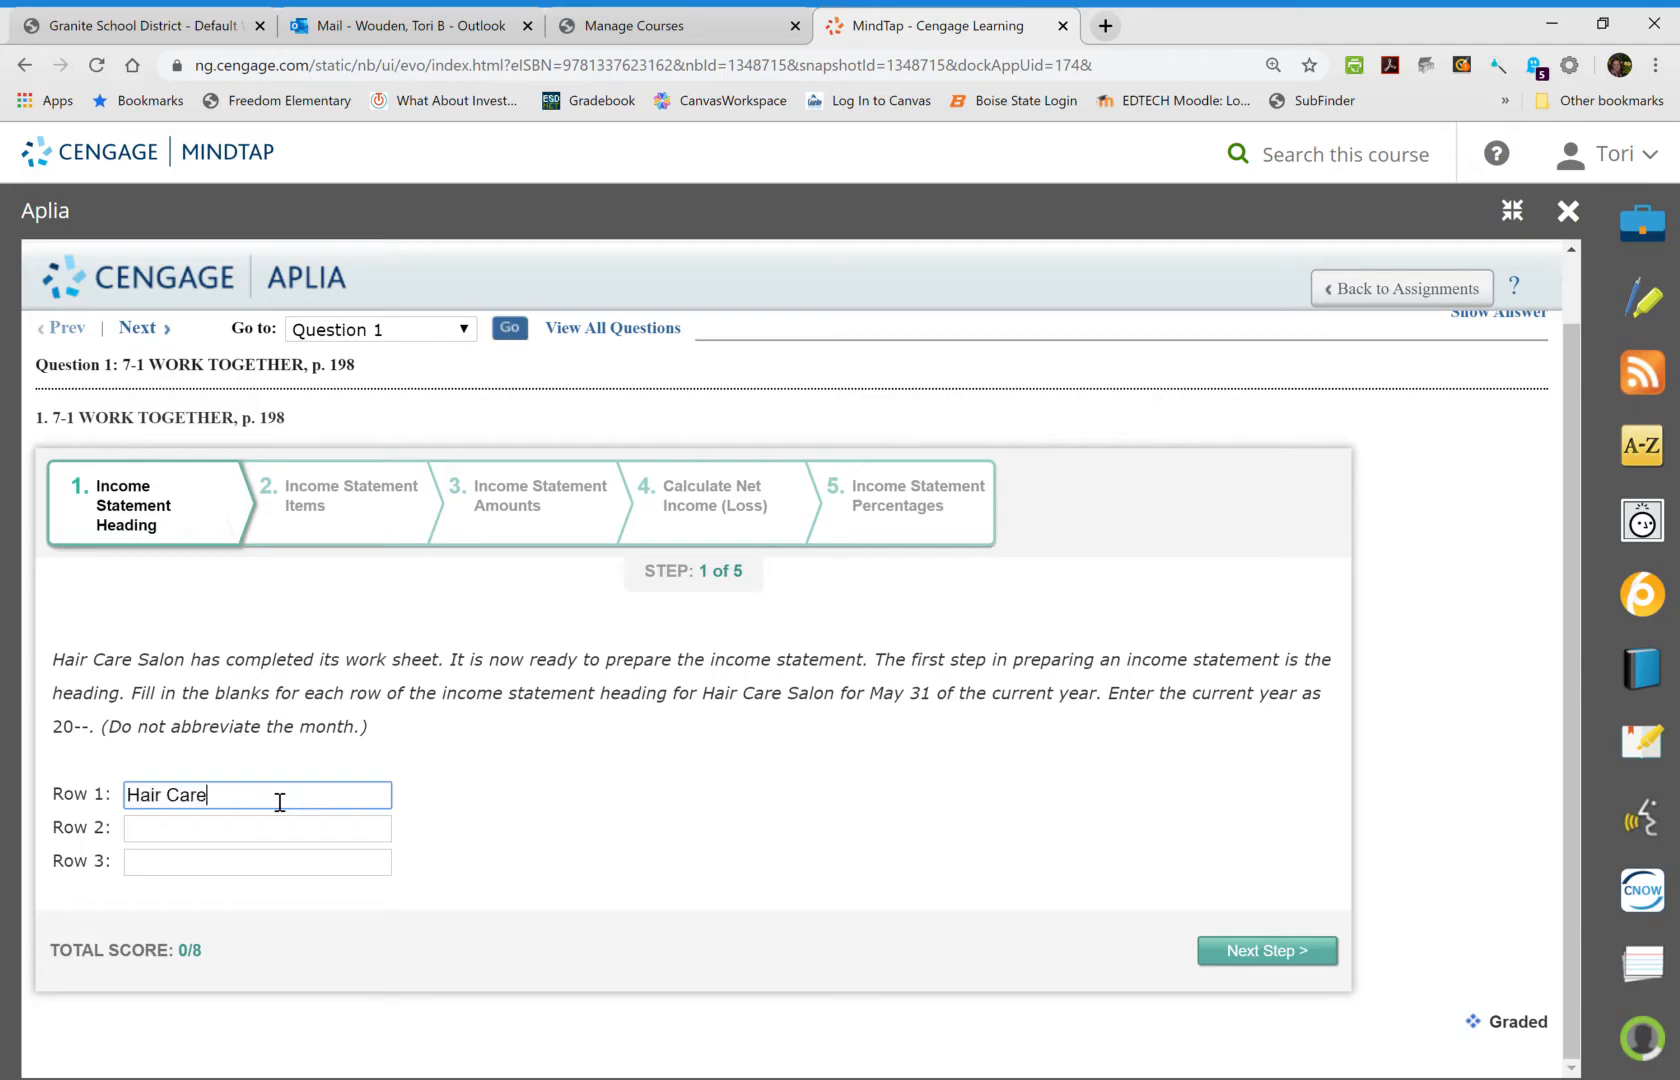
pyautogui.write('Salon')
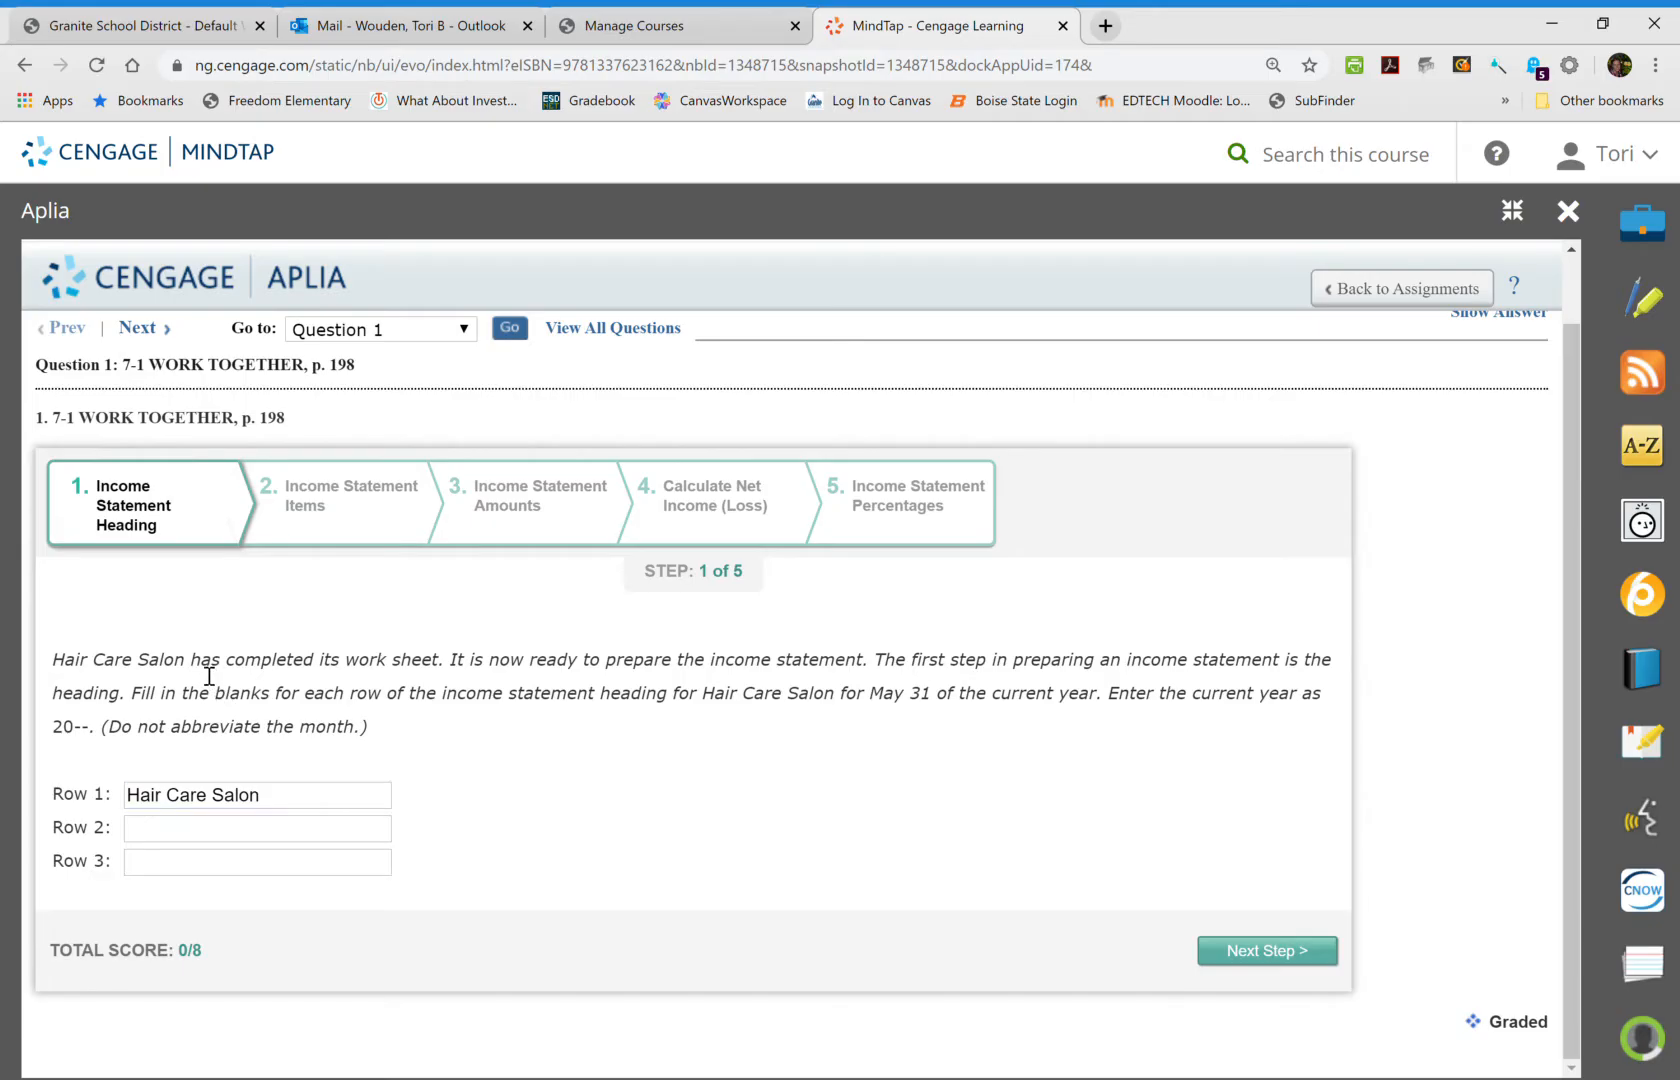
# Enter 'Income Statement' as the second heading line.
pyautogui.click(256, 828)
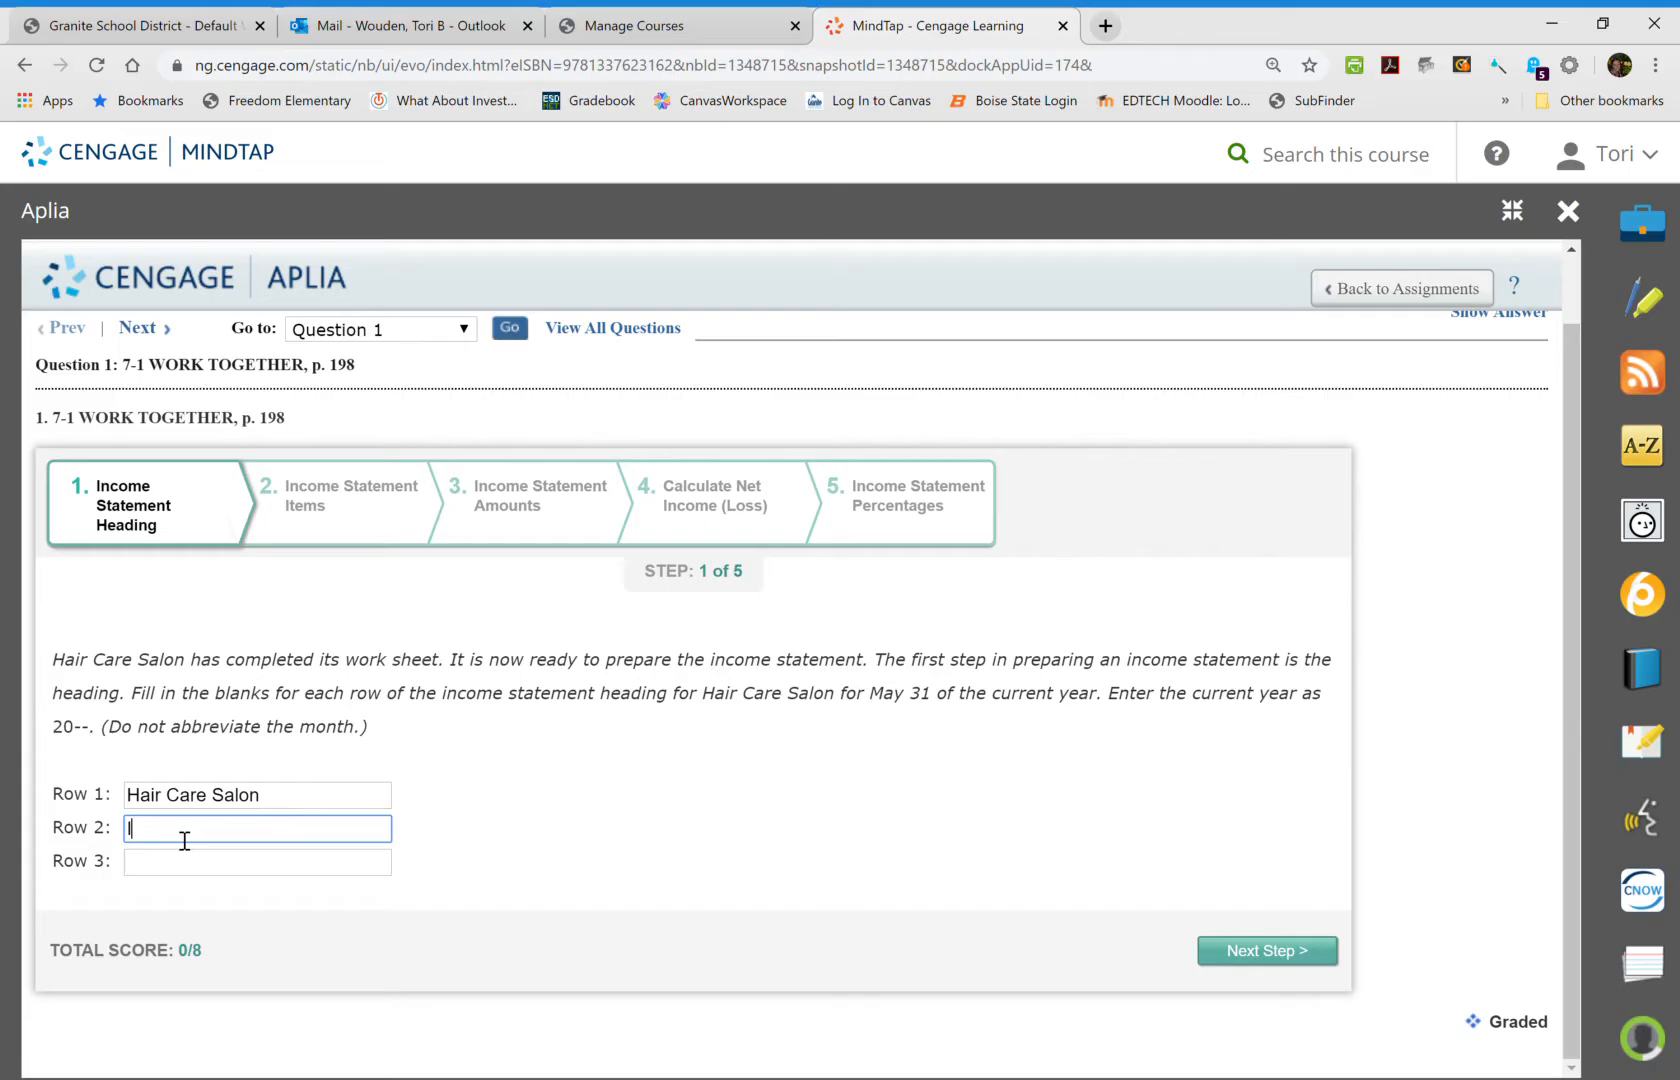
pyautogui.write('Income St')
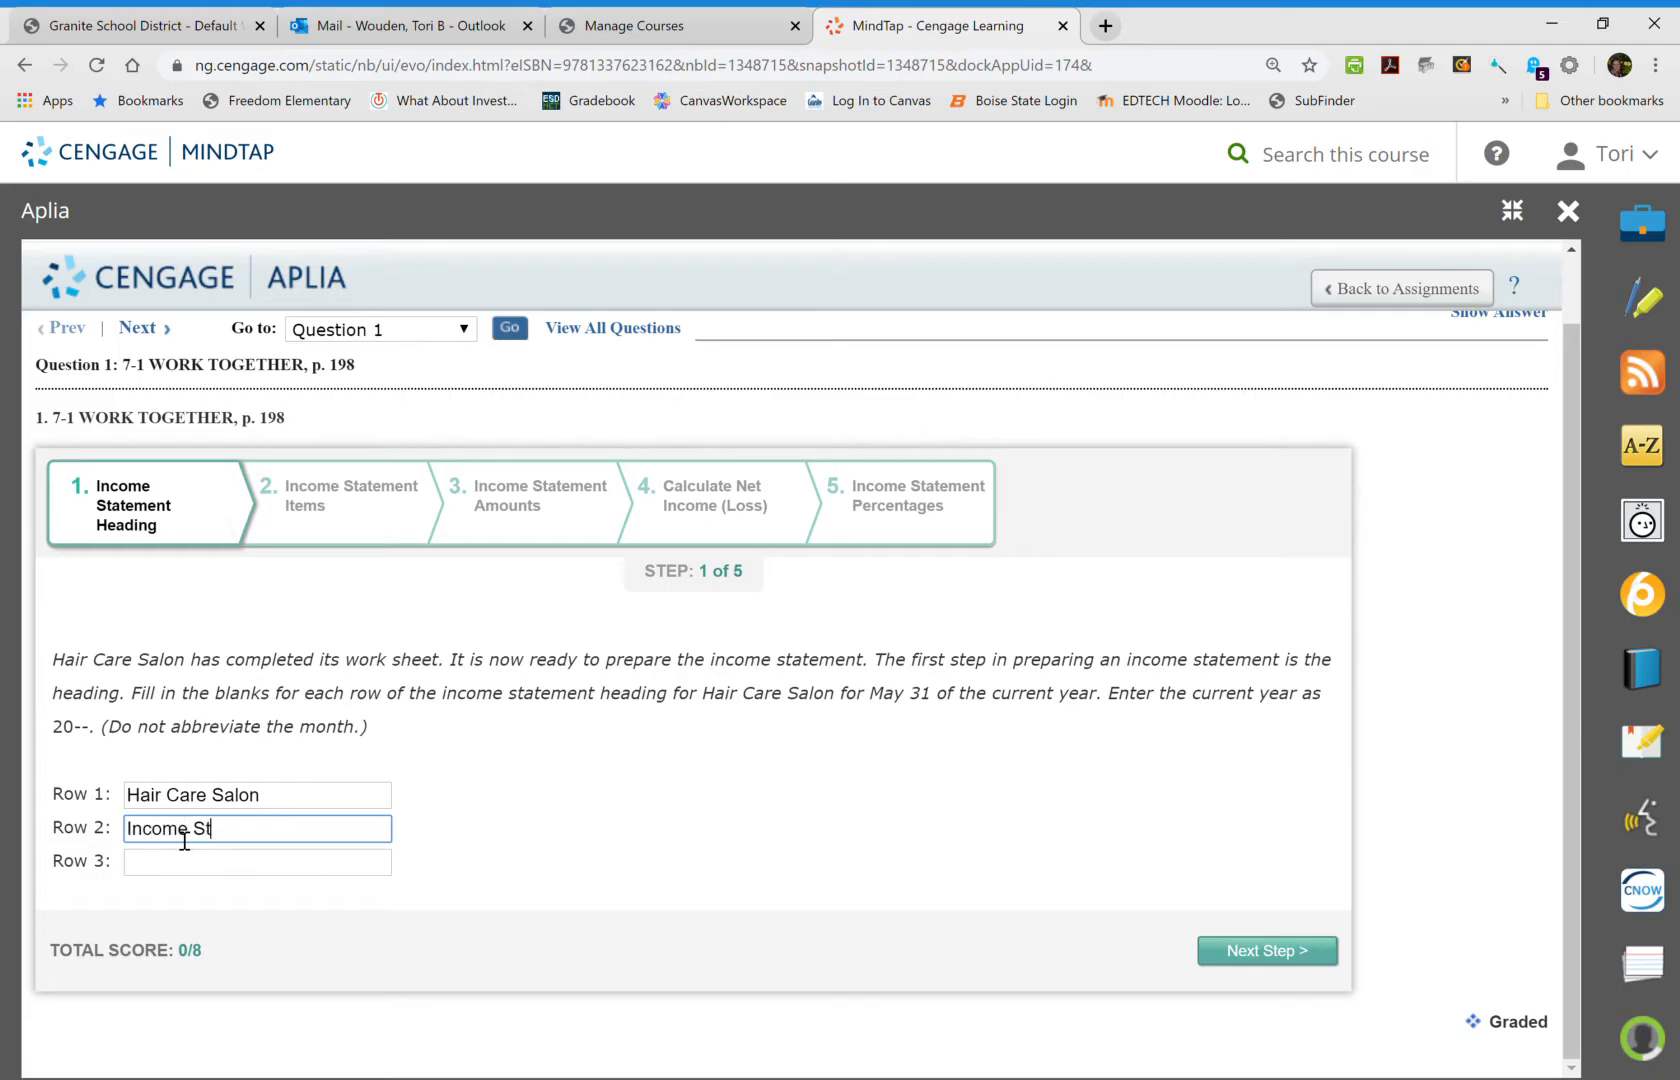
pyautogui.write('ateme')
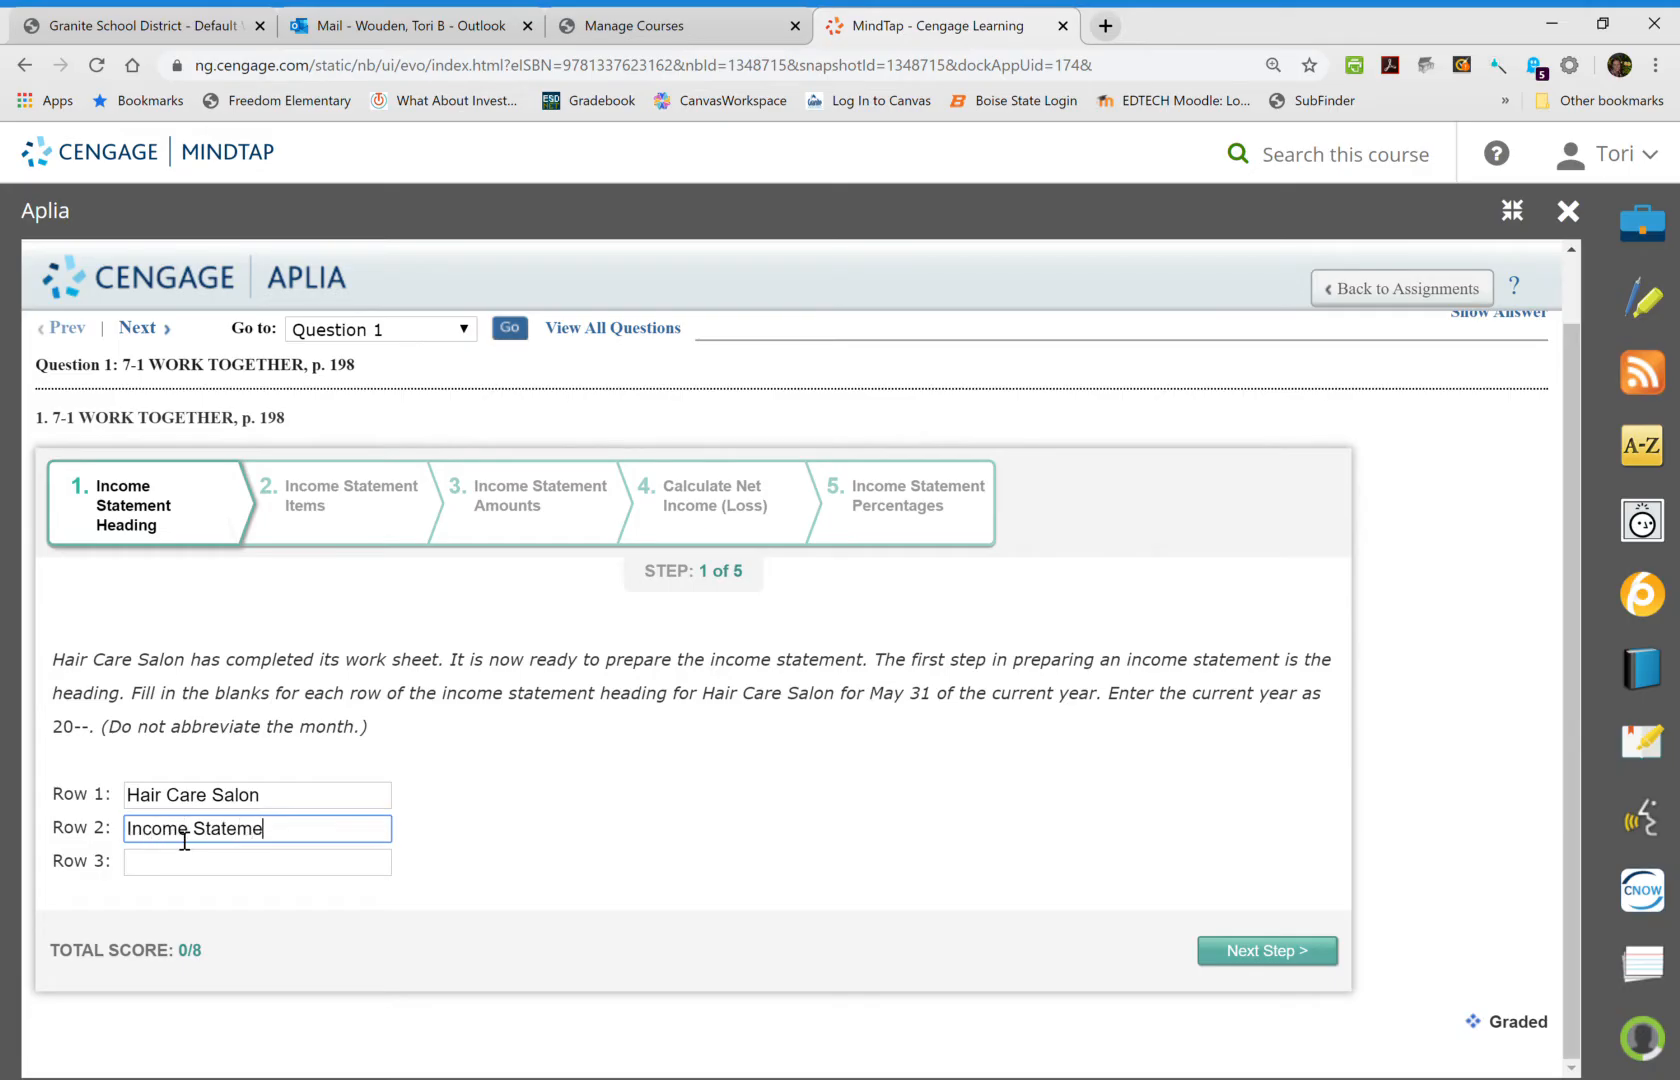
# Enter 'For Month Ended May 31, 20--' as the third heading line and recheck the heading.
pyautogui.click(258, 862)
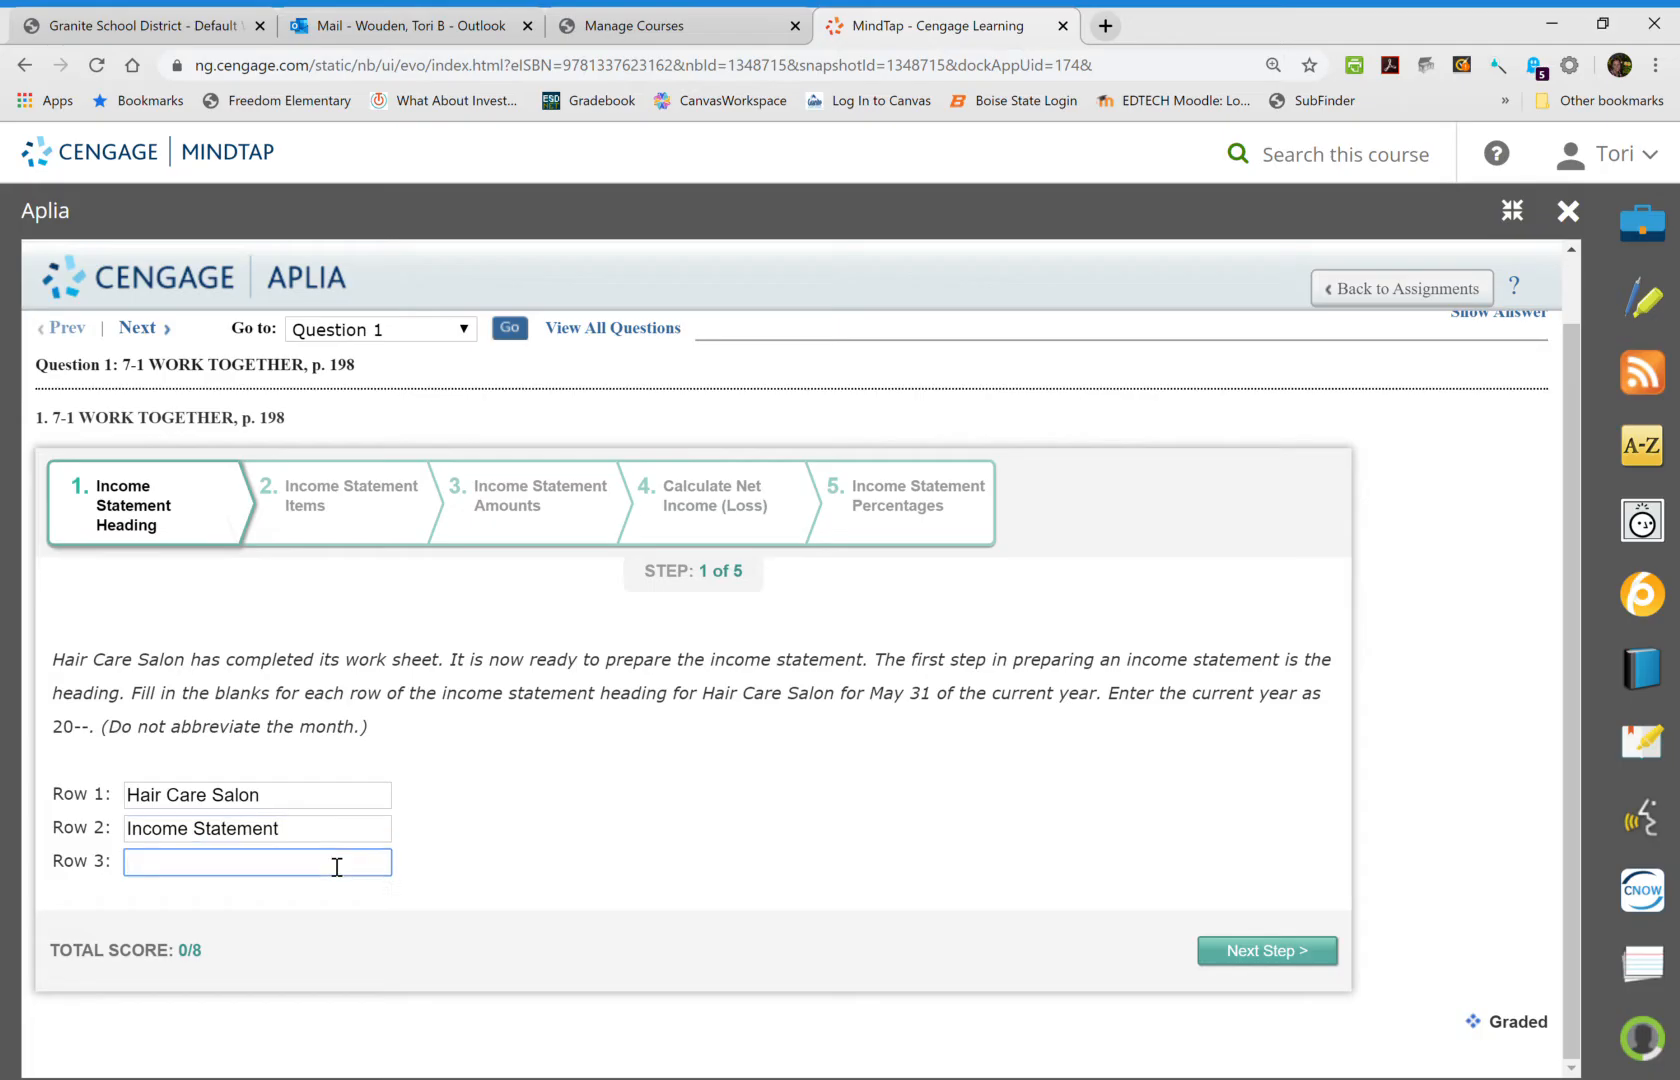
pyautogui.write('For')
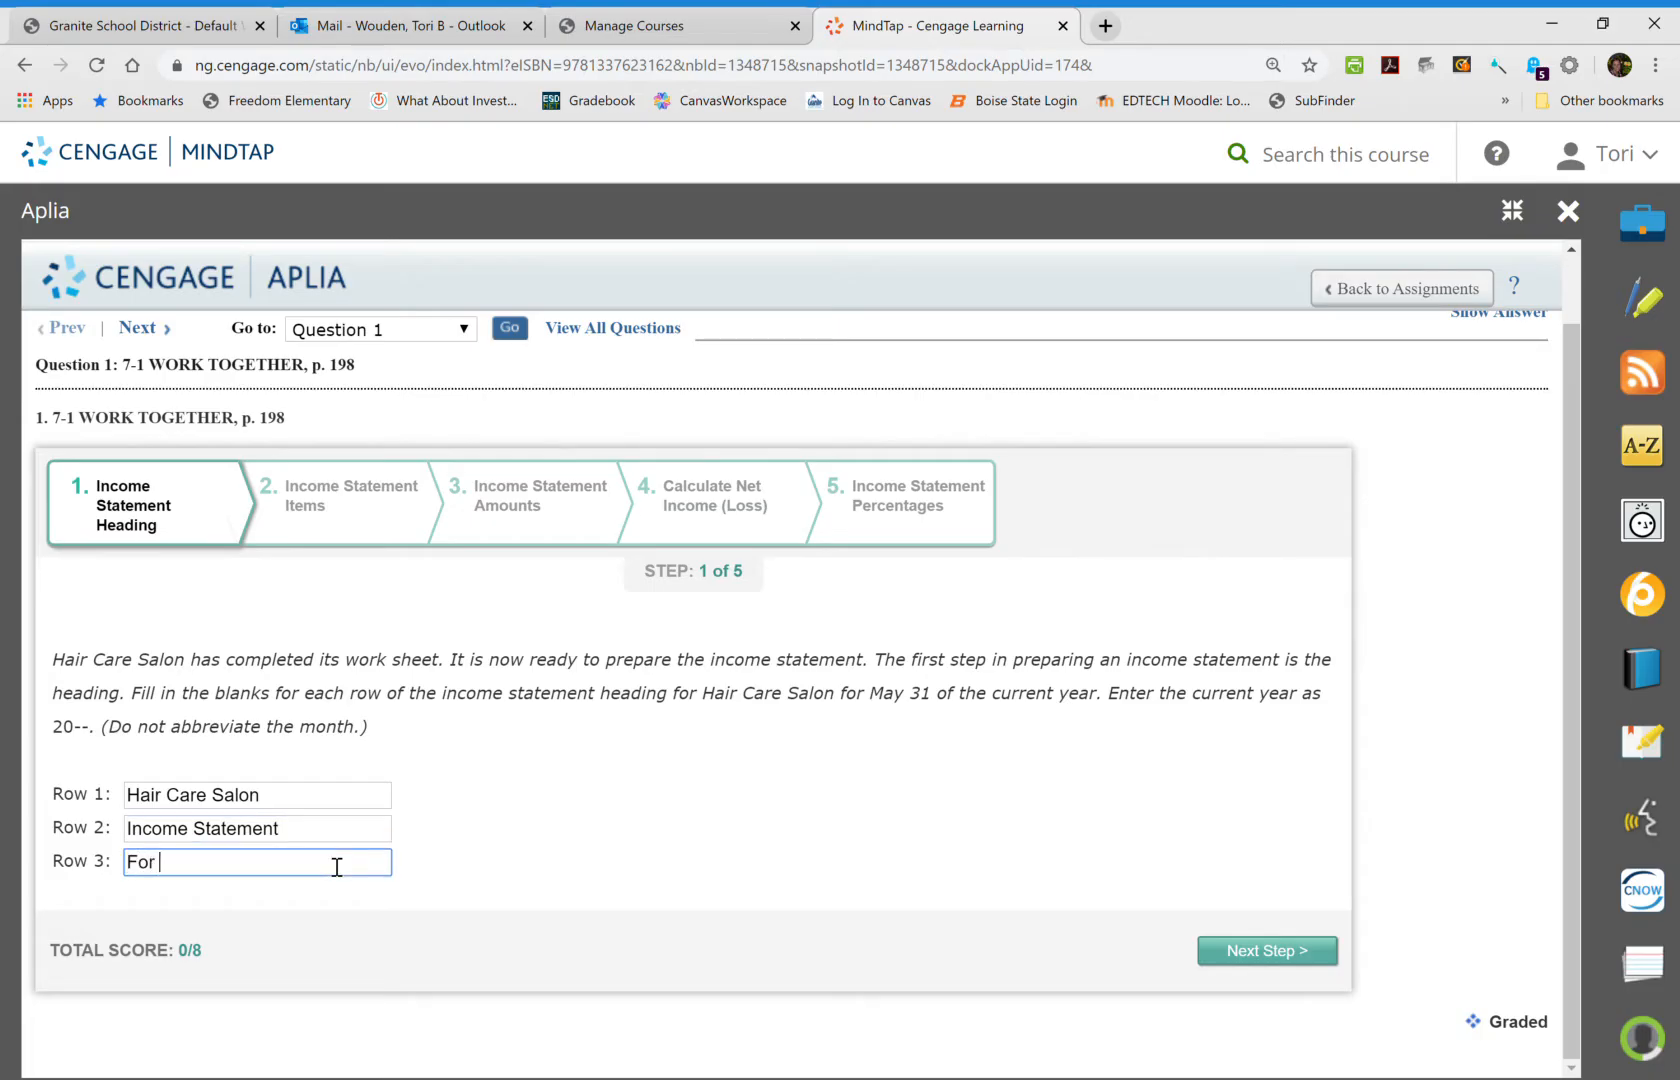
pyautogui.write('Month ended Ma')
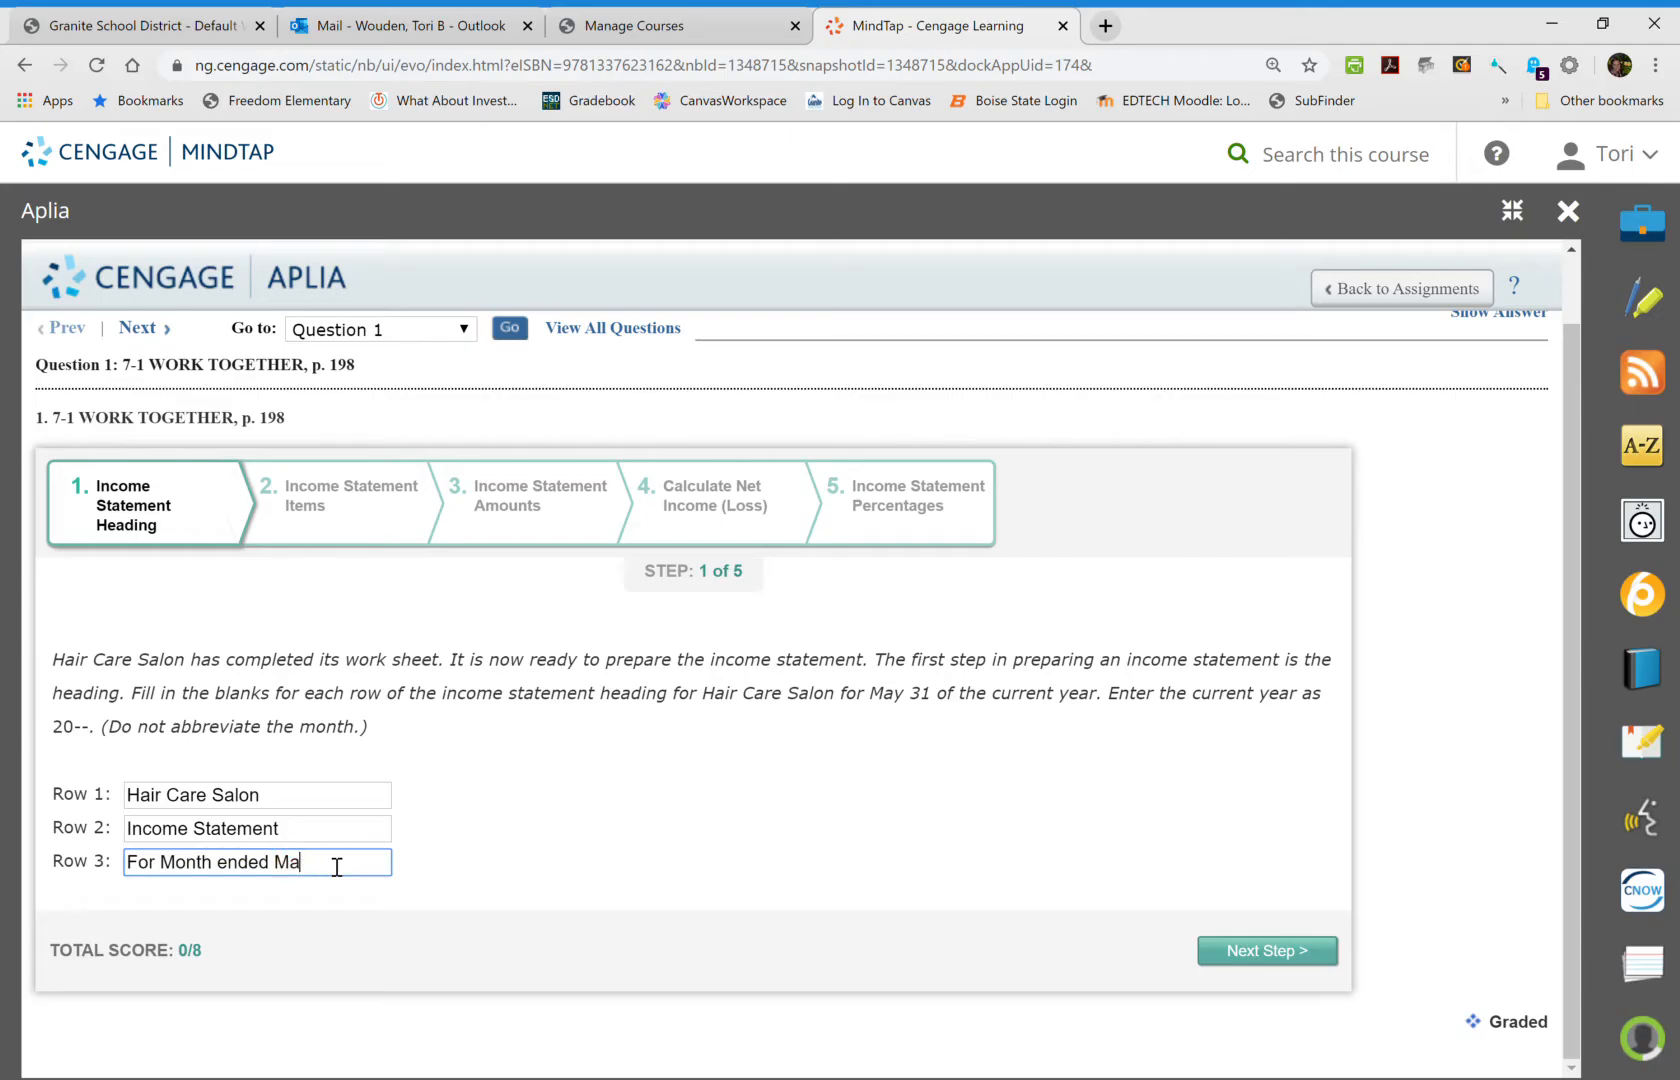
pyautogui.write('y 31,')
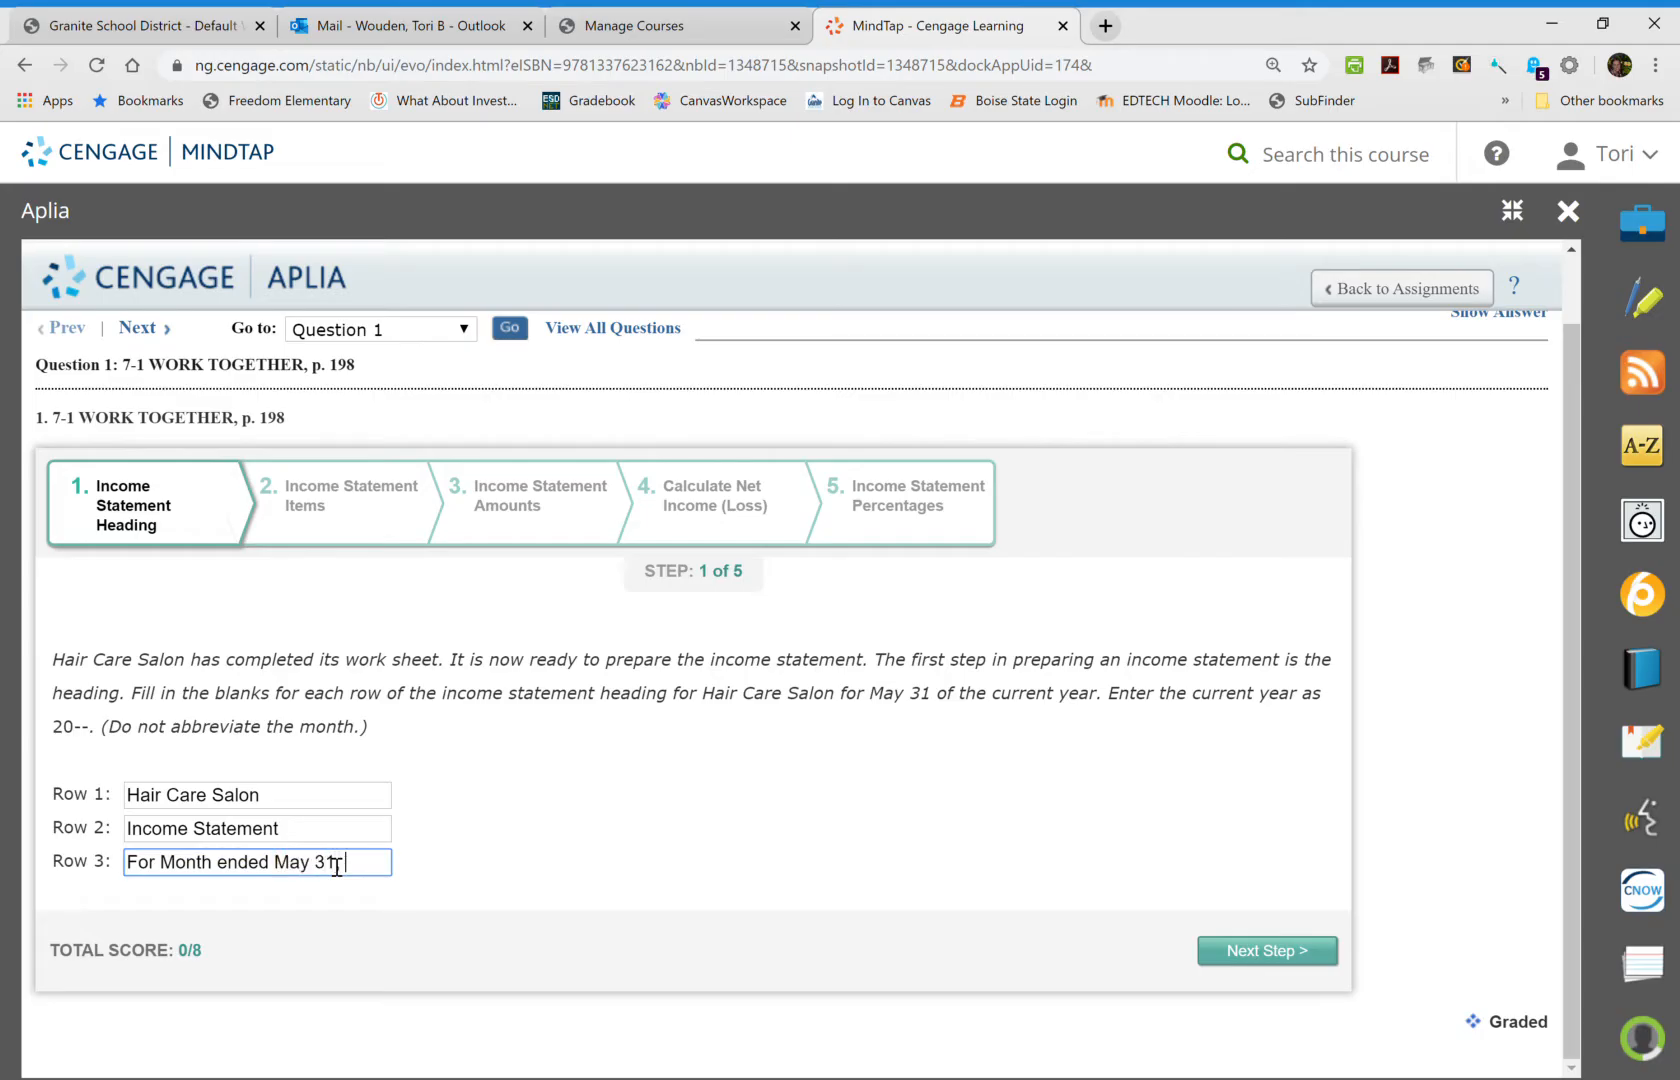
pyautogui.write(', 20--')
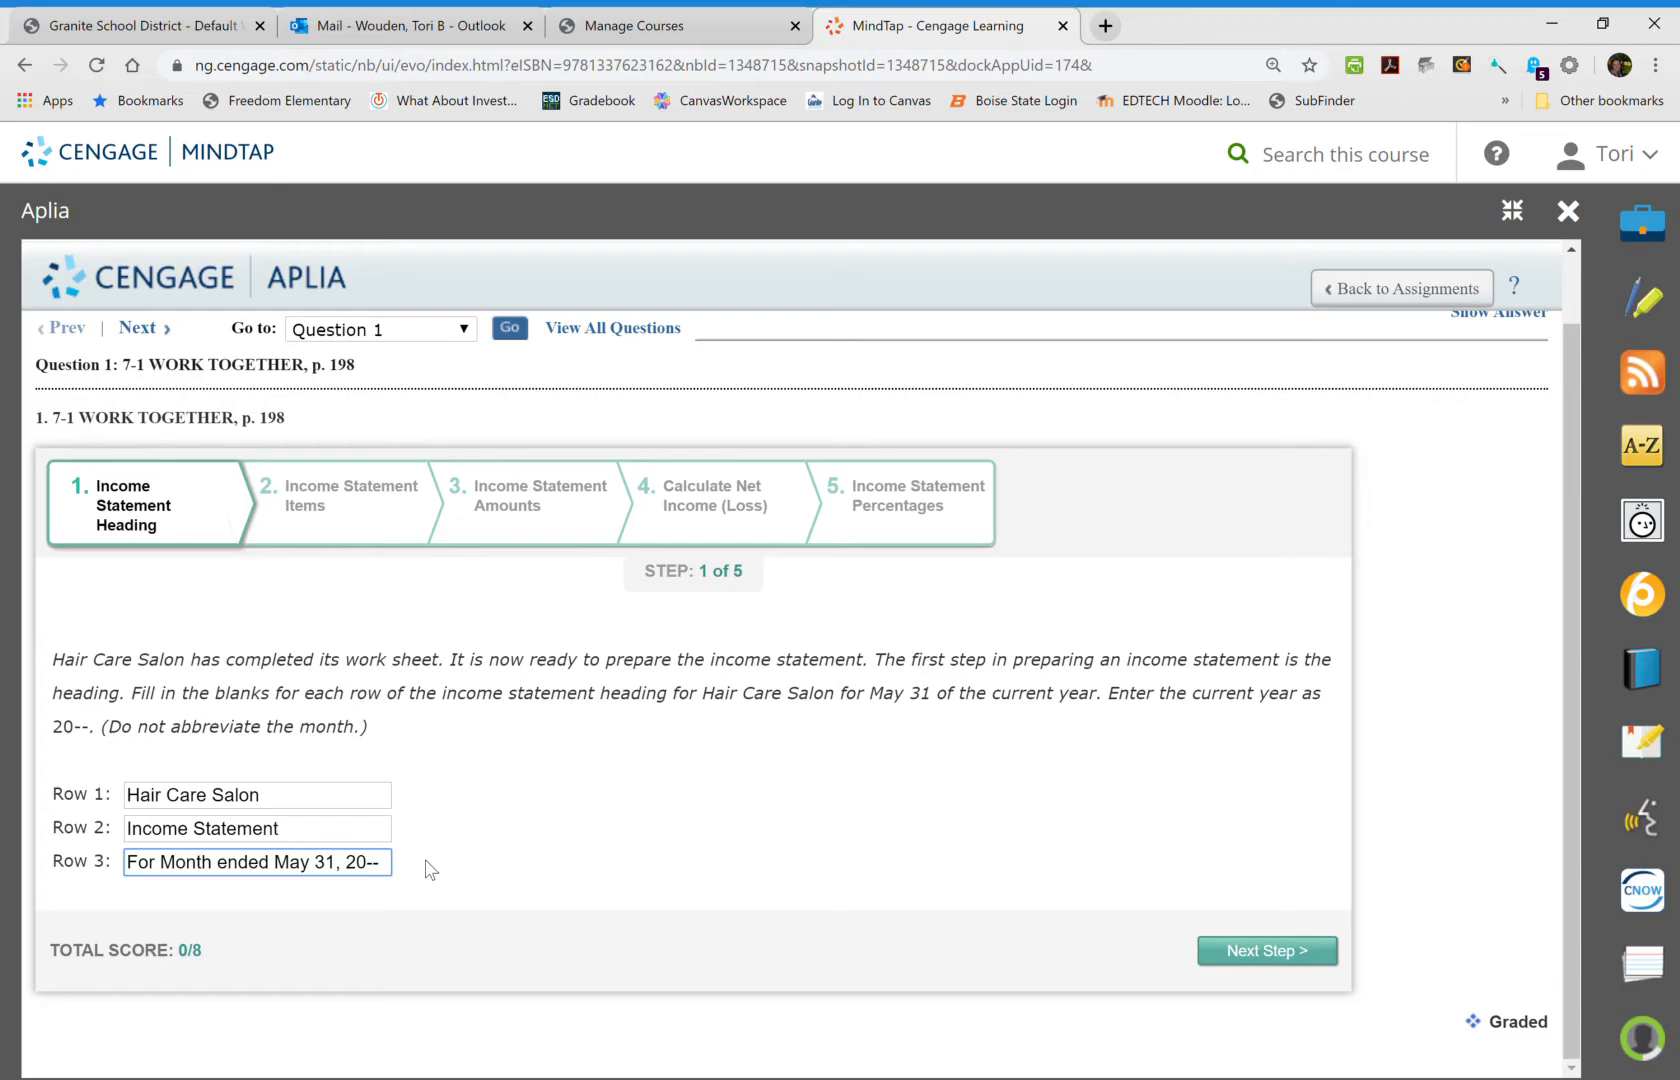
pyautogui.write('Ended')
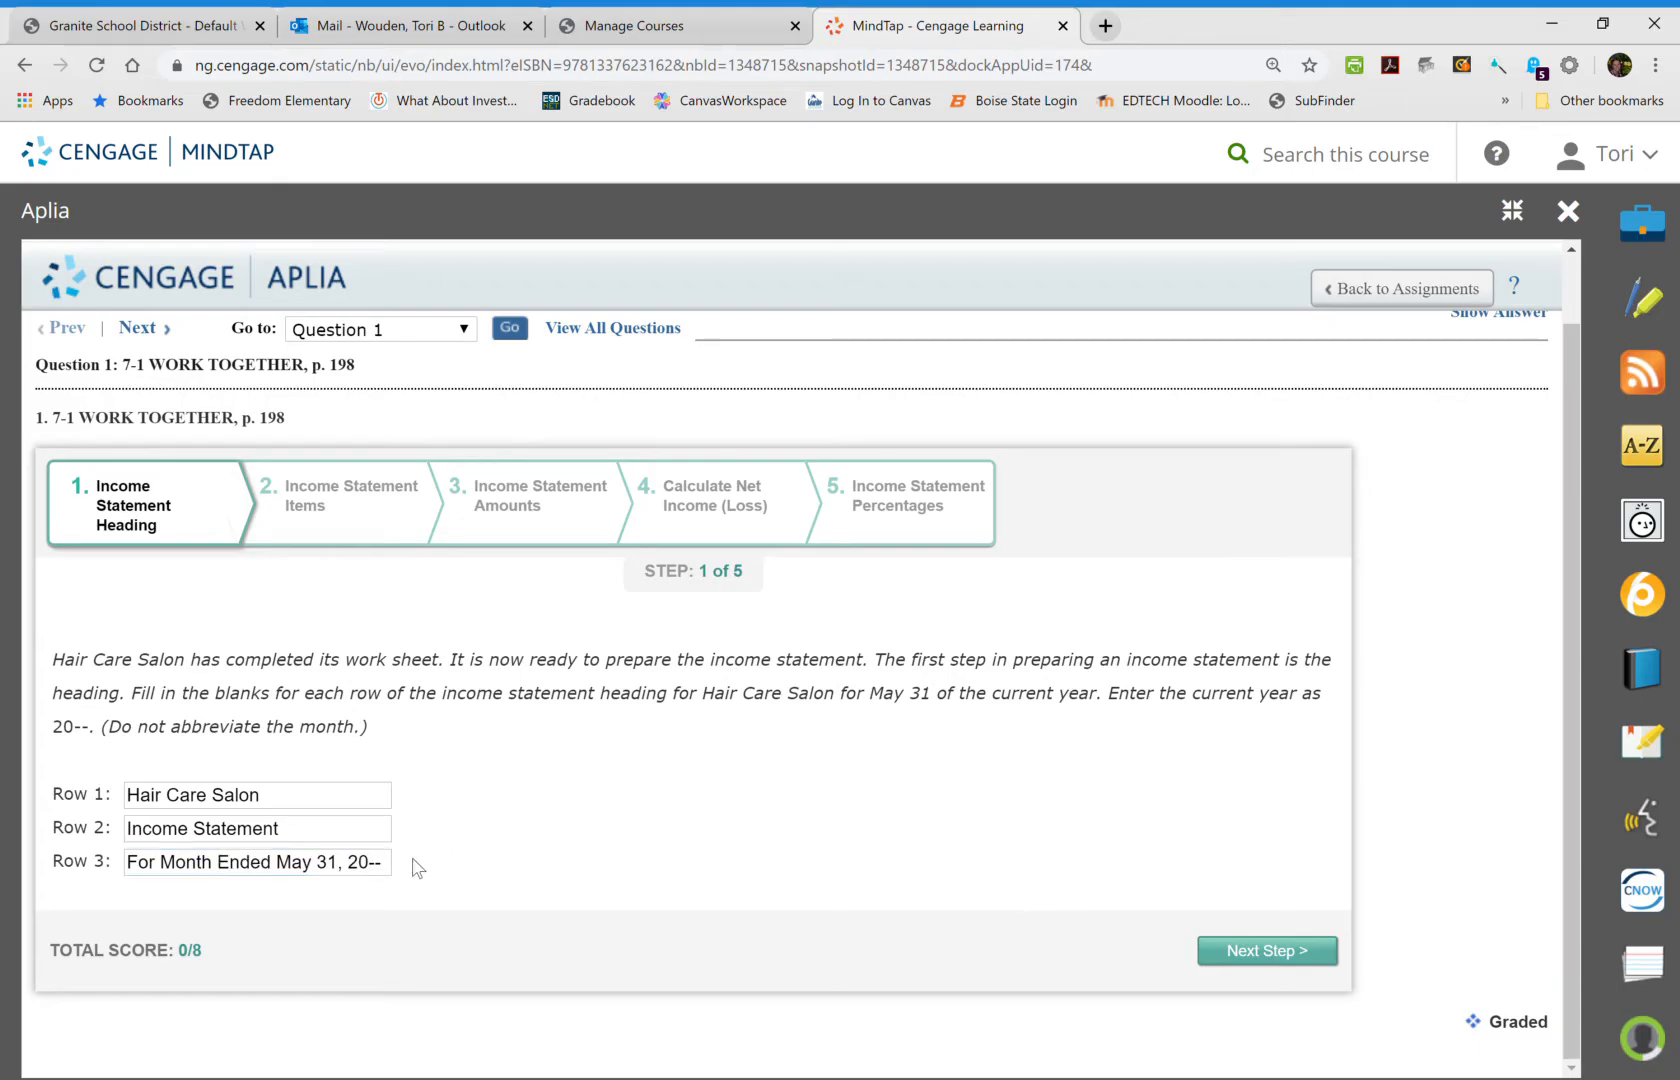
pyautogui.moveTo(524, 844)
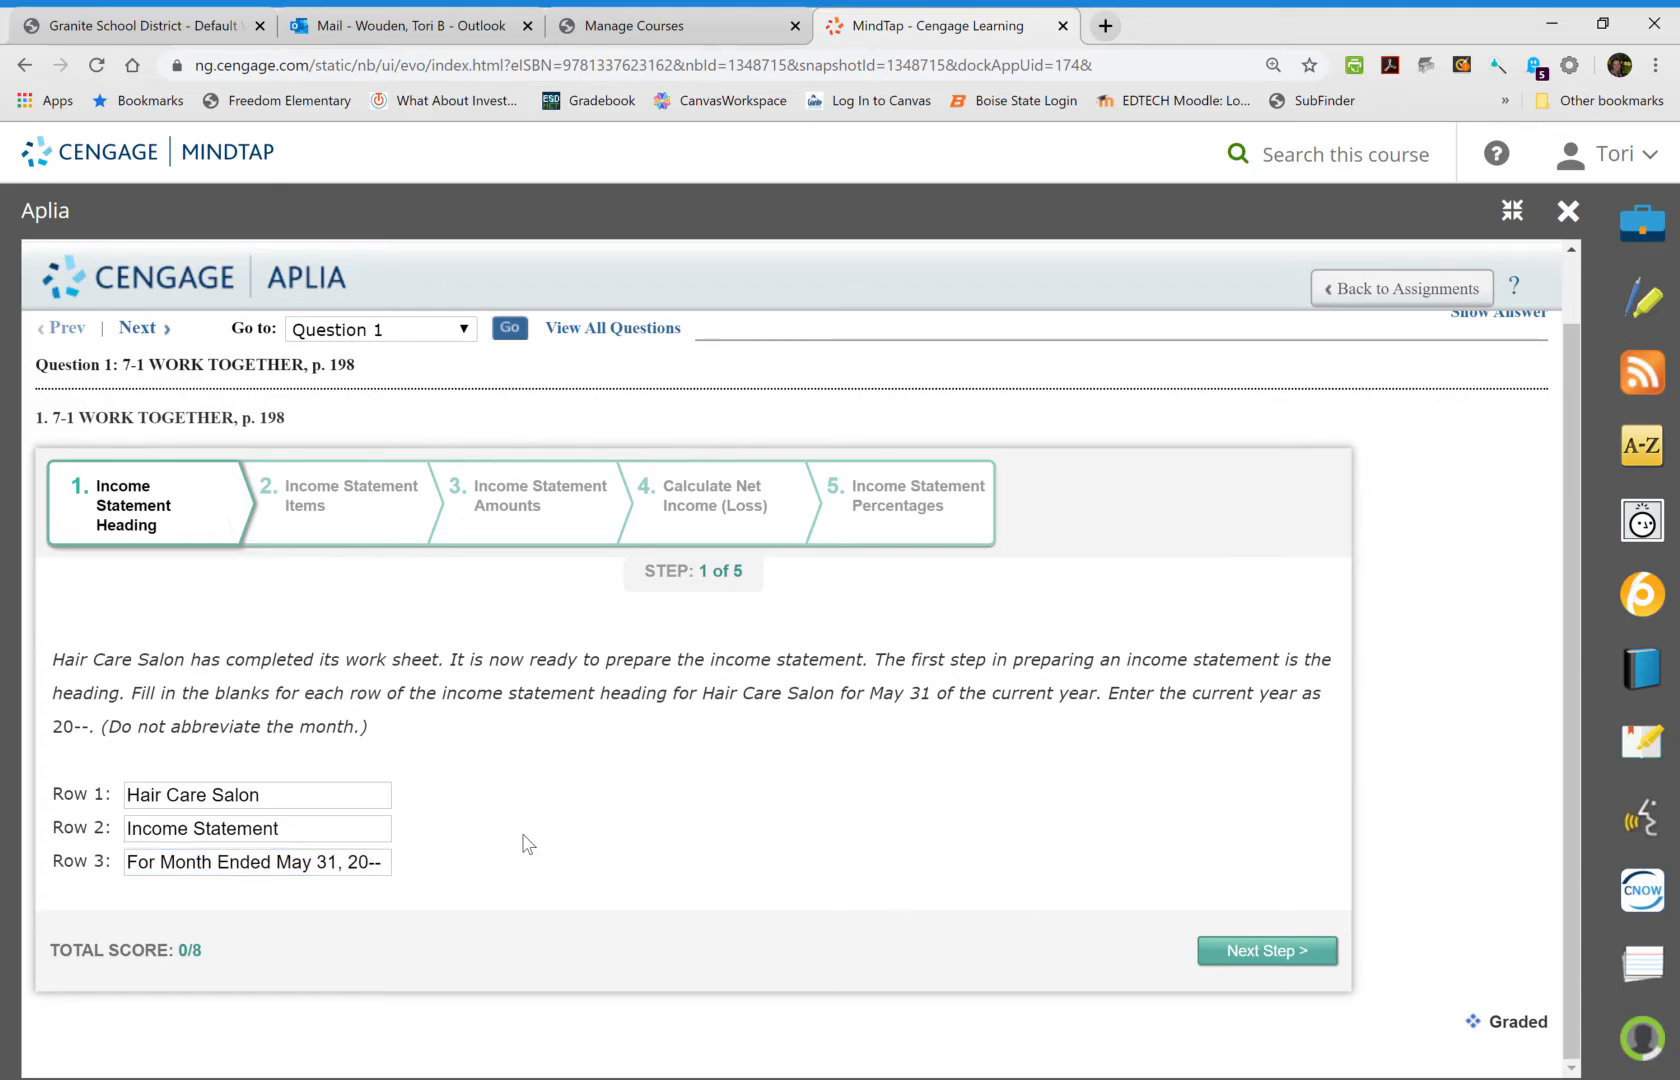
pyautogui.moveTo(322, 936)
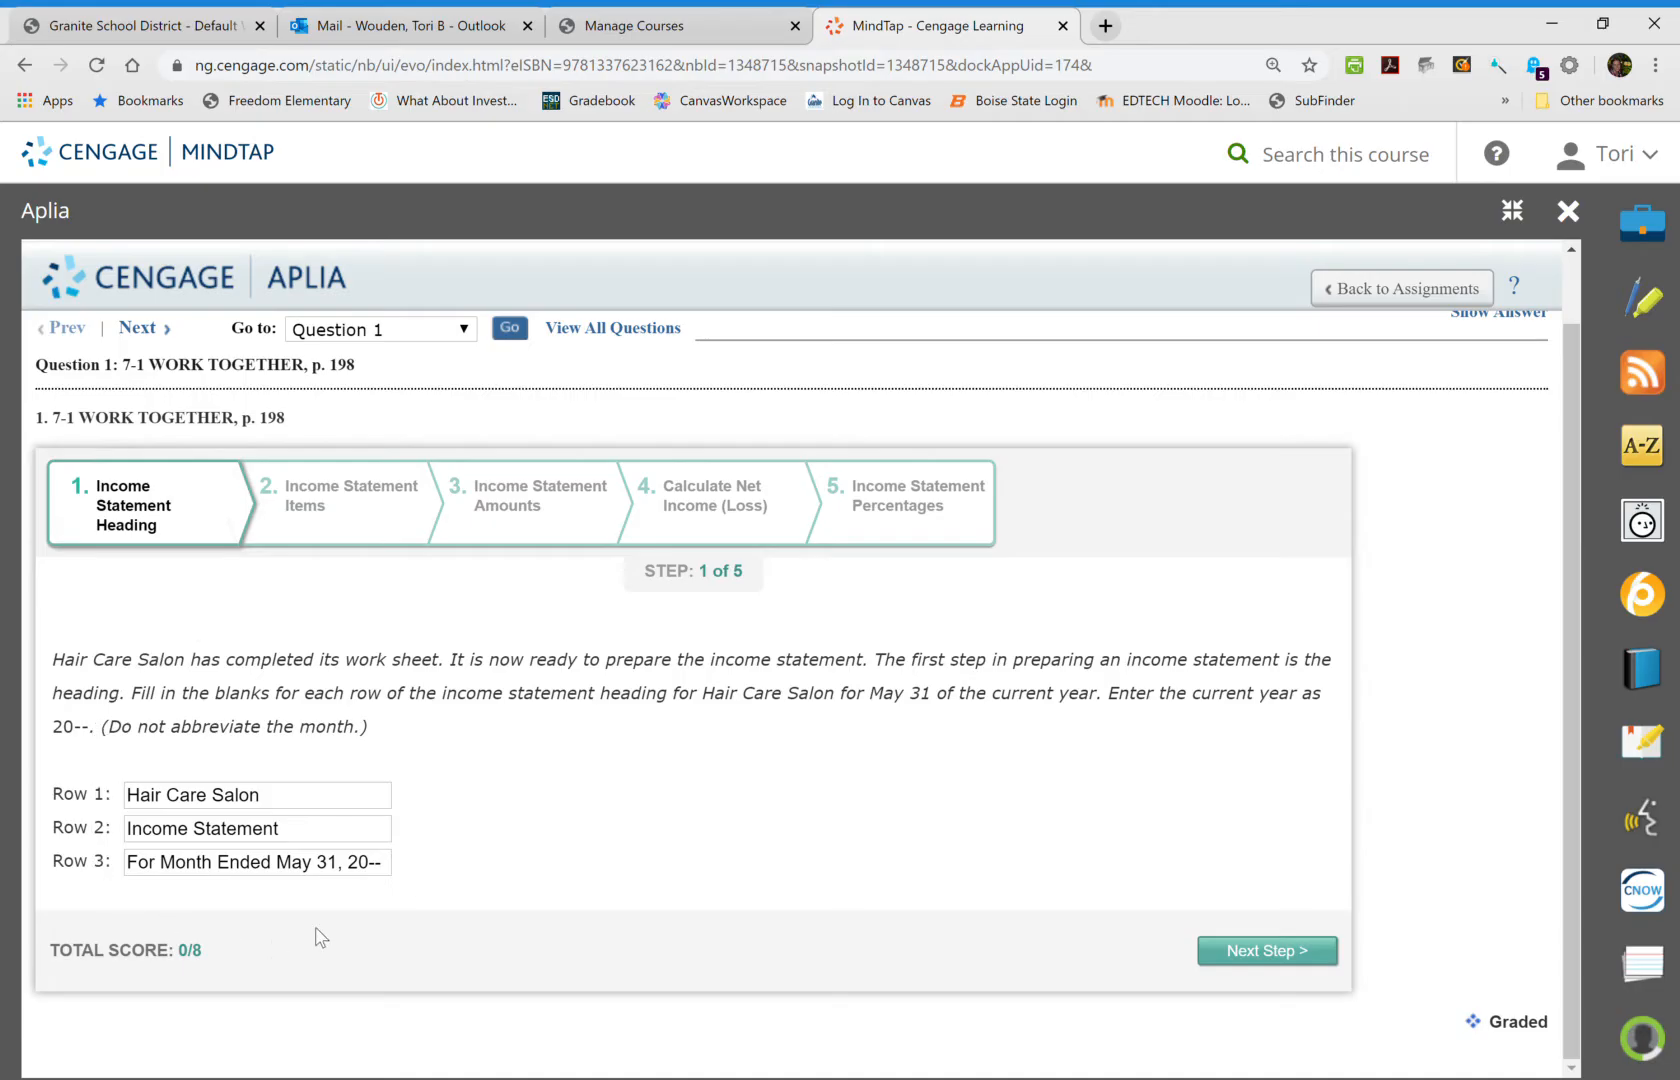
pyautogui.click(258, 828)
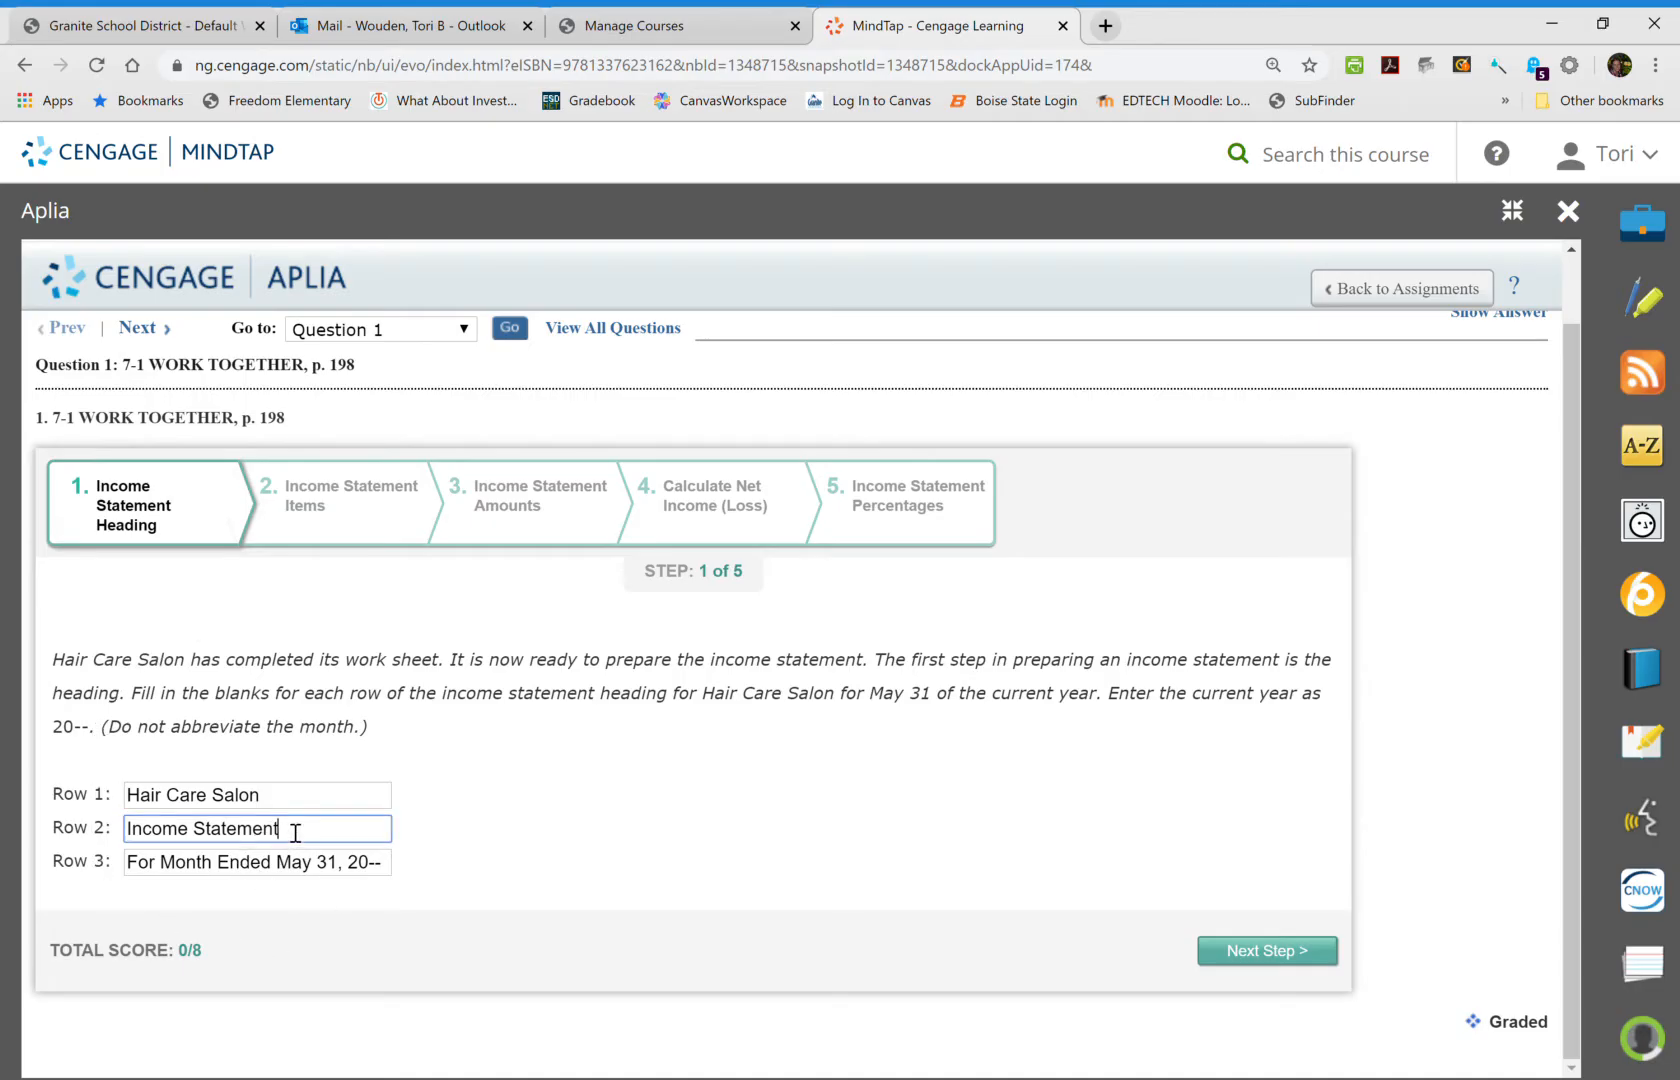
pyautogui.click(258, 862)
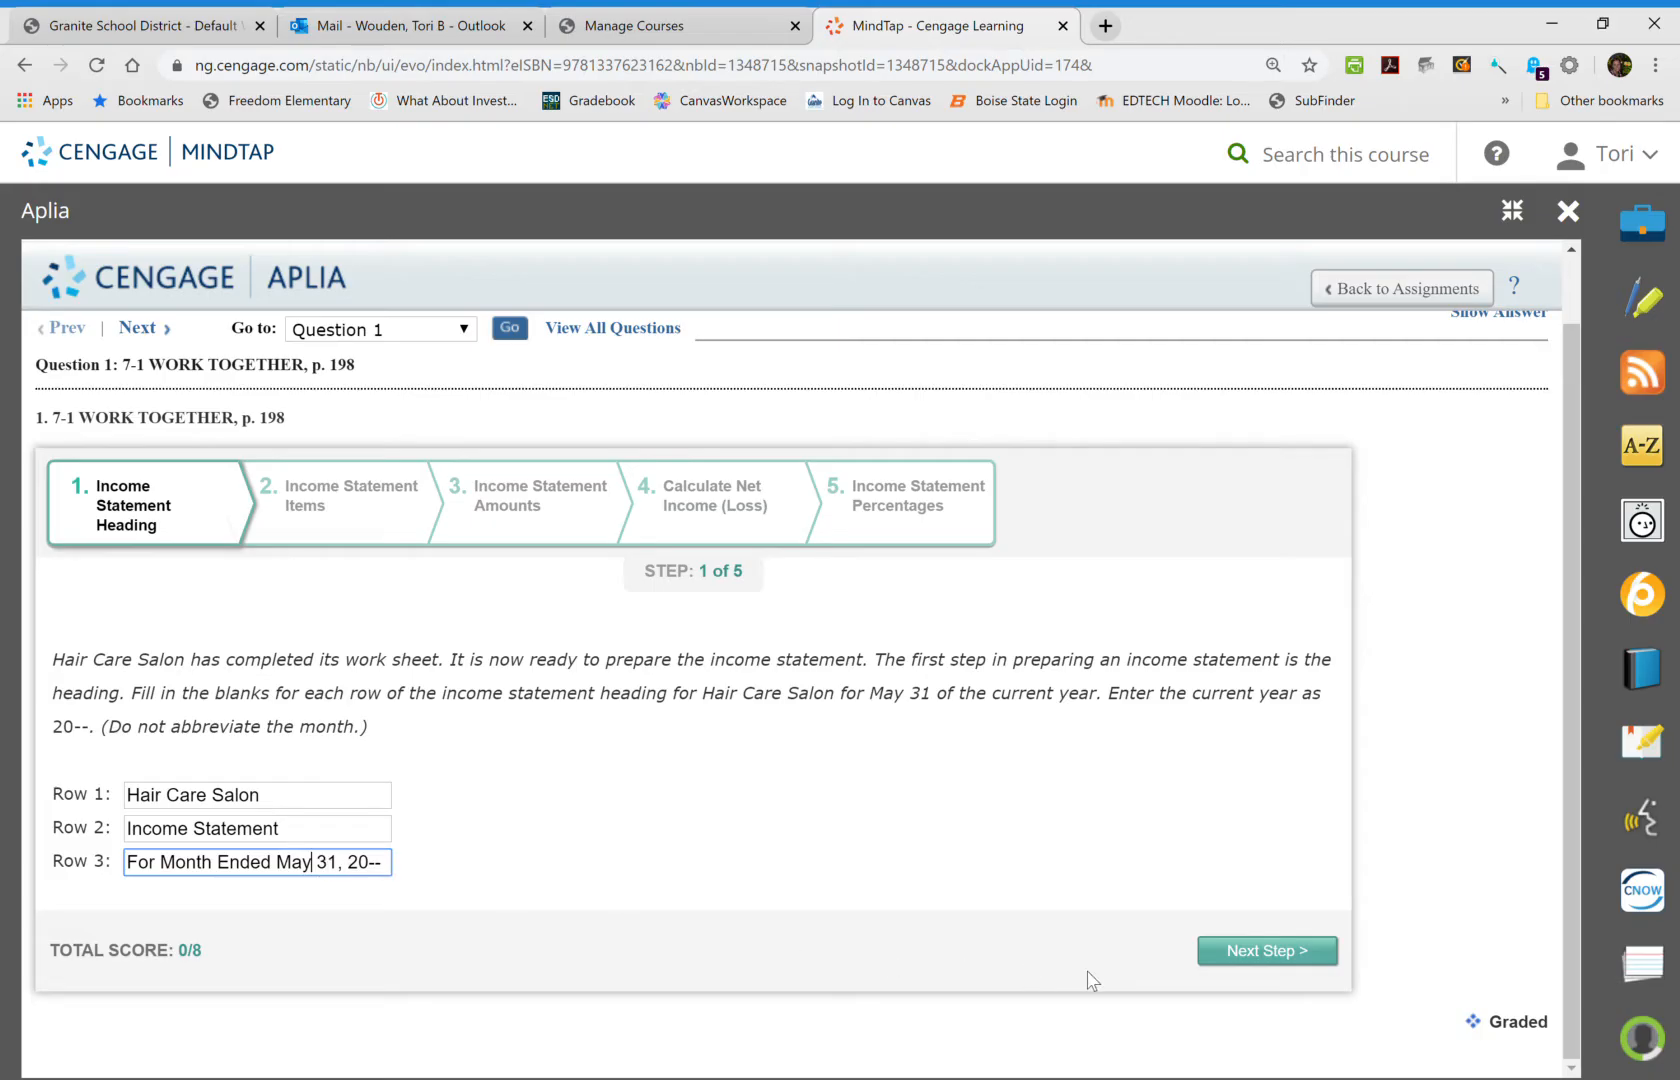
# Advance to classification and mark Cash, Petty Cash, Supplies and Prepaid Insurance as Neither.
pyautogui.click(1266, 950)
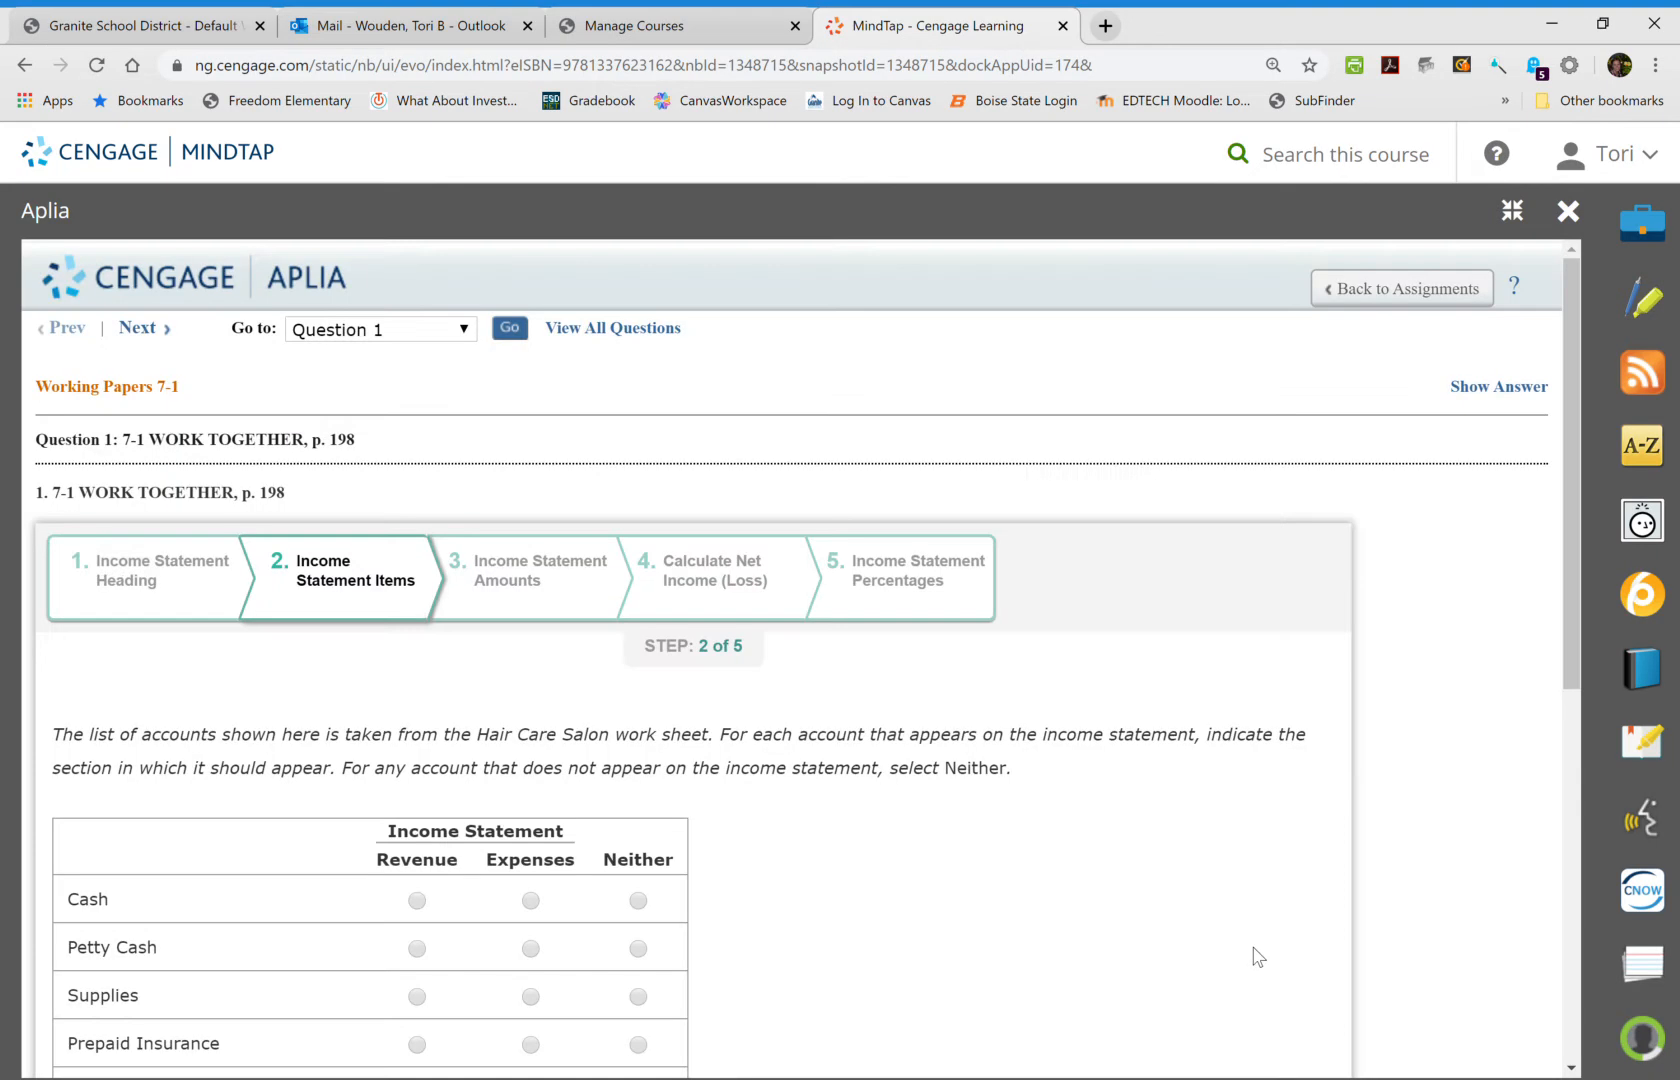
pyautogui.moveTo(956, 846)
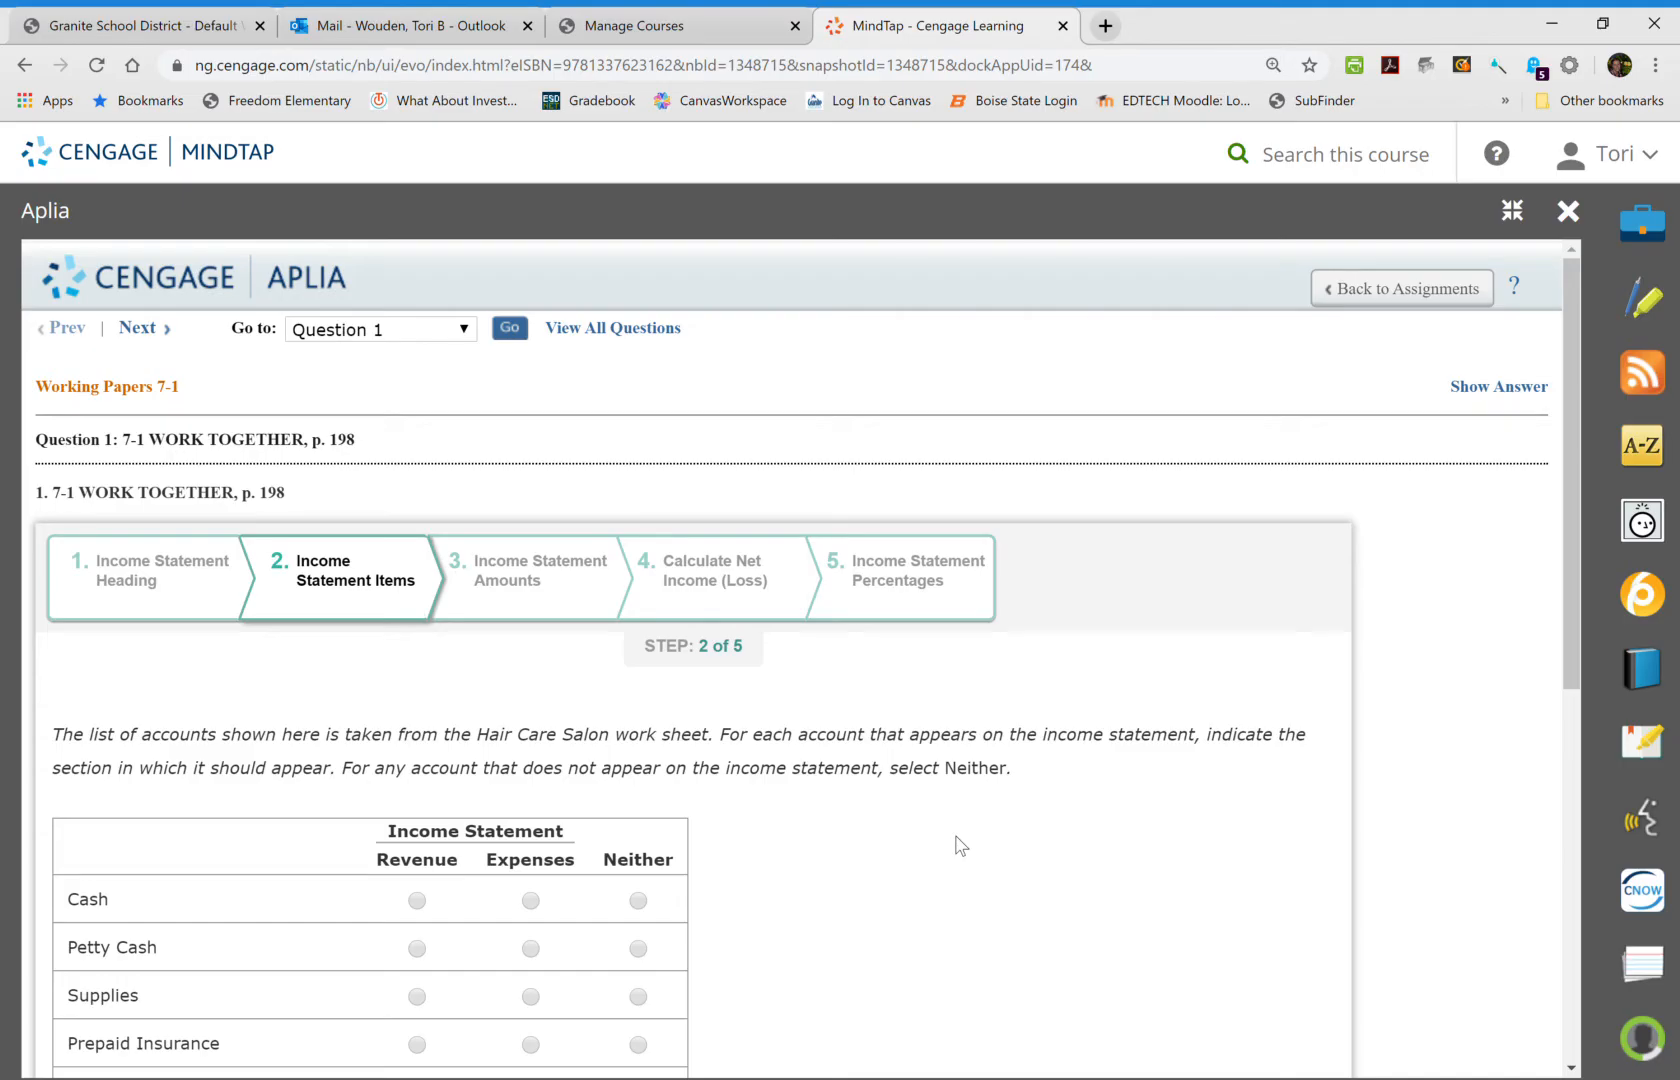
pyautogui.scroll(-3)
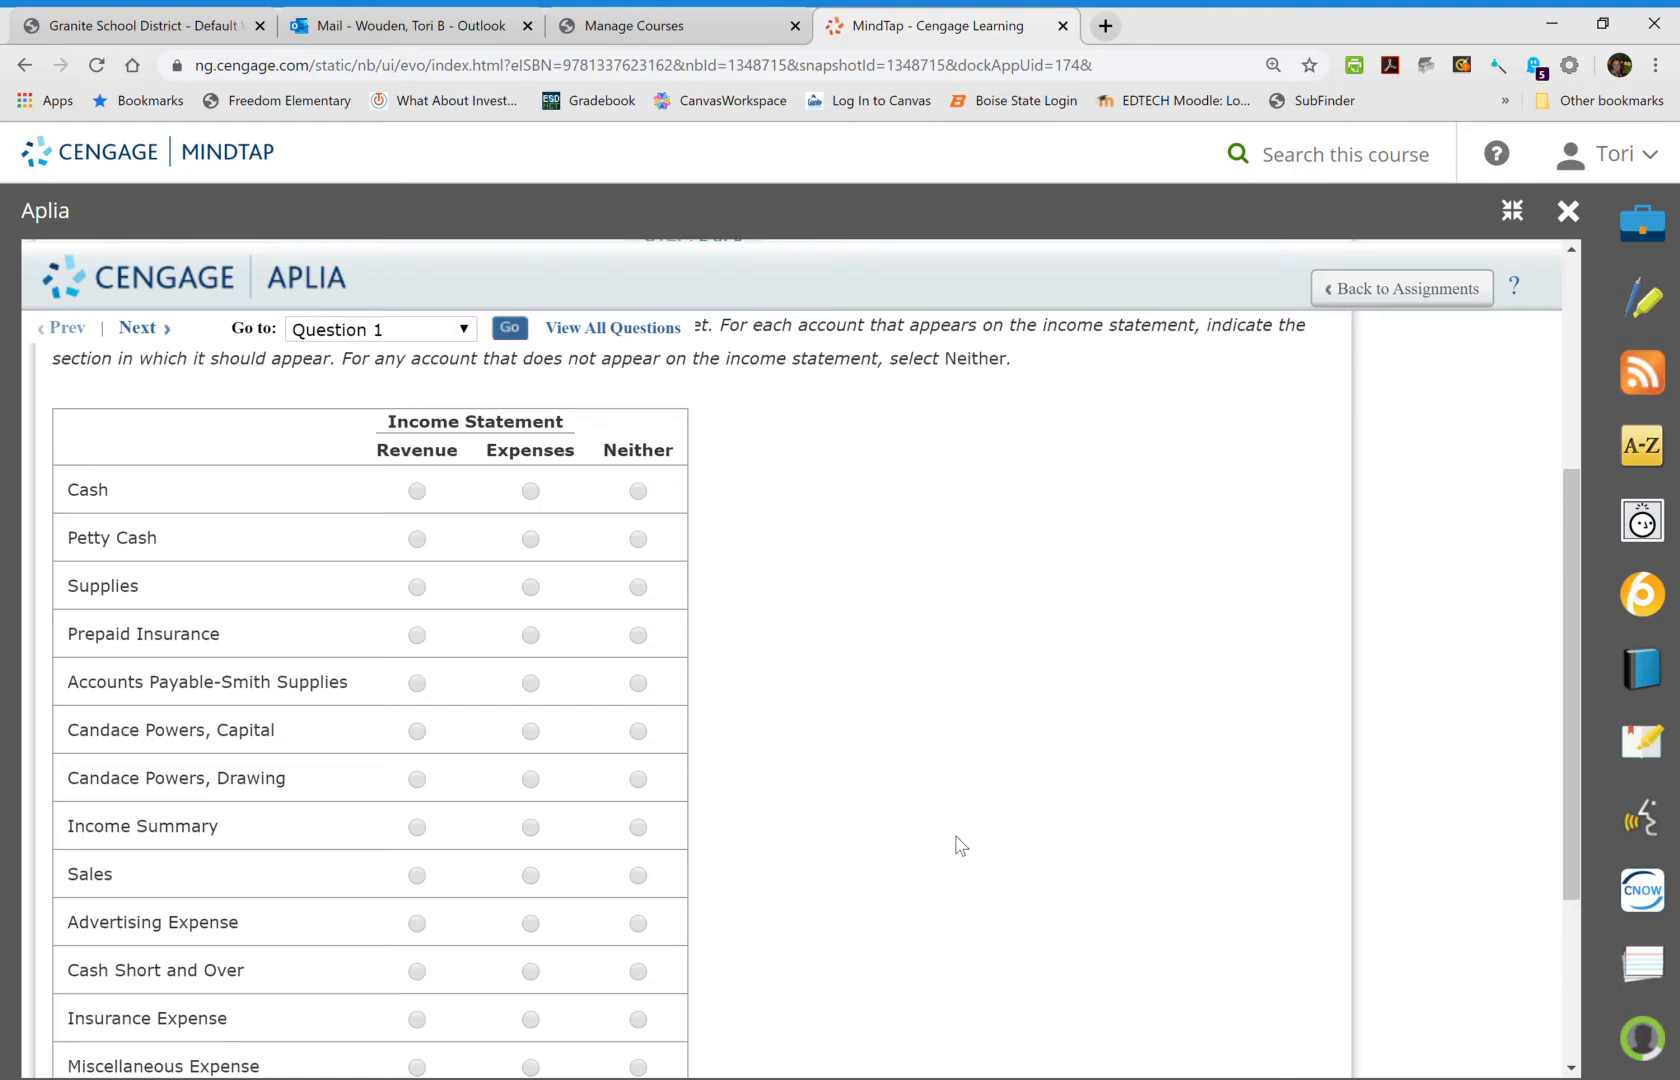
pyautogui.moveTo(648, 512)
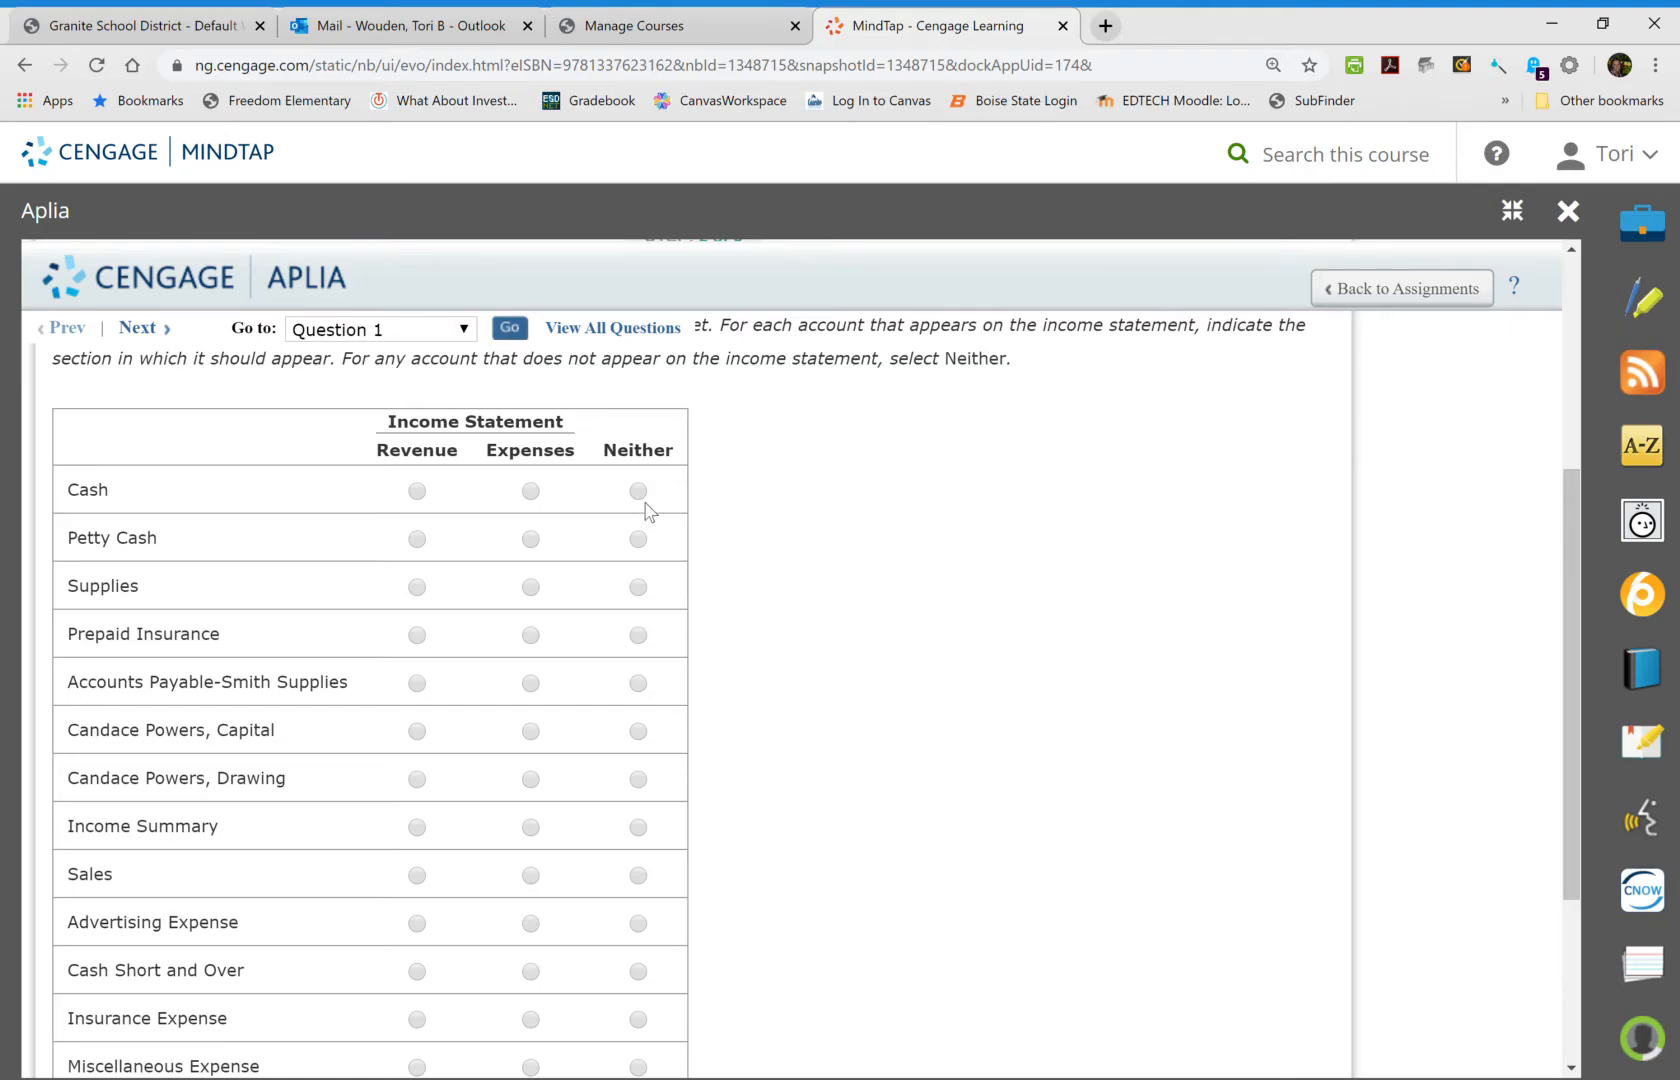
pyautogui.moveTo(122, 518)
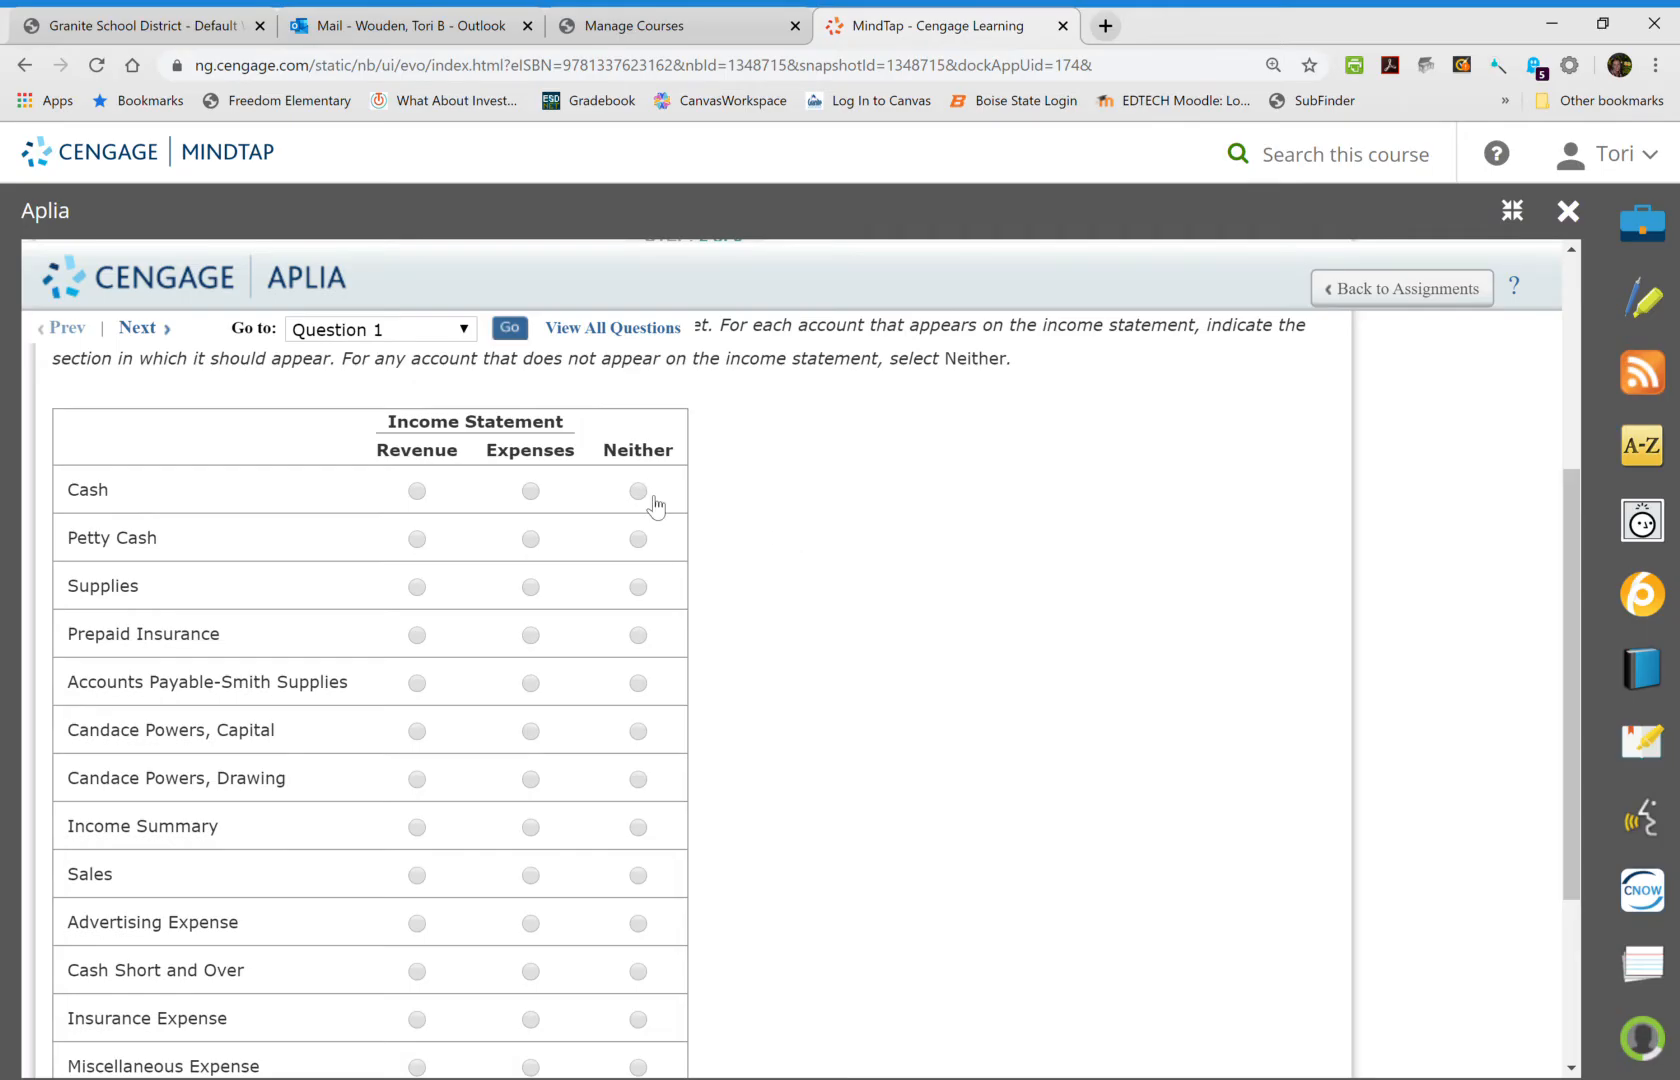
pyautogui.click(638, 490)
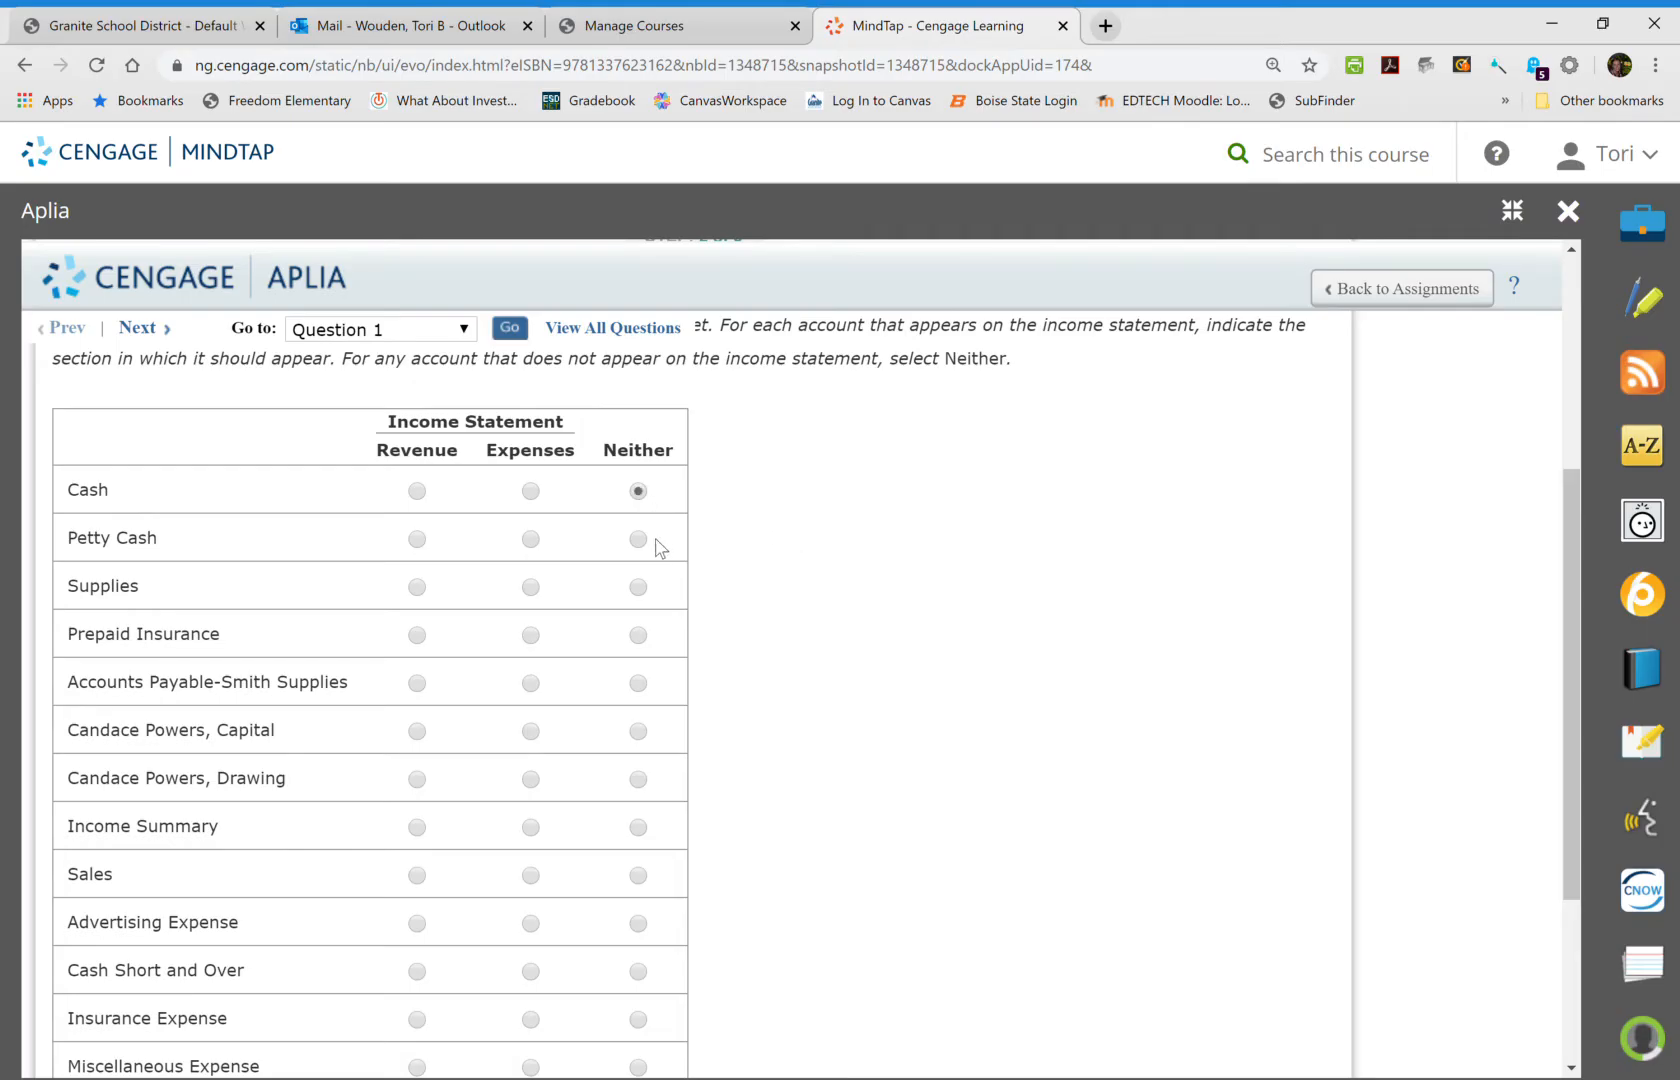
pyautogui.click(638, 538)
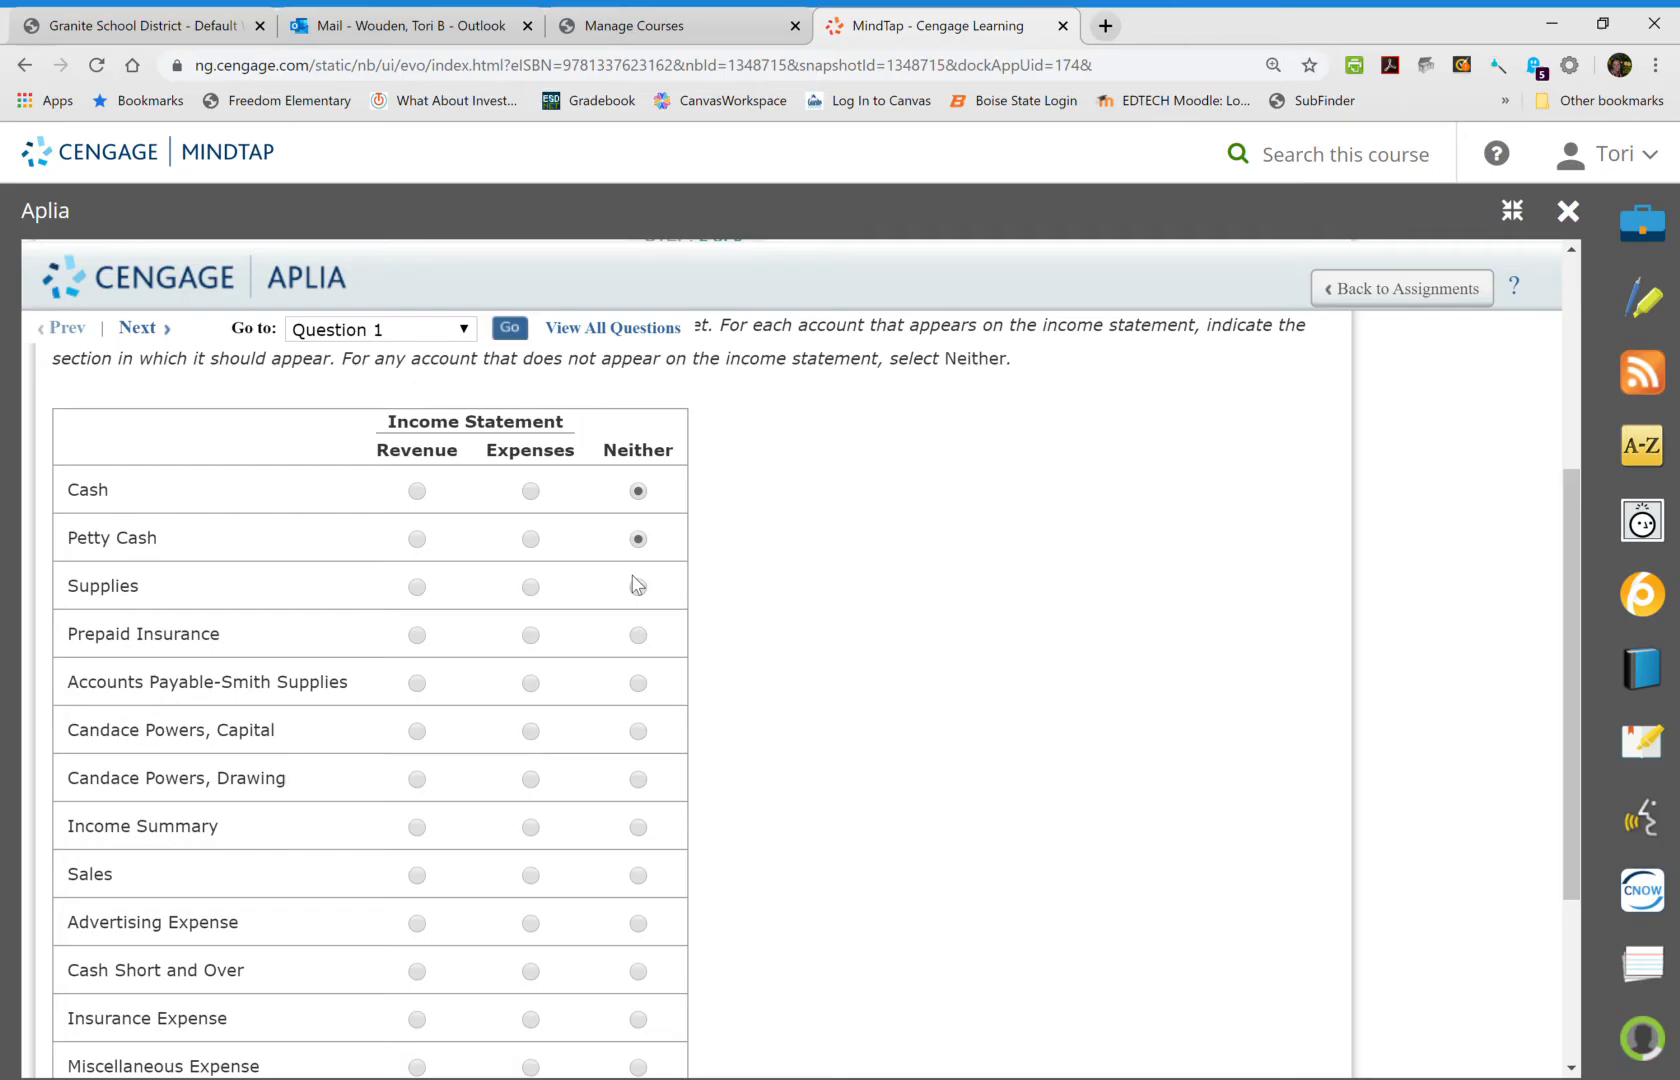
pyautogui.click(636, 588)
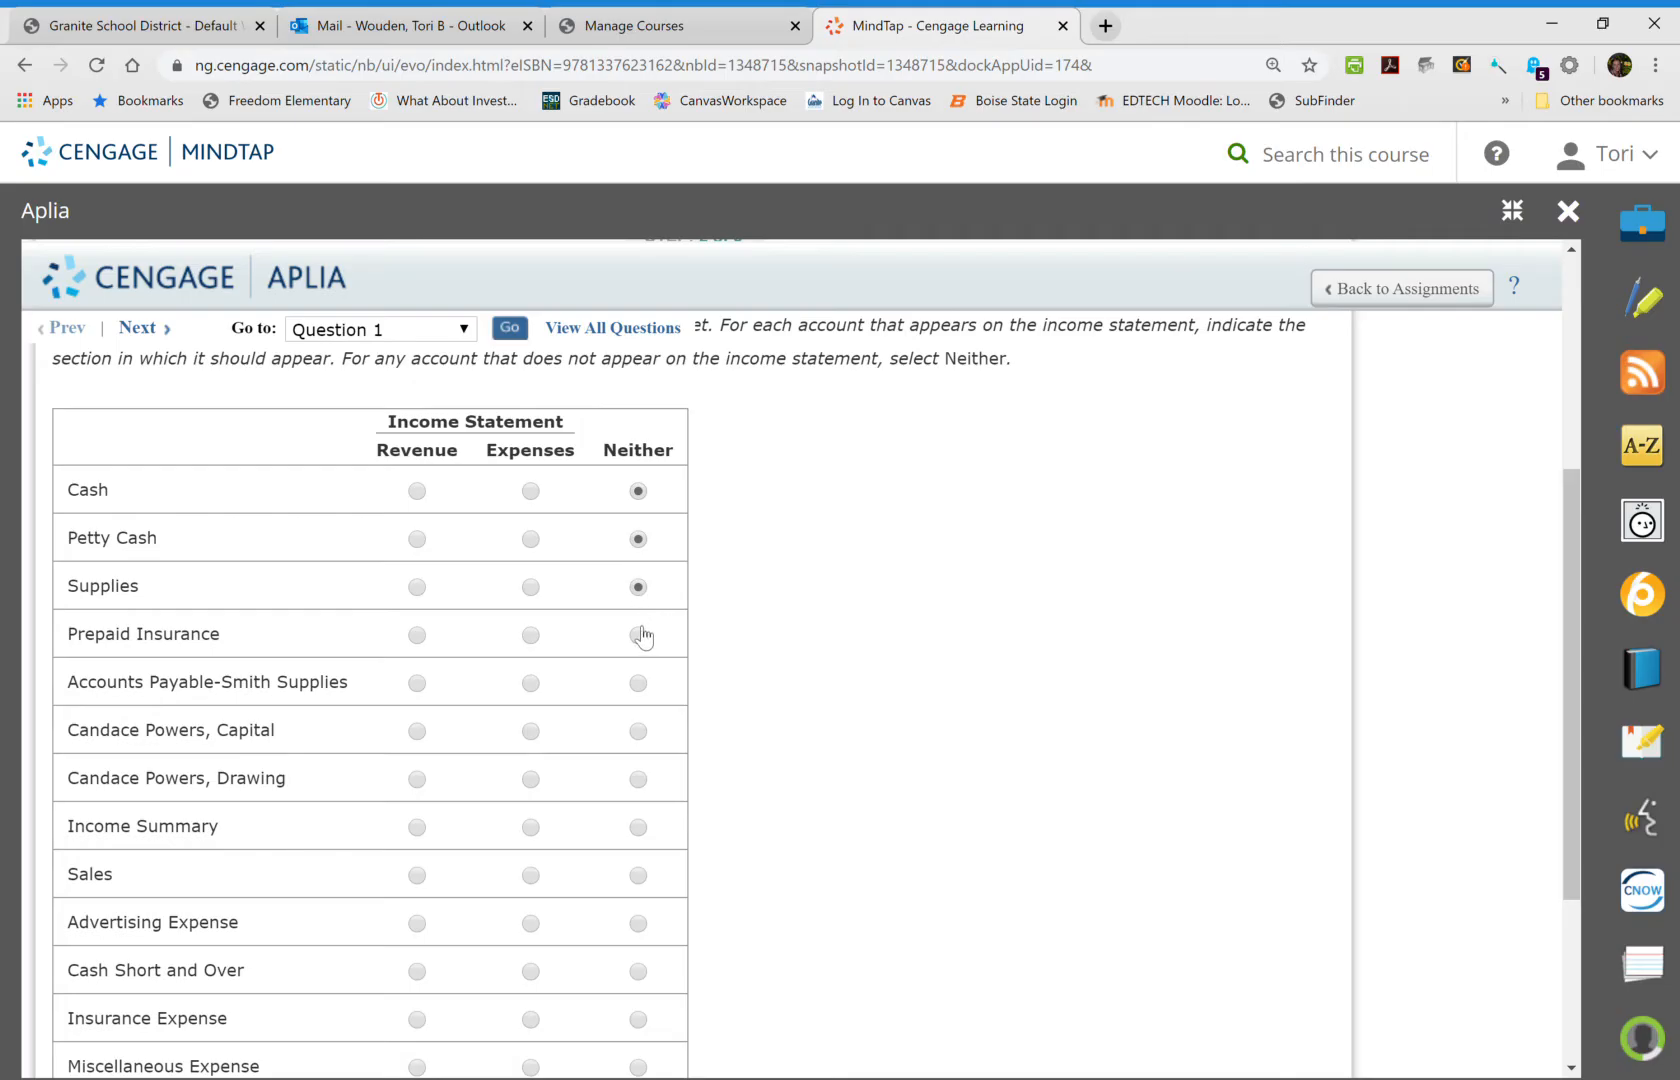
pyautogui.click(636, 634)
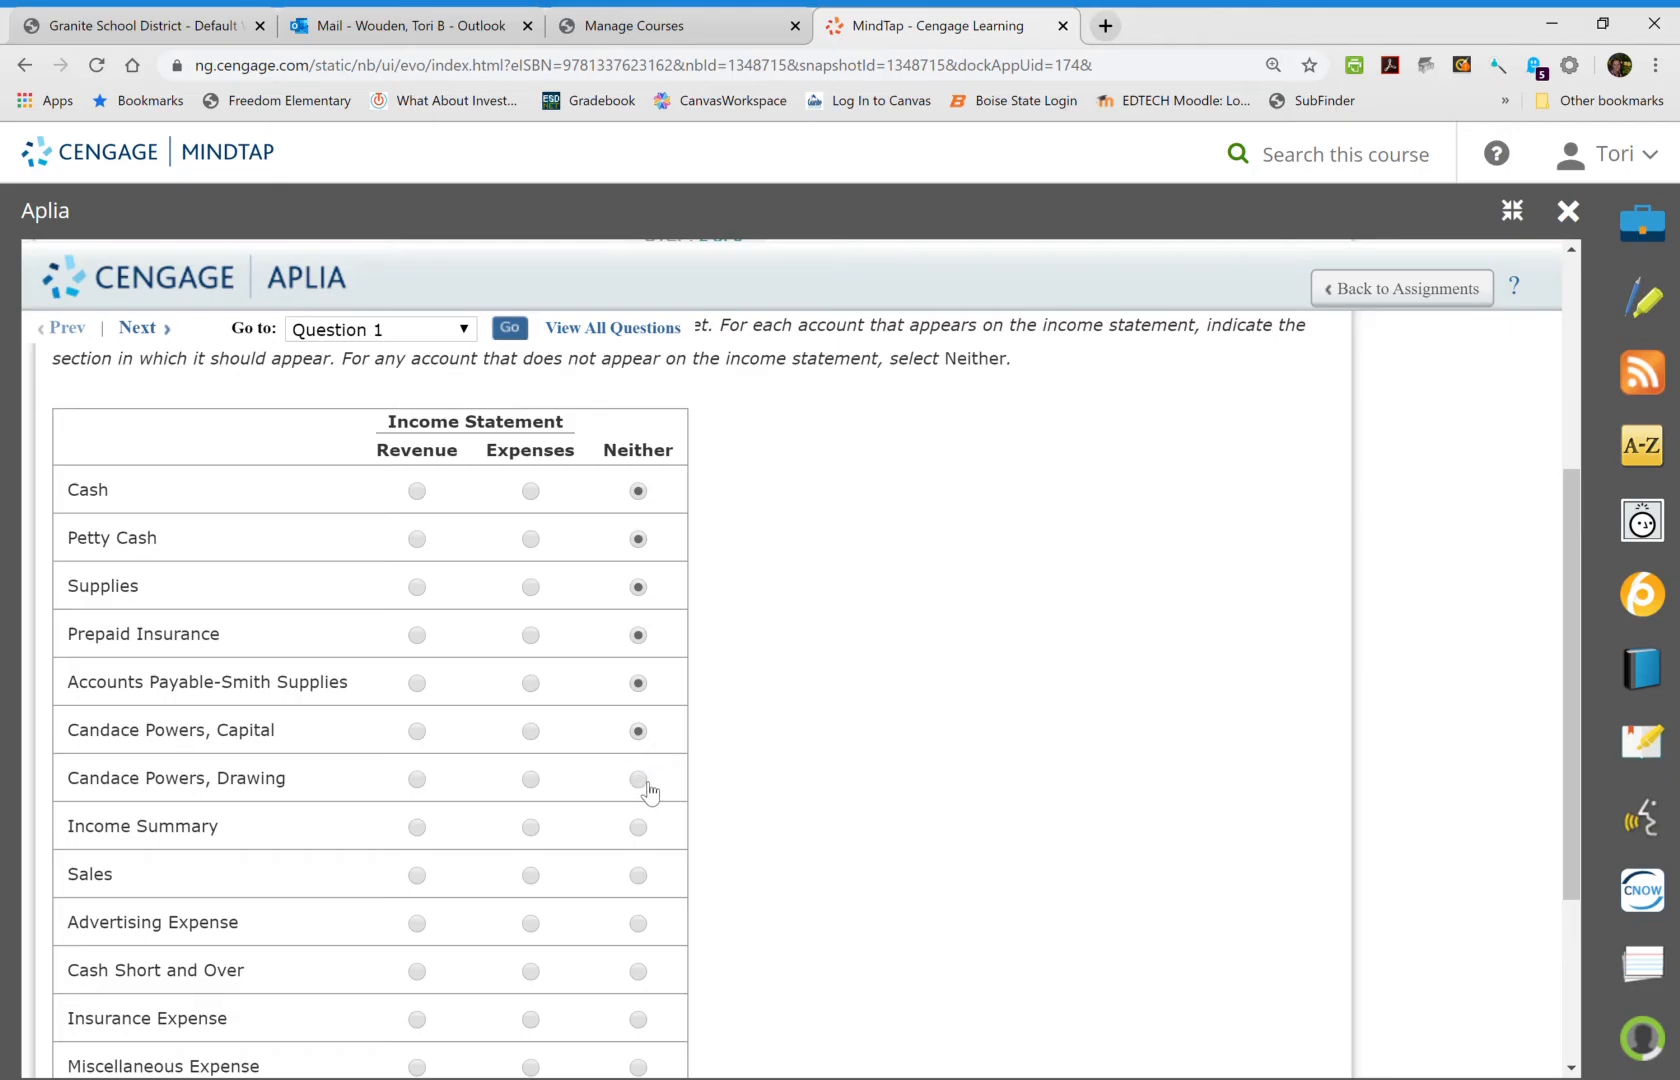
pyautogui.scroll(-3)
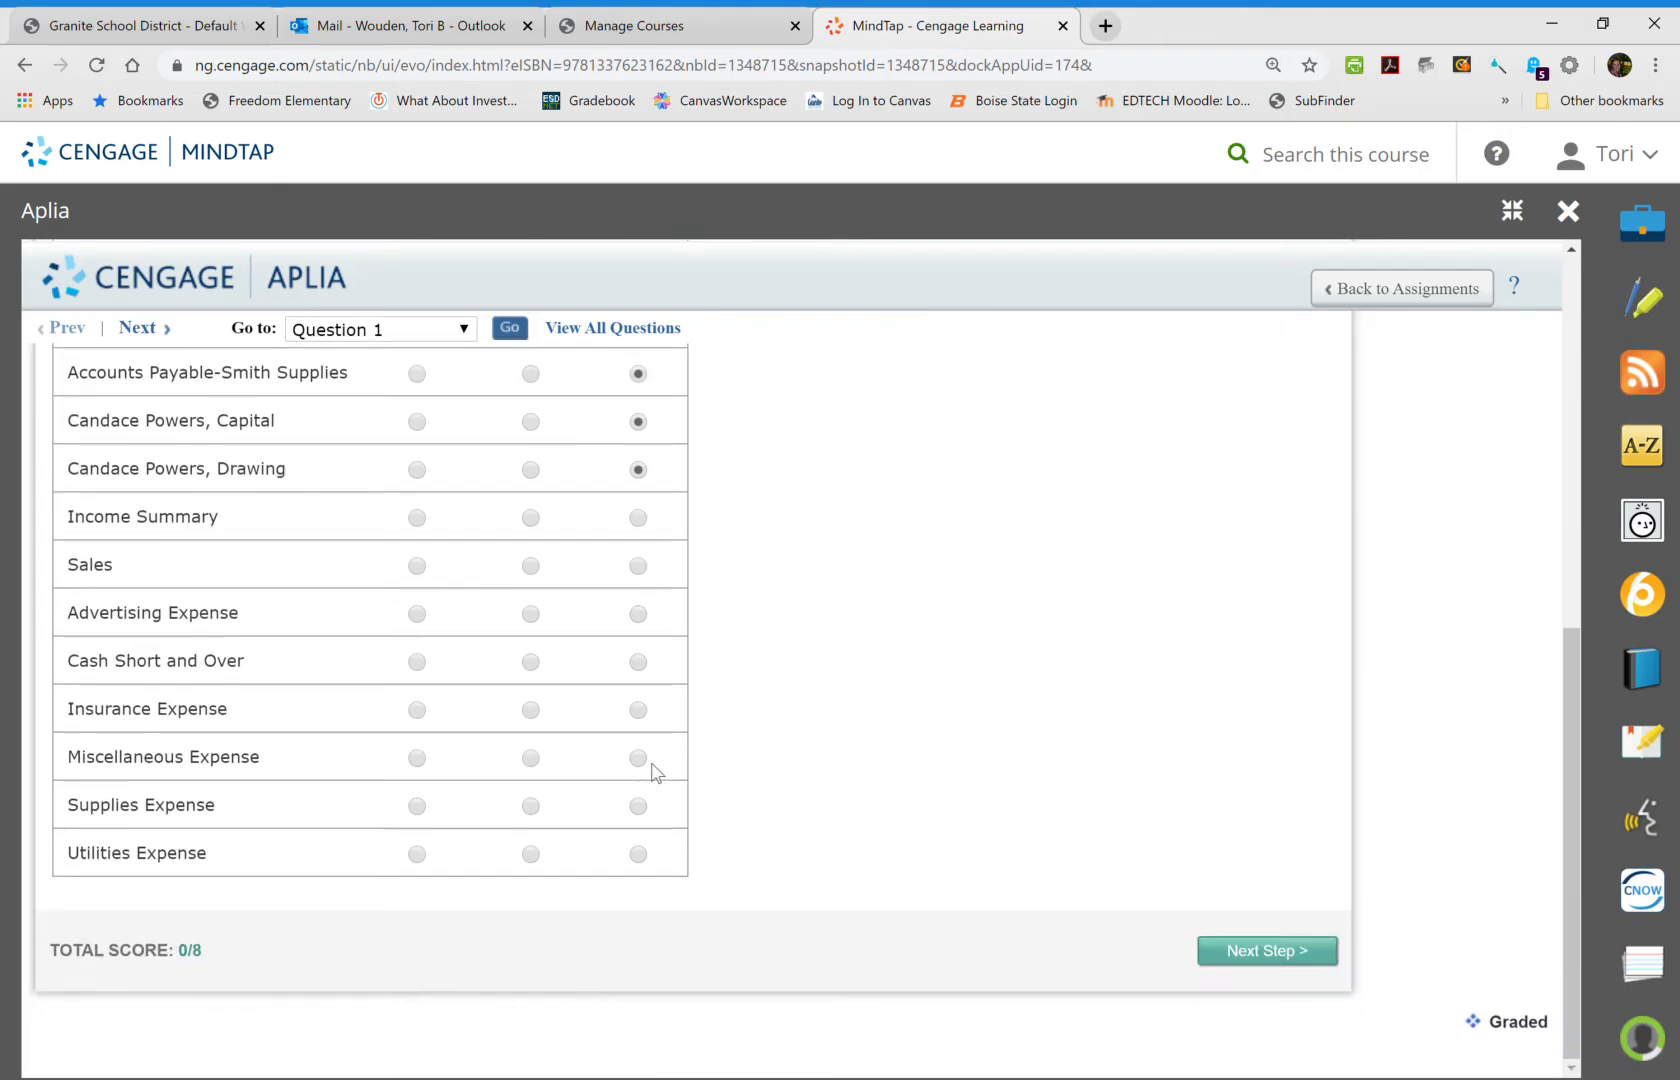
pyautogui.moveTo(128, 532)
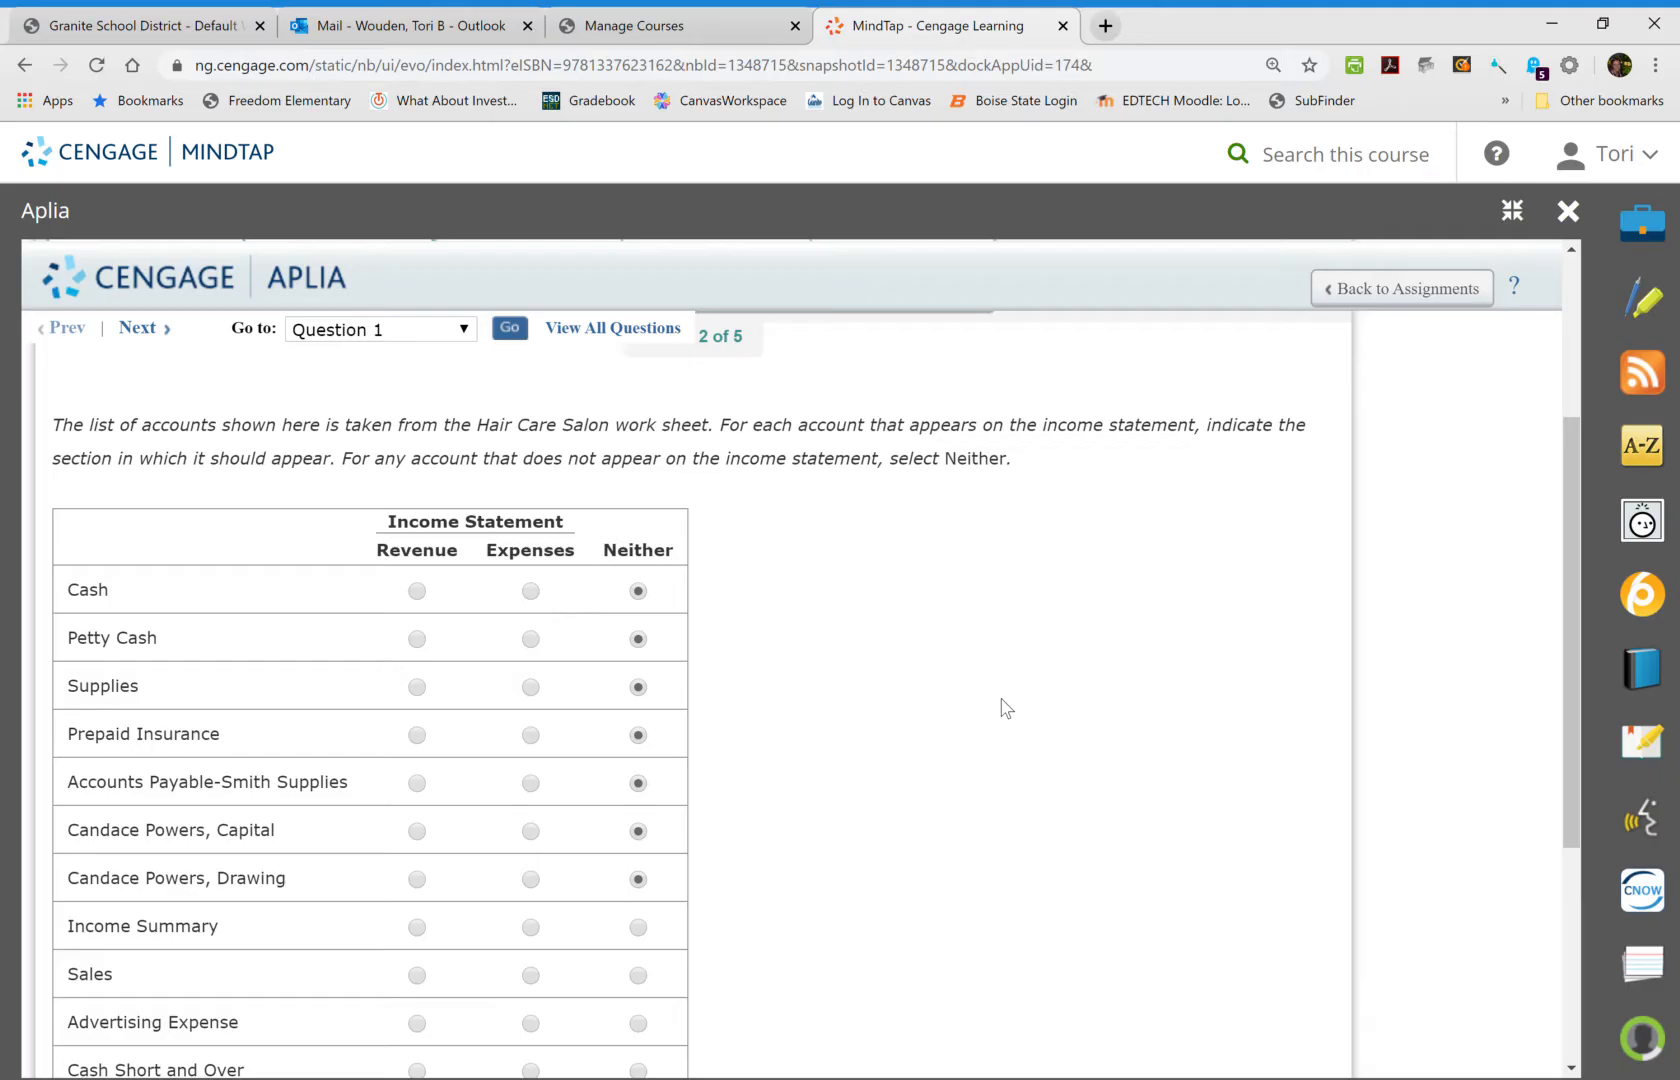
pyautogui.scroll(-3)
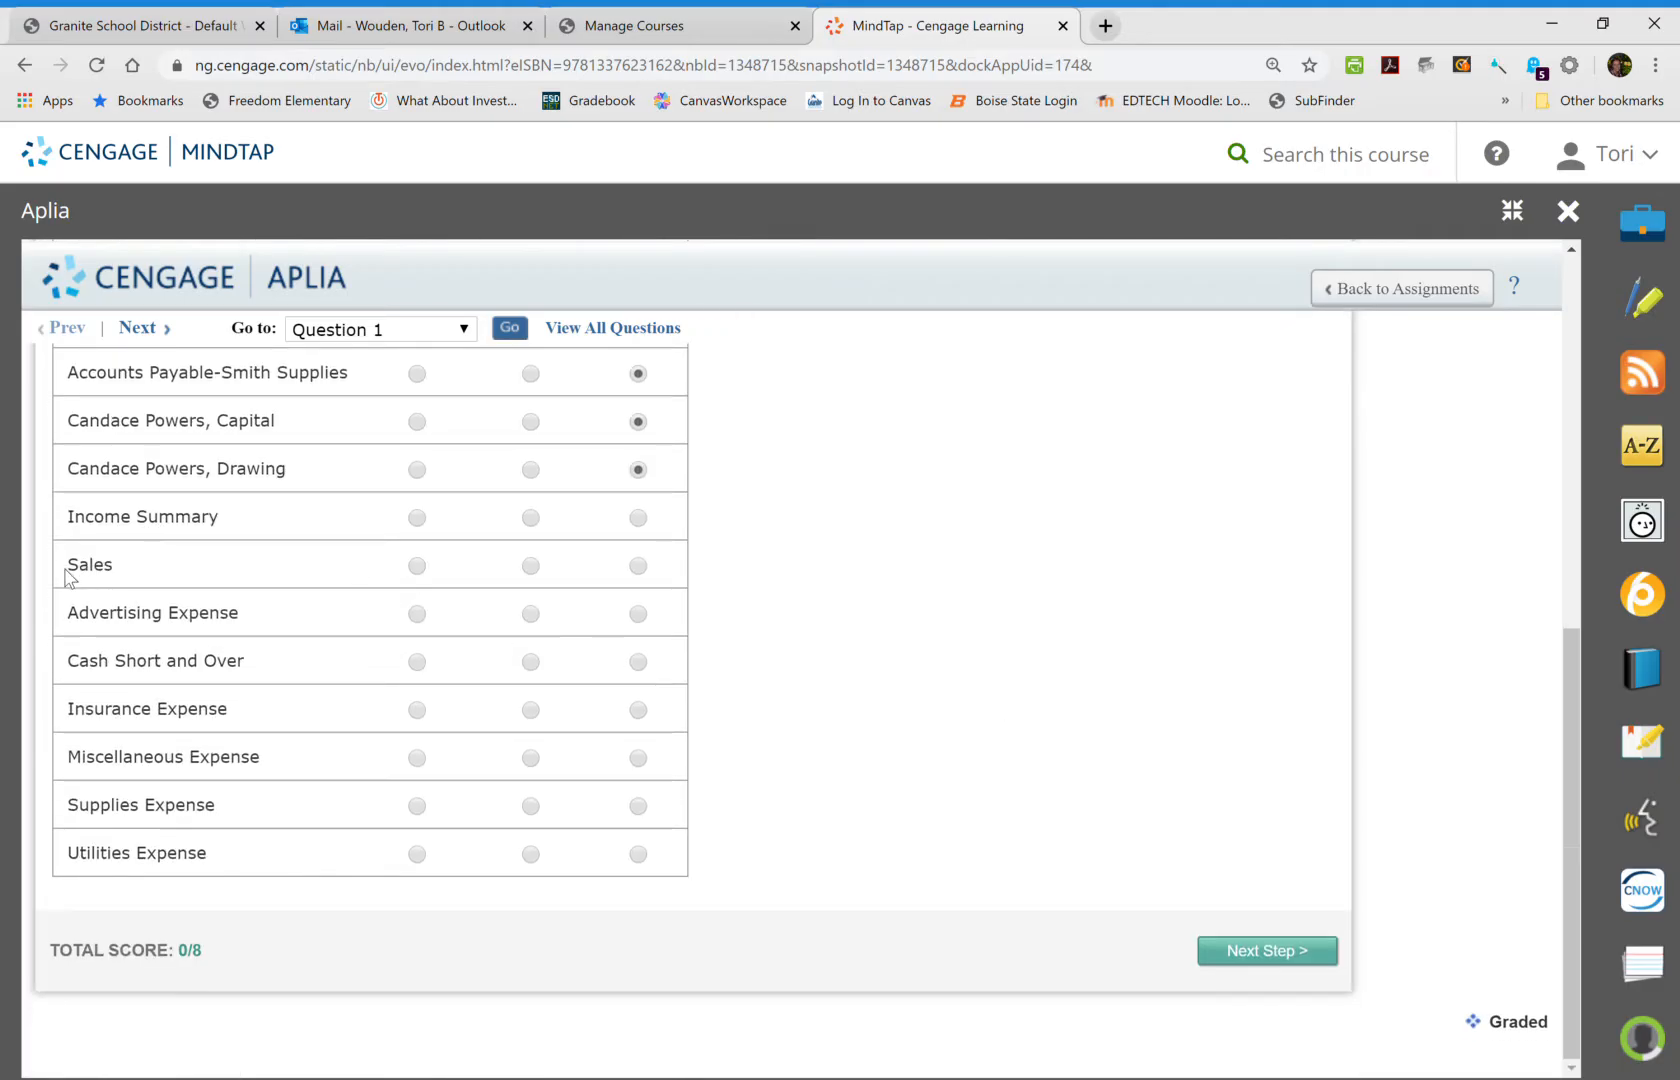
pyautogui.moveTo(428, 562)
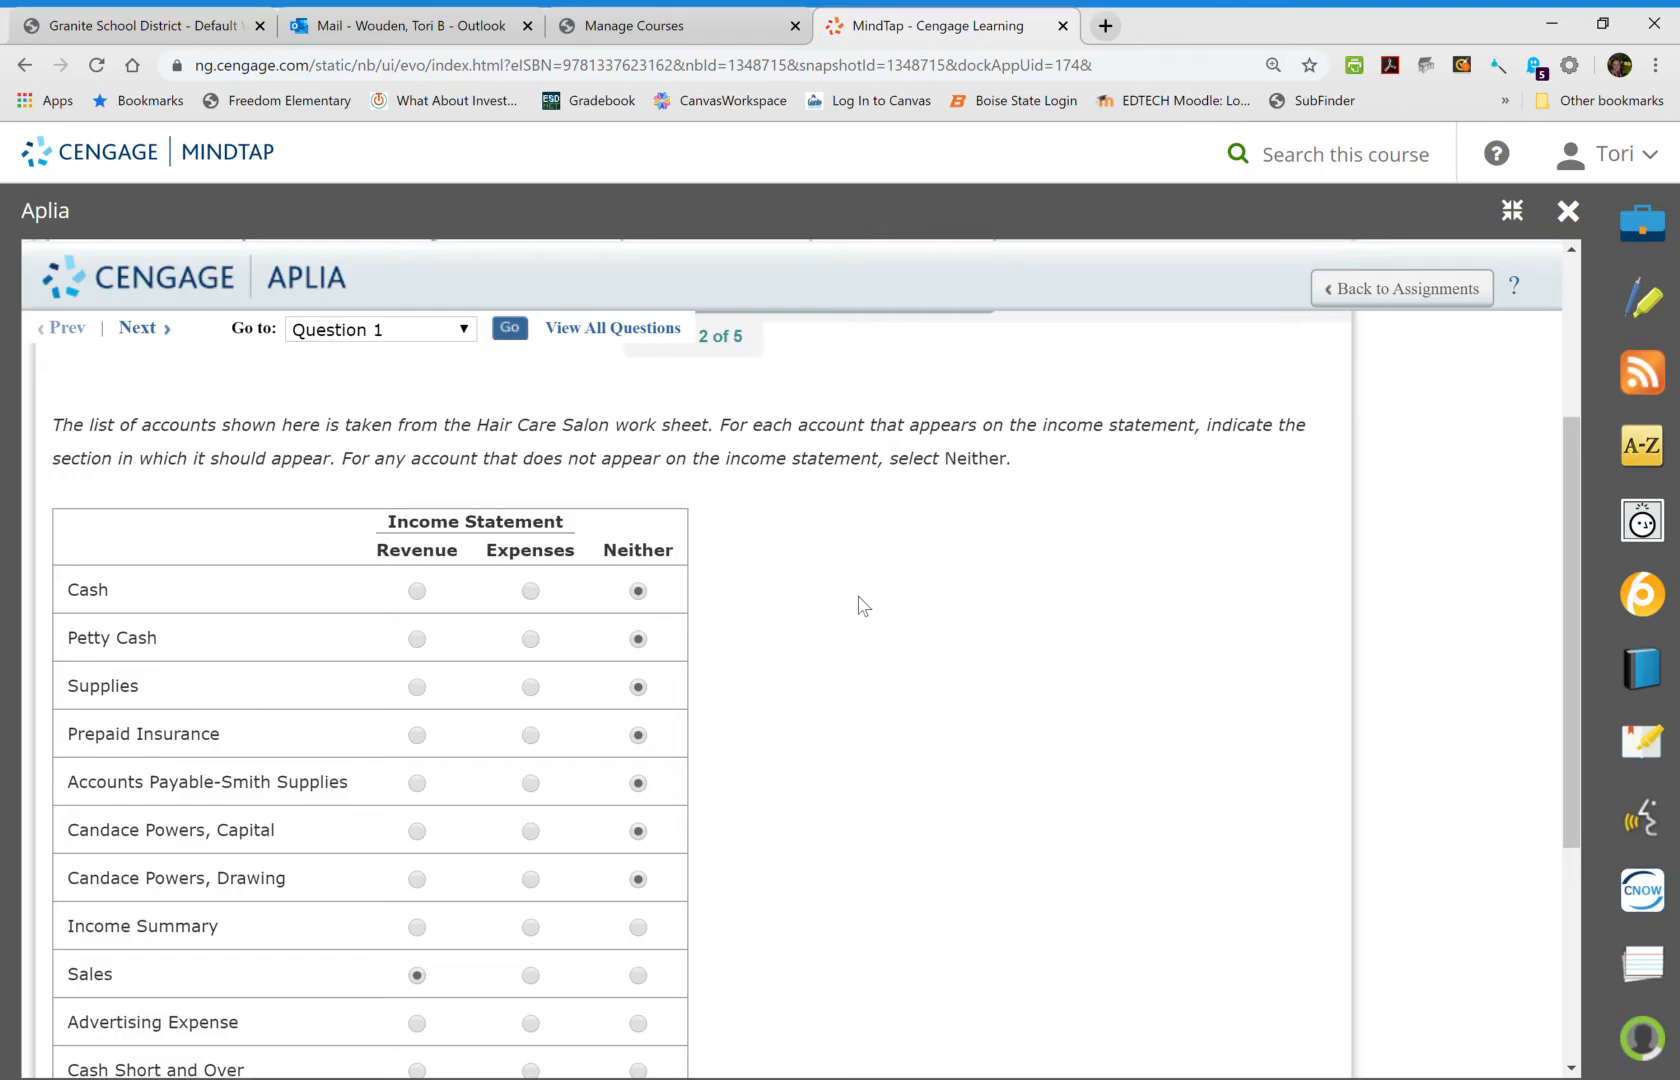
pyautogui.scroll(-3)
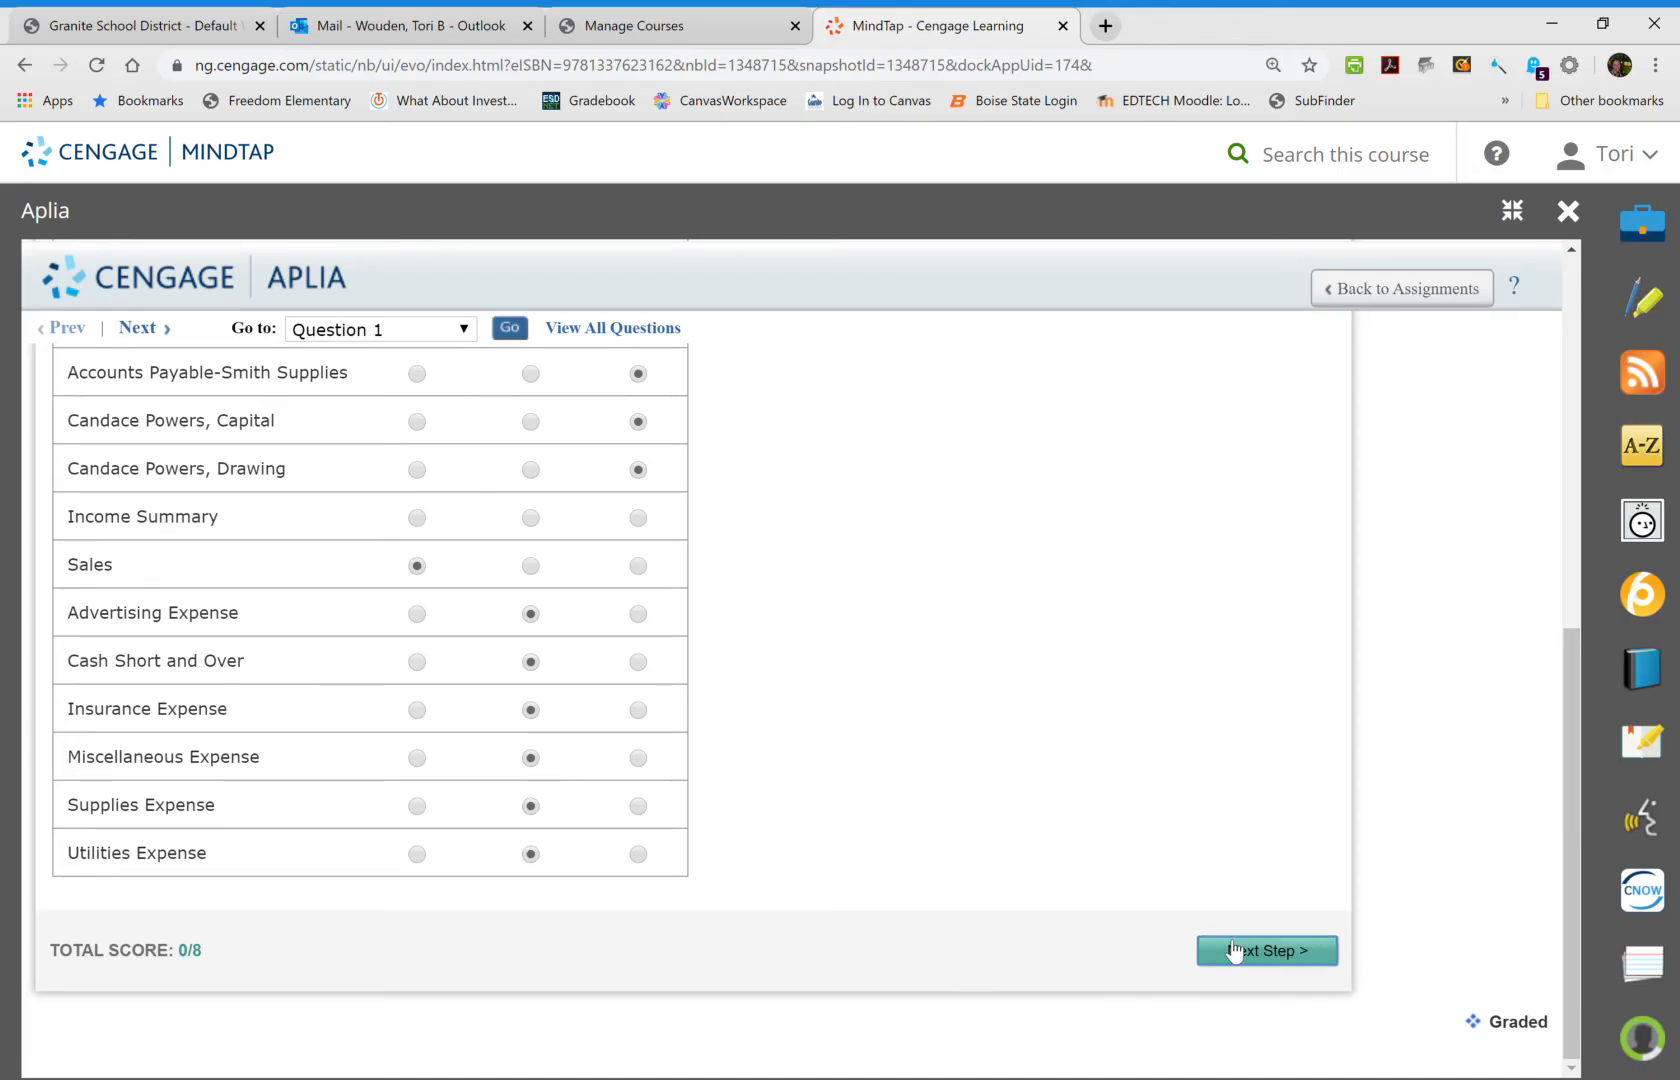
# Advance to the amounts step and enter Sales of 5,800.
pyautogui.click(1266, 950)
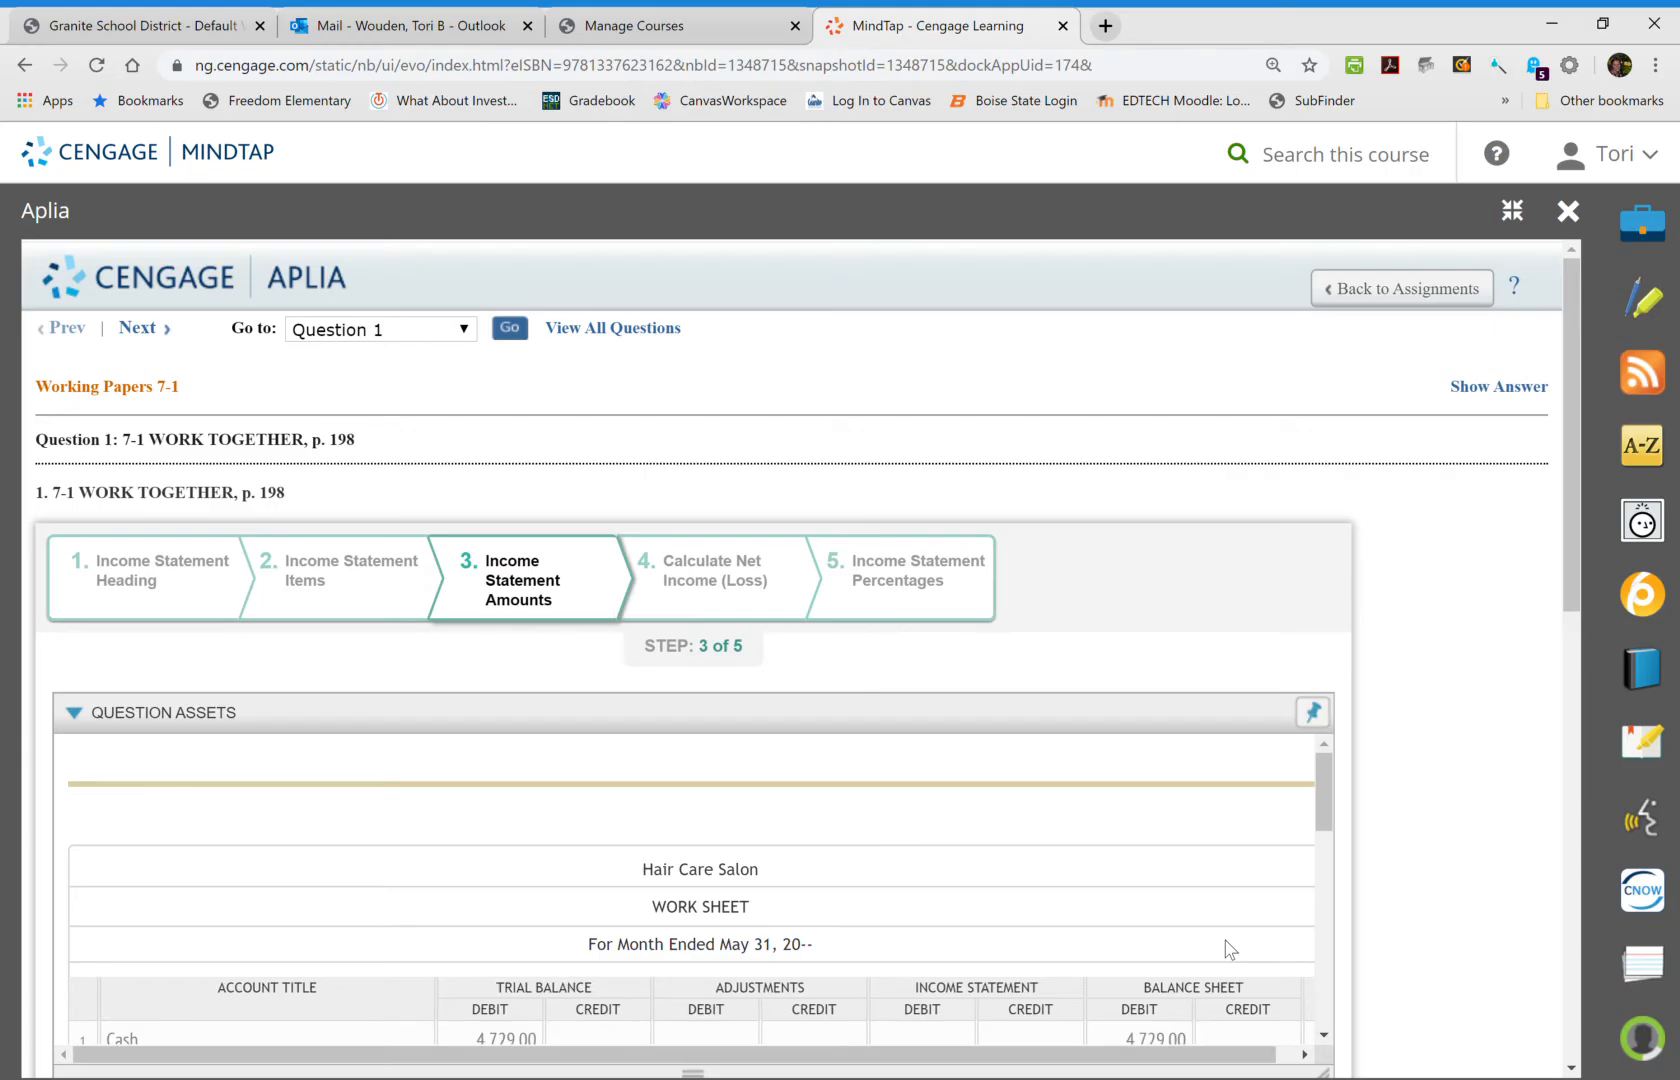
pyautogui.scroll(-3)
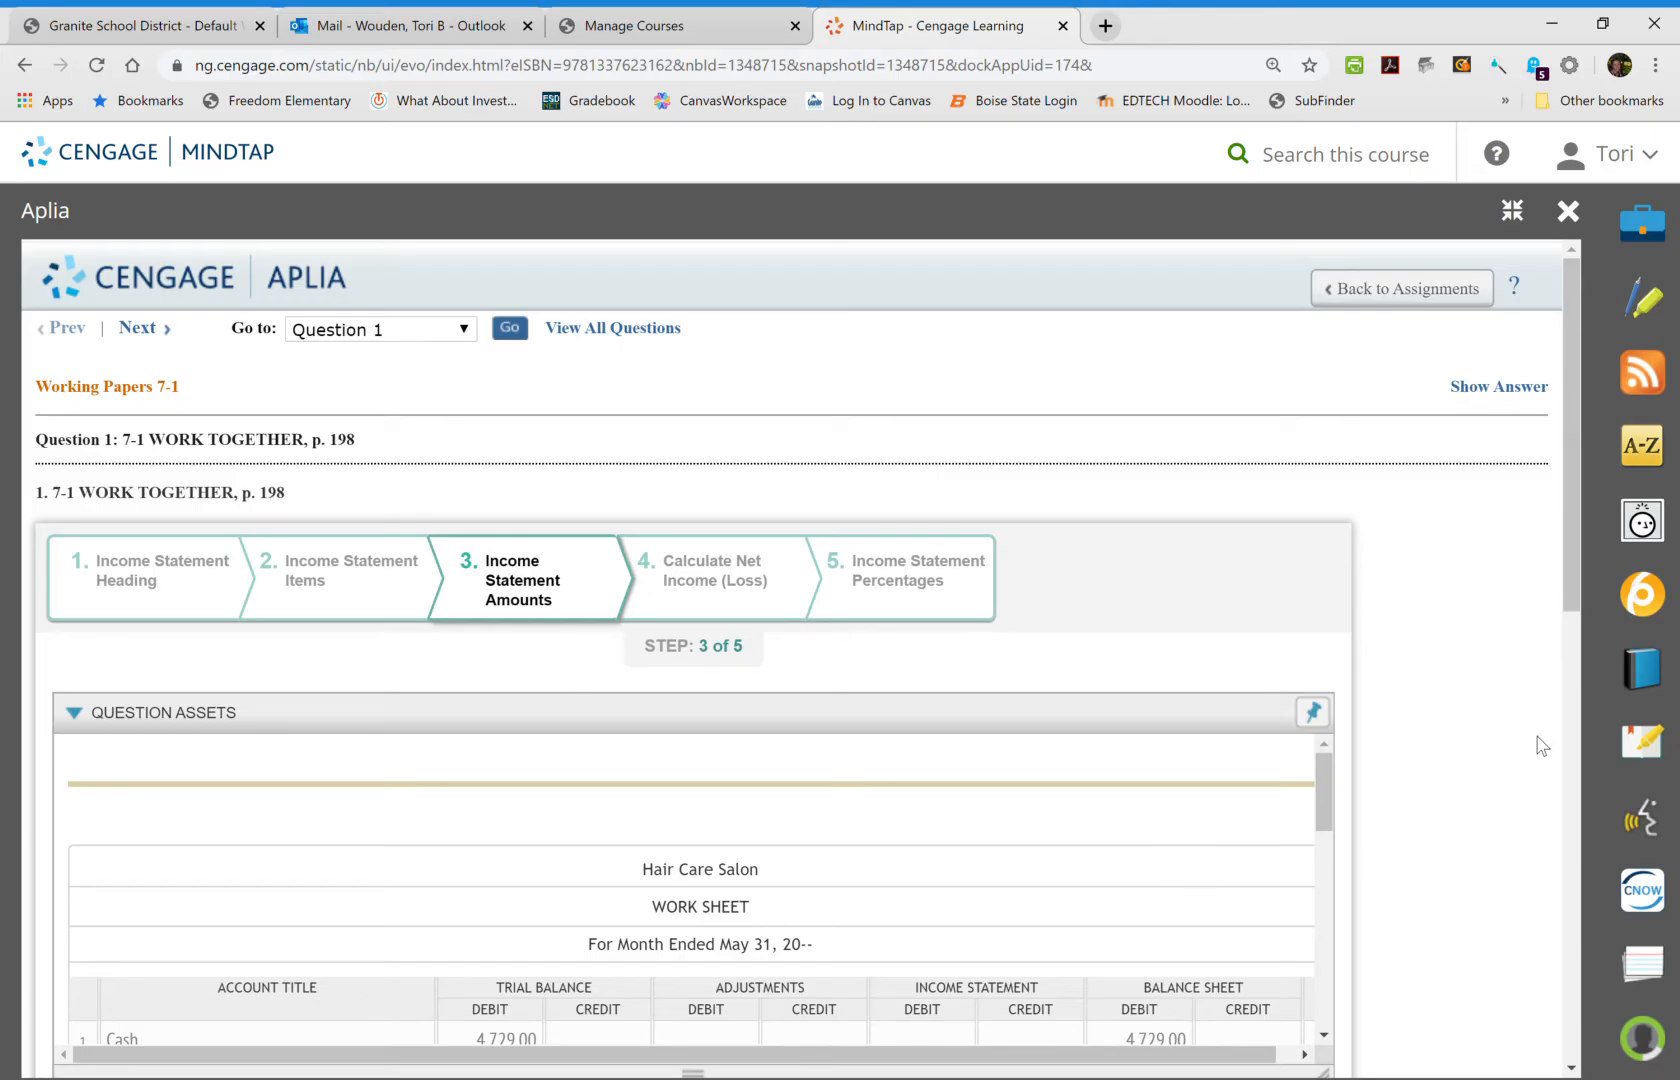
pyautogui.scroll(-3)
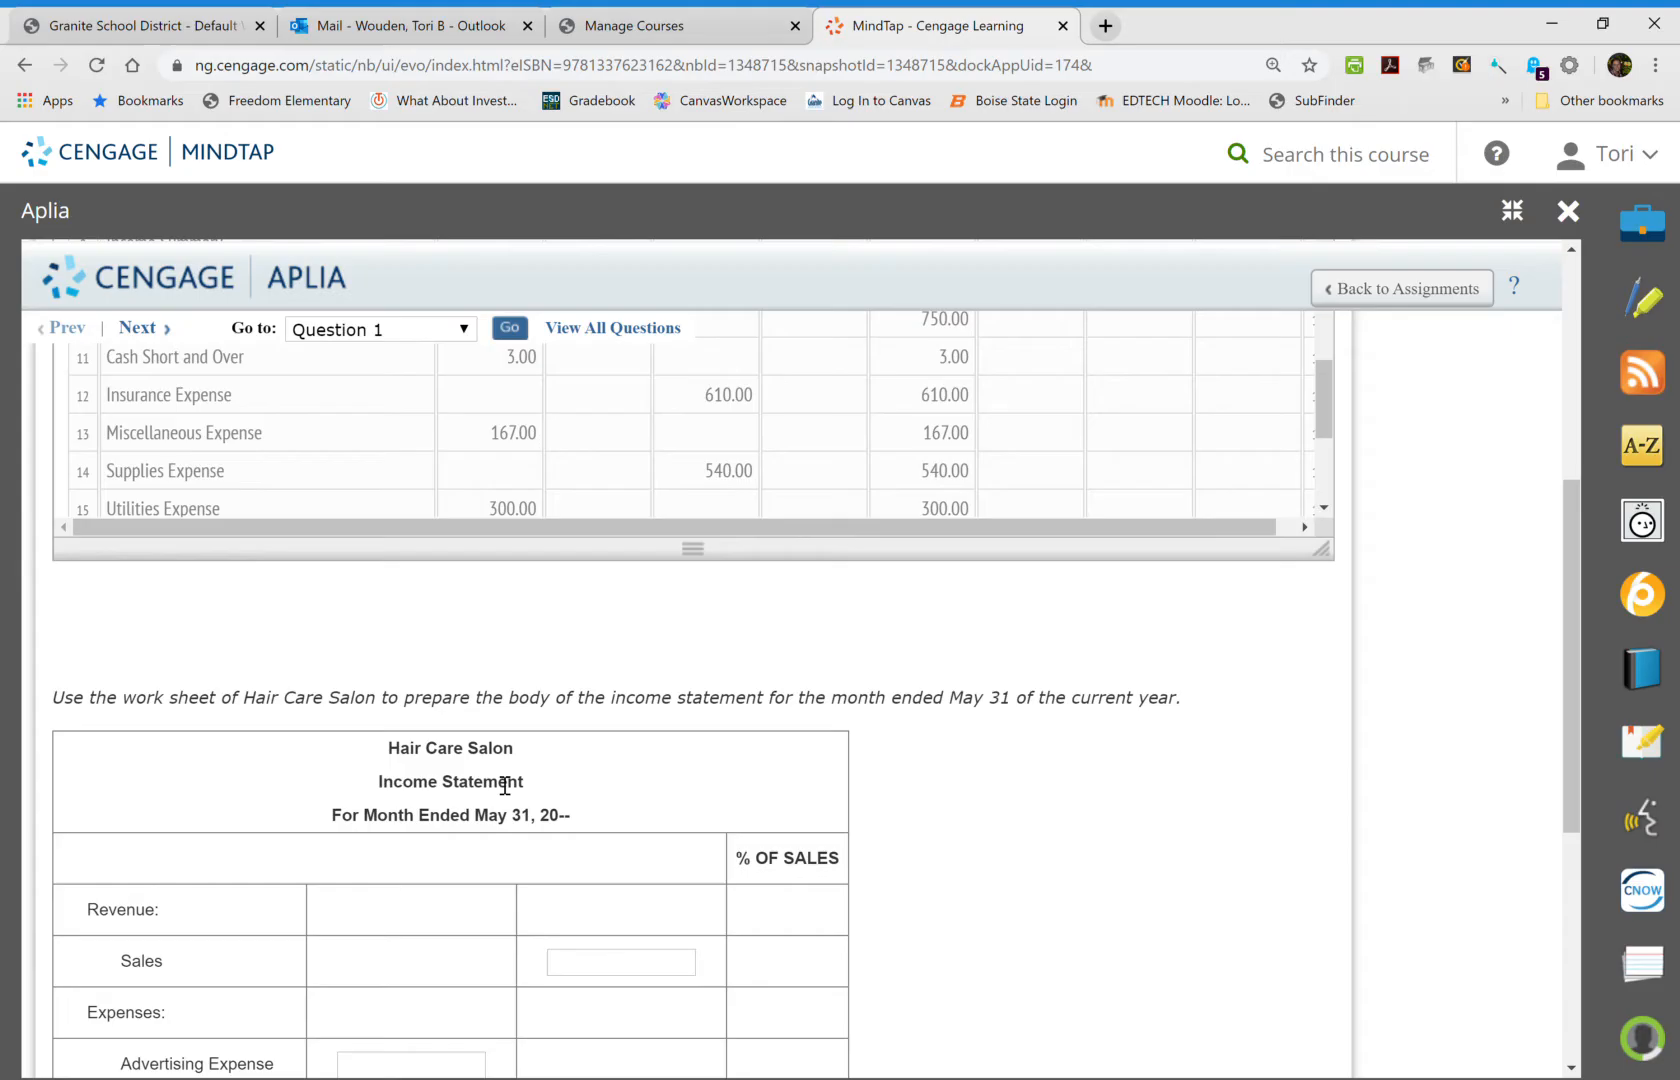
pyautogui.moveTo(996, 678)
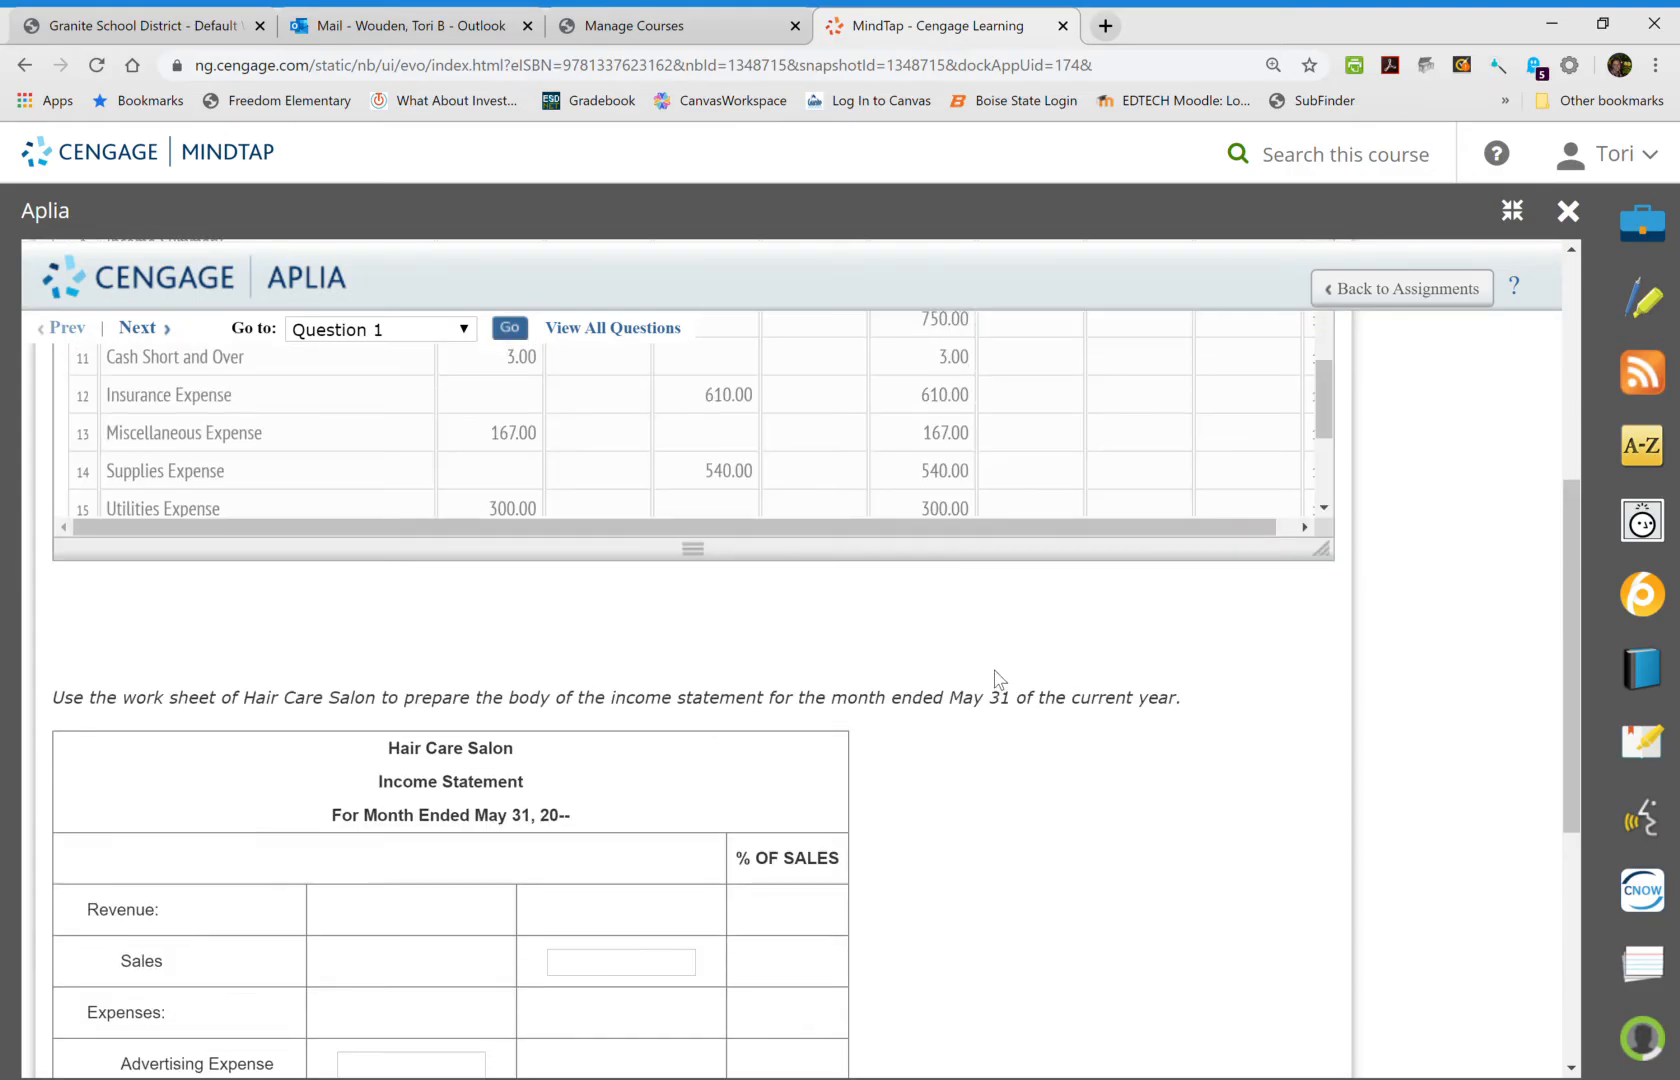
pyautogui.moveTo(1004, 668)
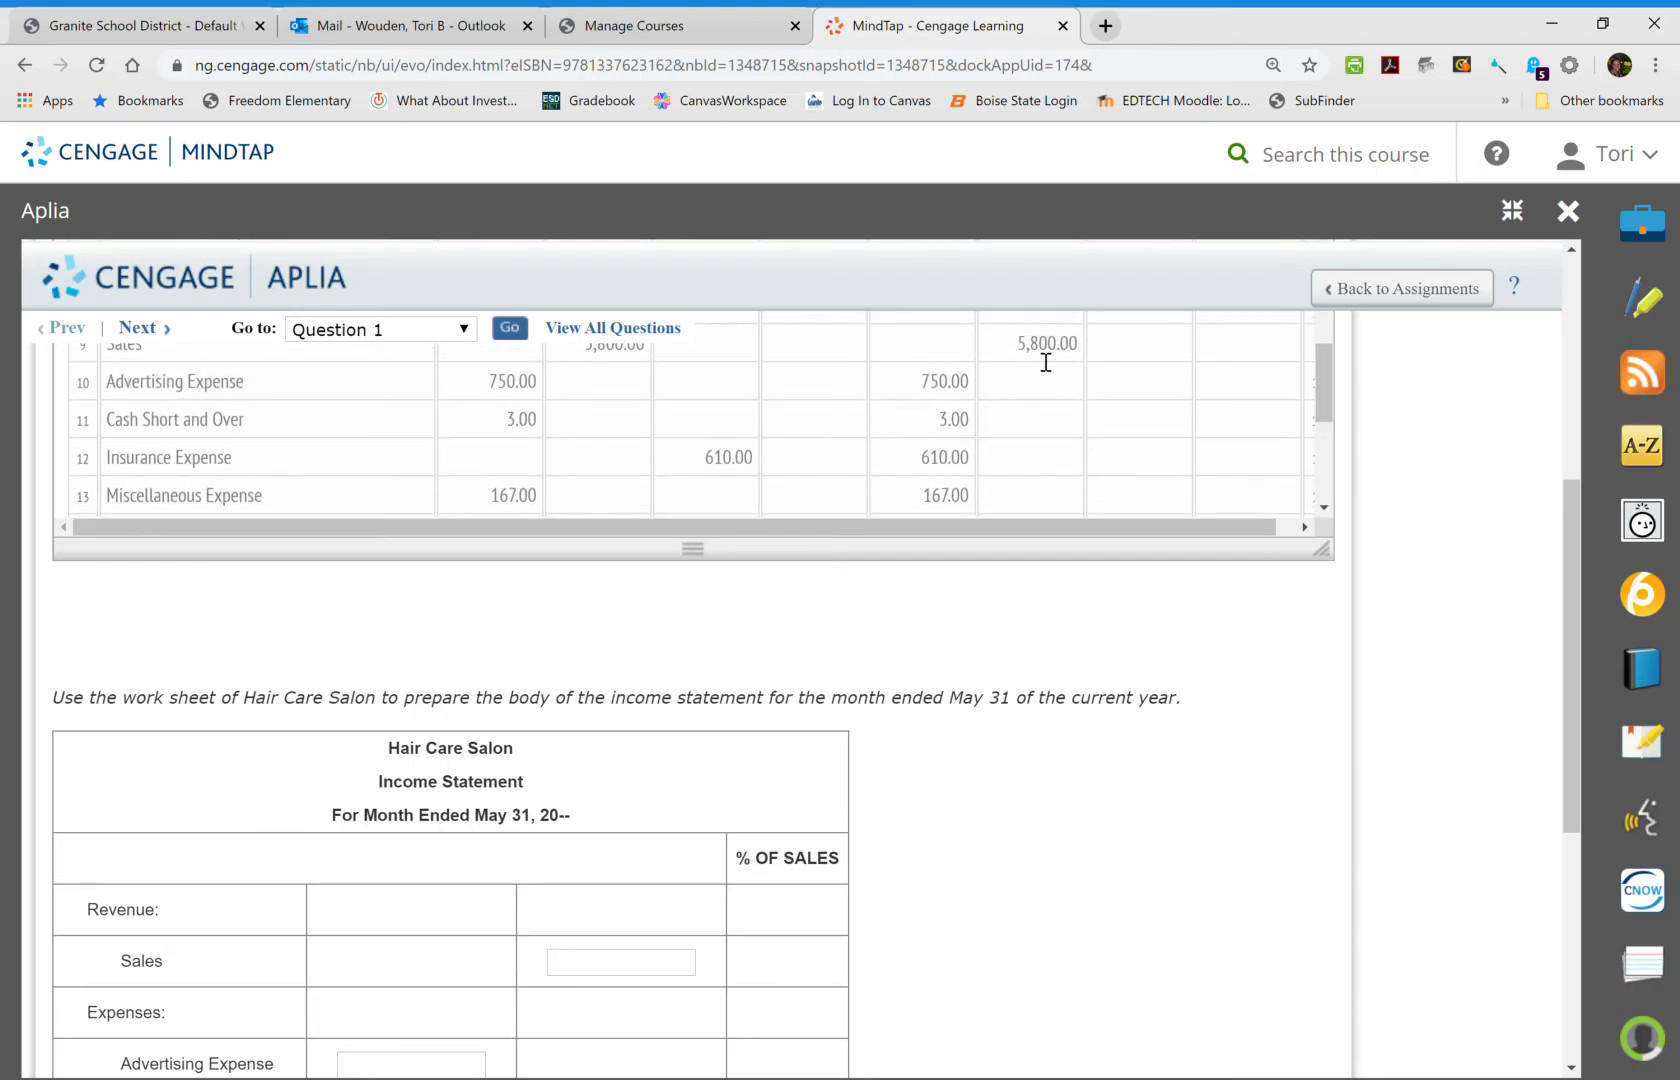
pyautogui.click(620, 962)
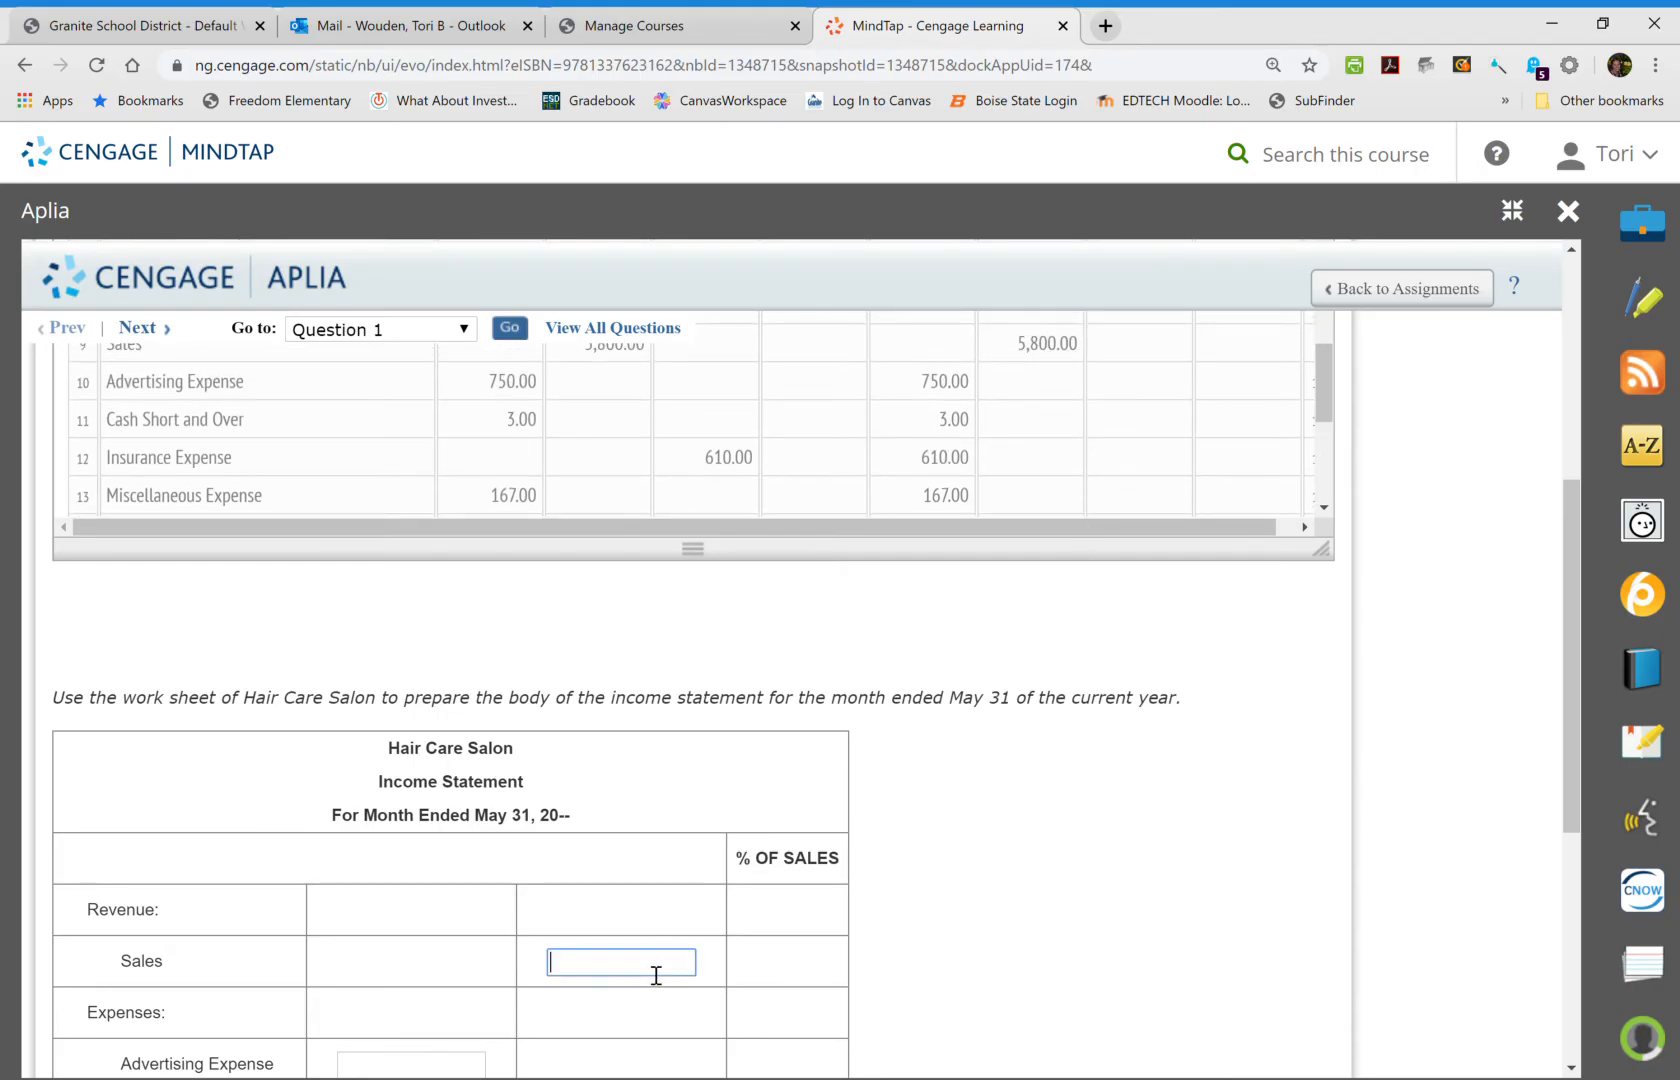
pyautogui.write('5800')
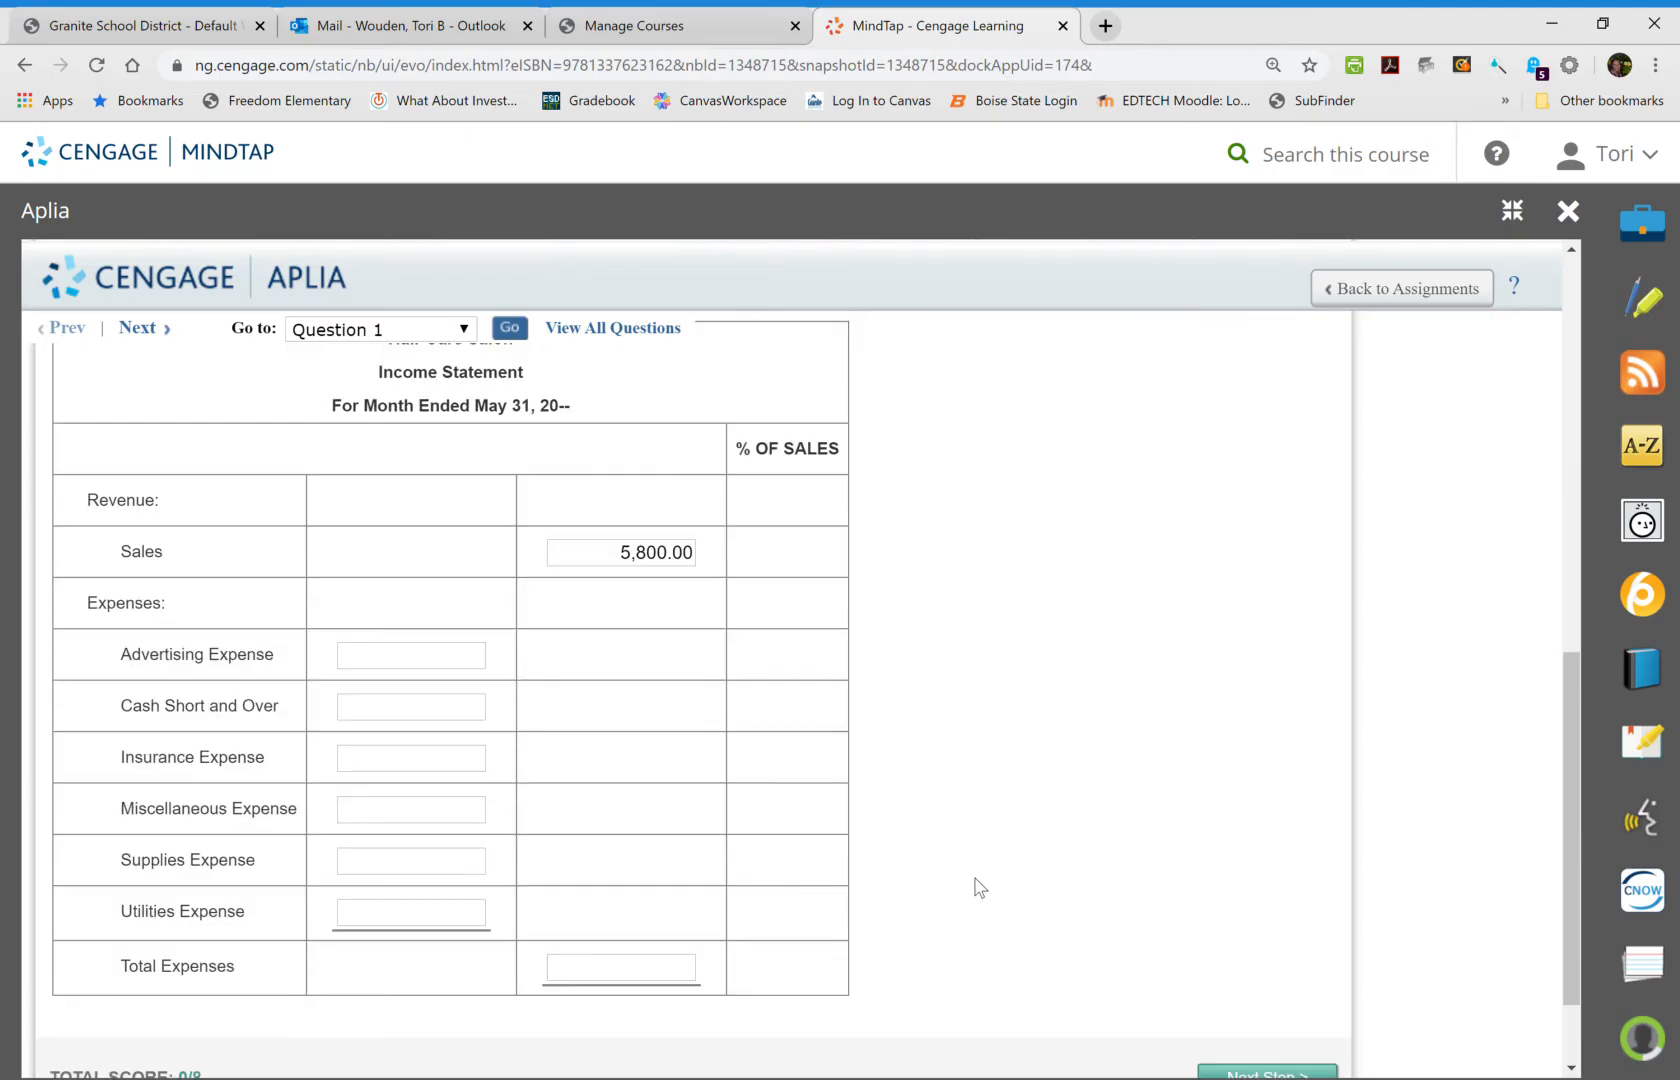
# Enter the expense amounts: Advertising 750, Cash Short and Over 3.00, 610, Miscellaneous 167, Supplies 540, Utilities 300.
pyautogui.click(410, 654)
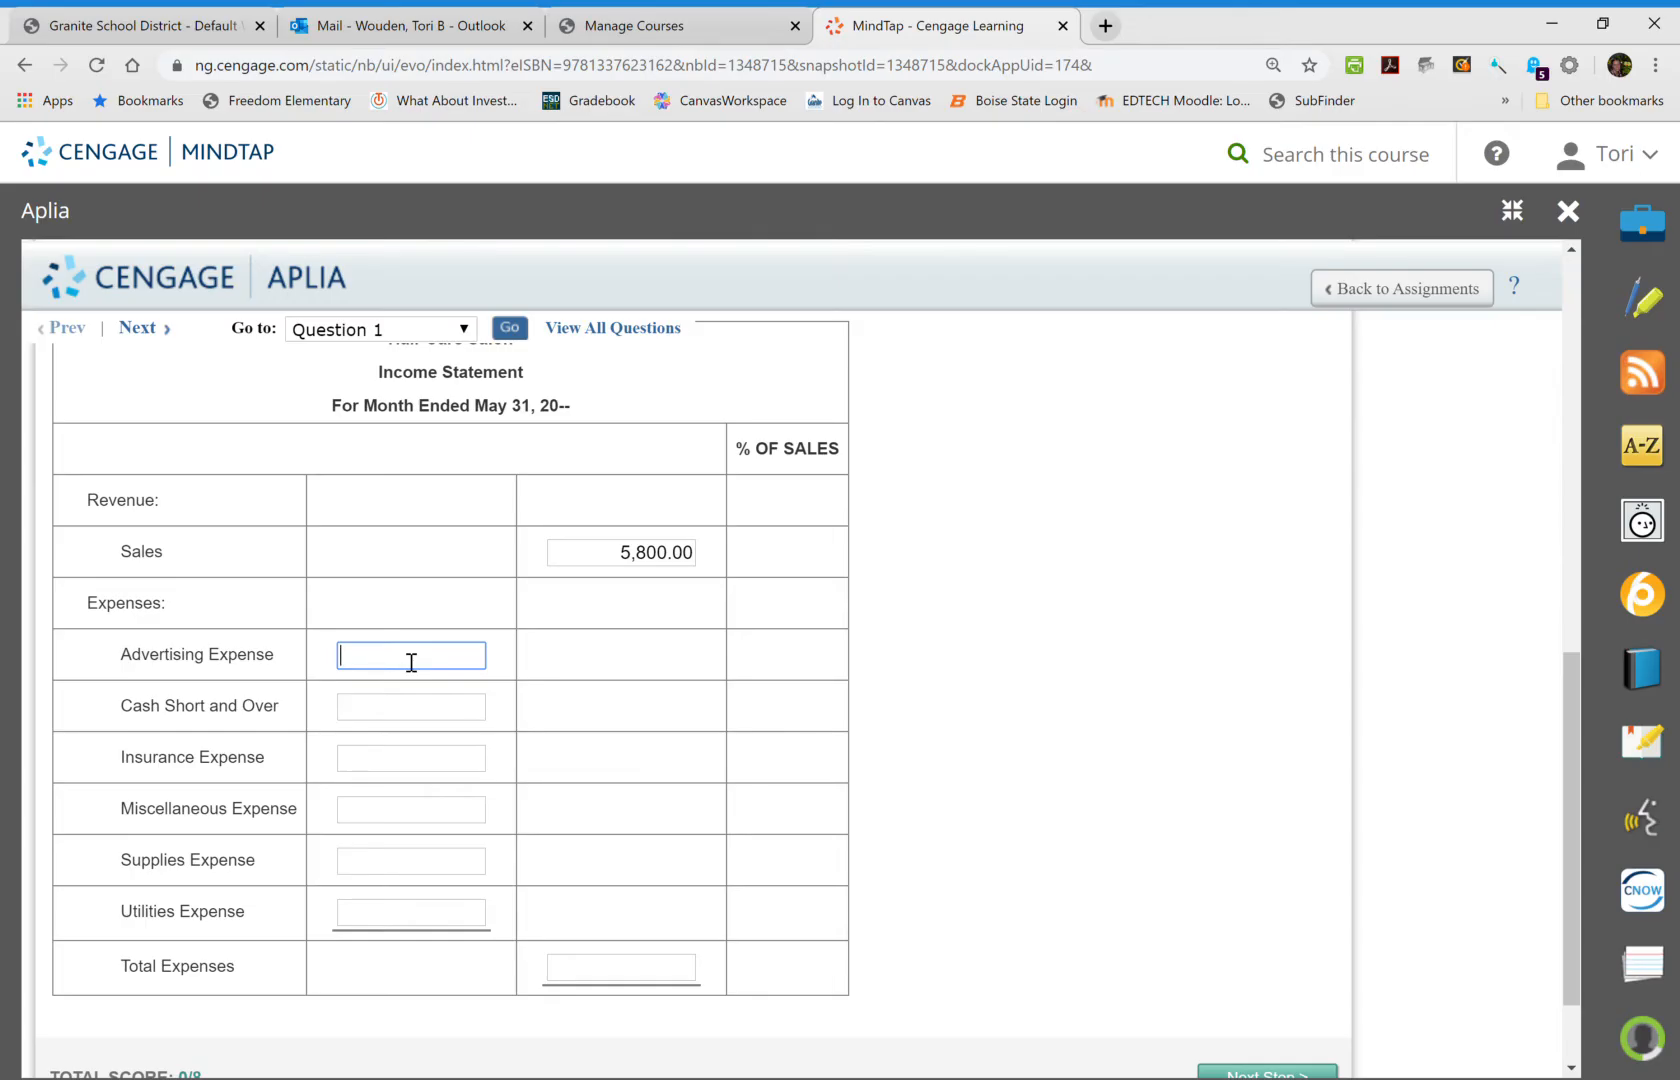
pyautogui.moveTo(384, 624)
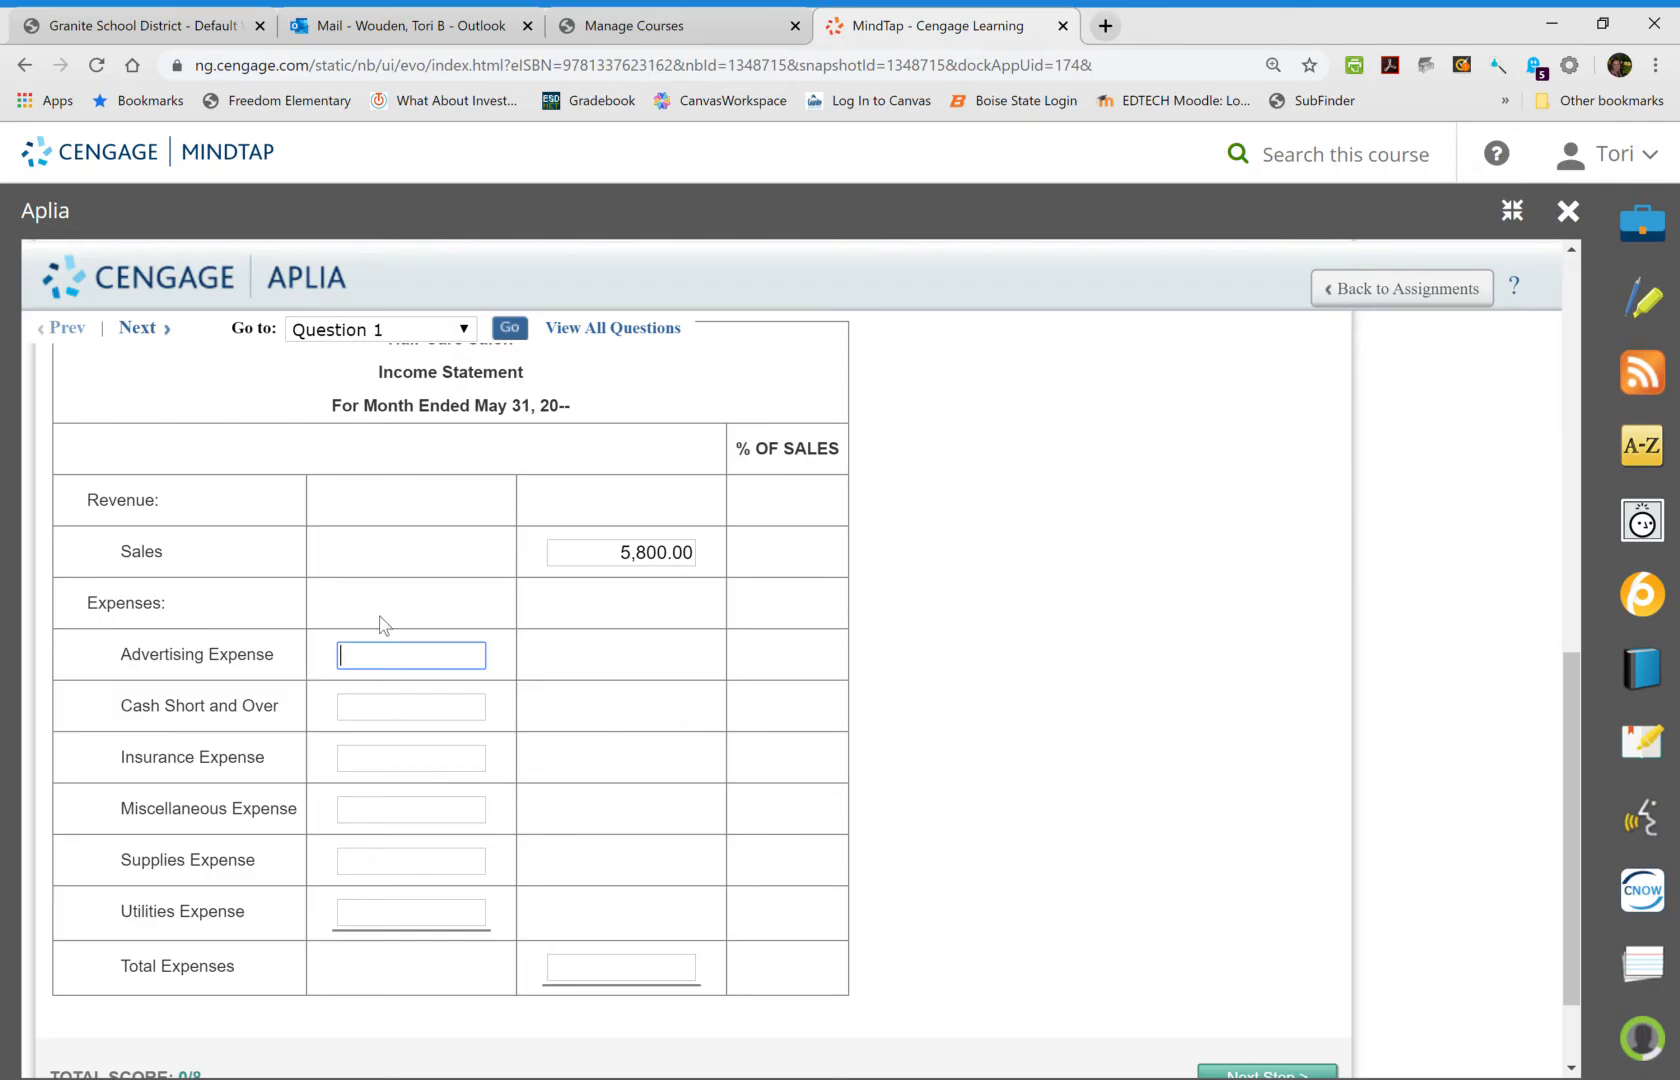
pyautogui.moveTo(382, 626)
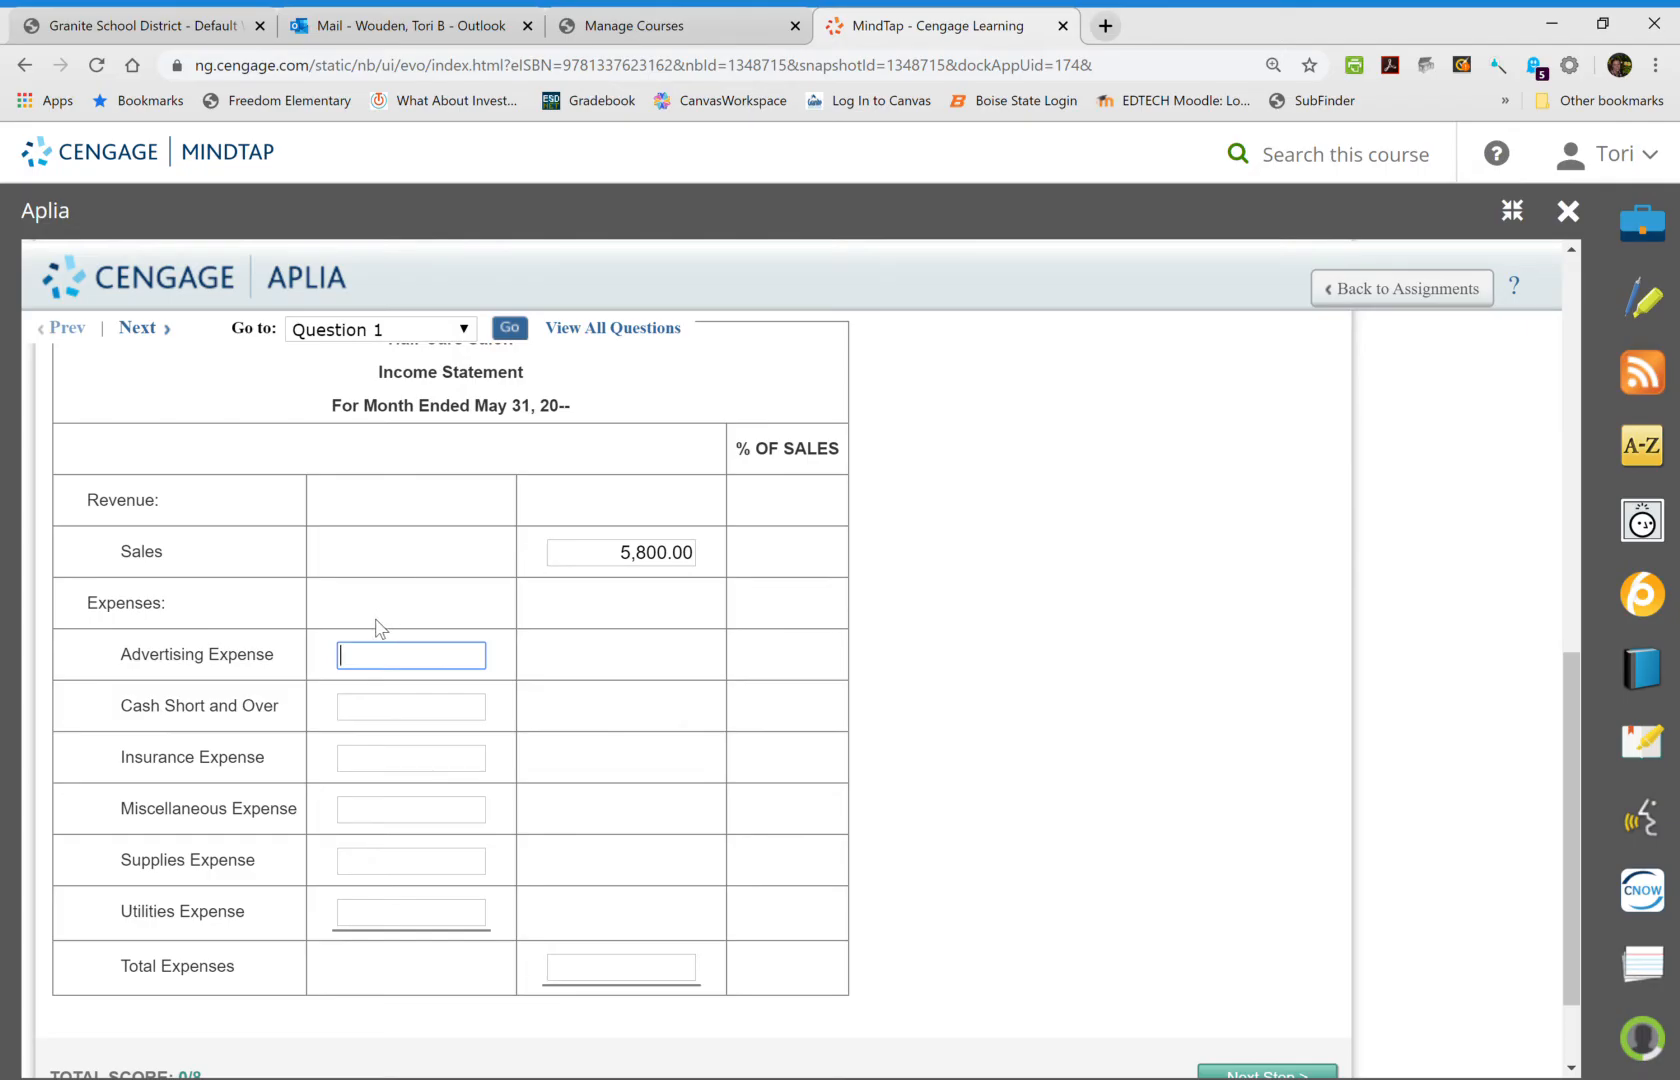
pyautogui.write('750.00')
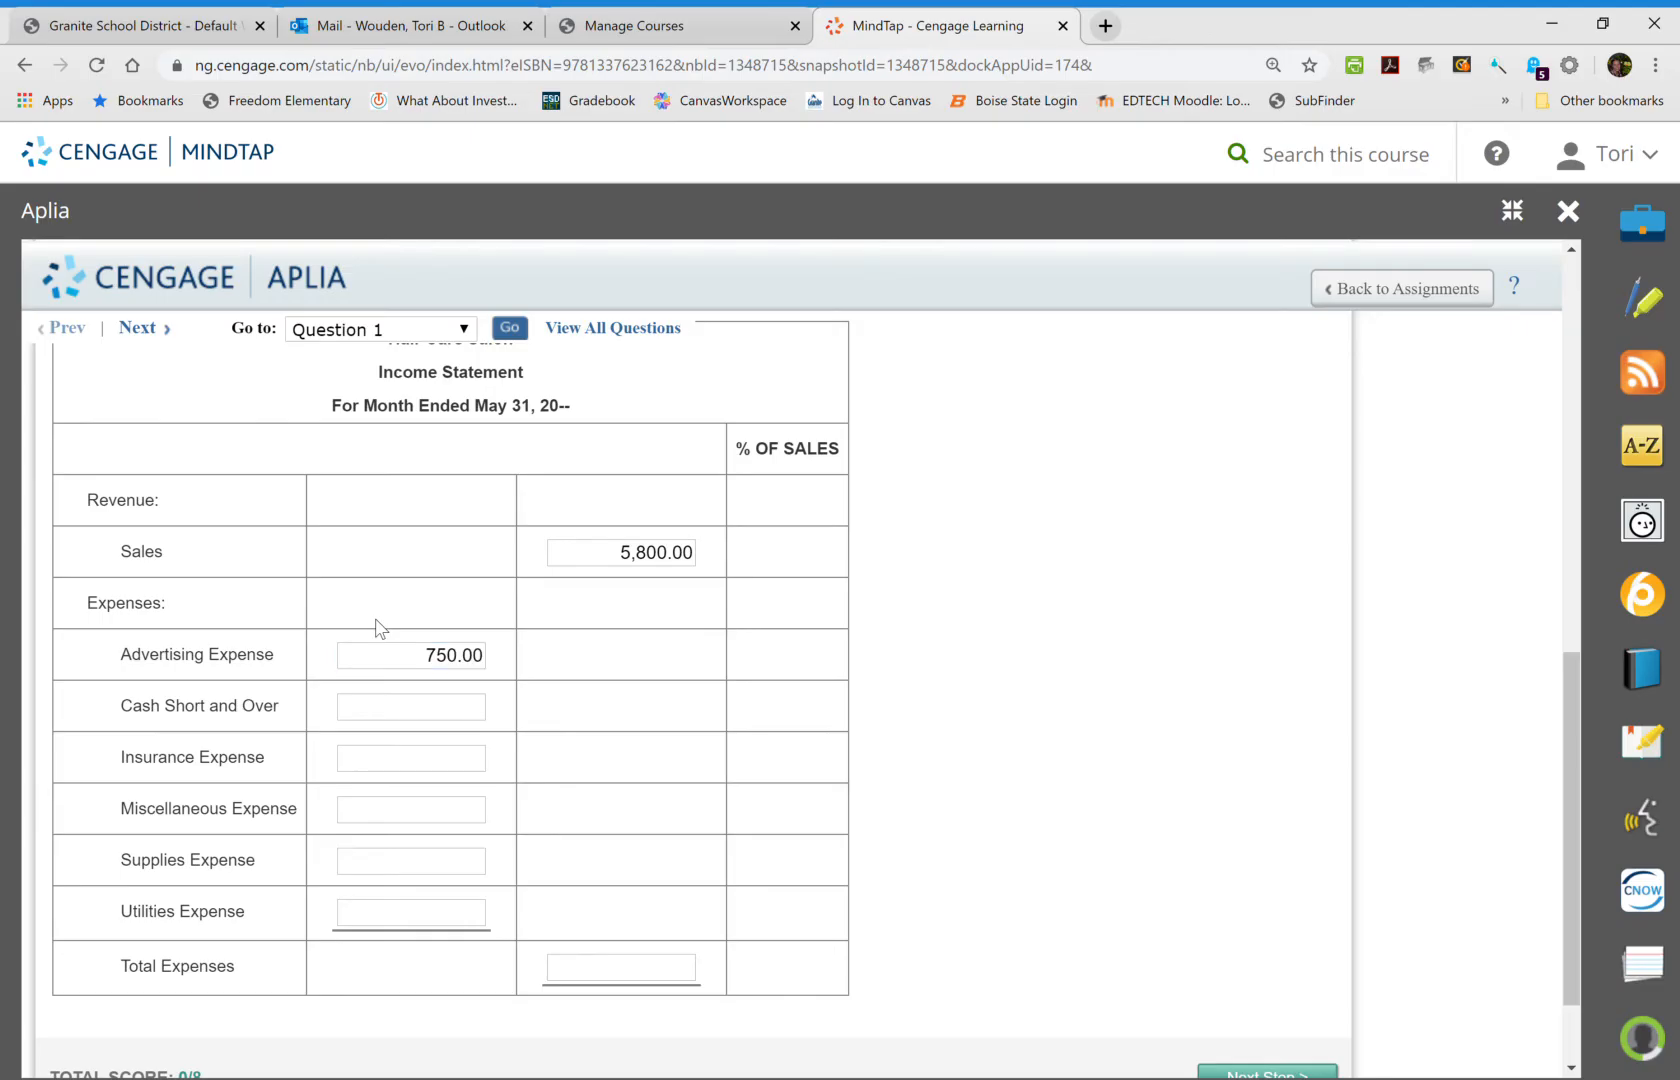
pyautogui.click(410, 706)
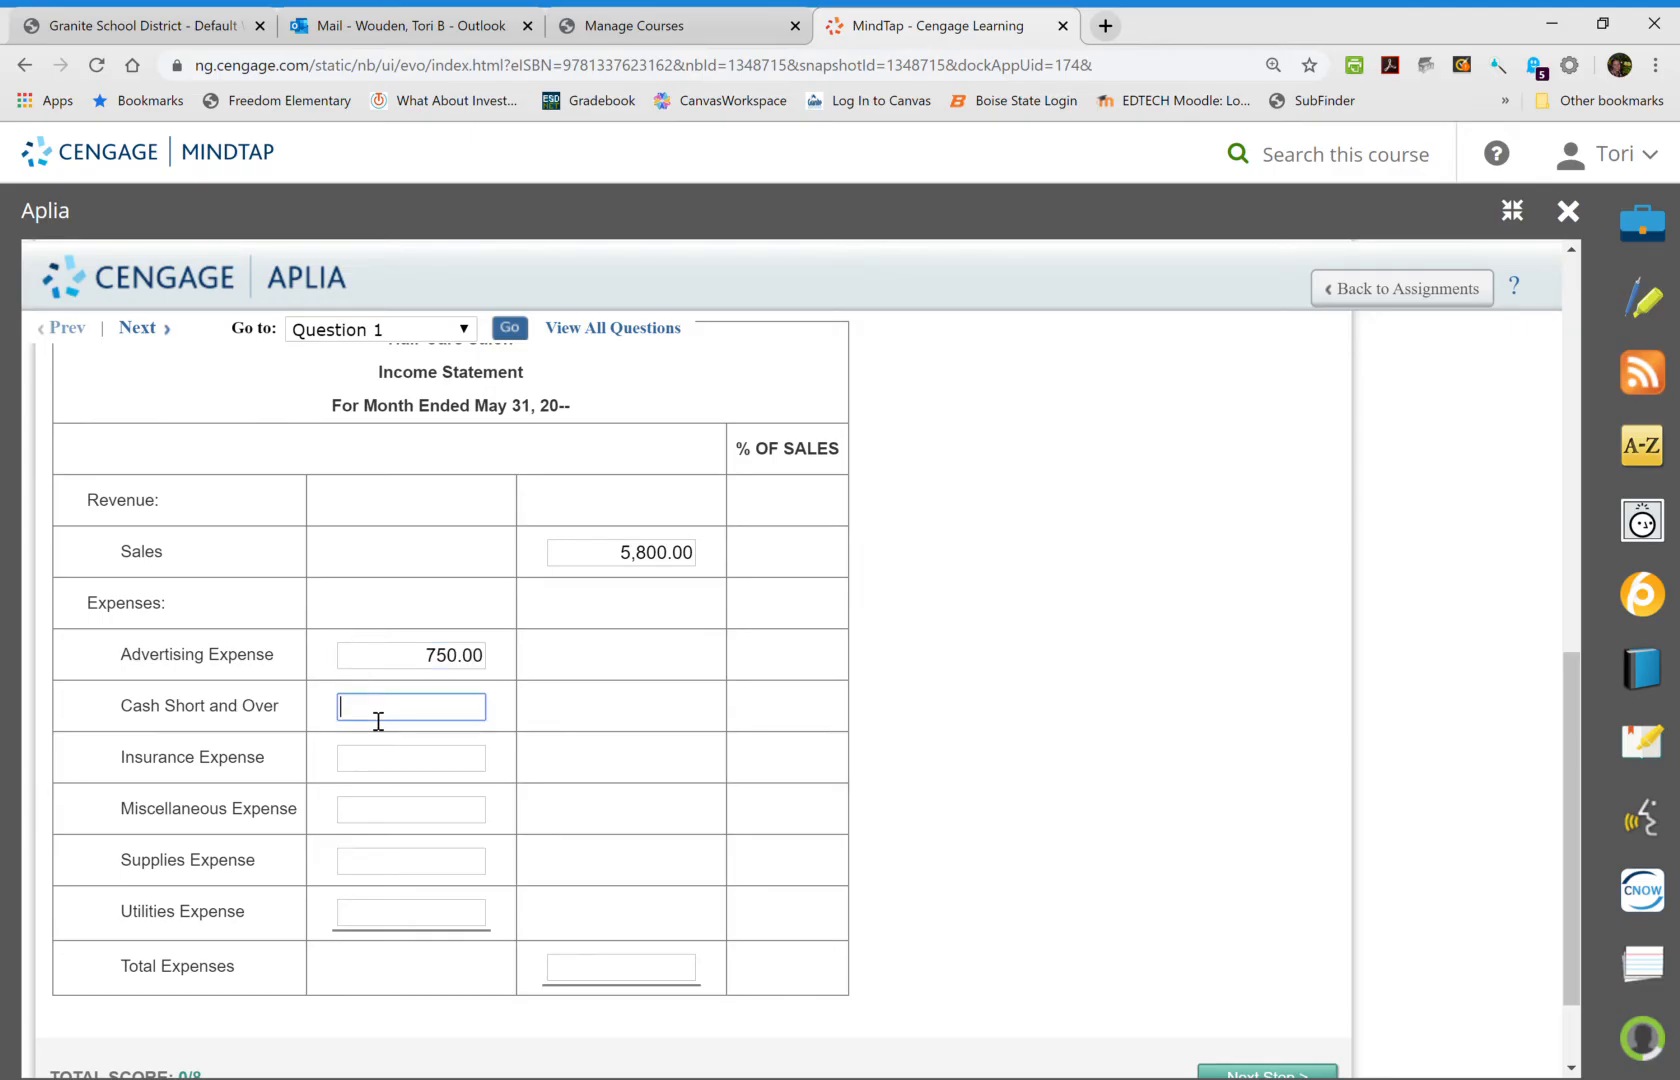
pyautogui.write('3.00')
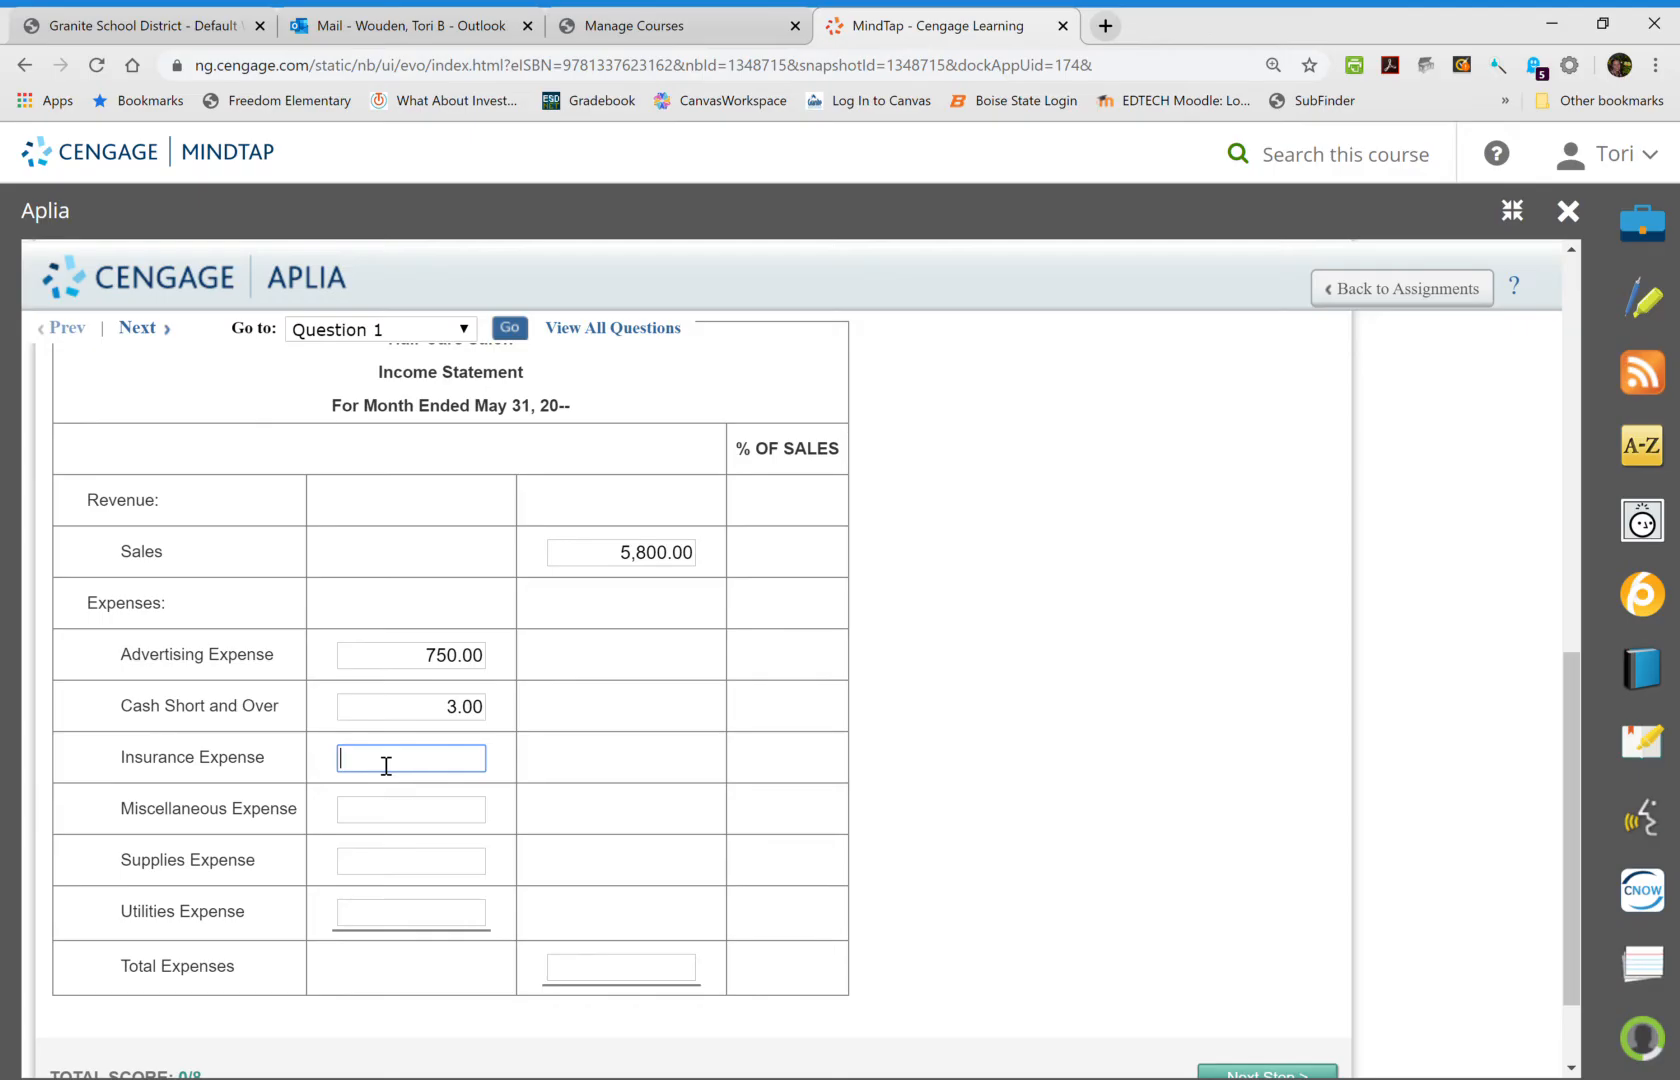
pyautogui.write('610')
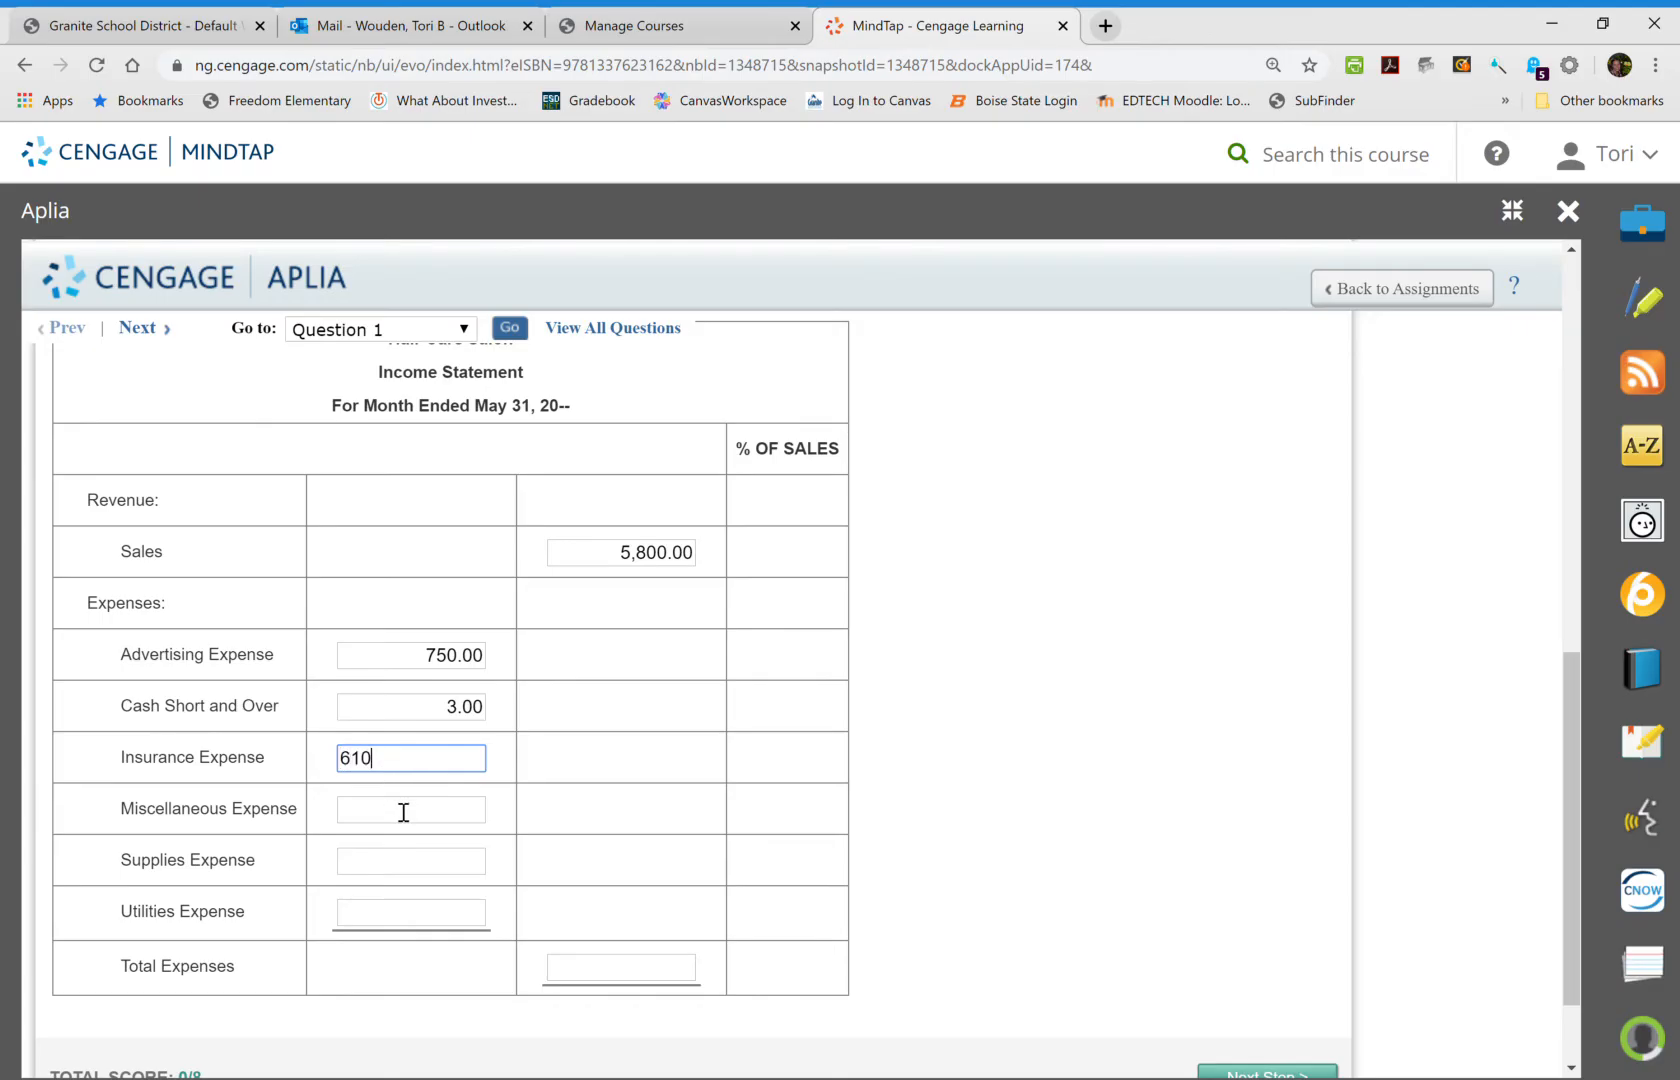
pyautogui.click(410, 808)
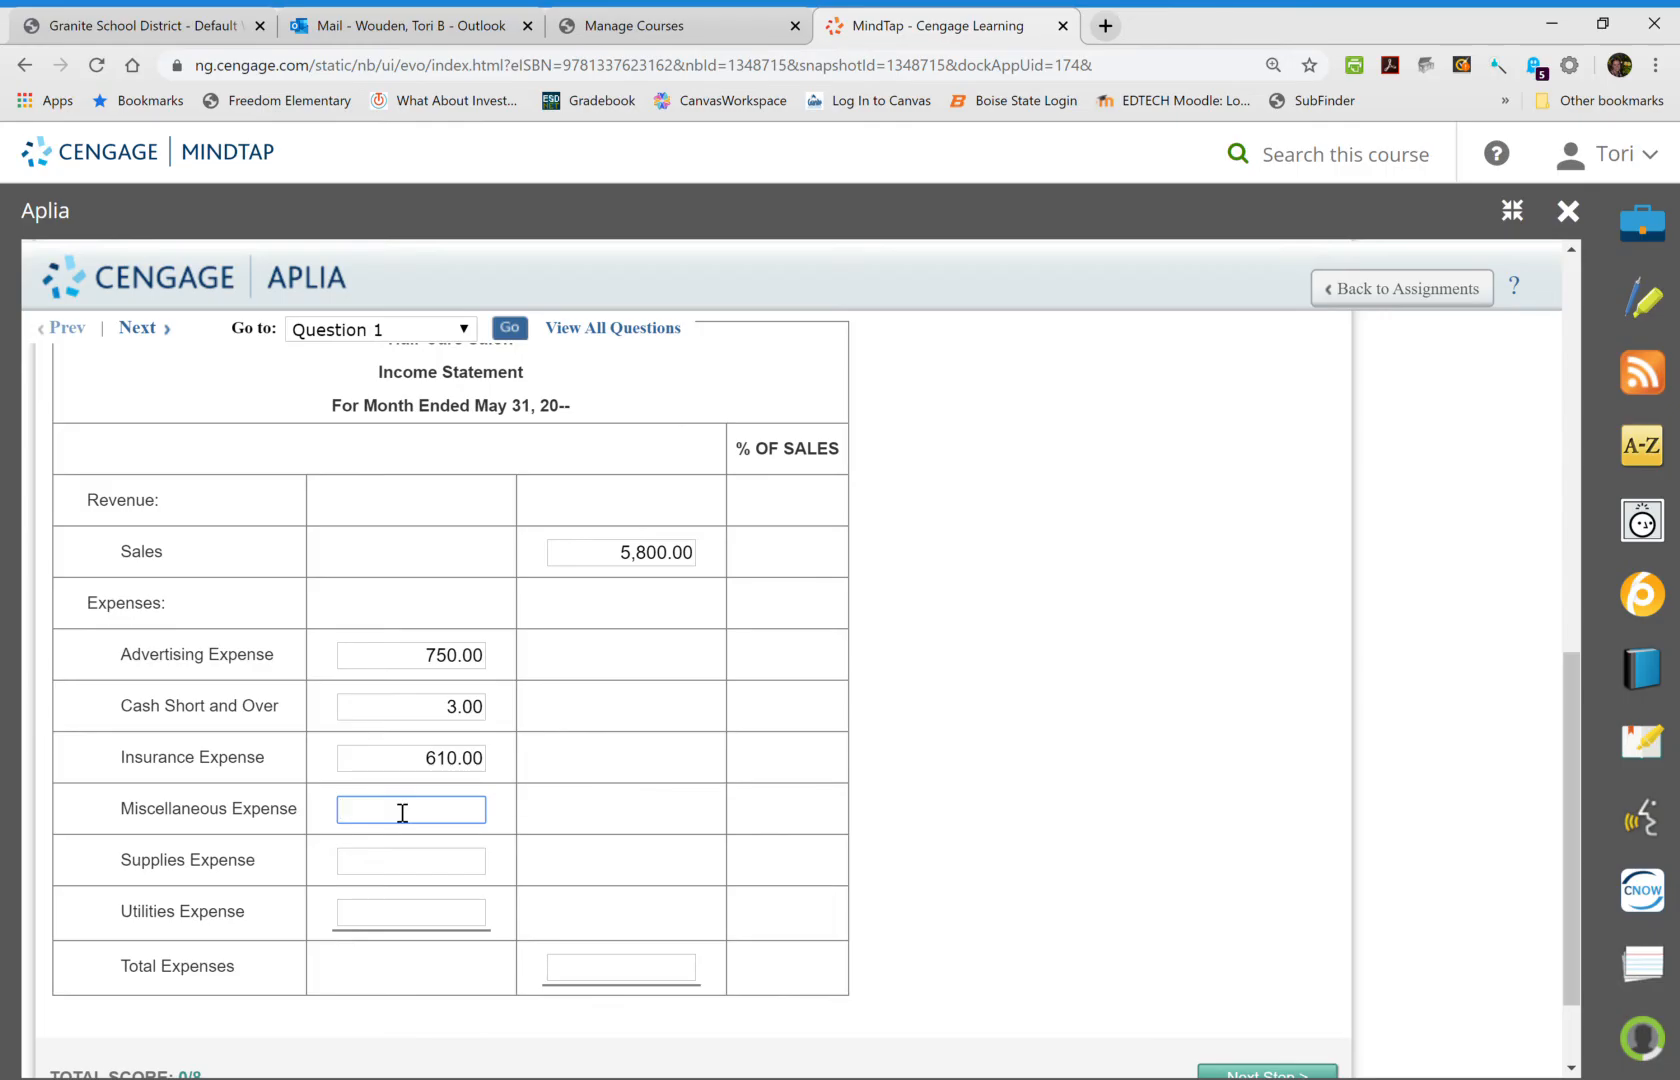
pyautogui.write('167')
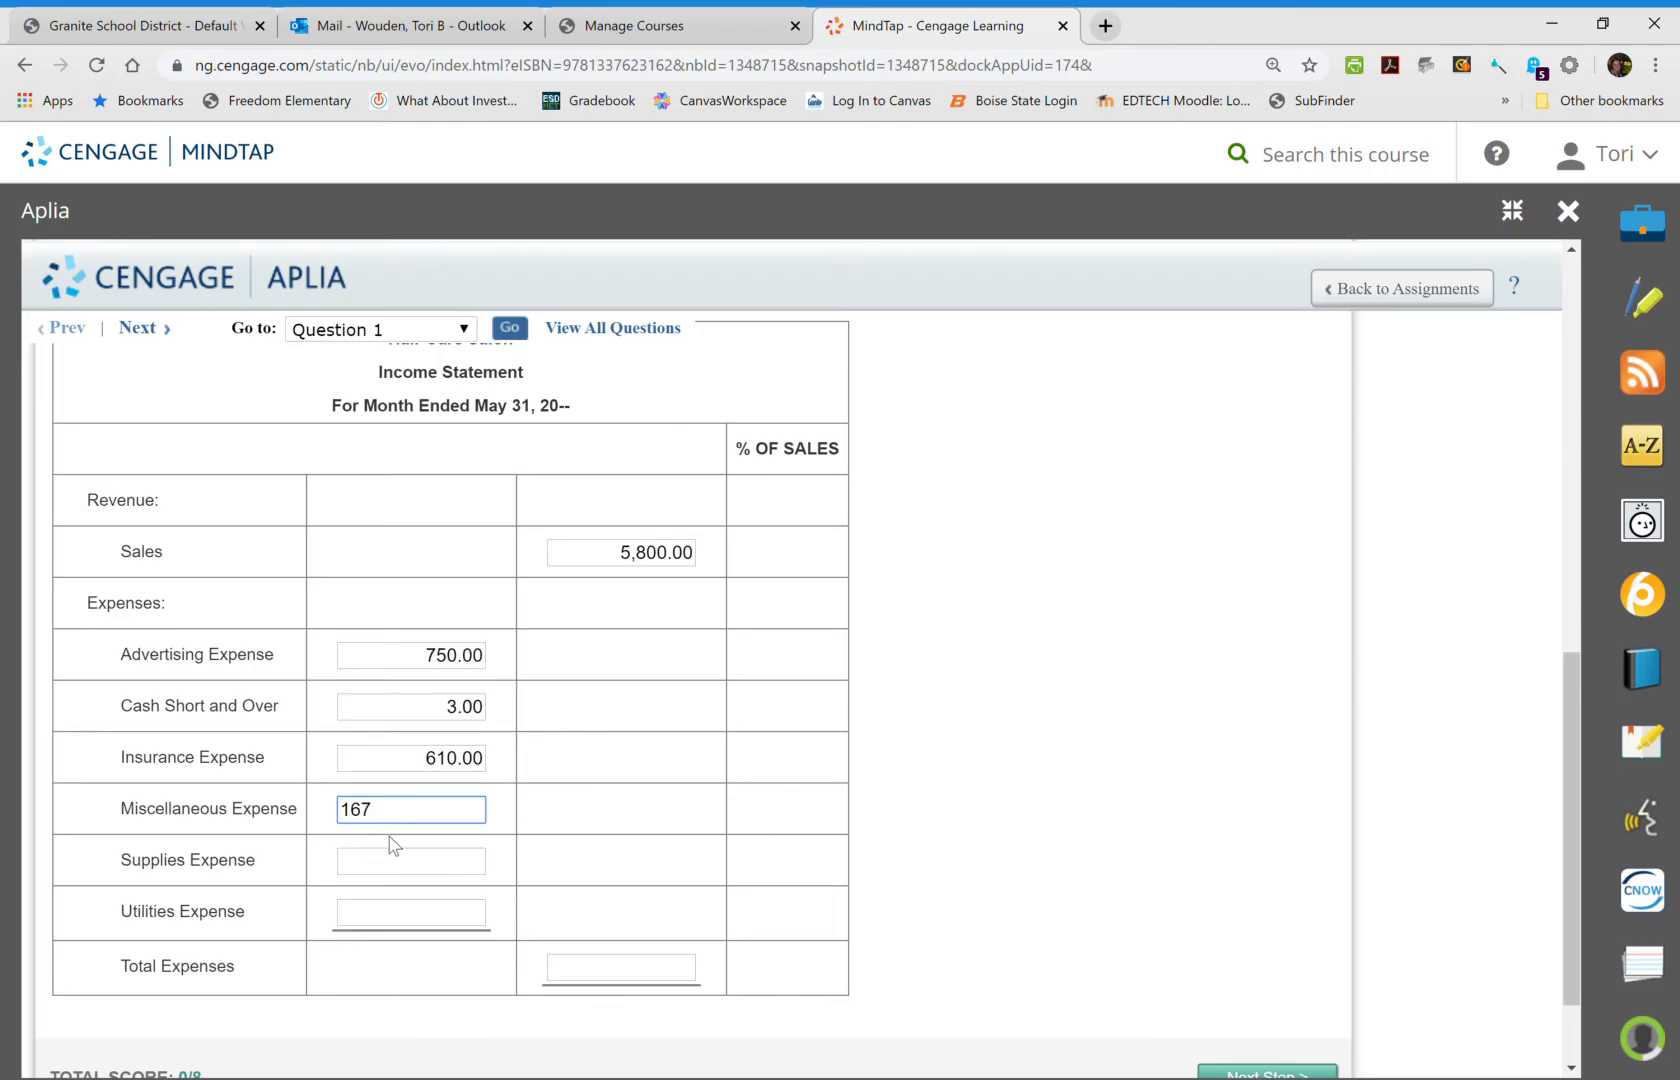
pyautogui.click(410, 860)
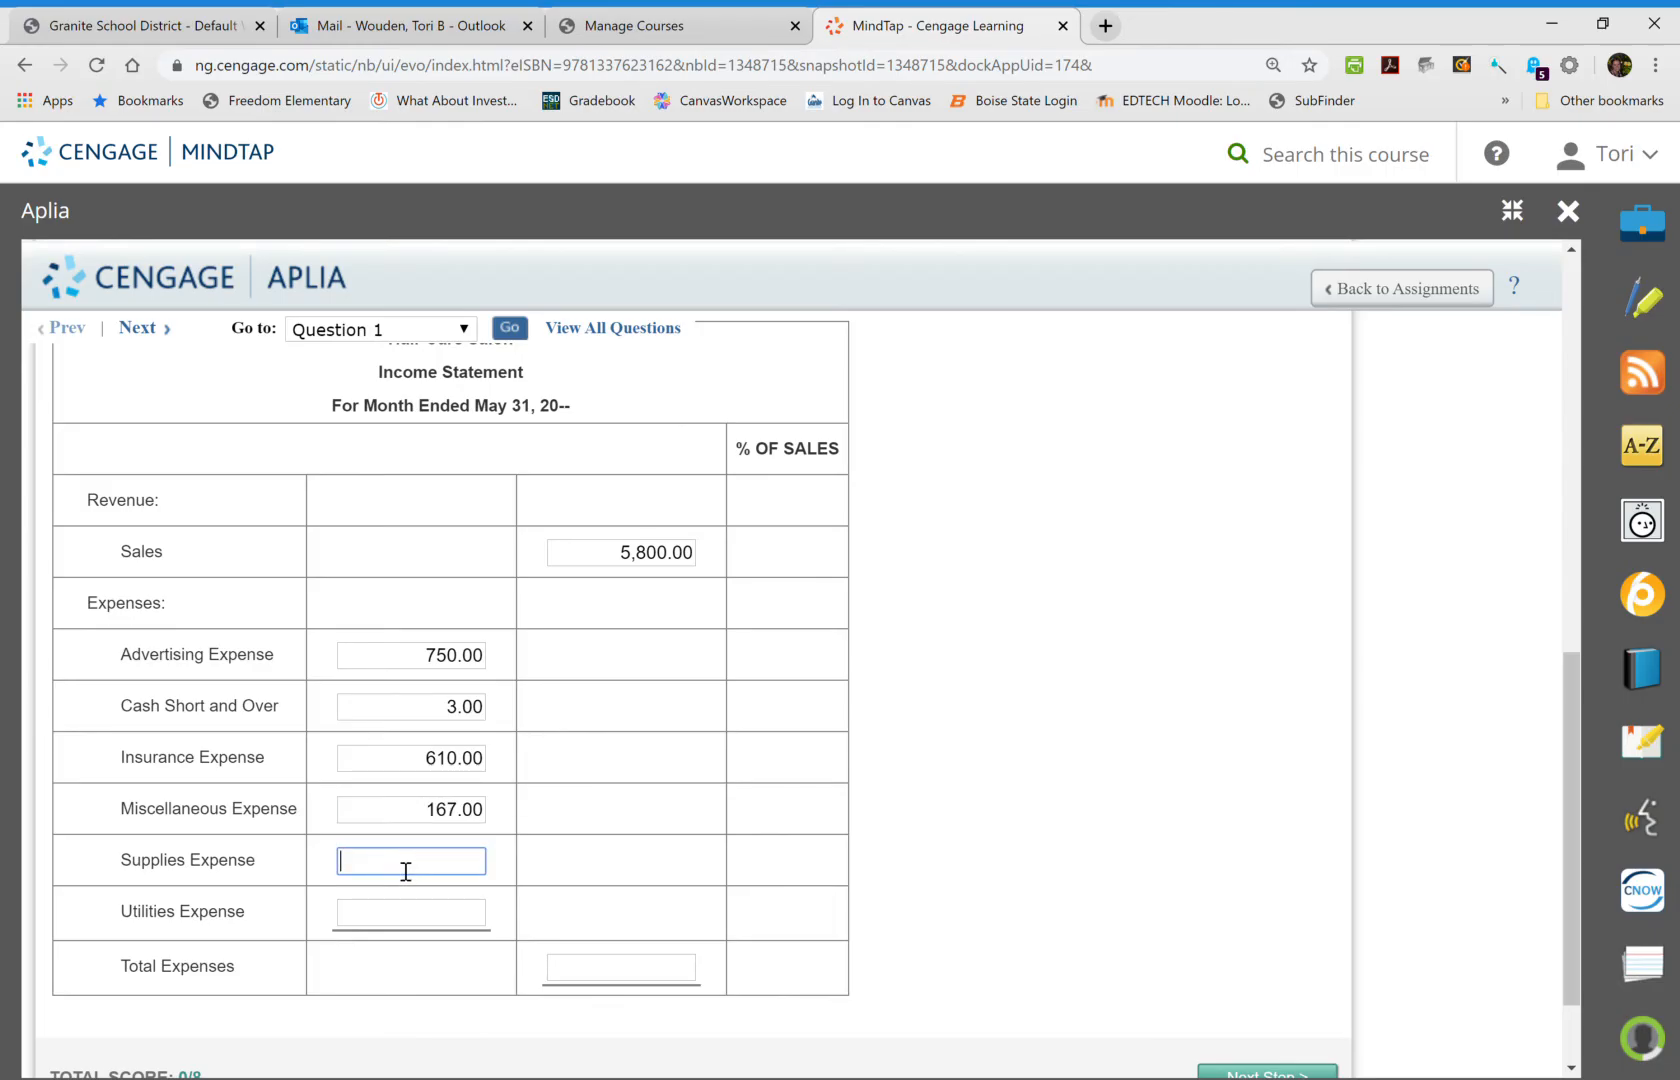
pyautogui.write('540')
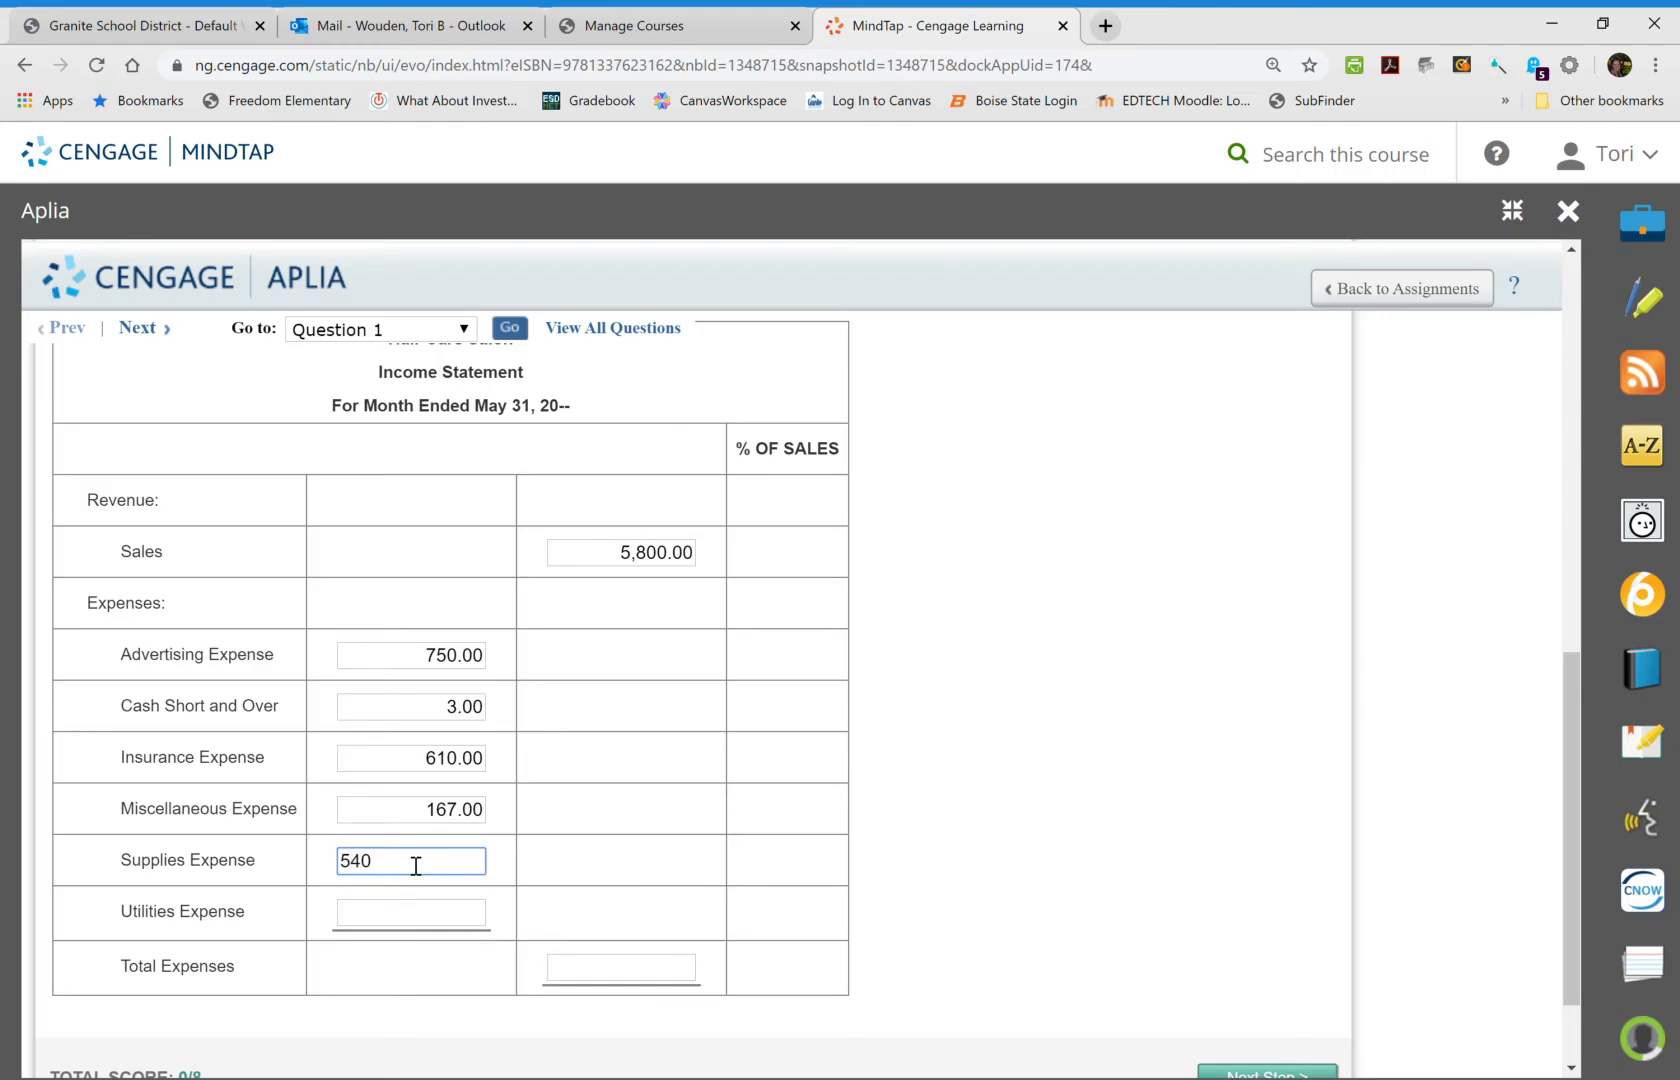
pyautogui.click(410, 912)
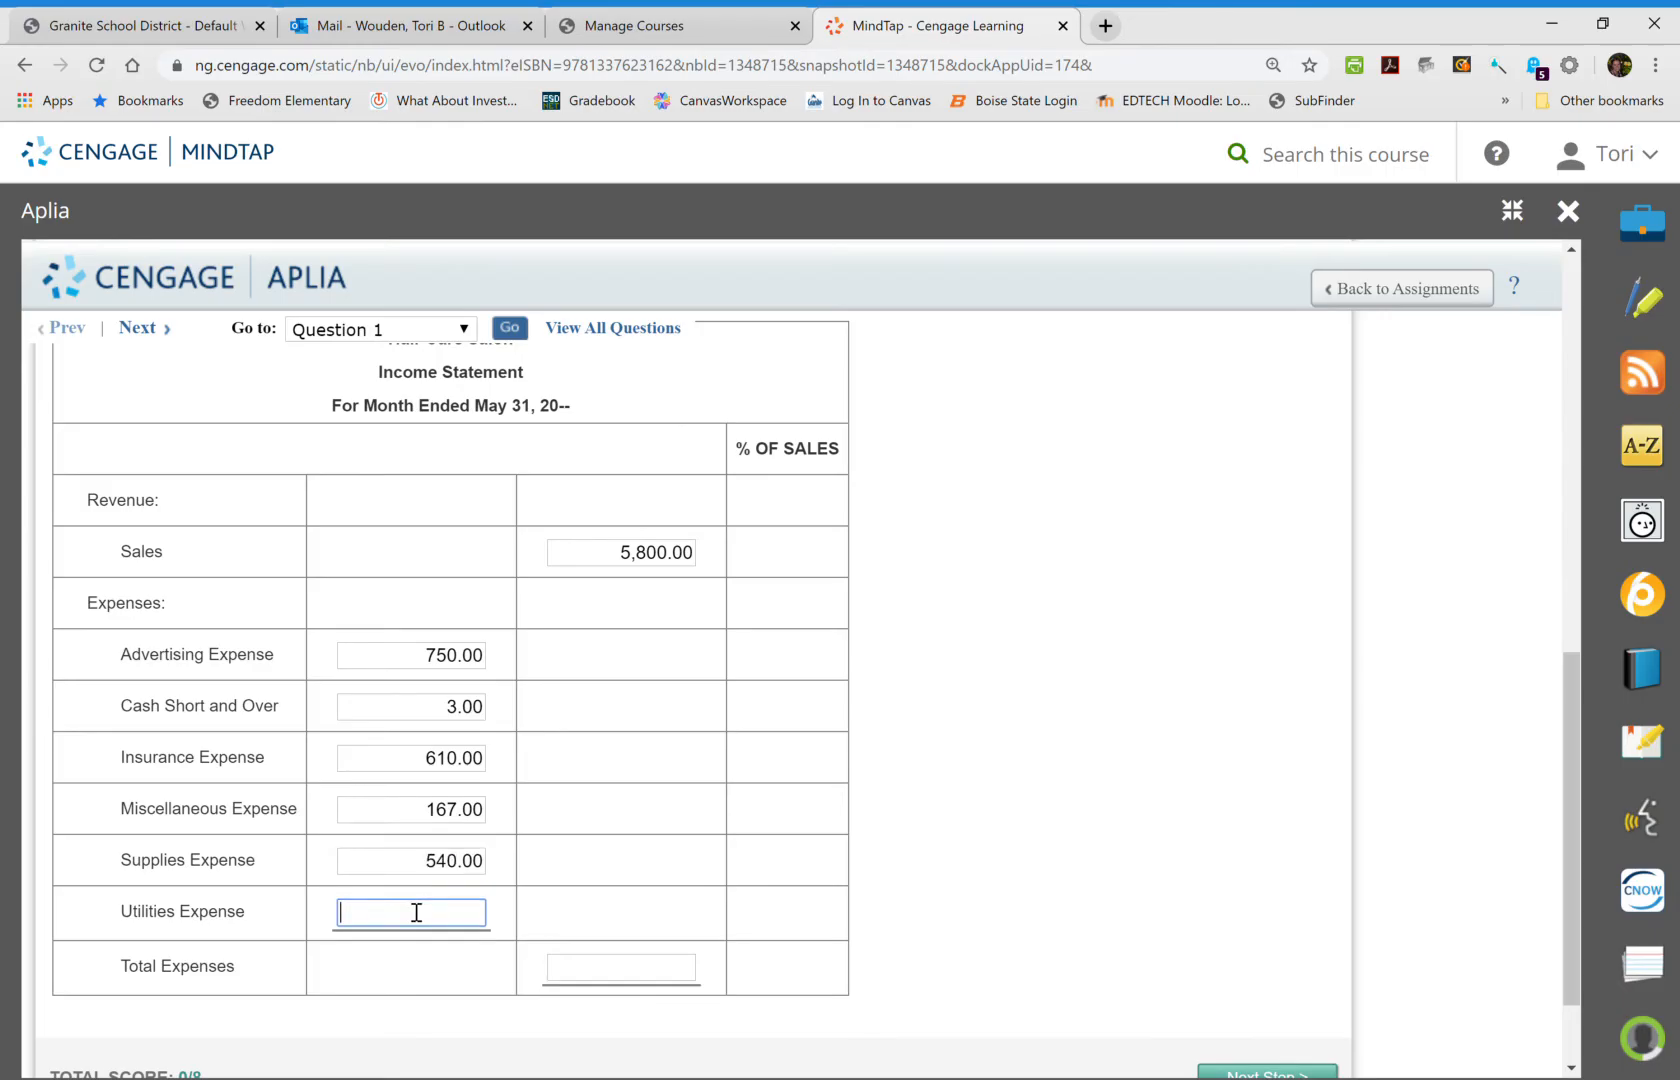
pyautogui.write('300')
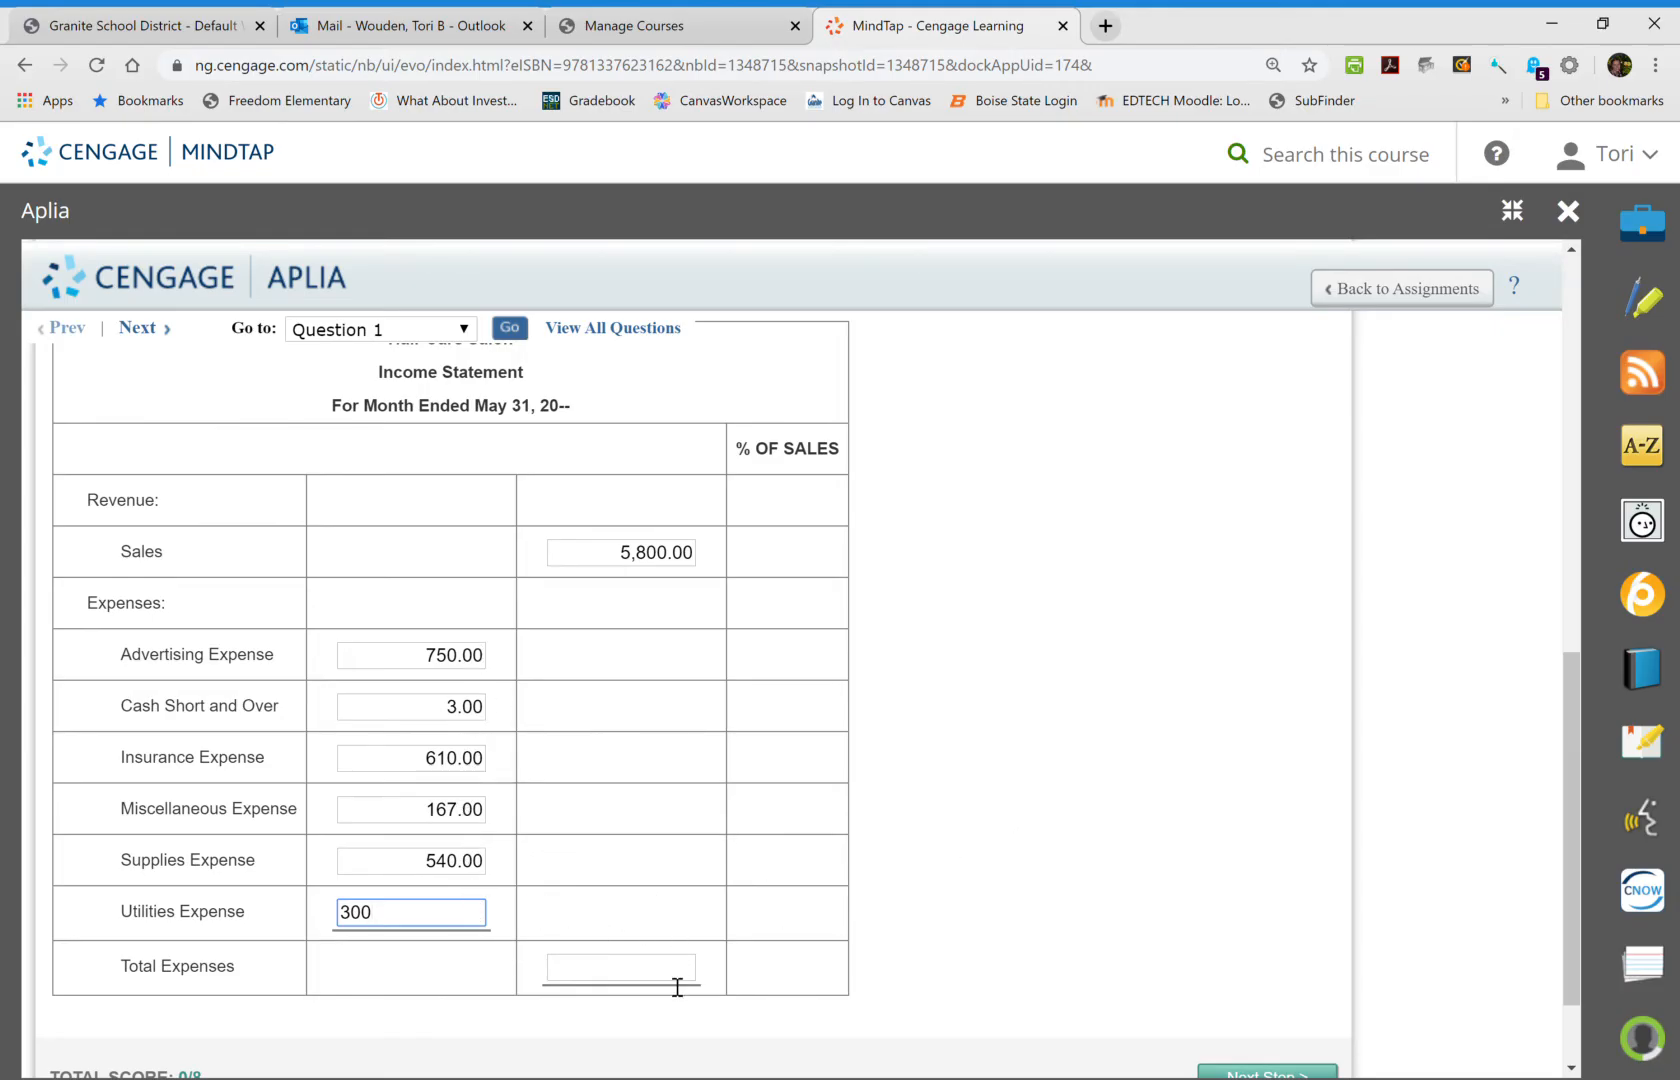
# Enter Total Expenses of 2,370.
pyautogui.click(620, 966)
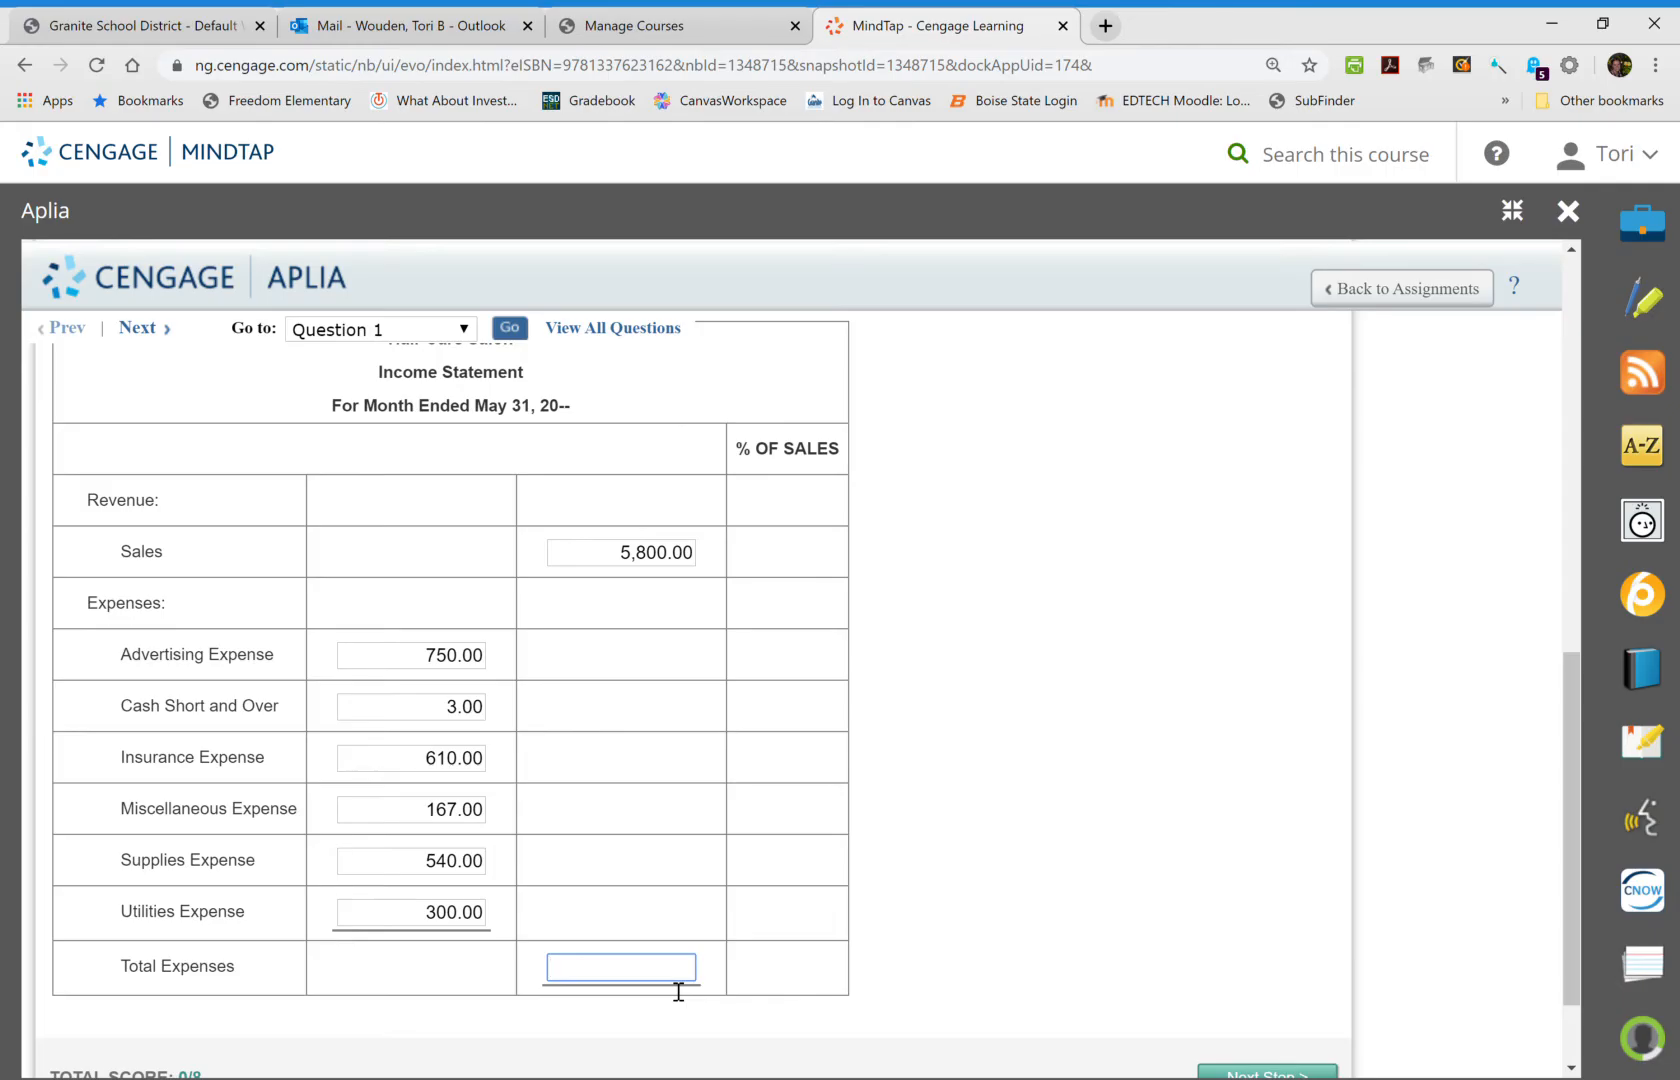
pyautogui.write('2370')
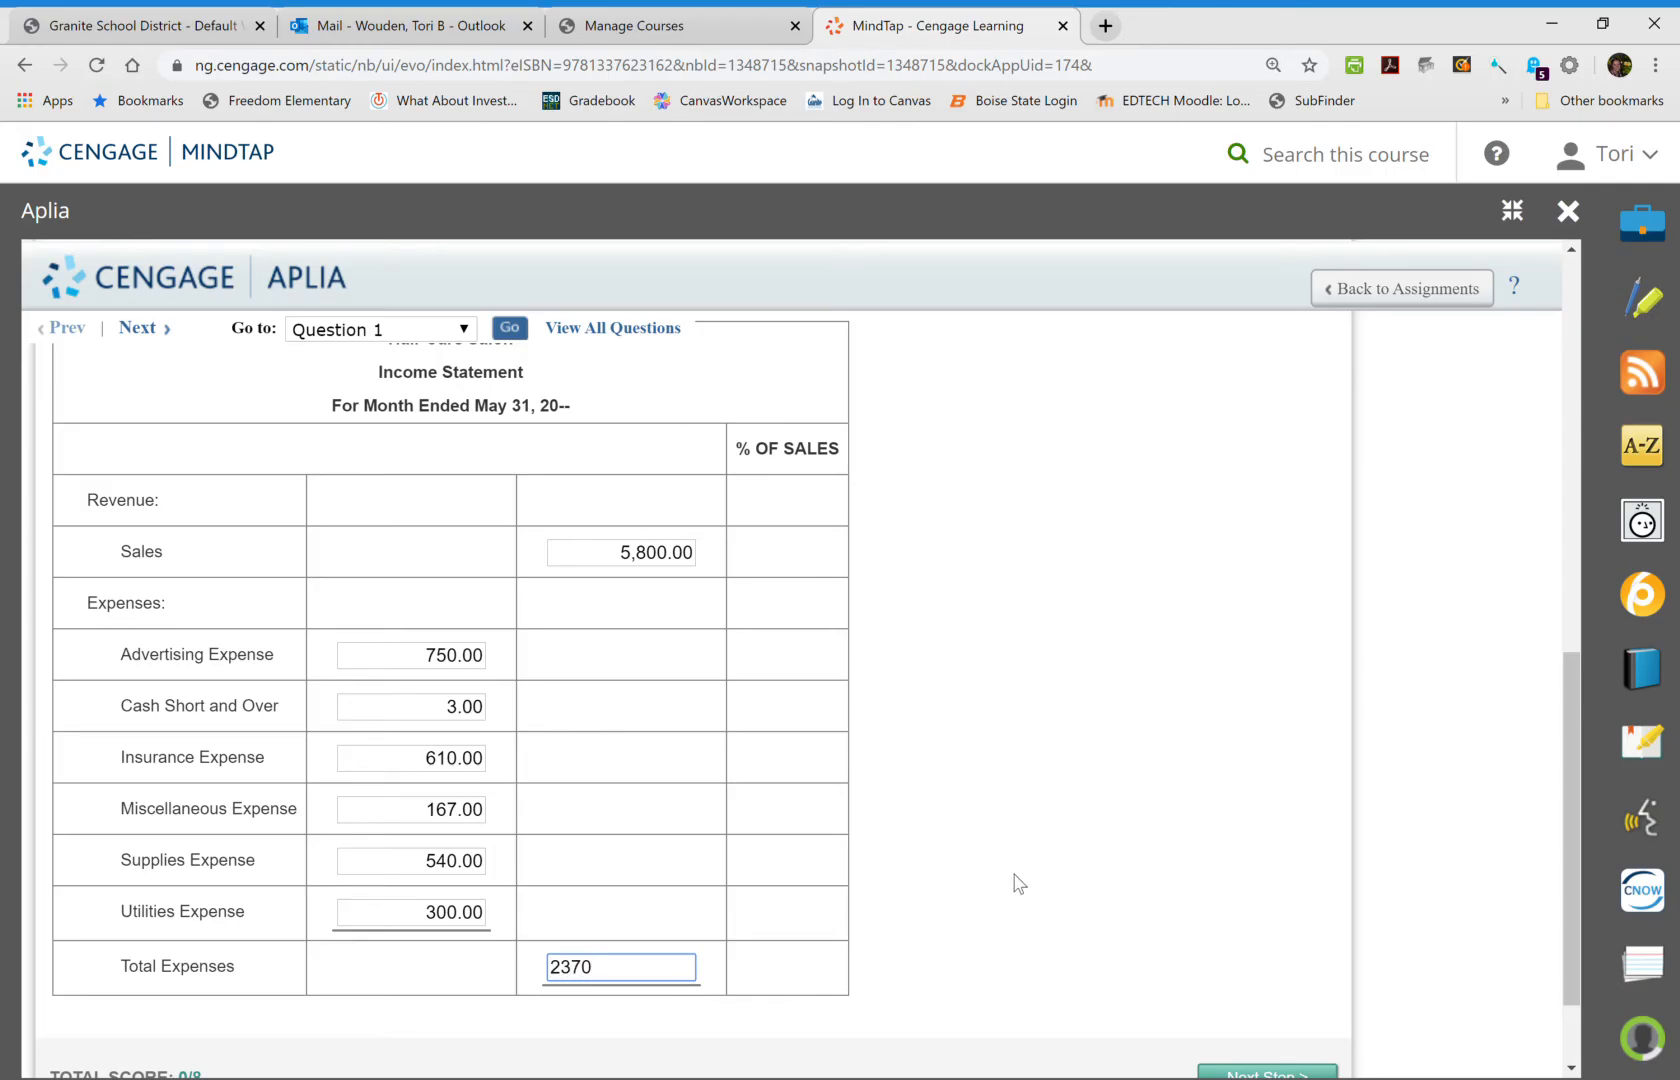
pyautogui.click(620, 966)
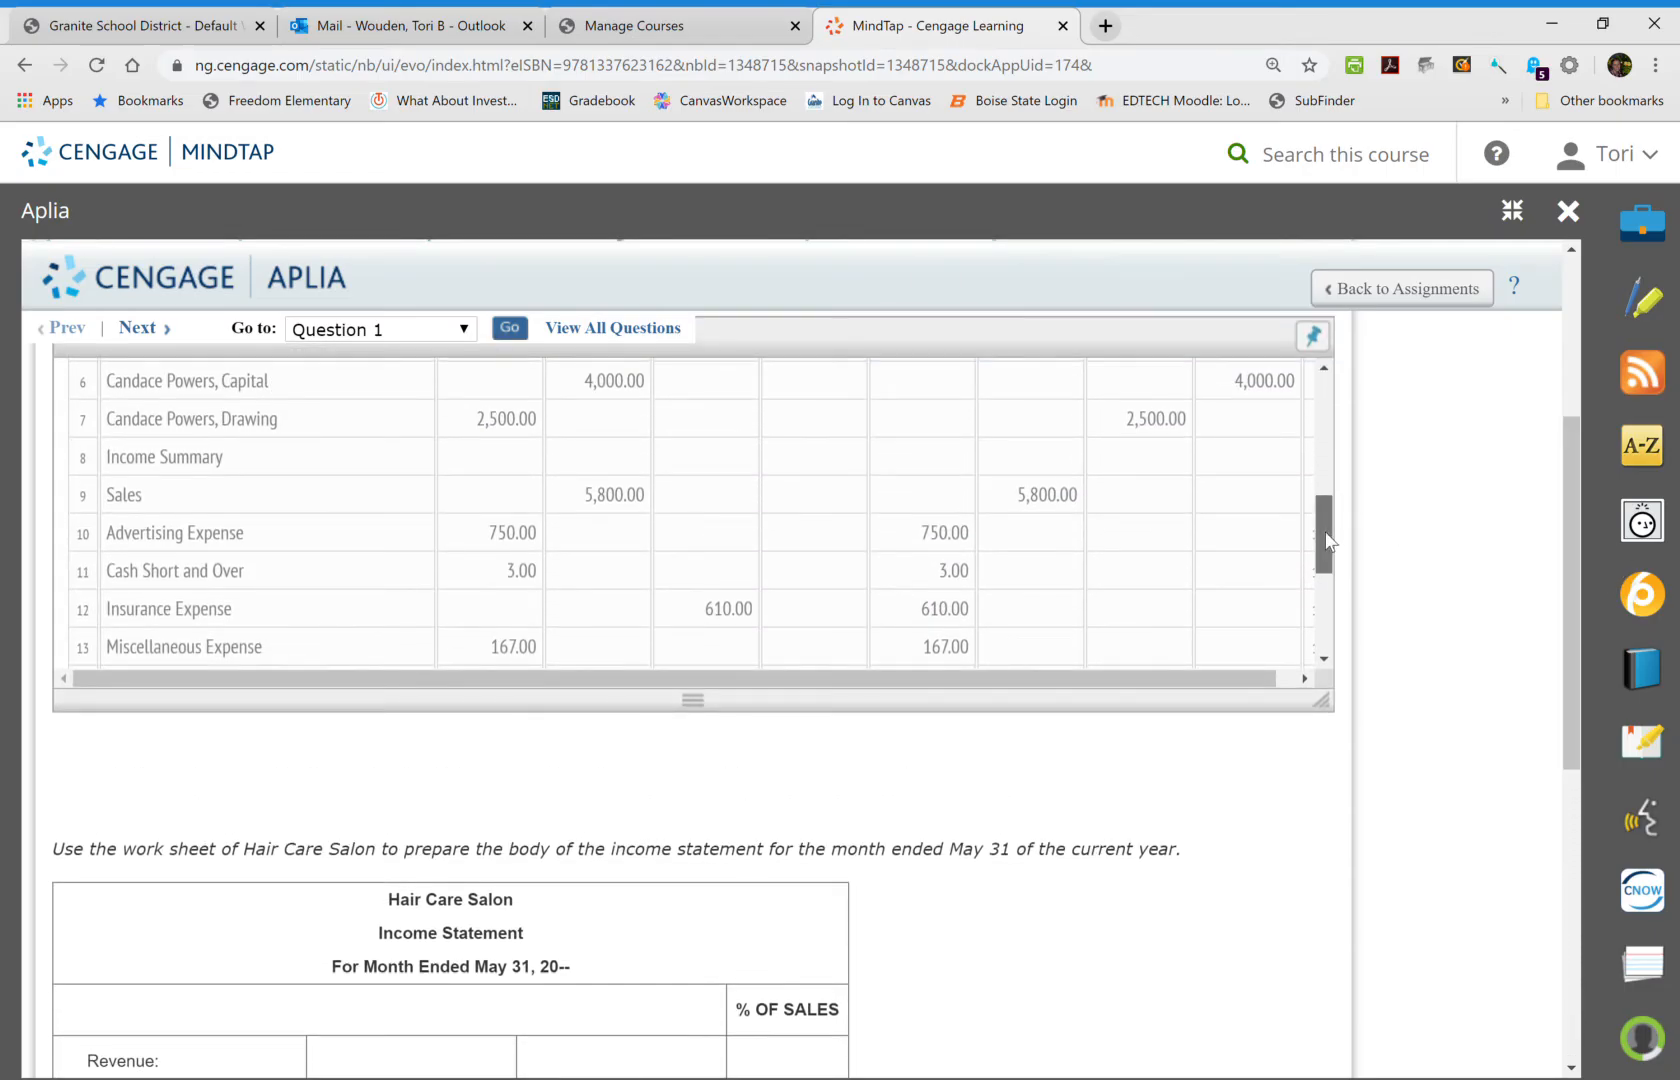
# Advance the problem to Step 4, Calculate Net Income (Loss).
pyautogui.scroll(-3)
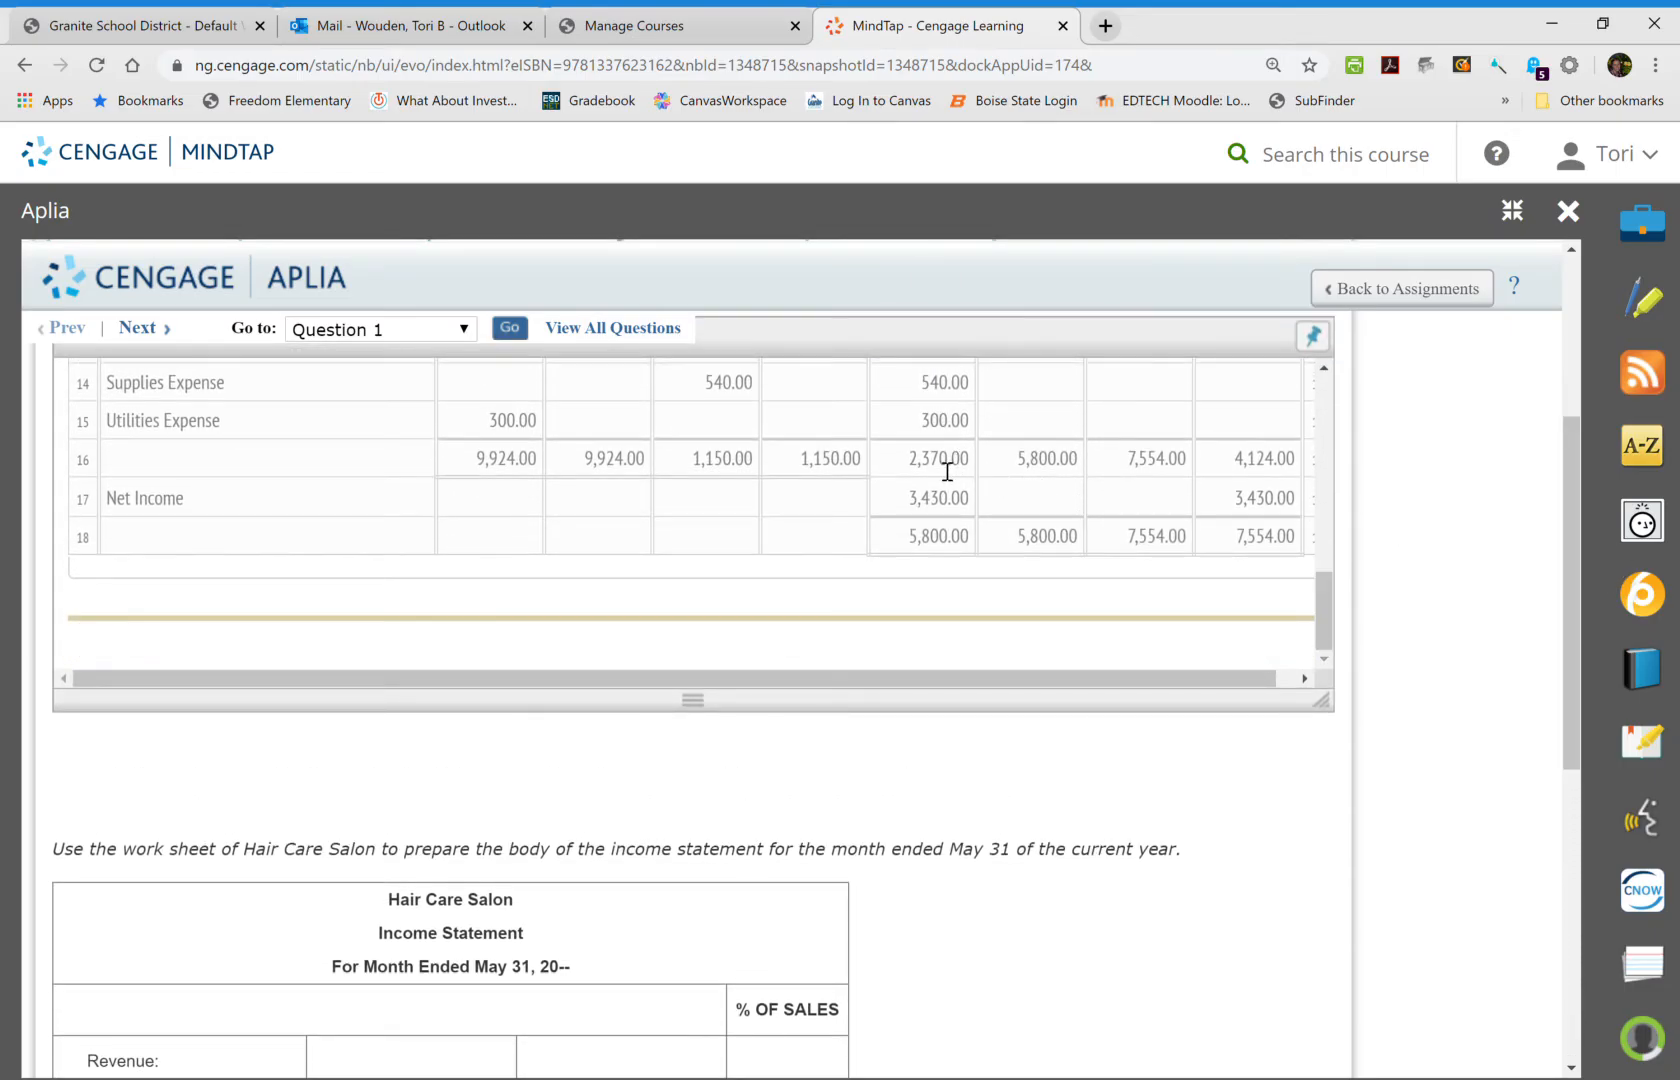
pyautogui.click(936, 458)
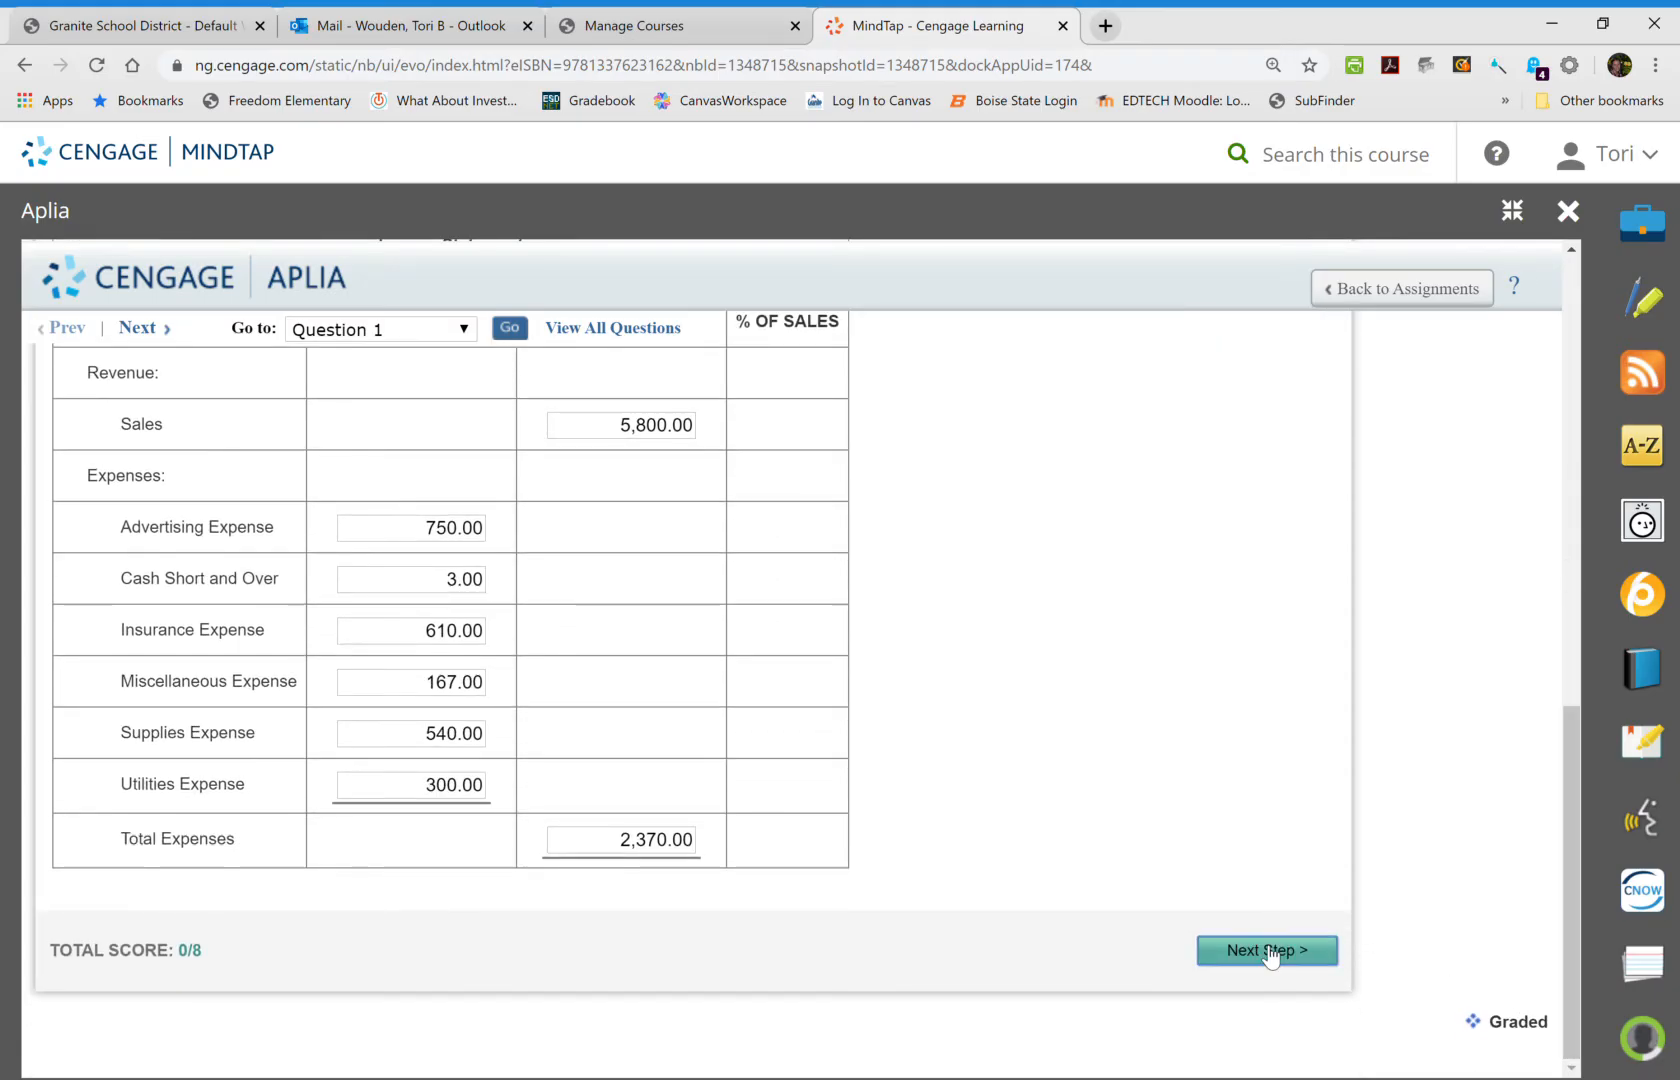
pyautogui.click(1266, 950)
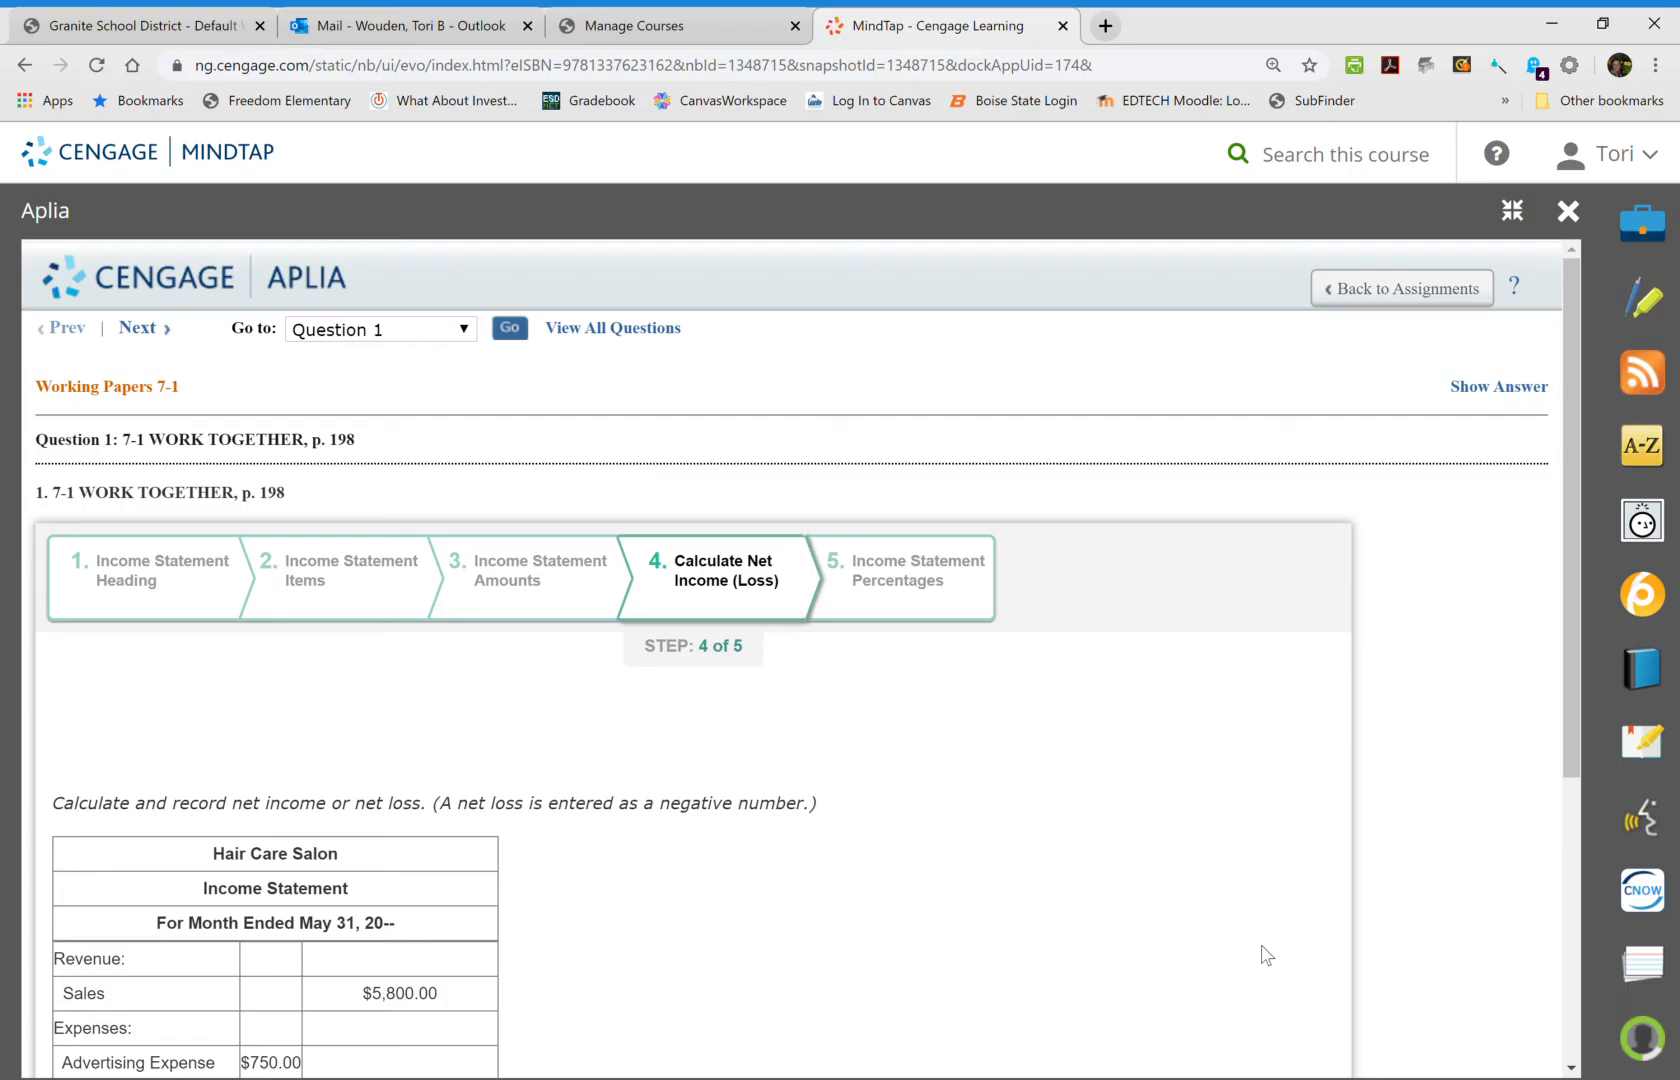
pyautogui.moveTo(1138, 802)
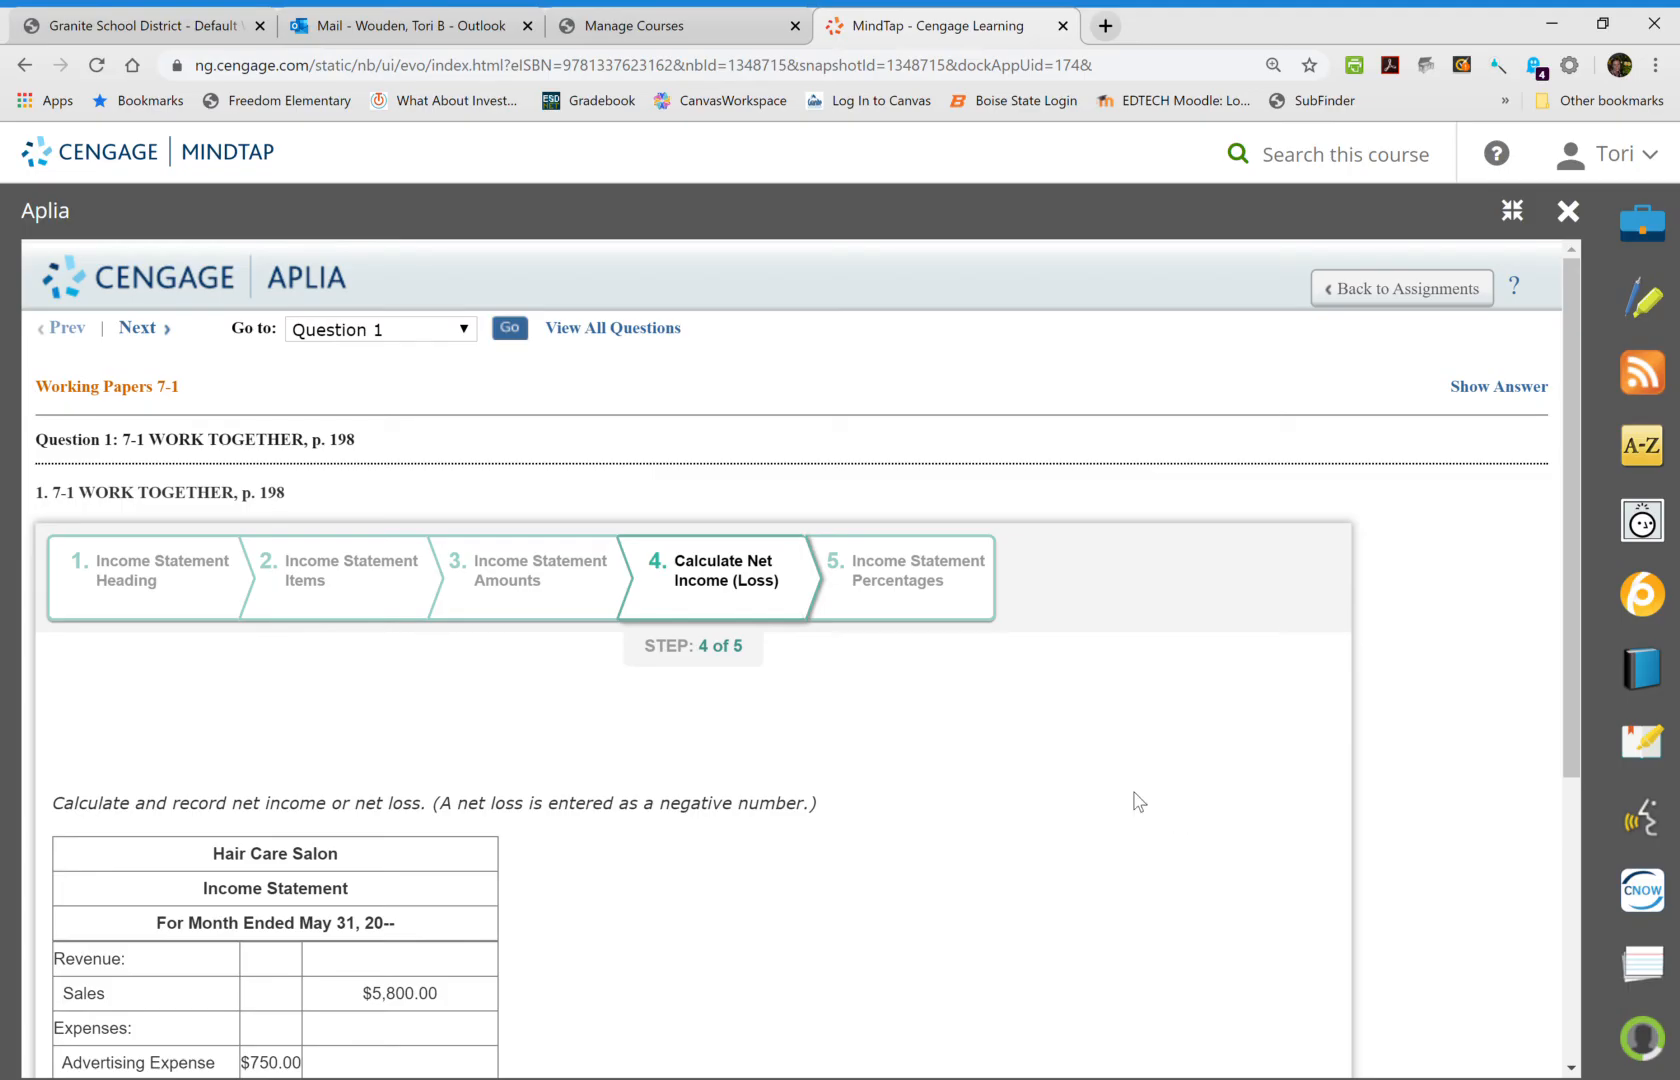
# Label the final line Net Income and enter 3,430 as its amount.
pyautogui.scroll(-3)
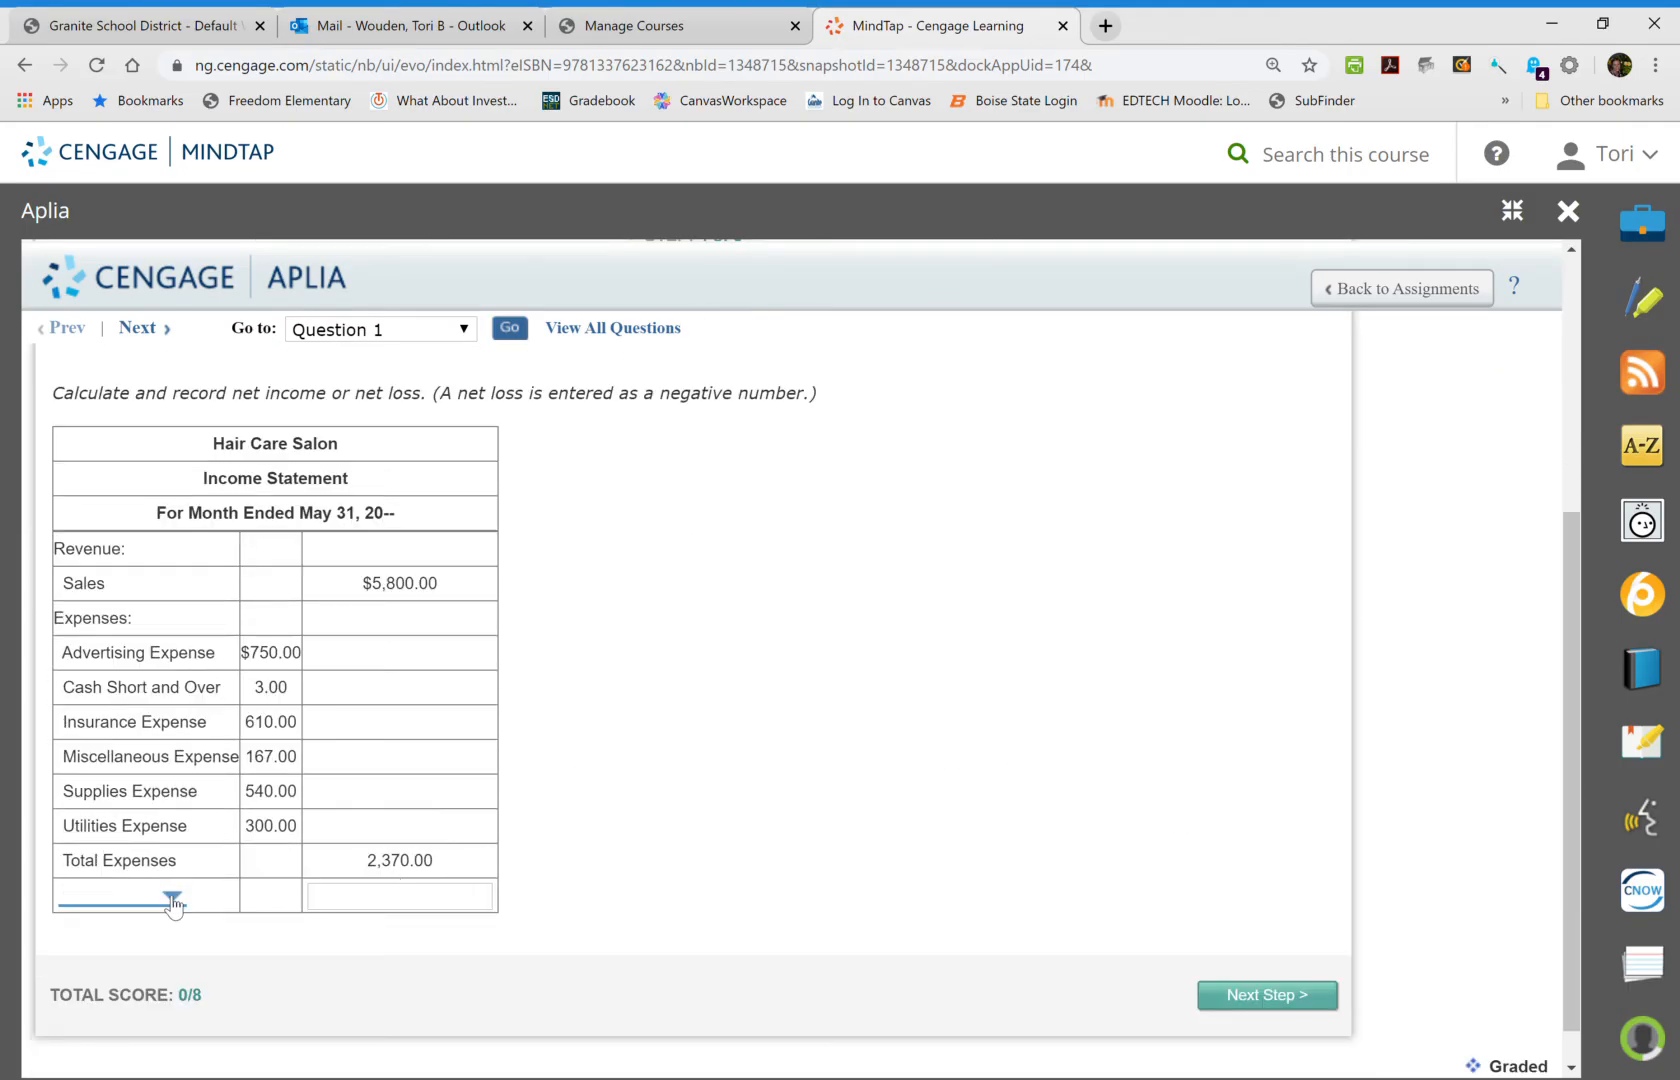
pyautogui.click(146, 896)
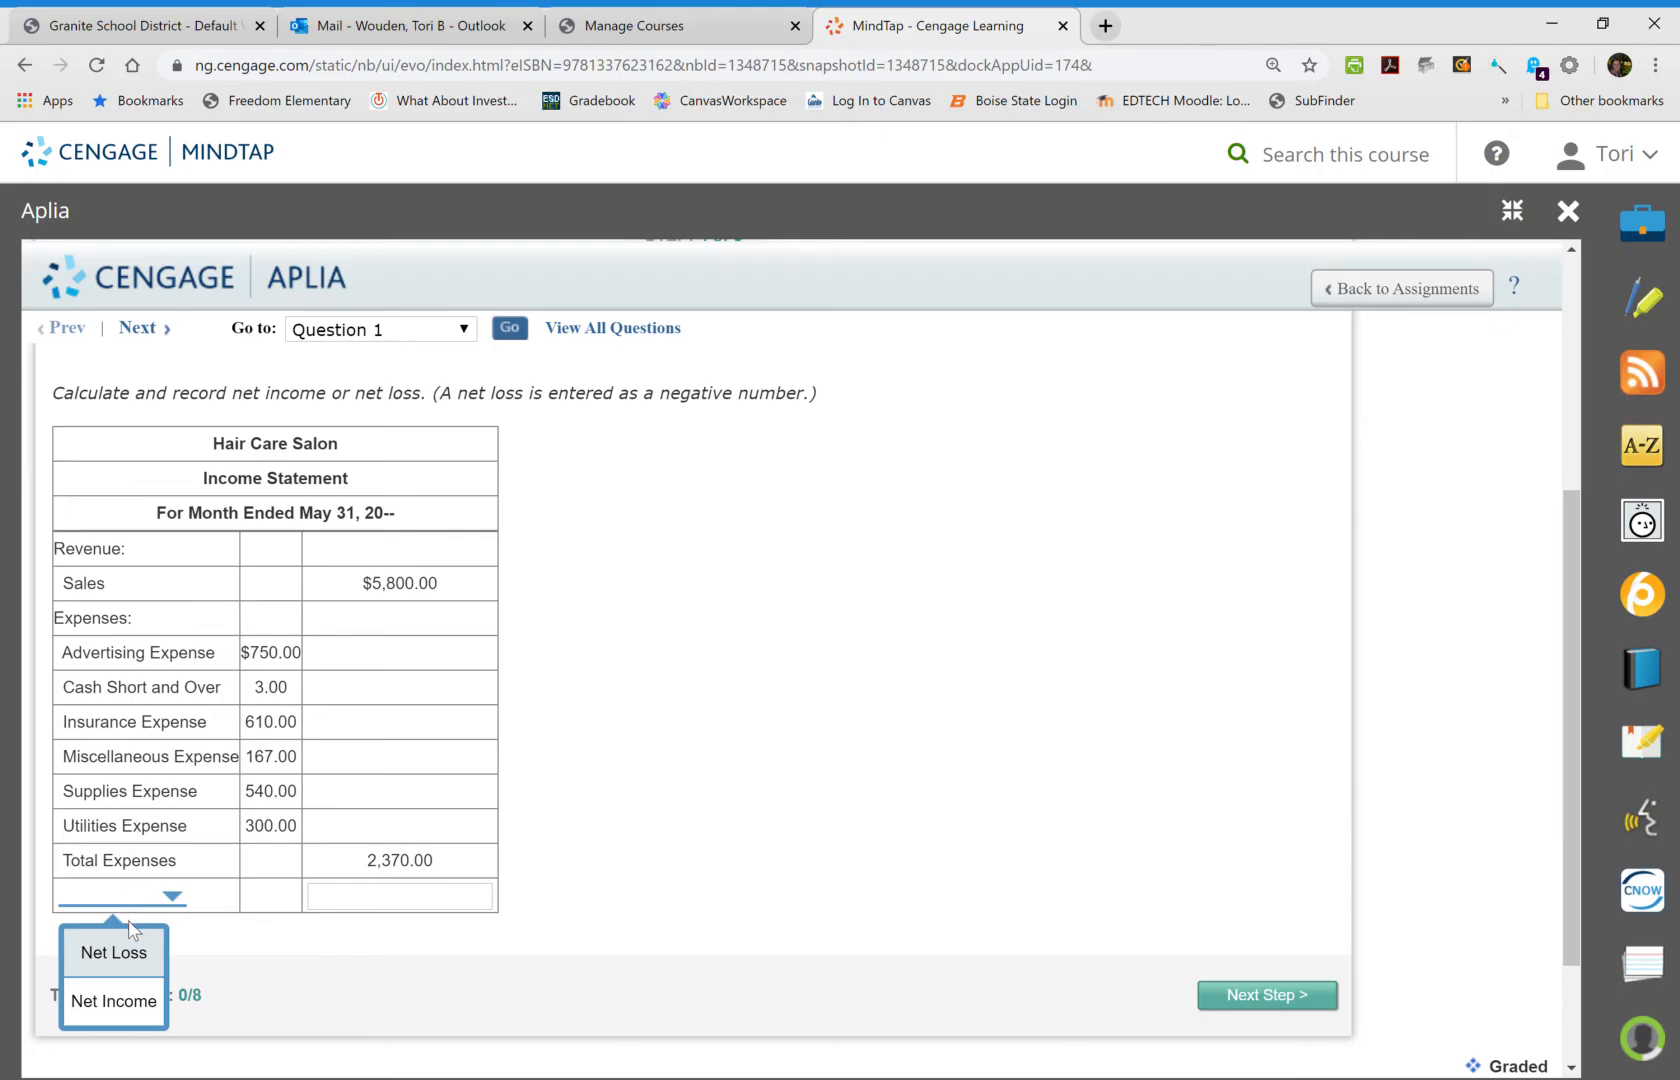
pyautogui.moveTo(686, 736)
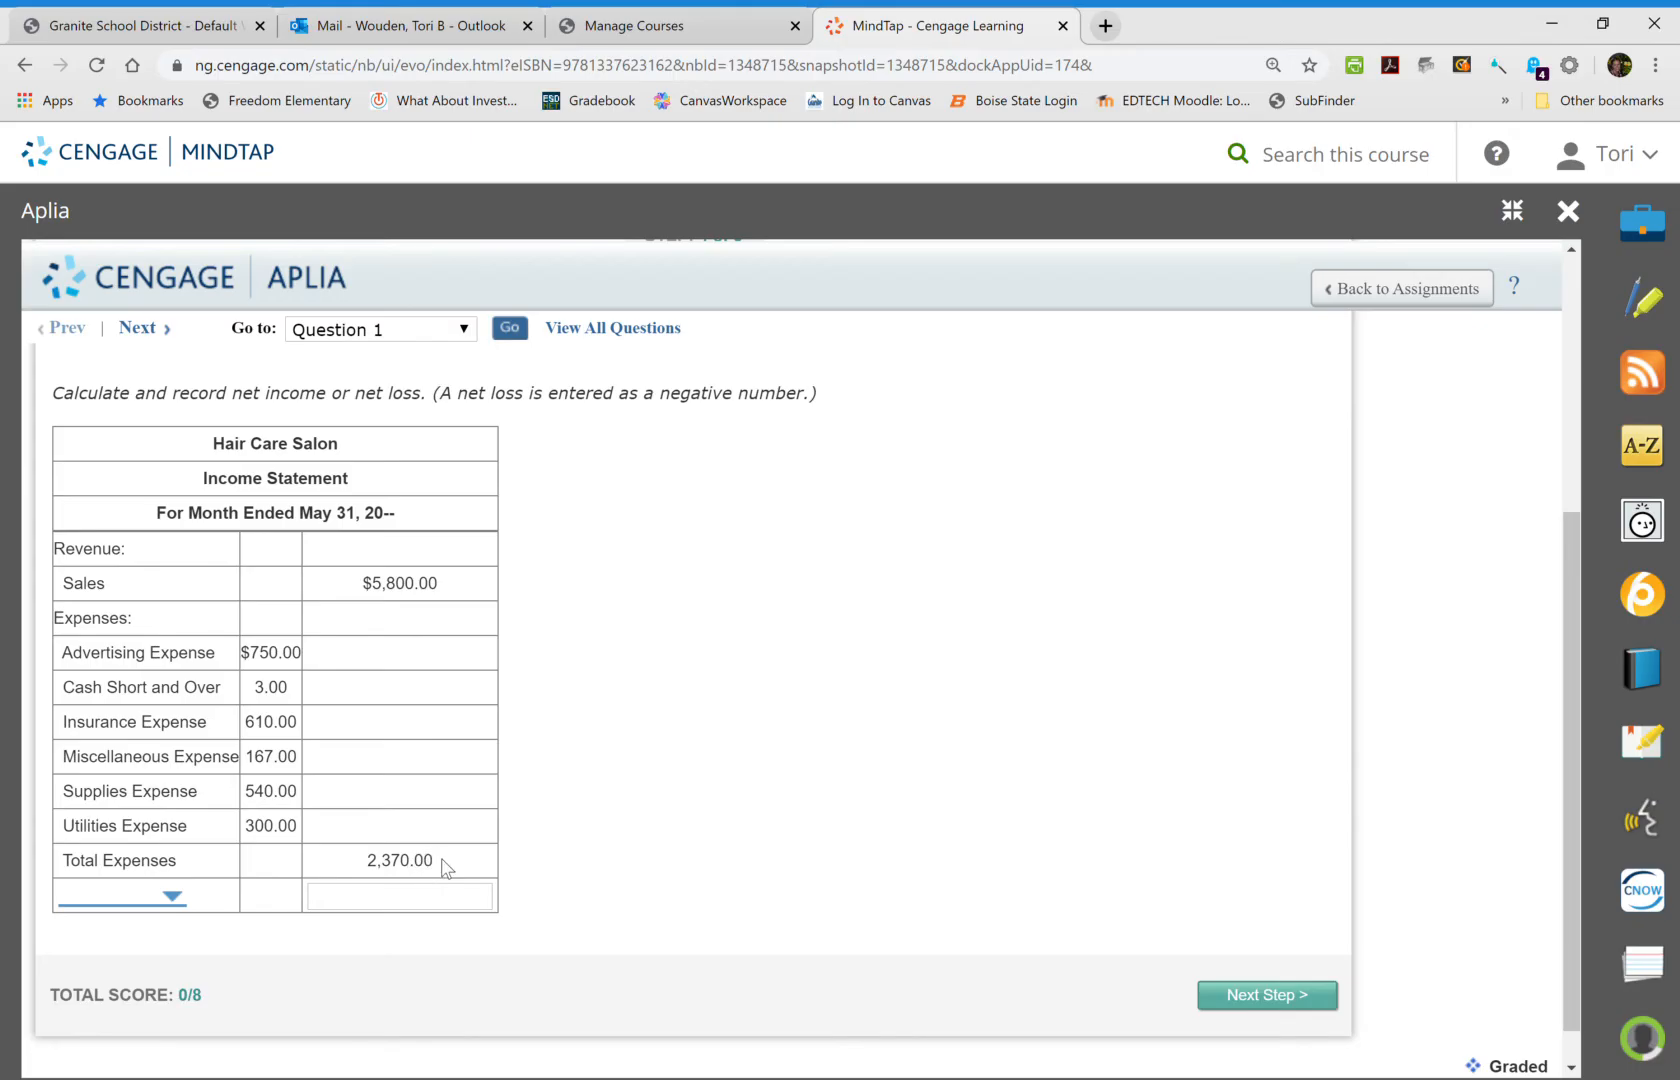
pyautogui.moveTo(448, 866)
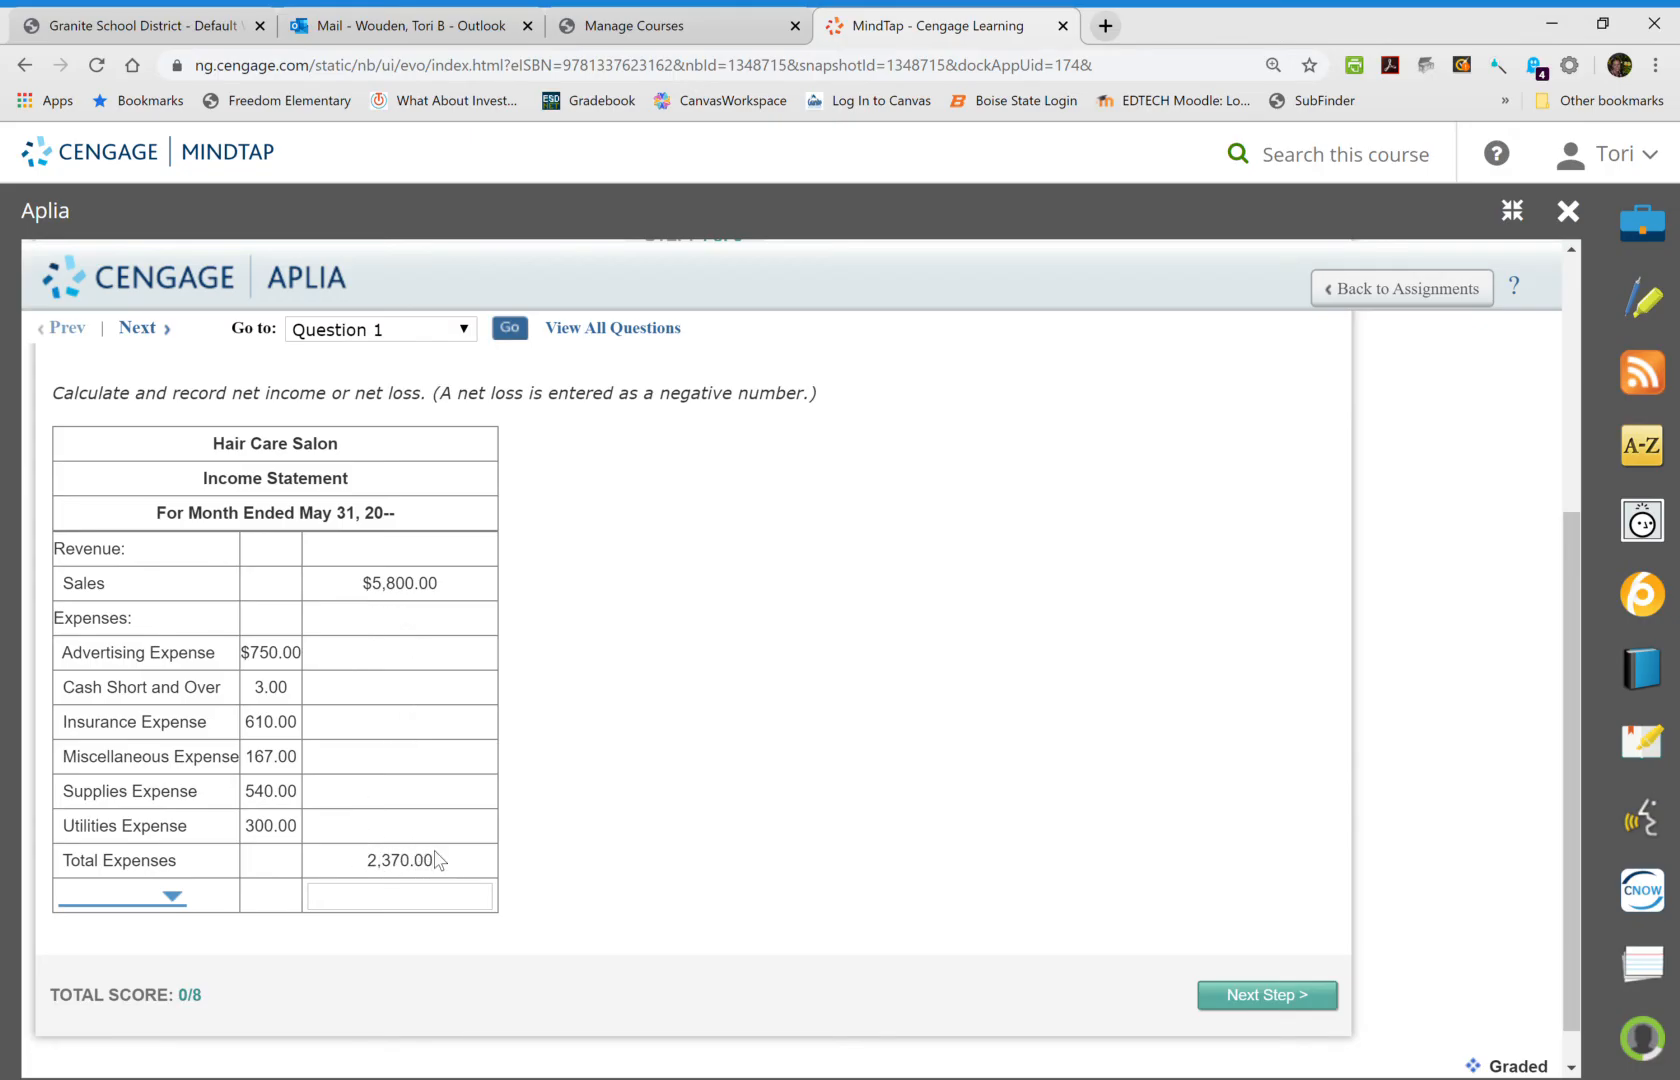
pyautogui.moveTo(466, 602)
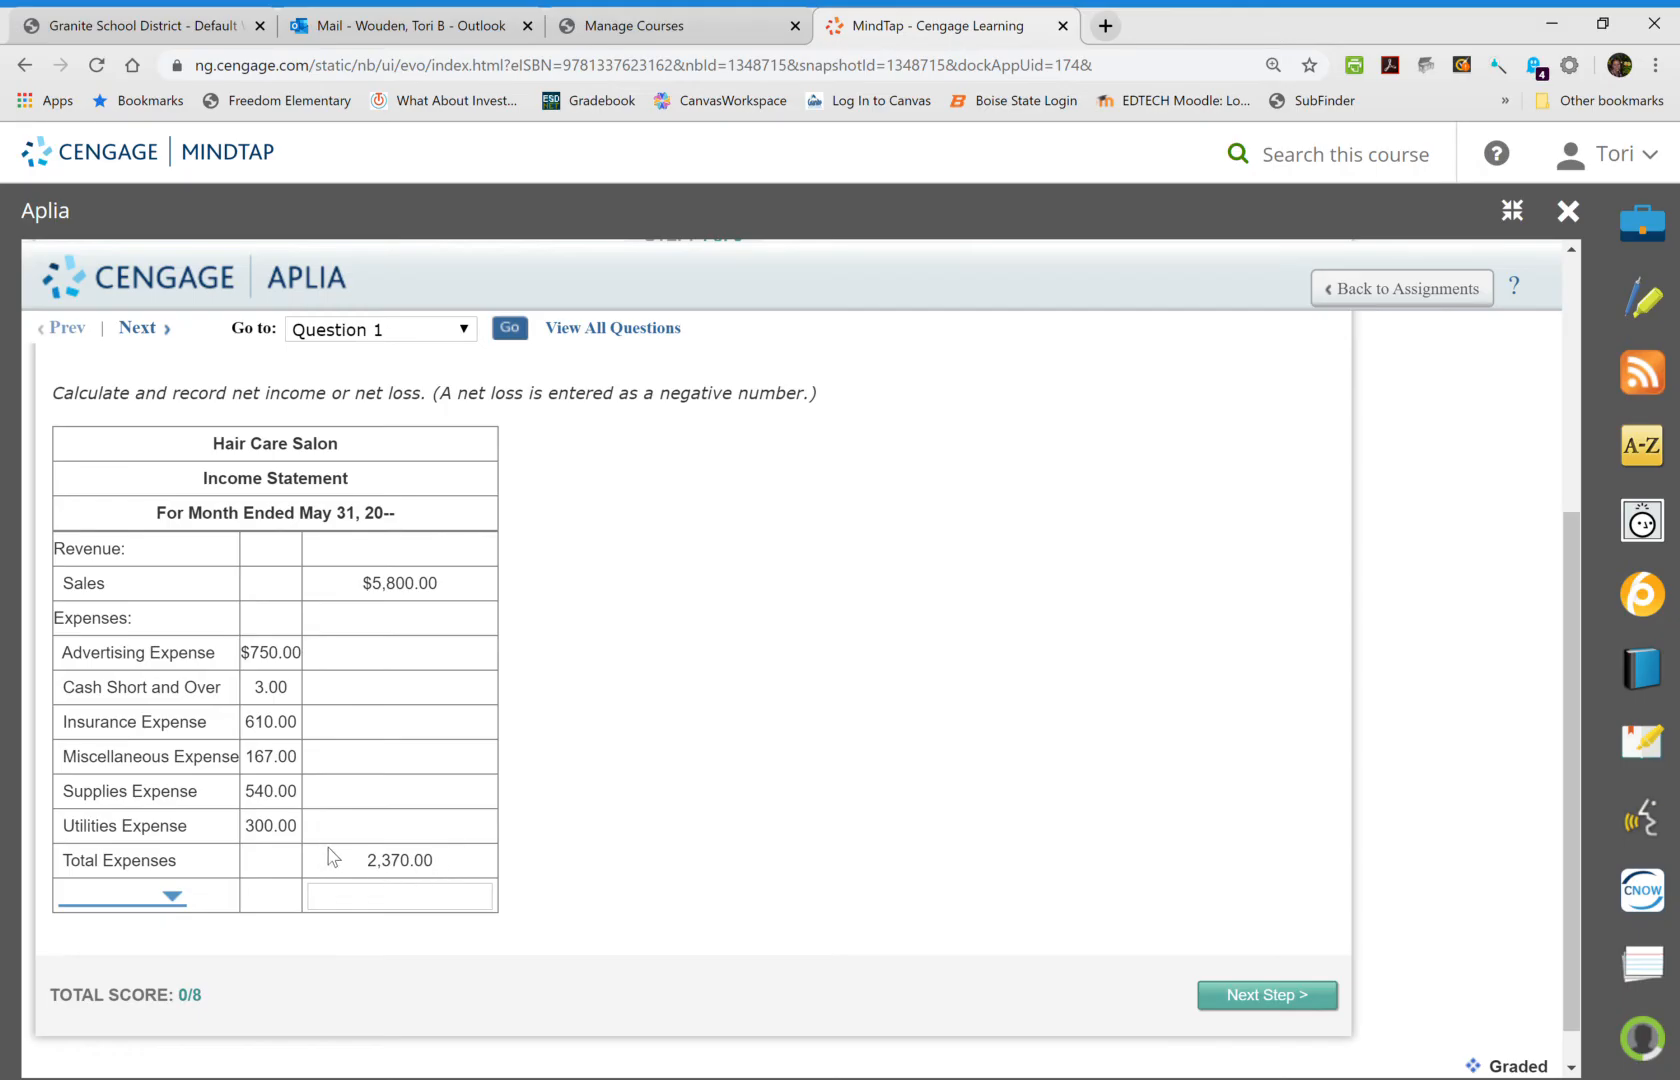
pyautogui.moveTo(386, 862)
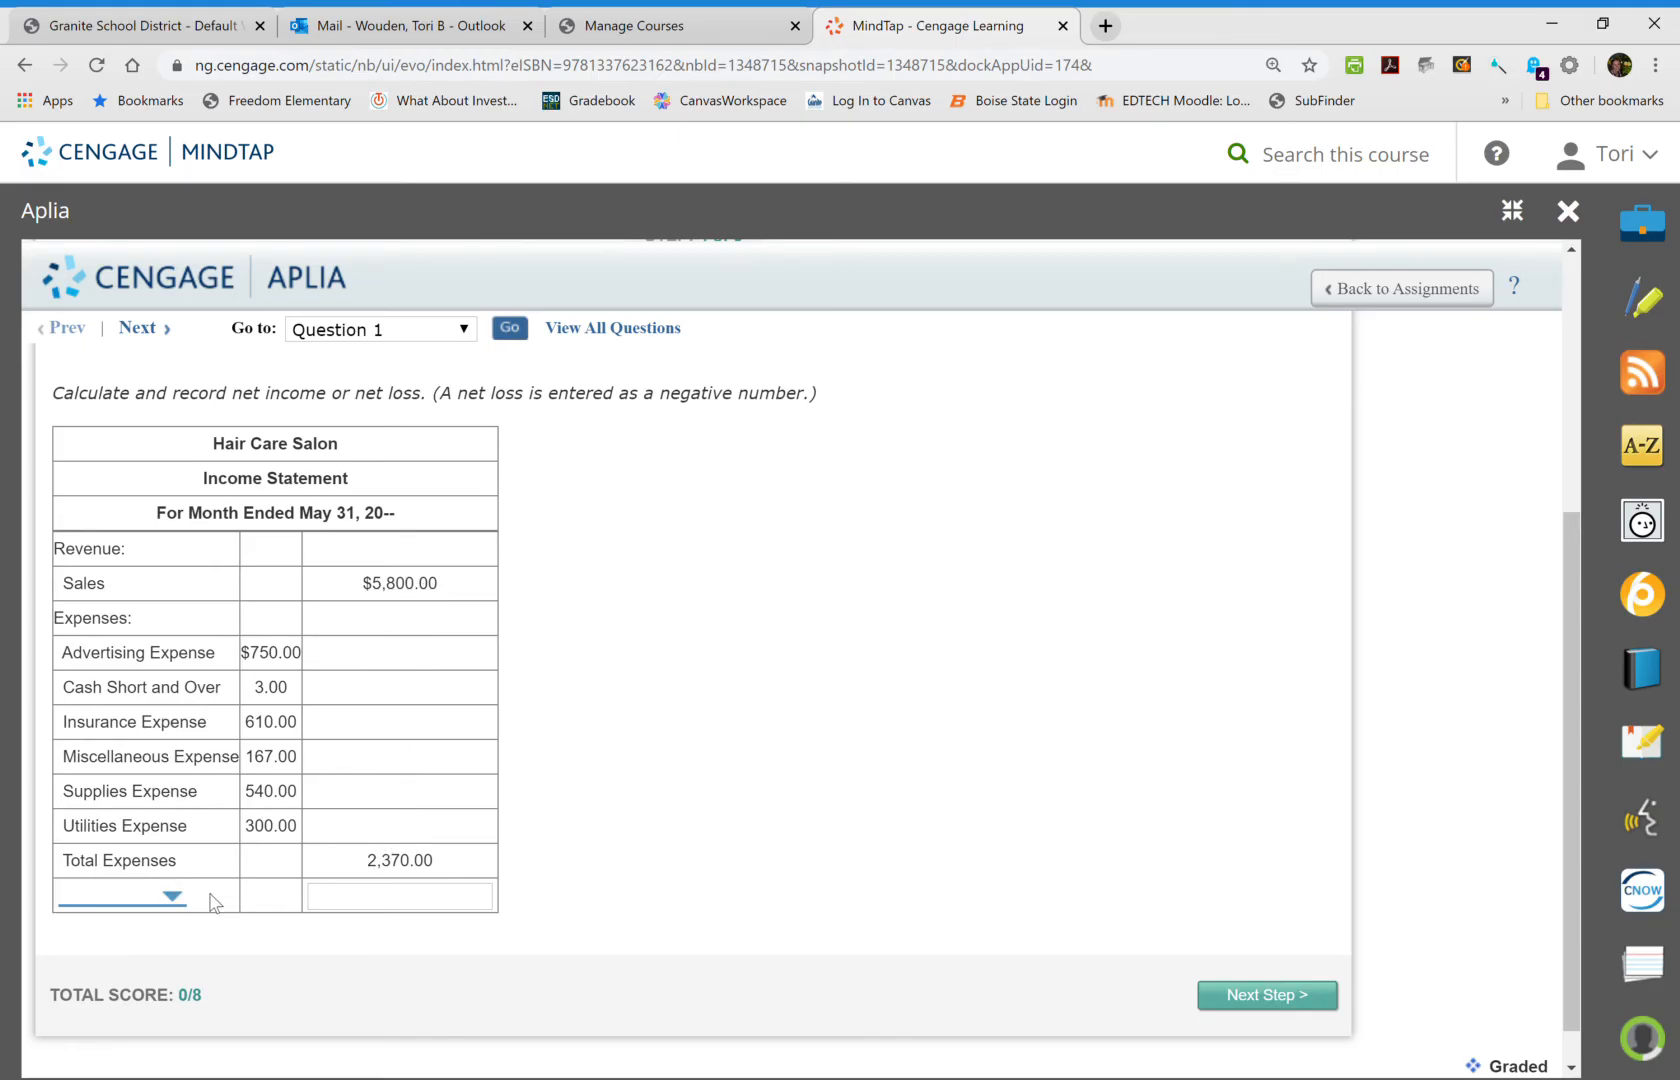
pyautogui.click(122, 894)
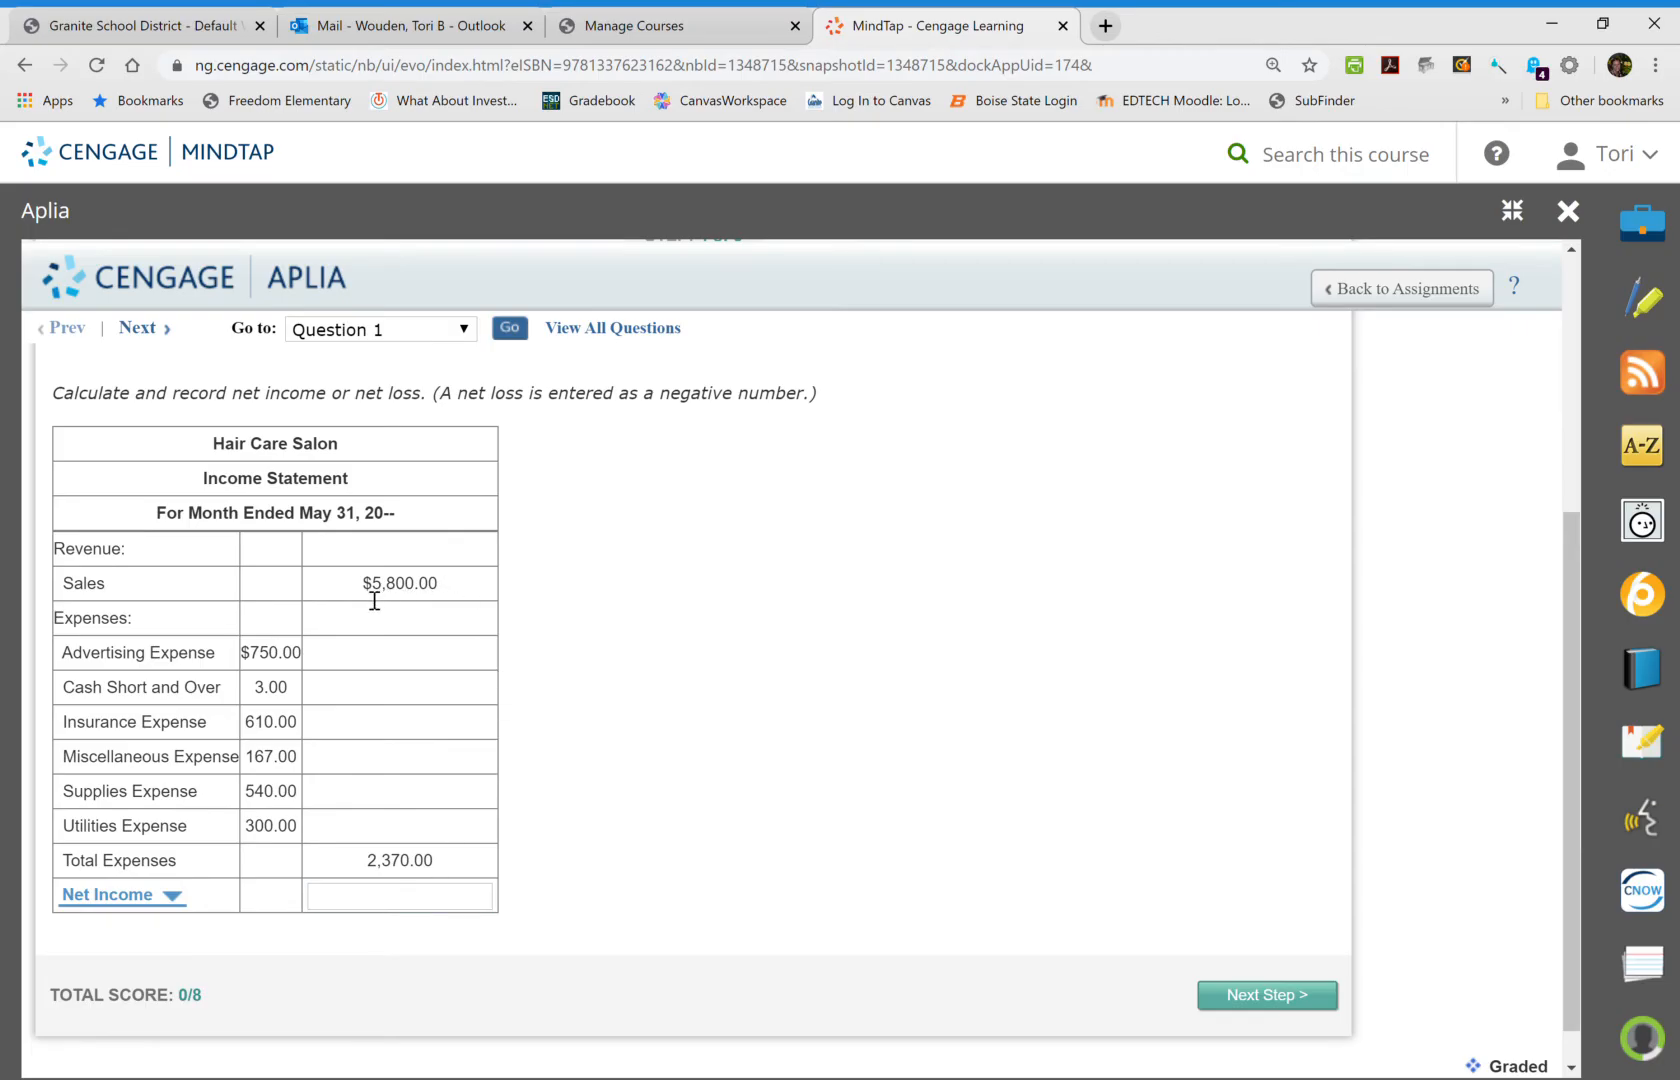
pyautogui.moveTo(526, 650)
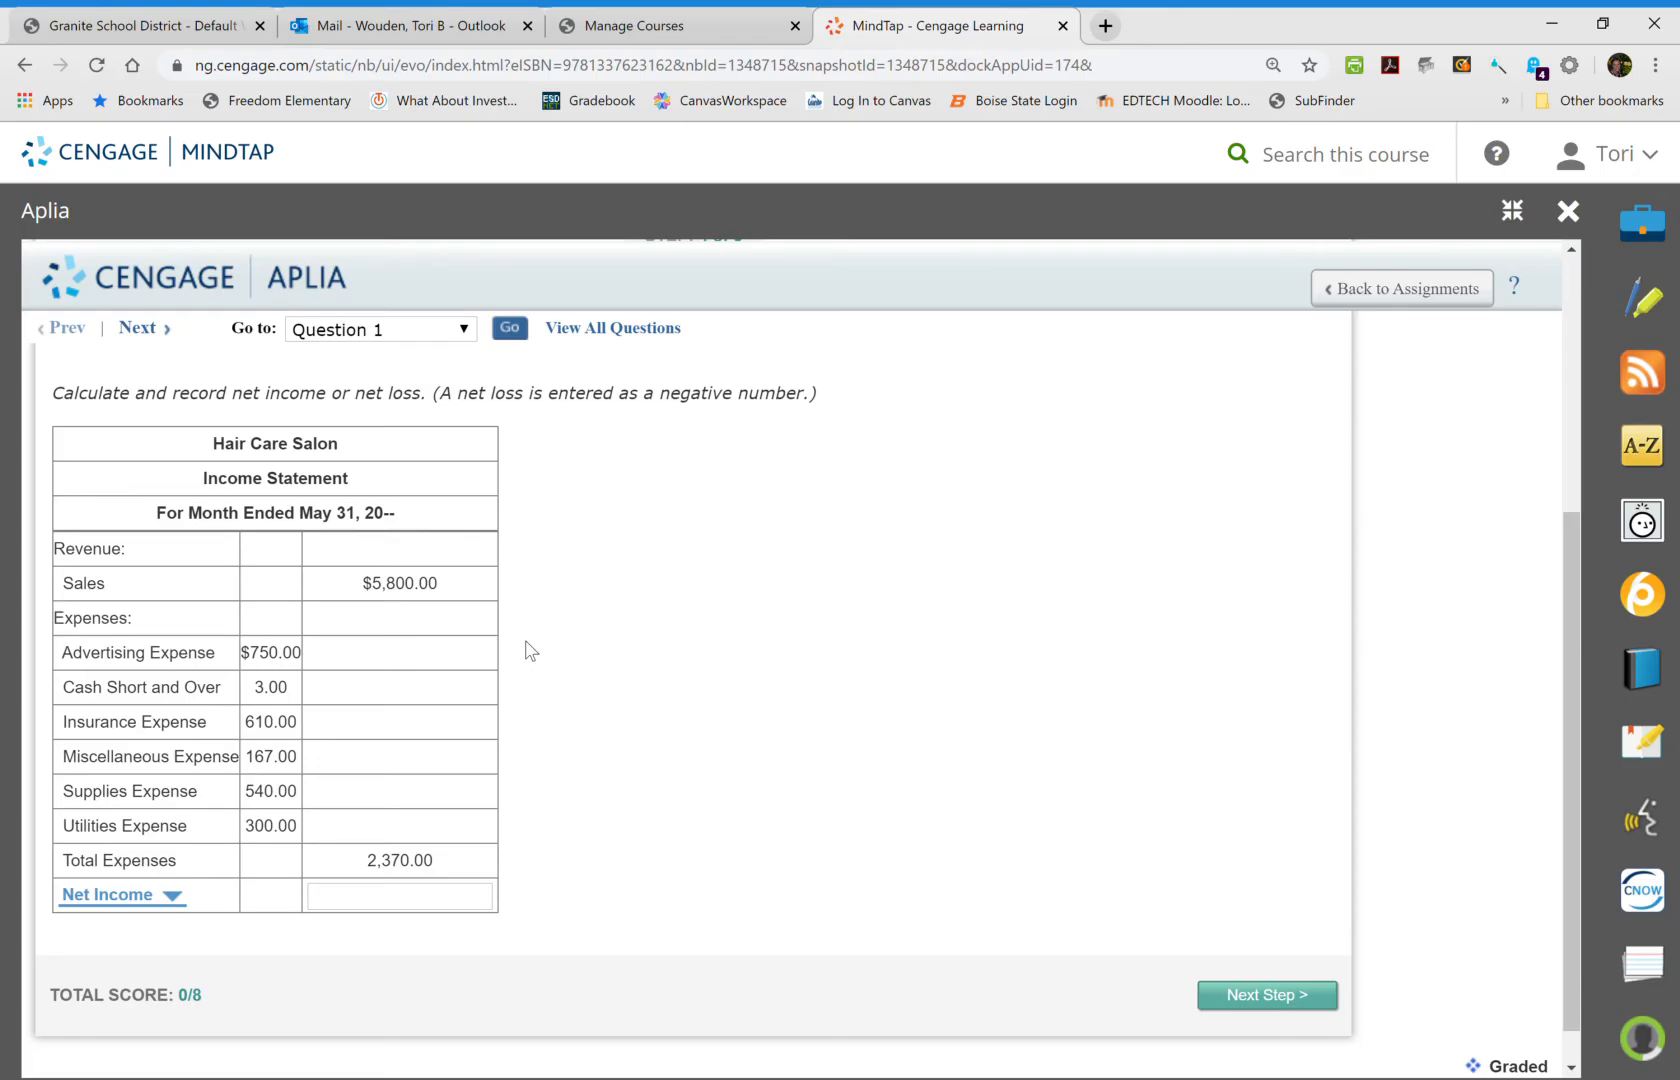
pyautogui.click(398, 896)
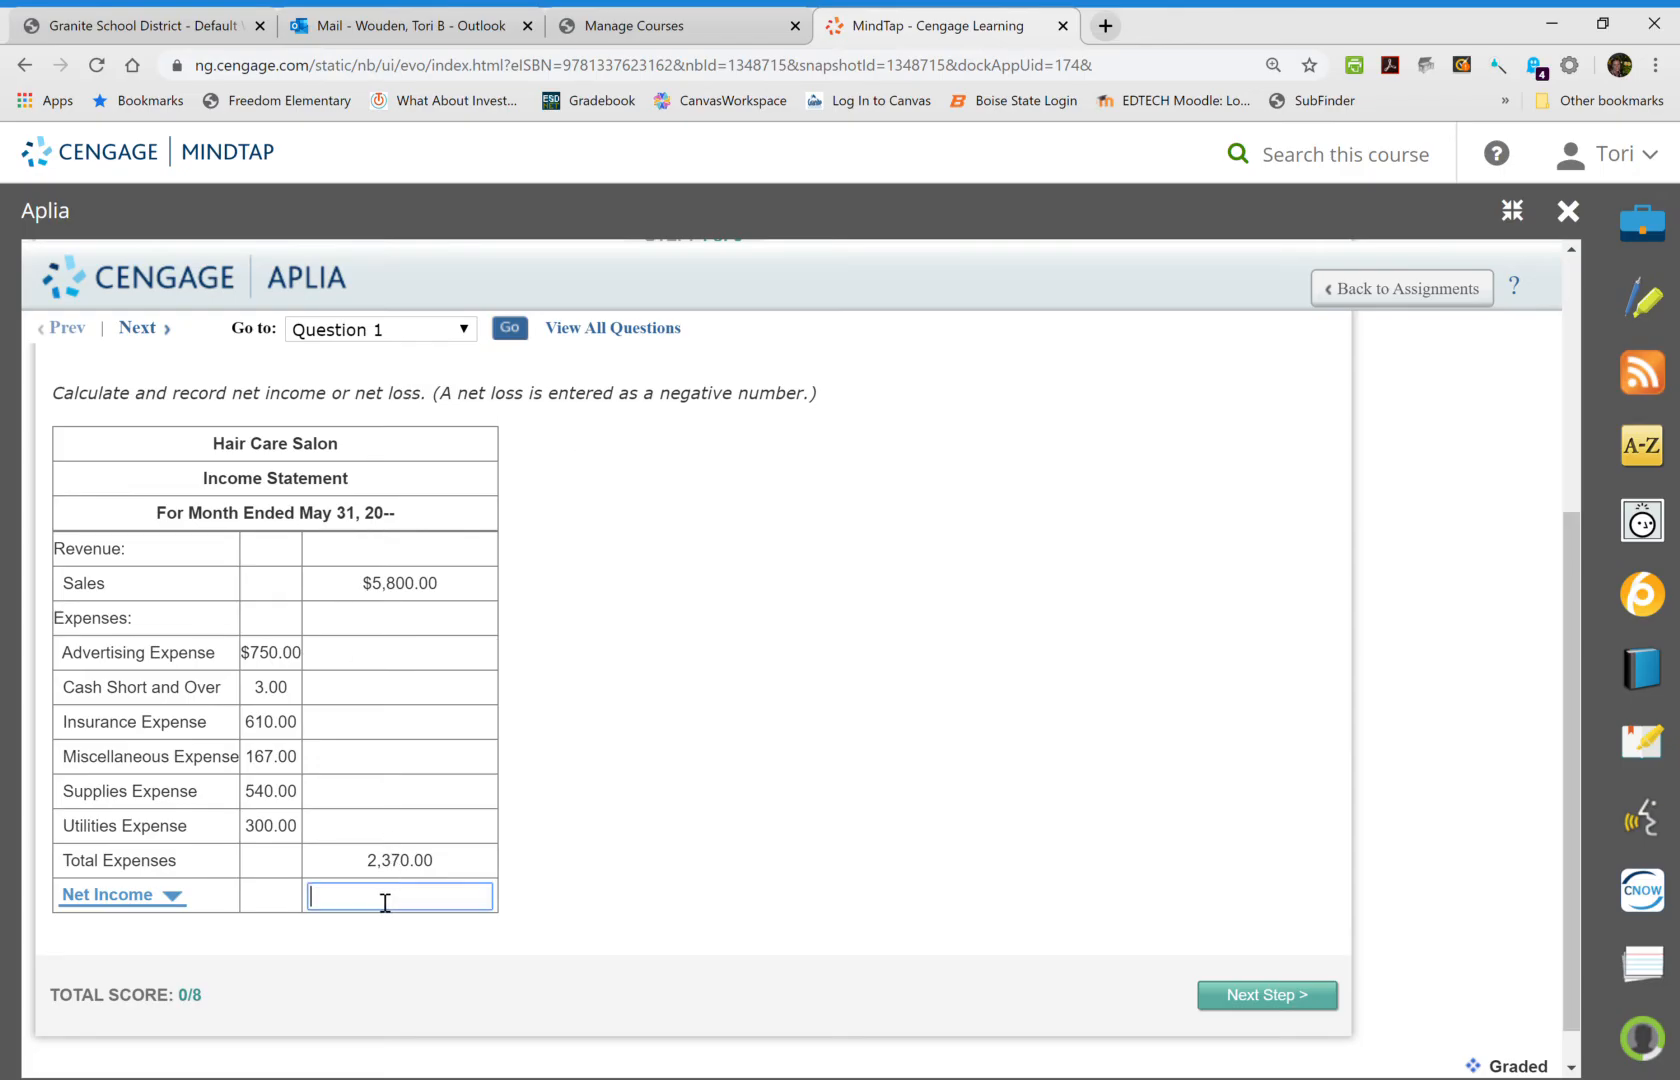
pyautogui.write('3')
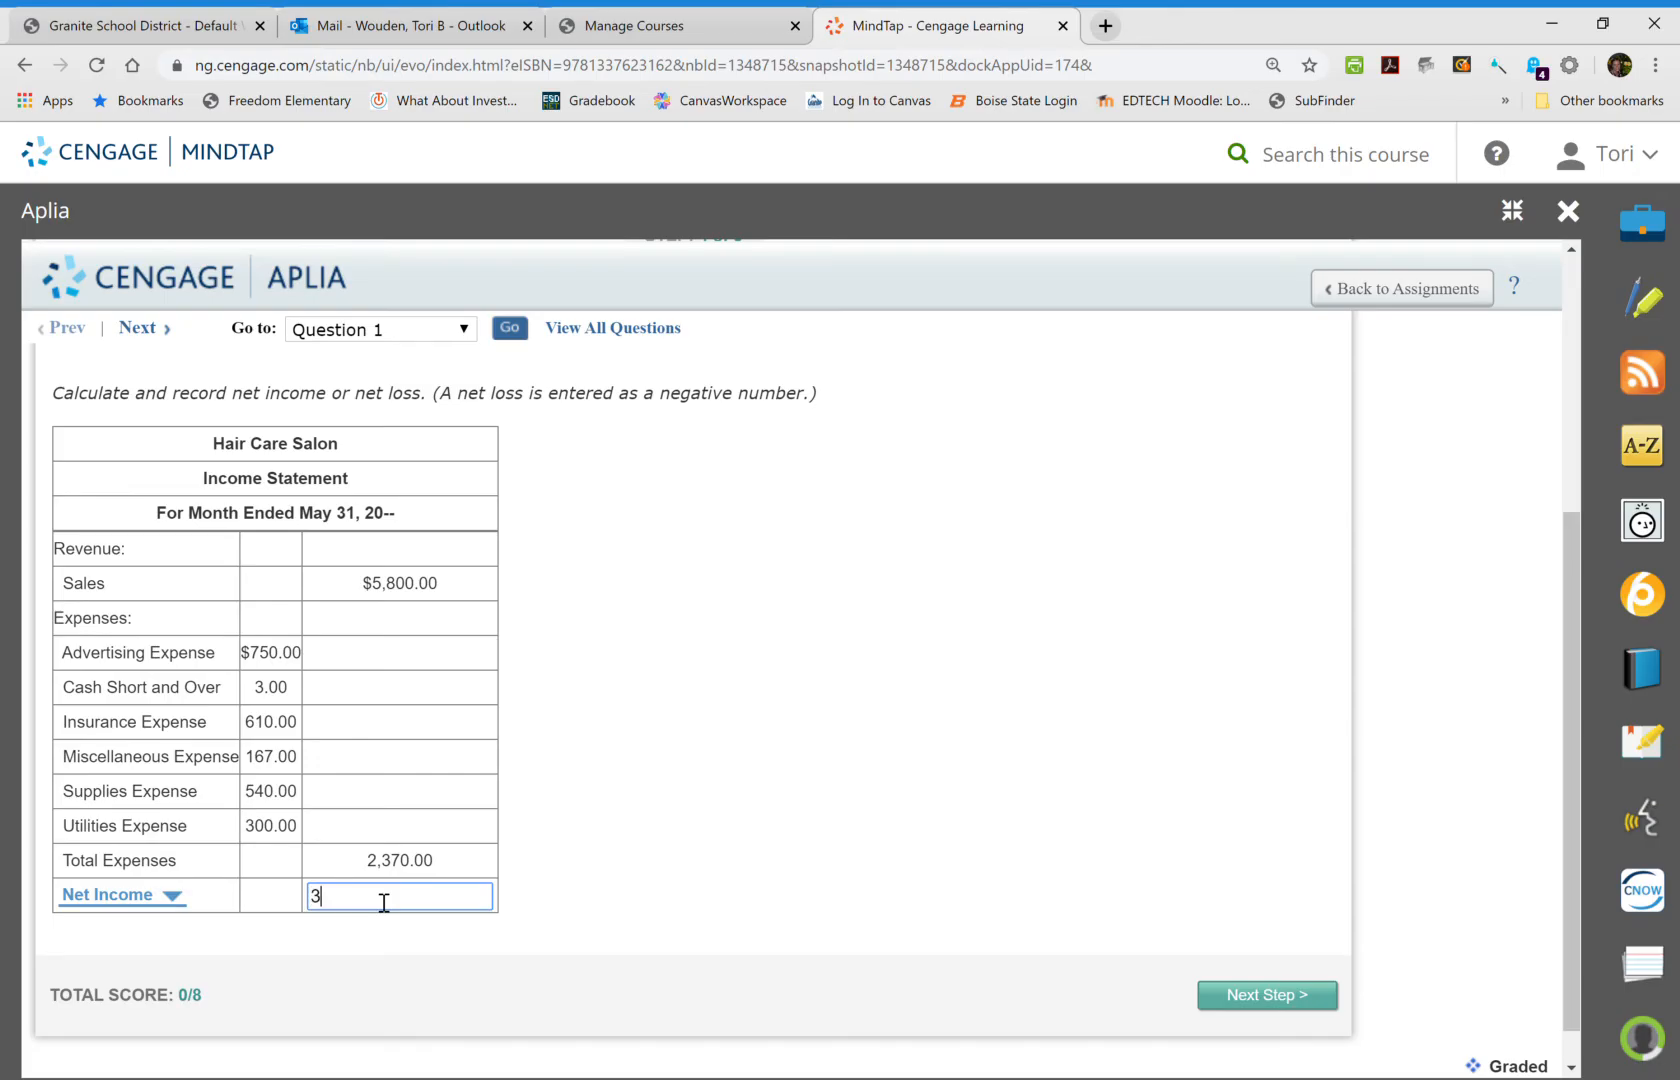
pyautogui.write('430')
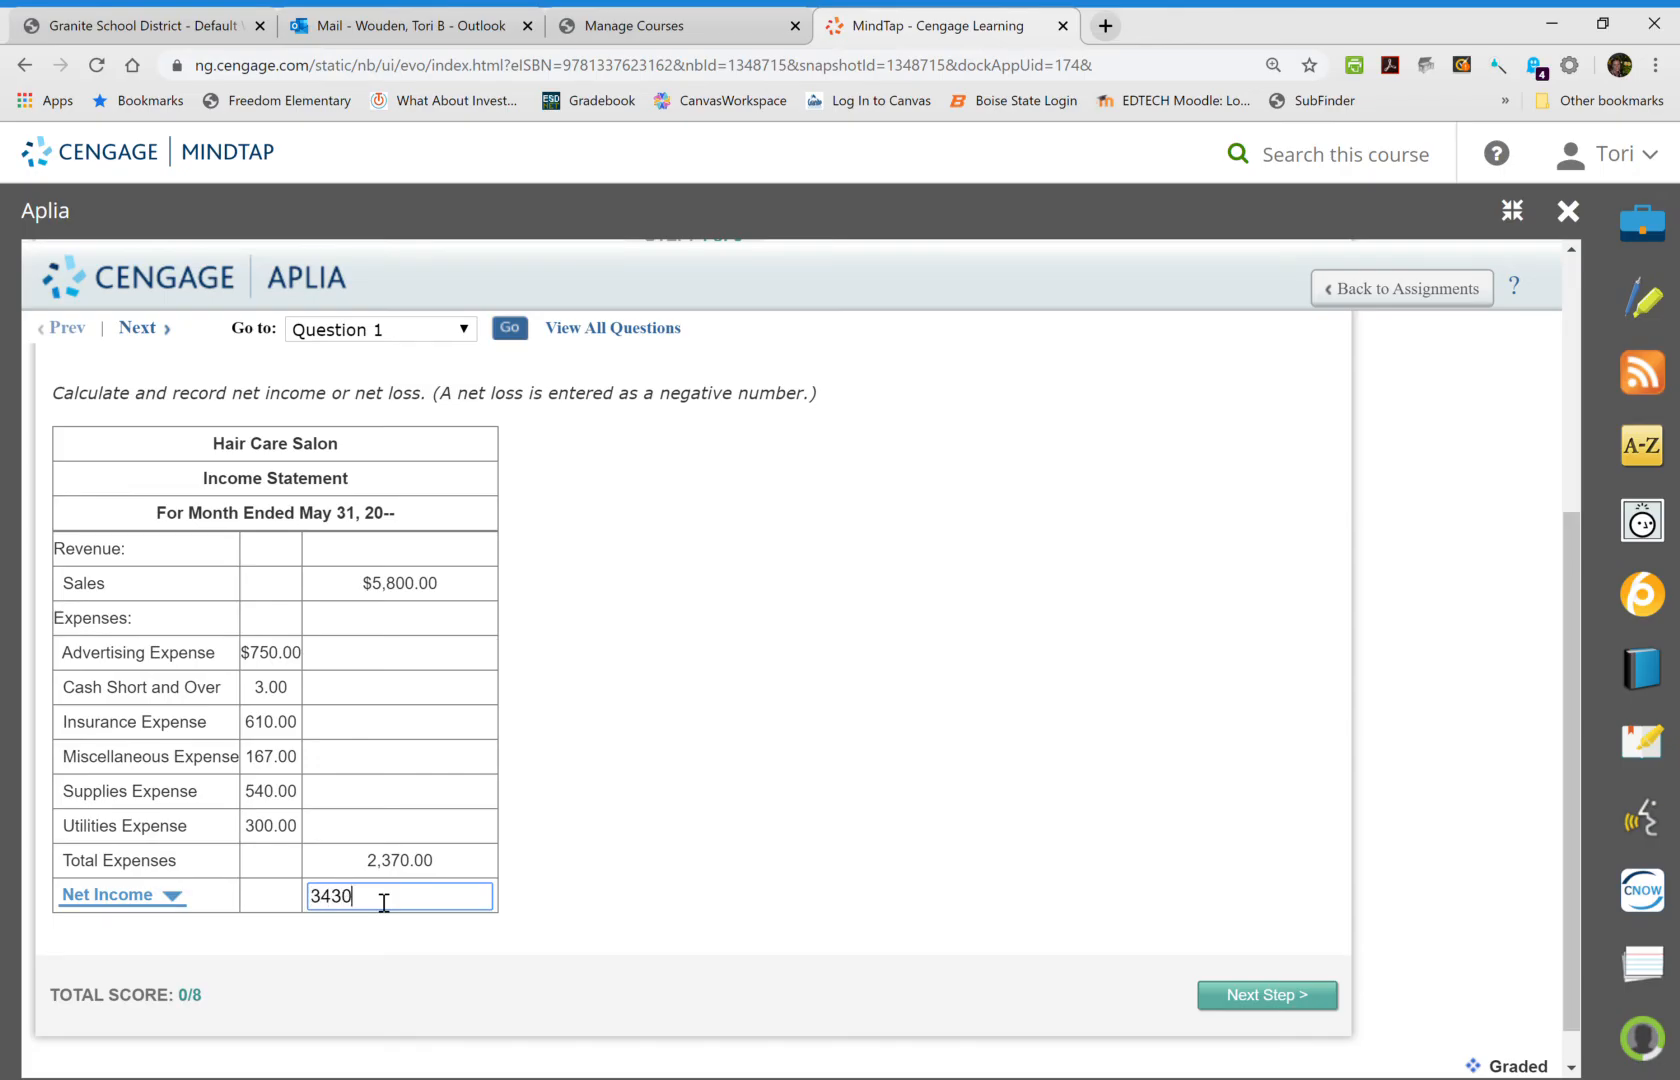
pyautogui.click(664, 792)
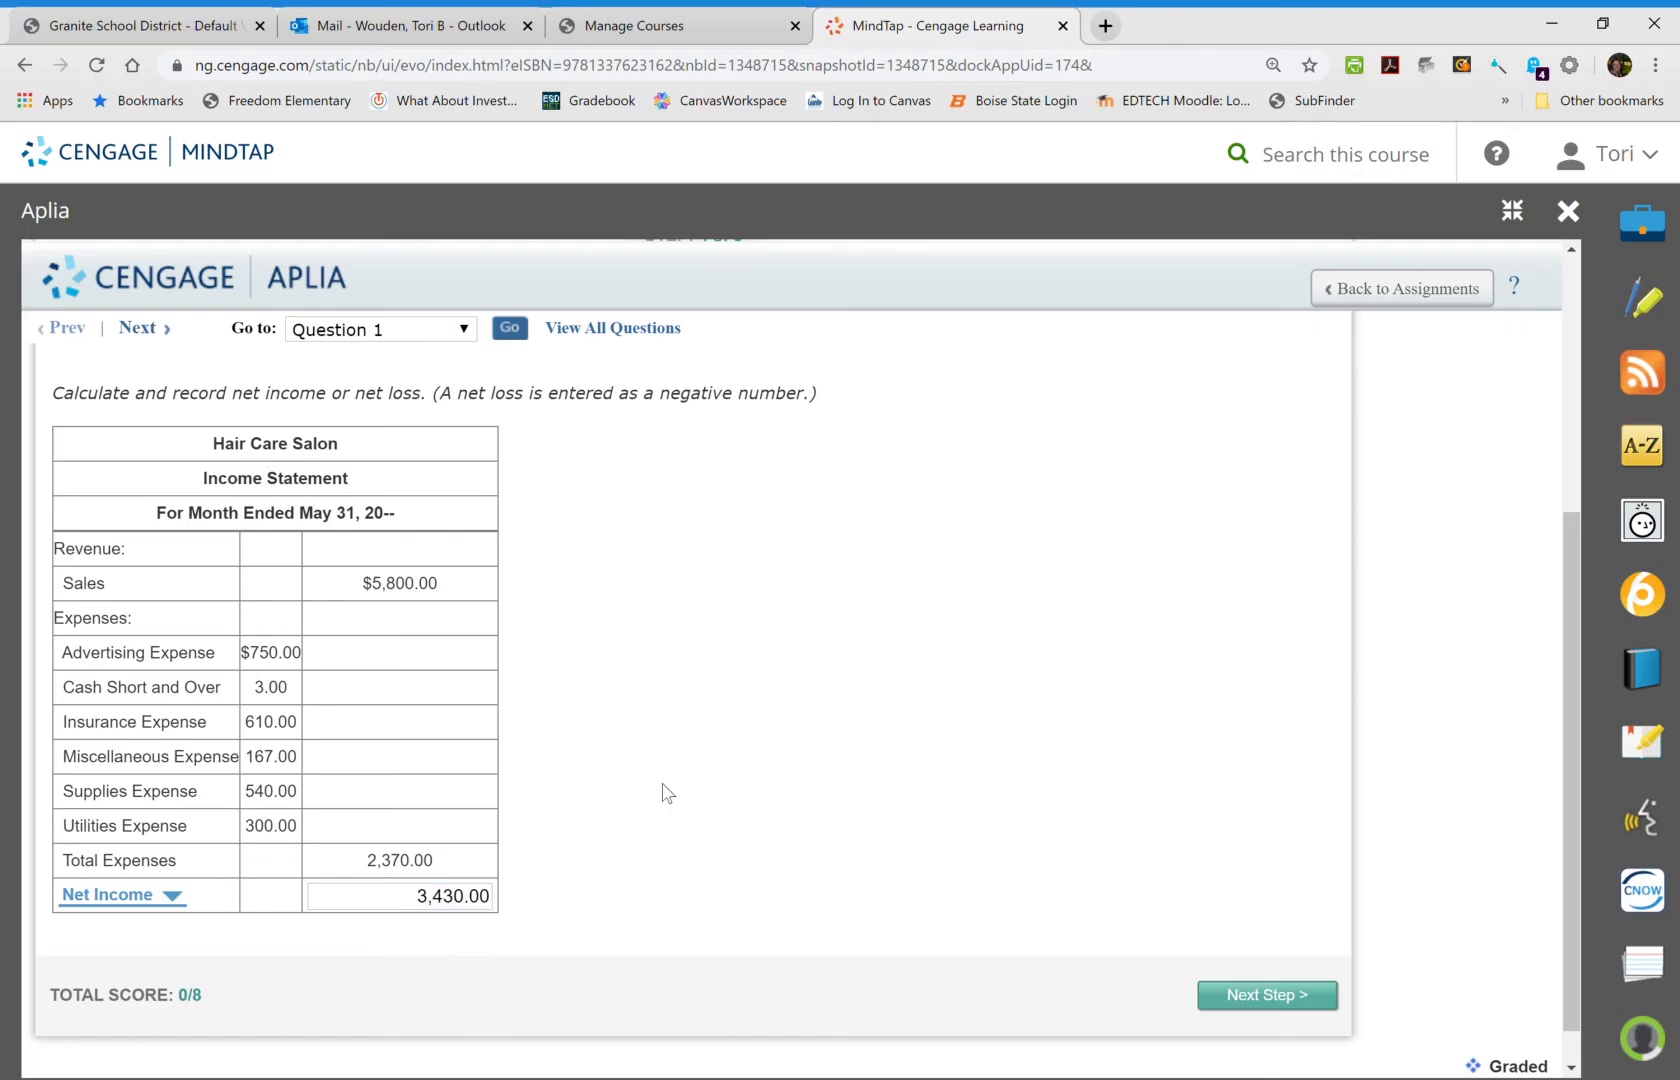
pyautogui.moveTo(1266, 994)
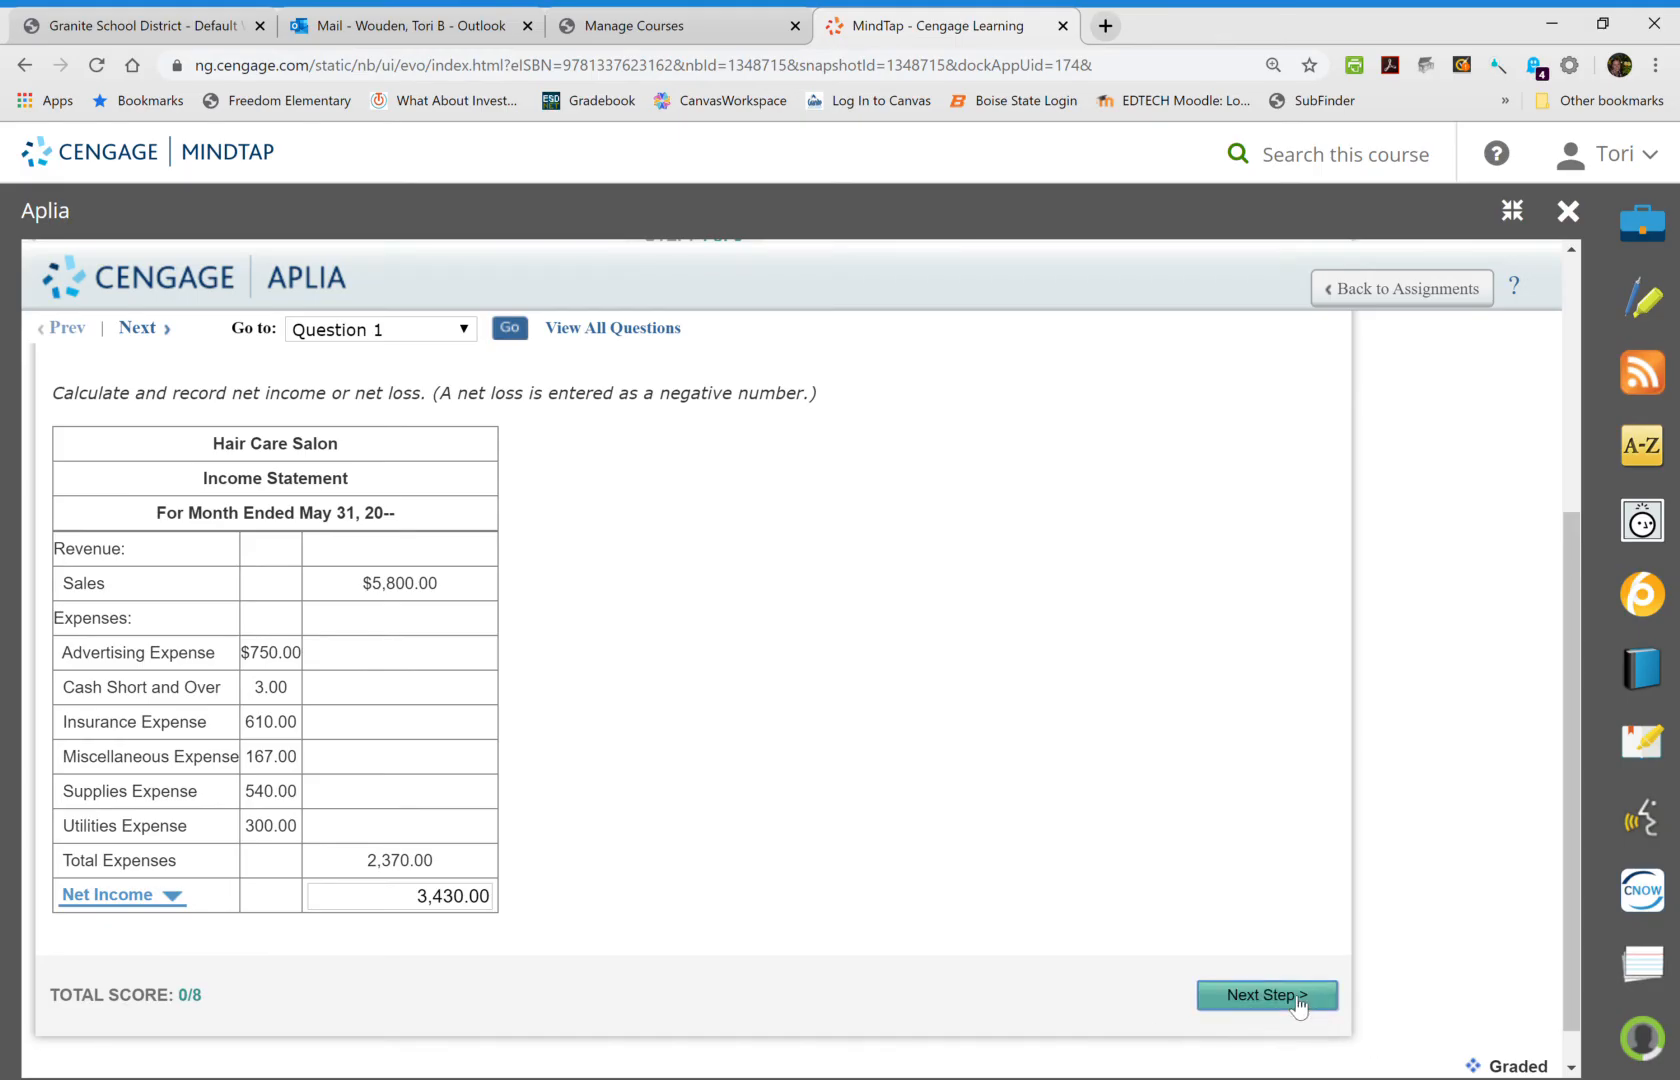
# Advance to Step 5 and review the empty % of sales boxes for Sales, Total Expenses and Net Income.
pyautogui.click(1266, 994)
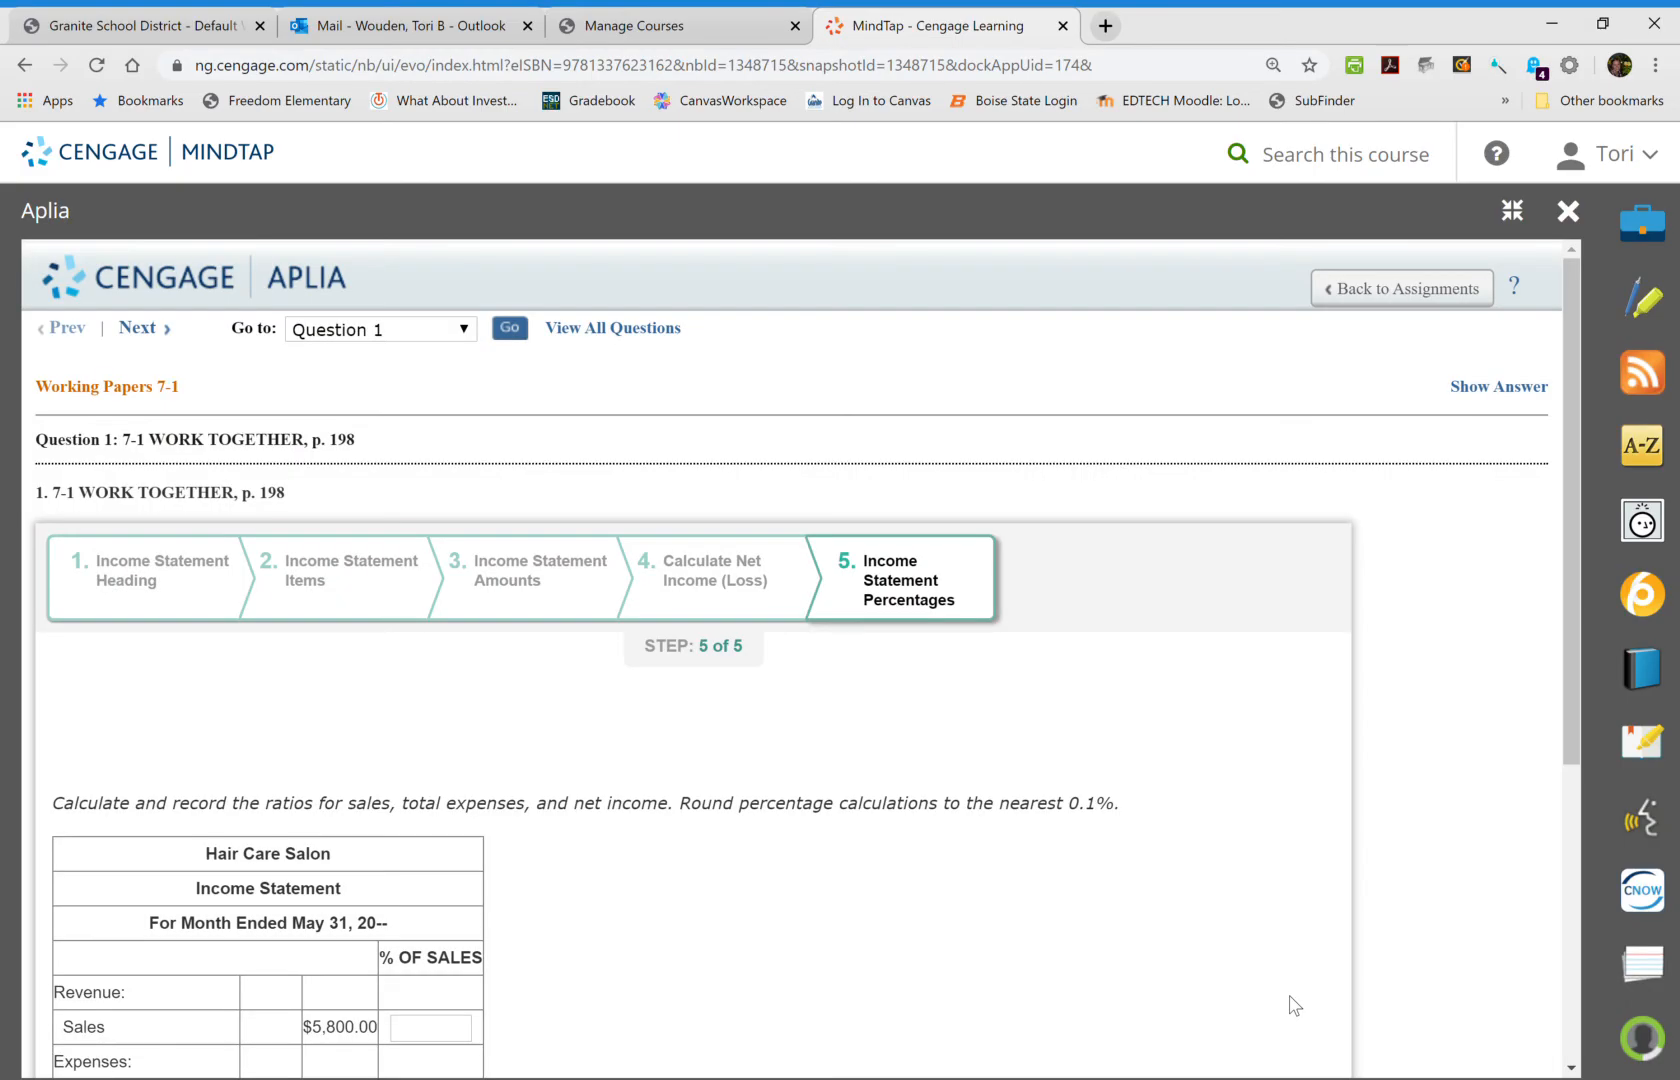
pyautogui.moveTo(964, 548)
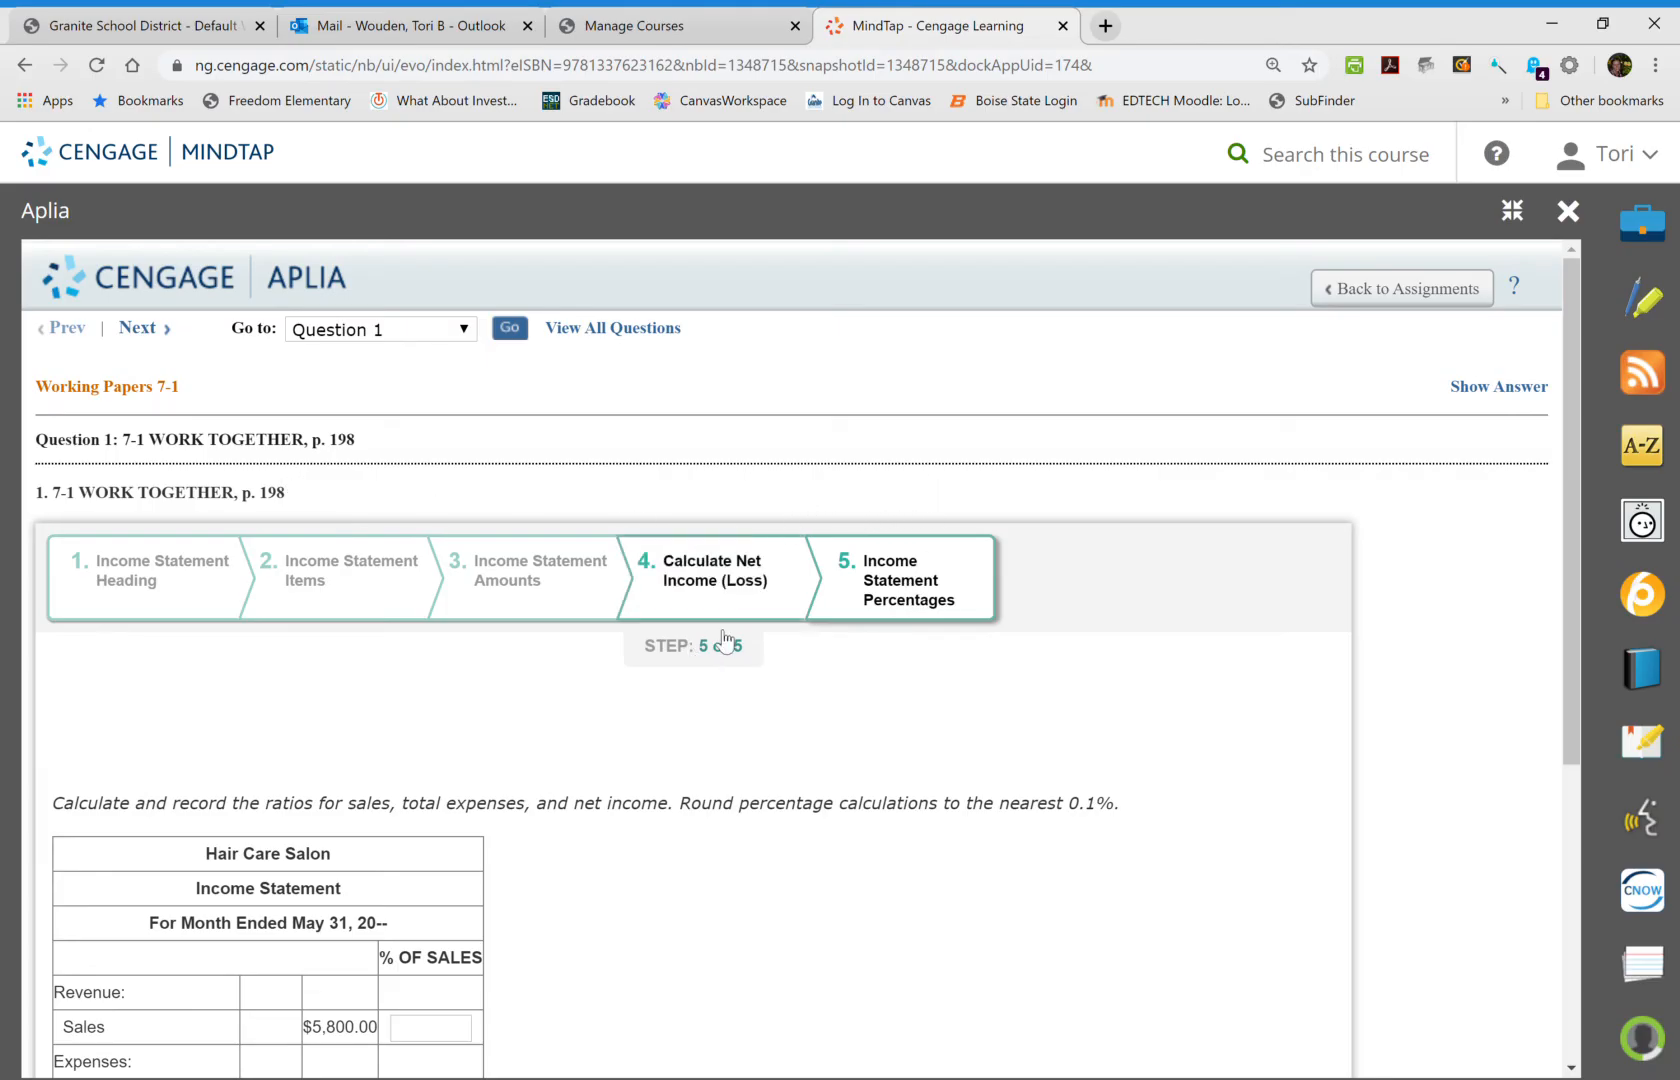
pyautogui.scroll(-3)
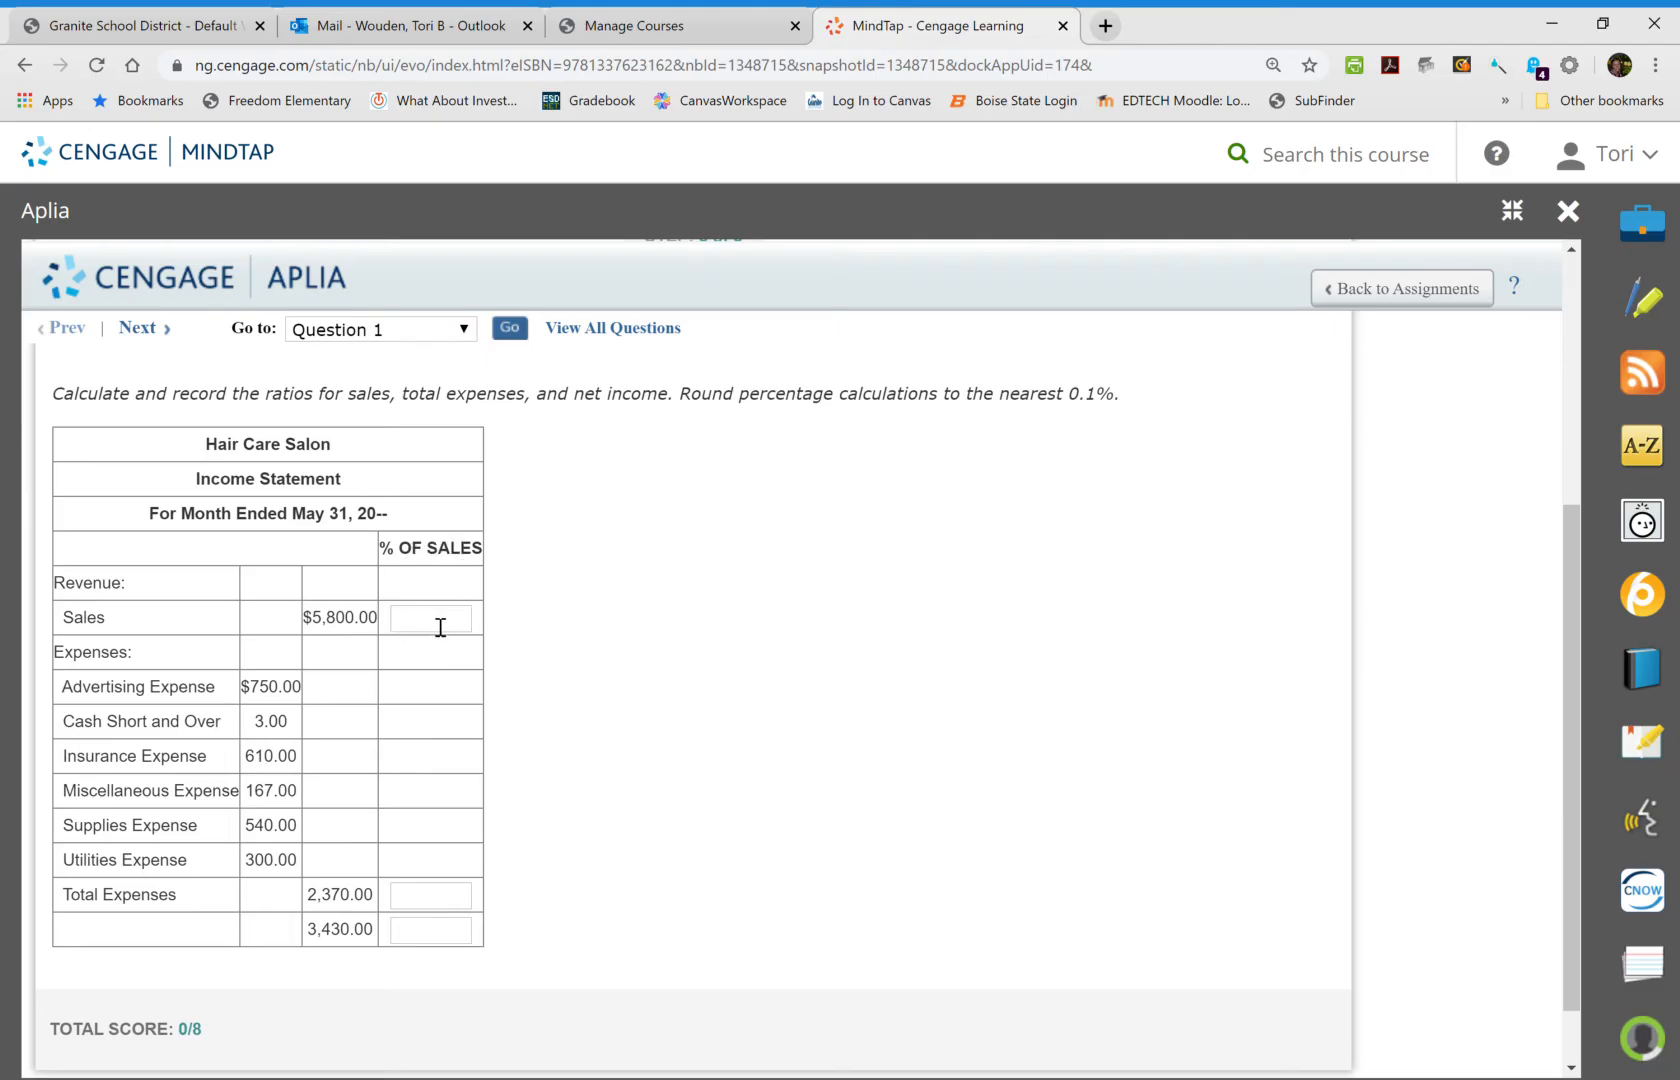
pyautogui.click(430, 618)
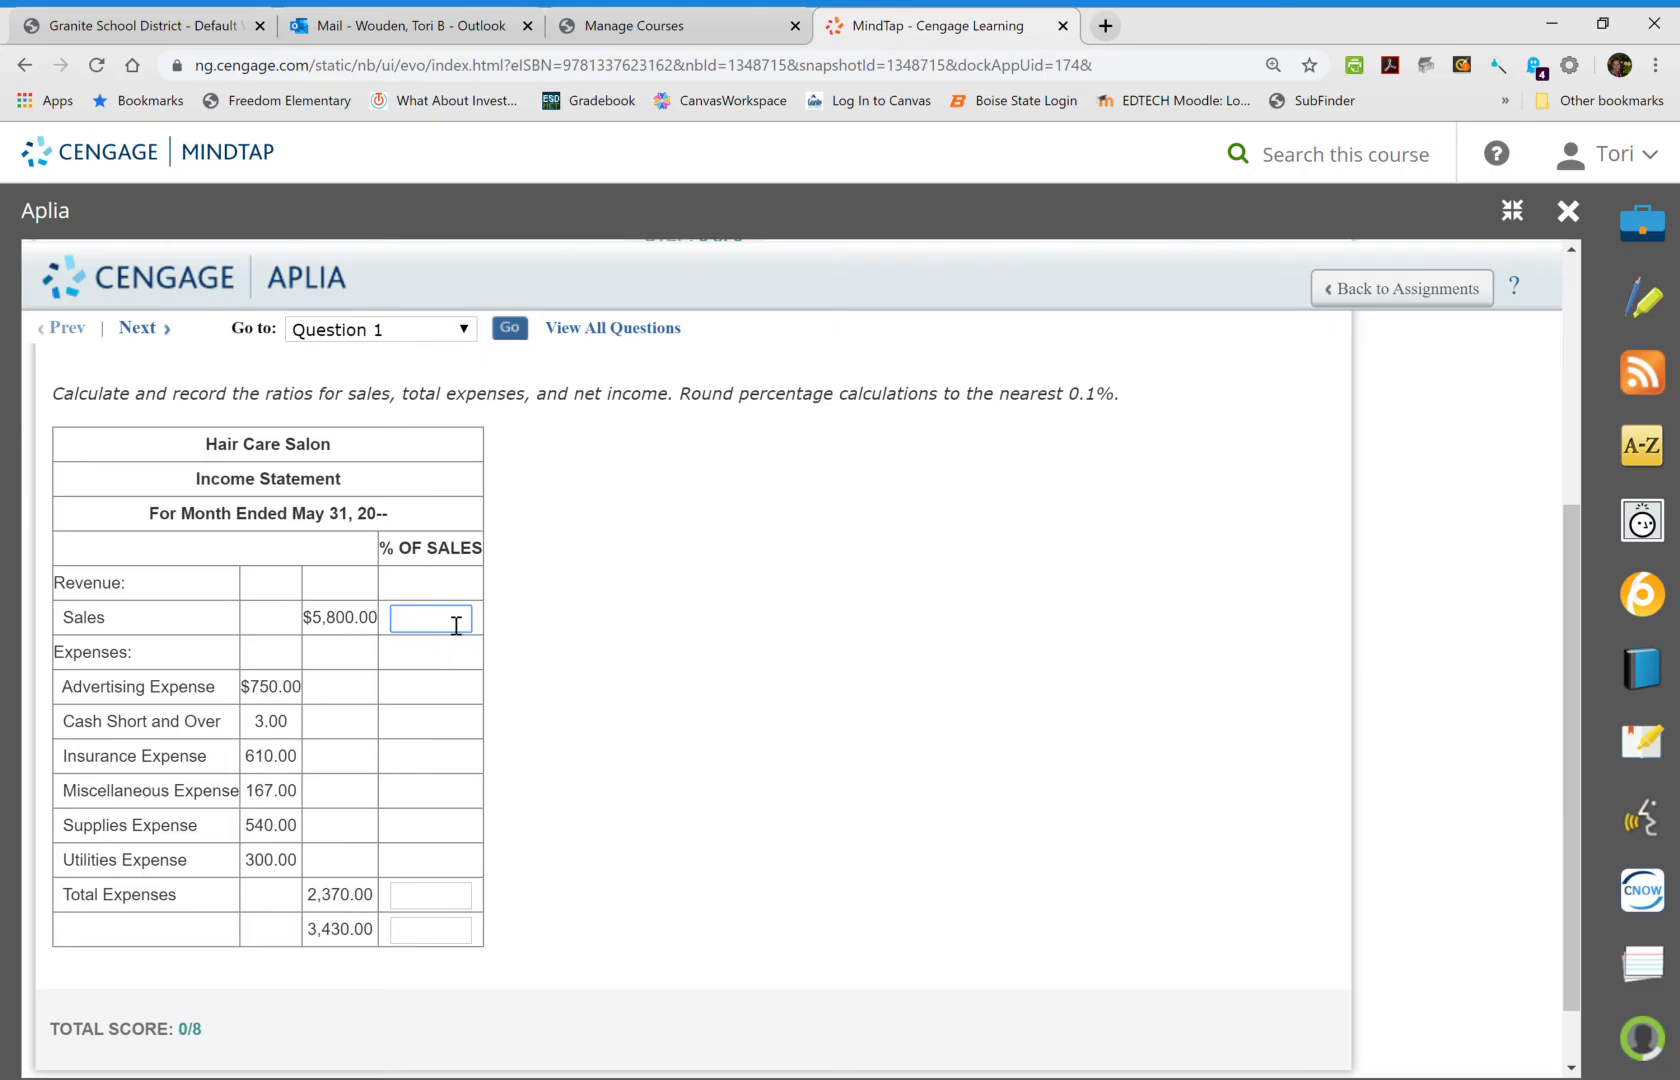
pyautogui.click(430, 894)
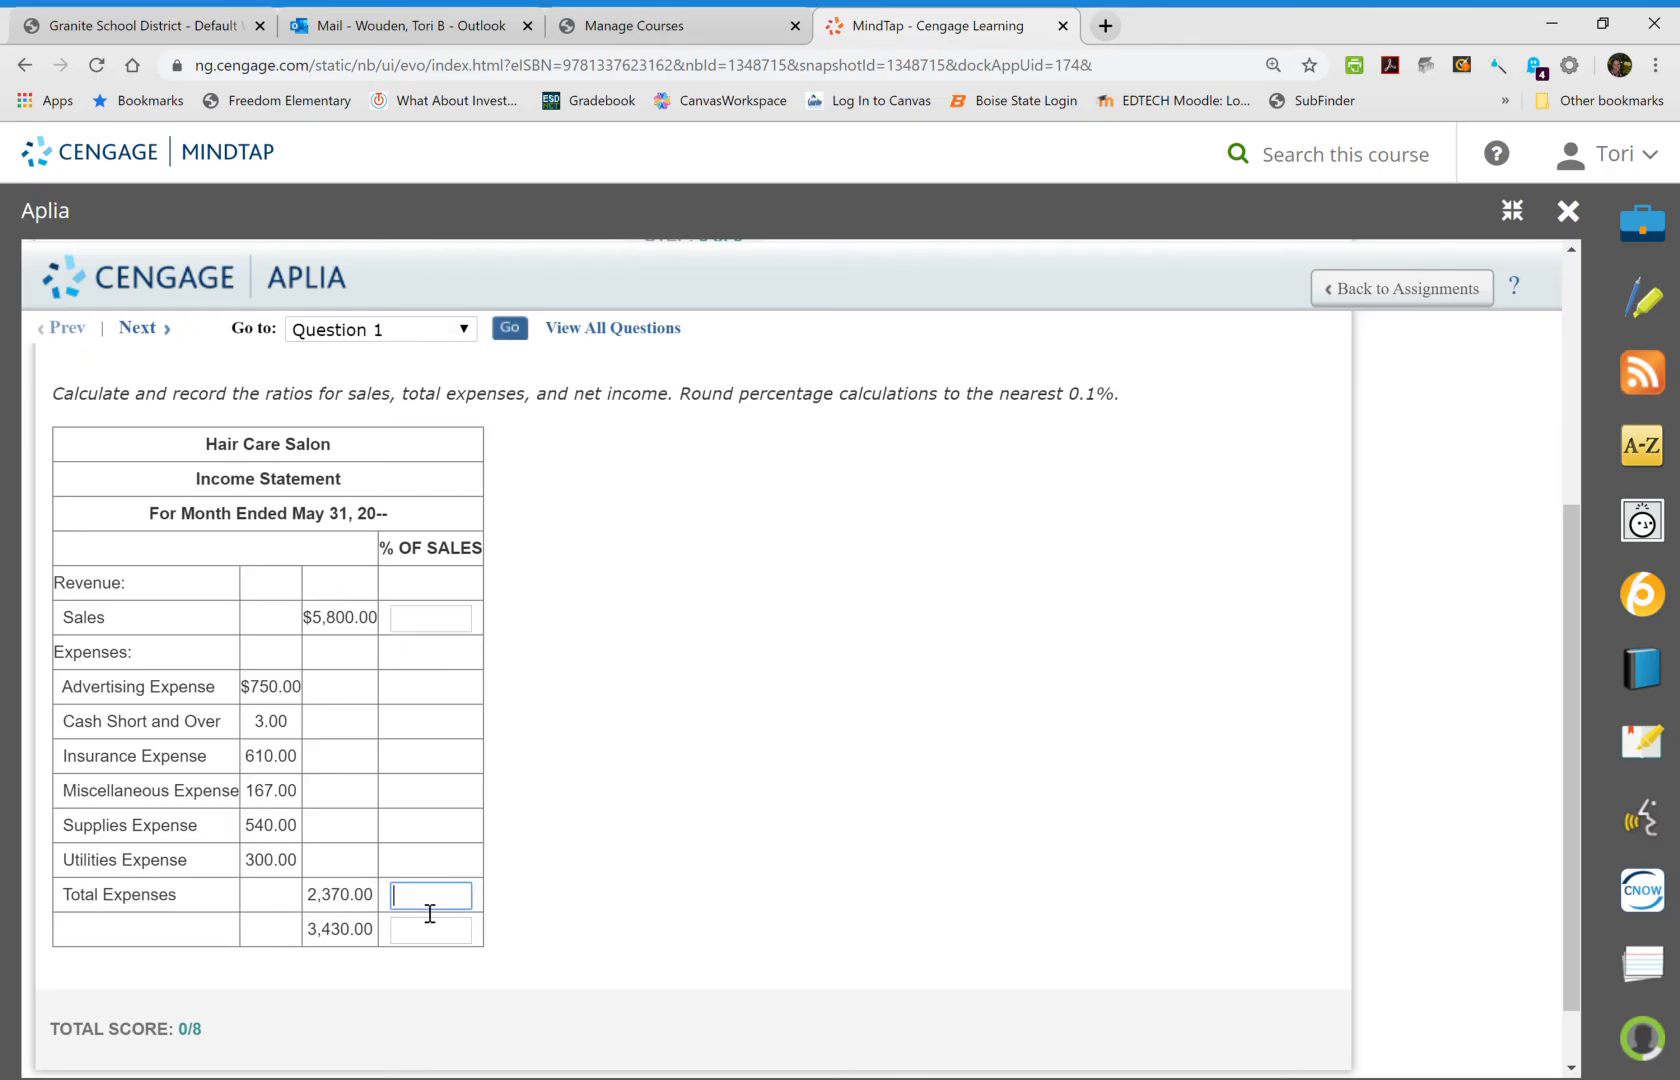
pyautogui.moveTo(428, 906)
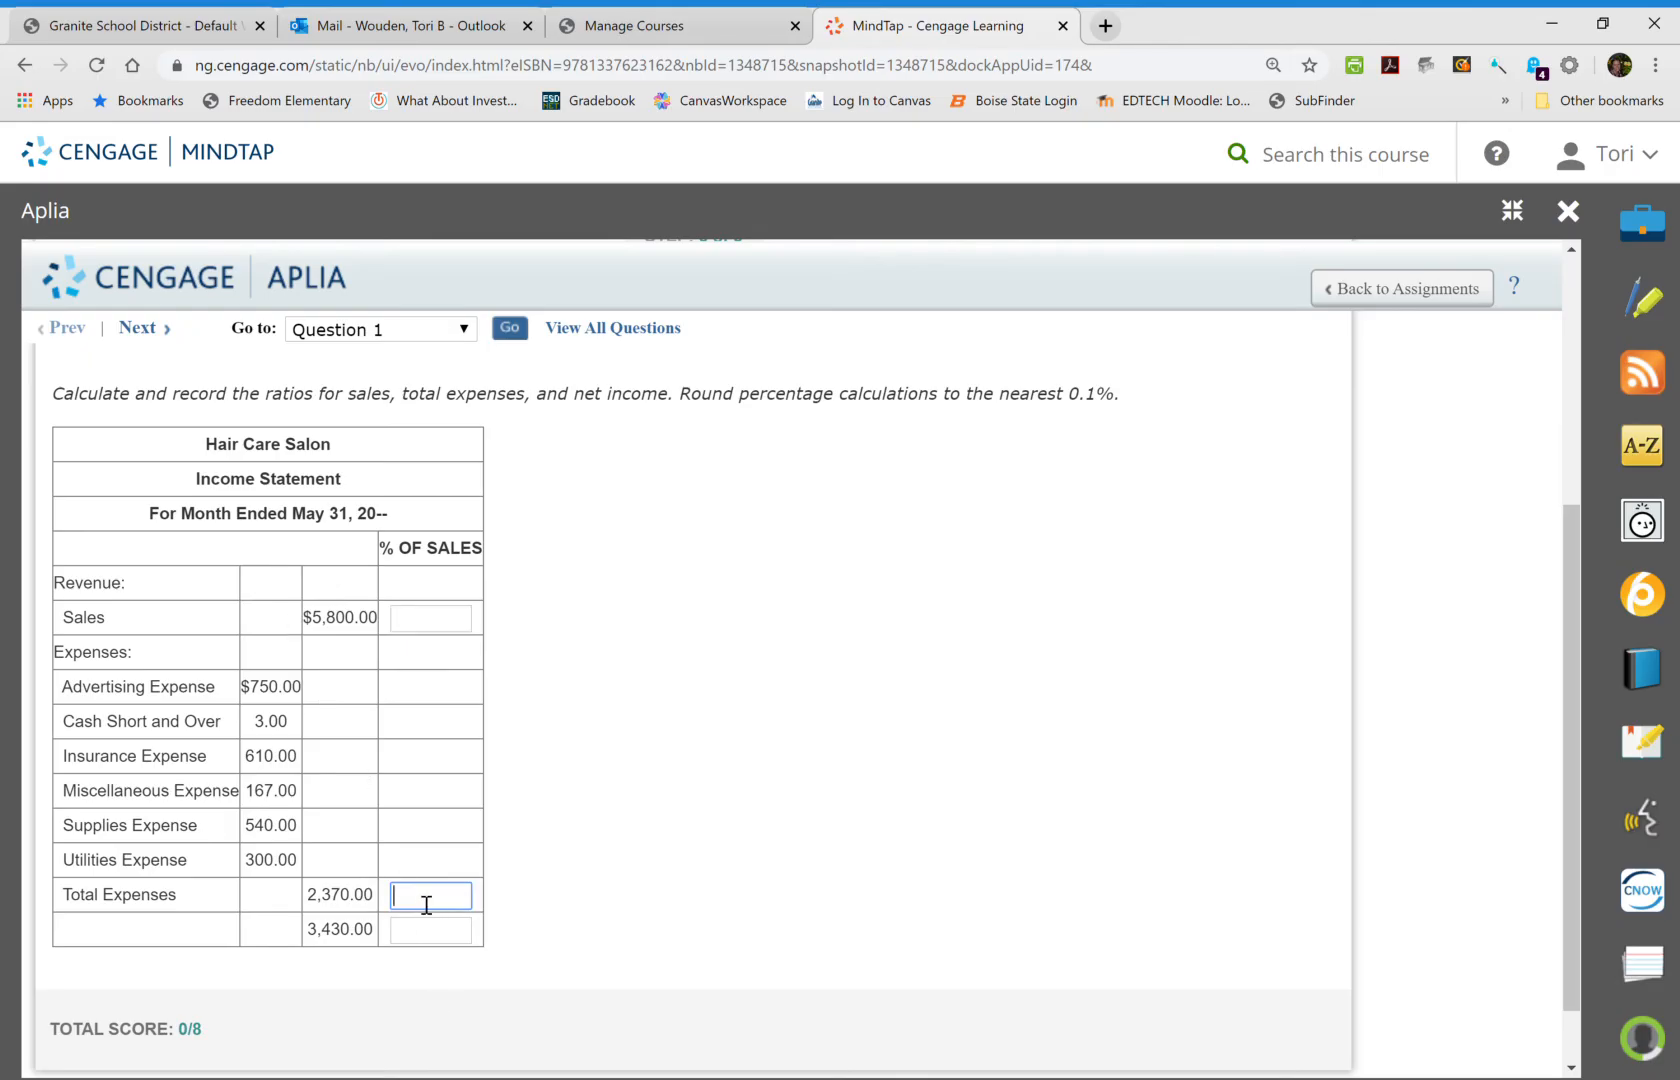
pyautogui.click(430, 928)
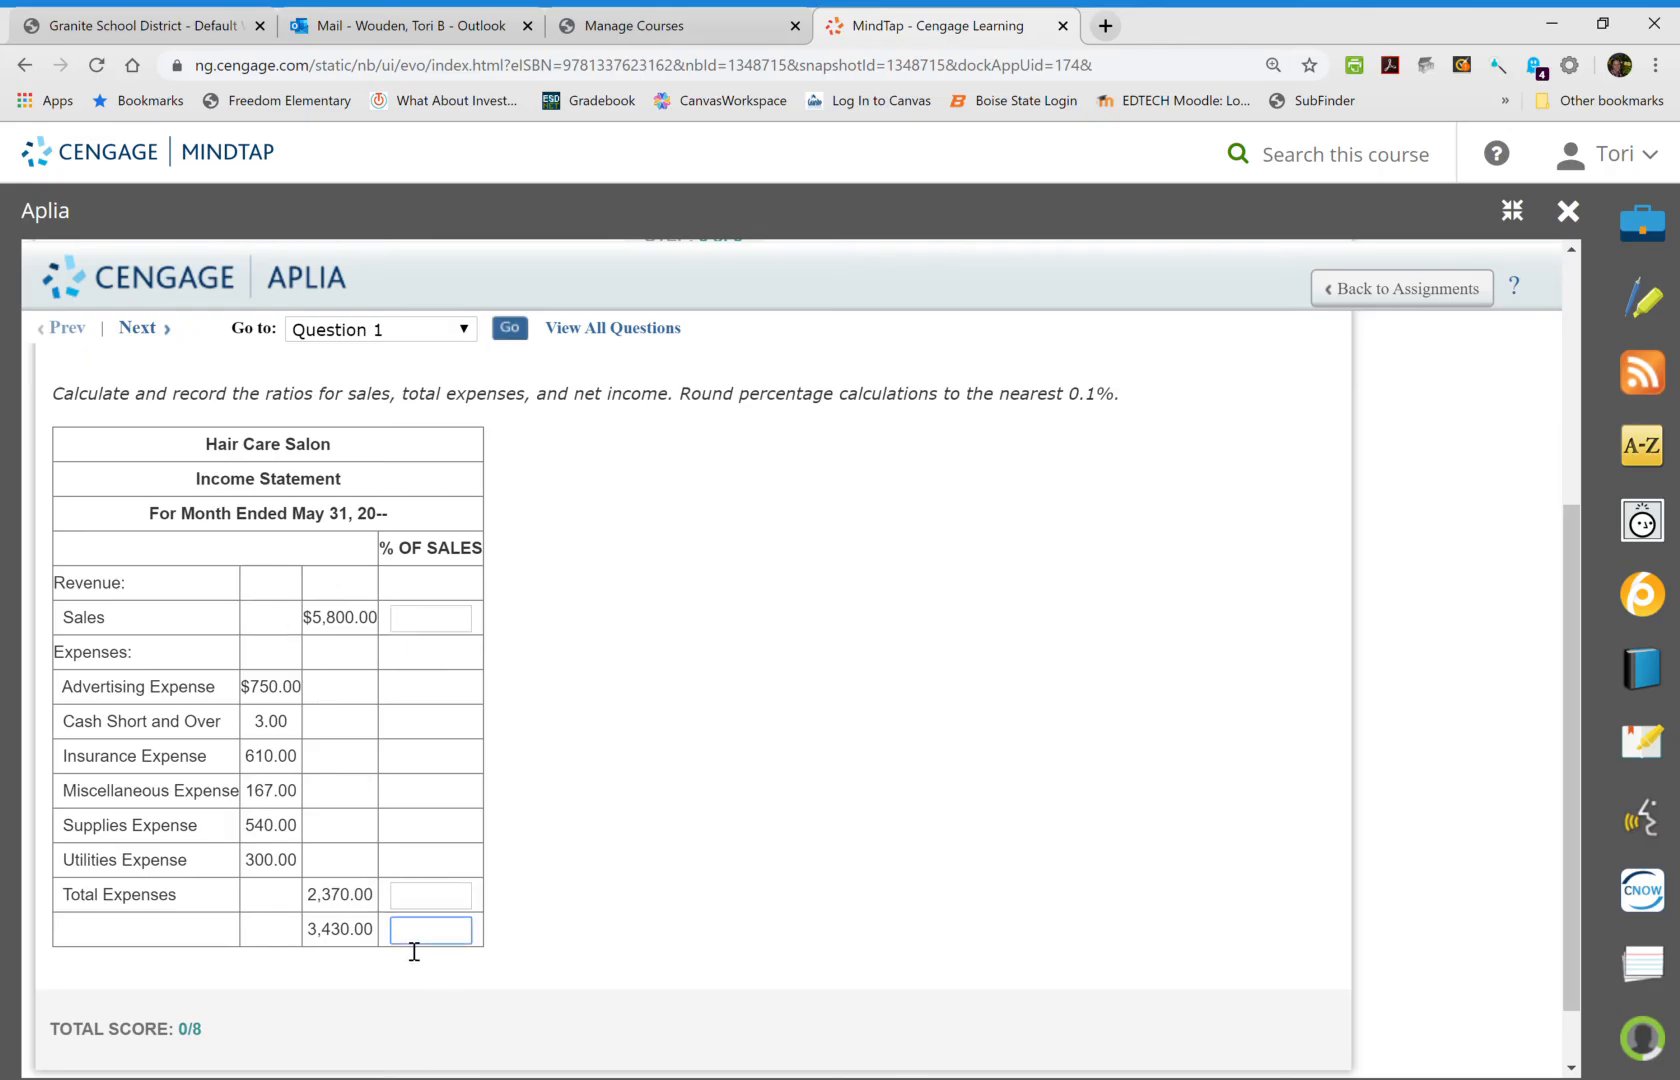
pyautogui.moveTo(466, 626)
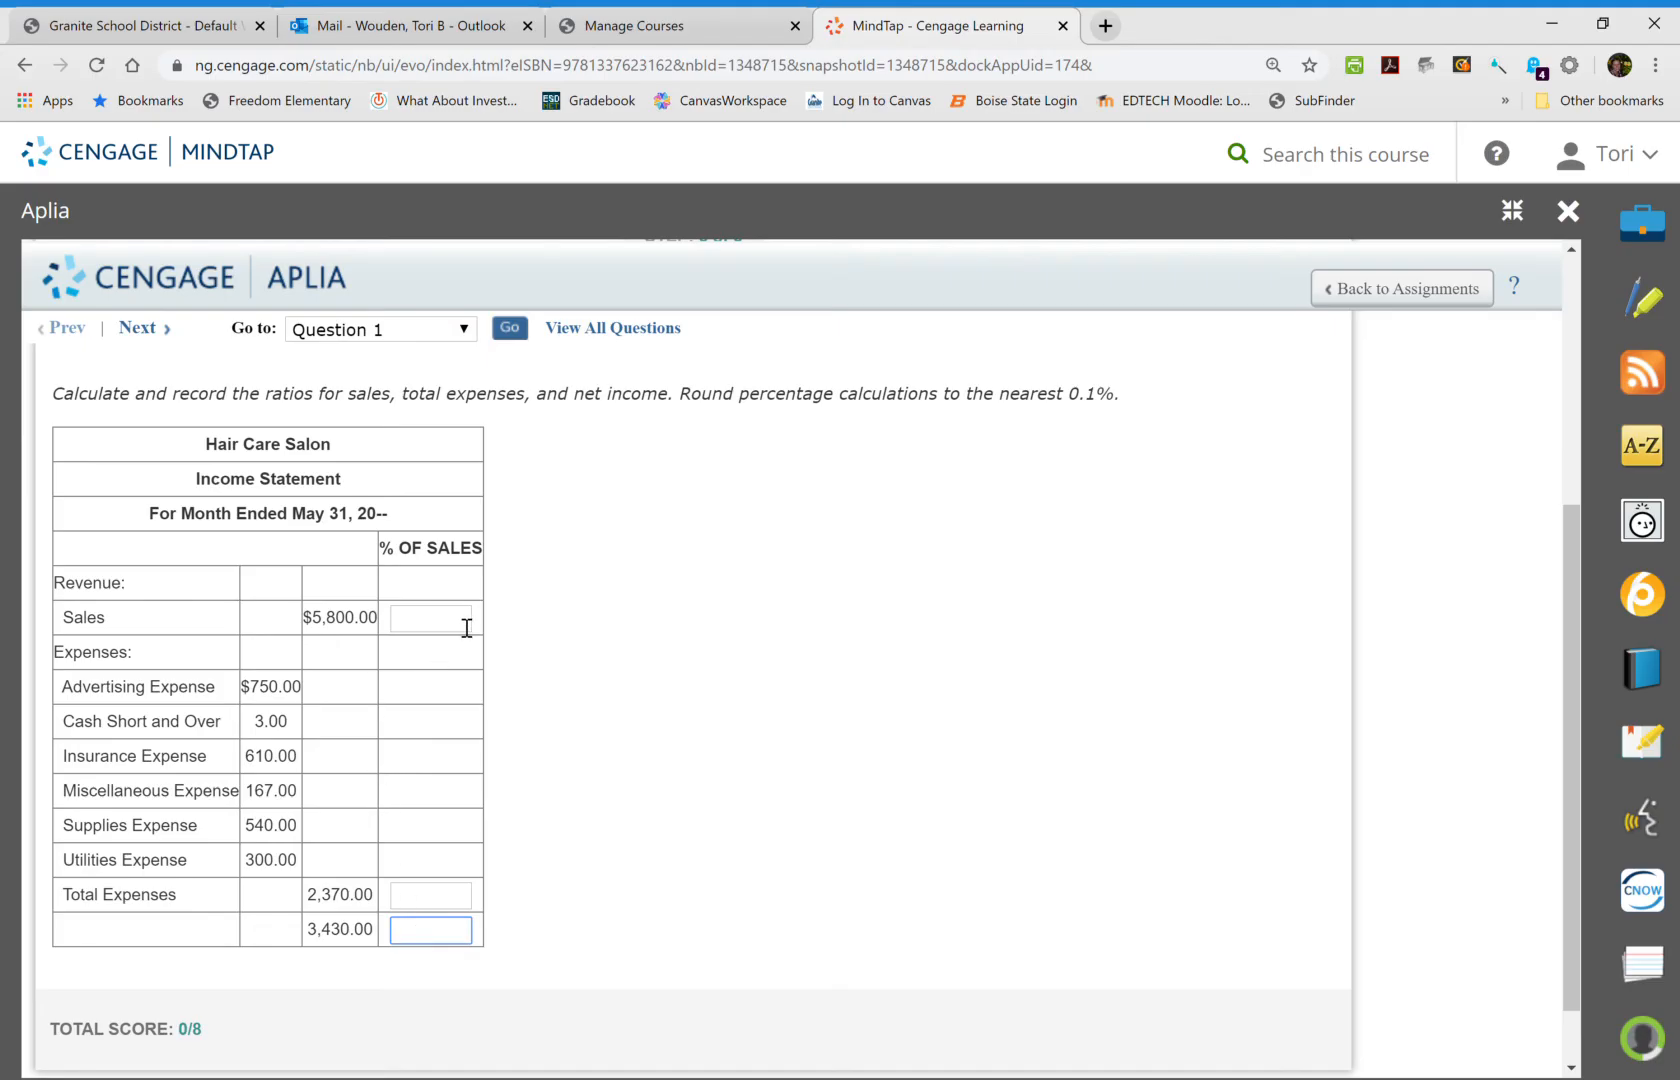
pyautogui.click(430, 618)
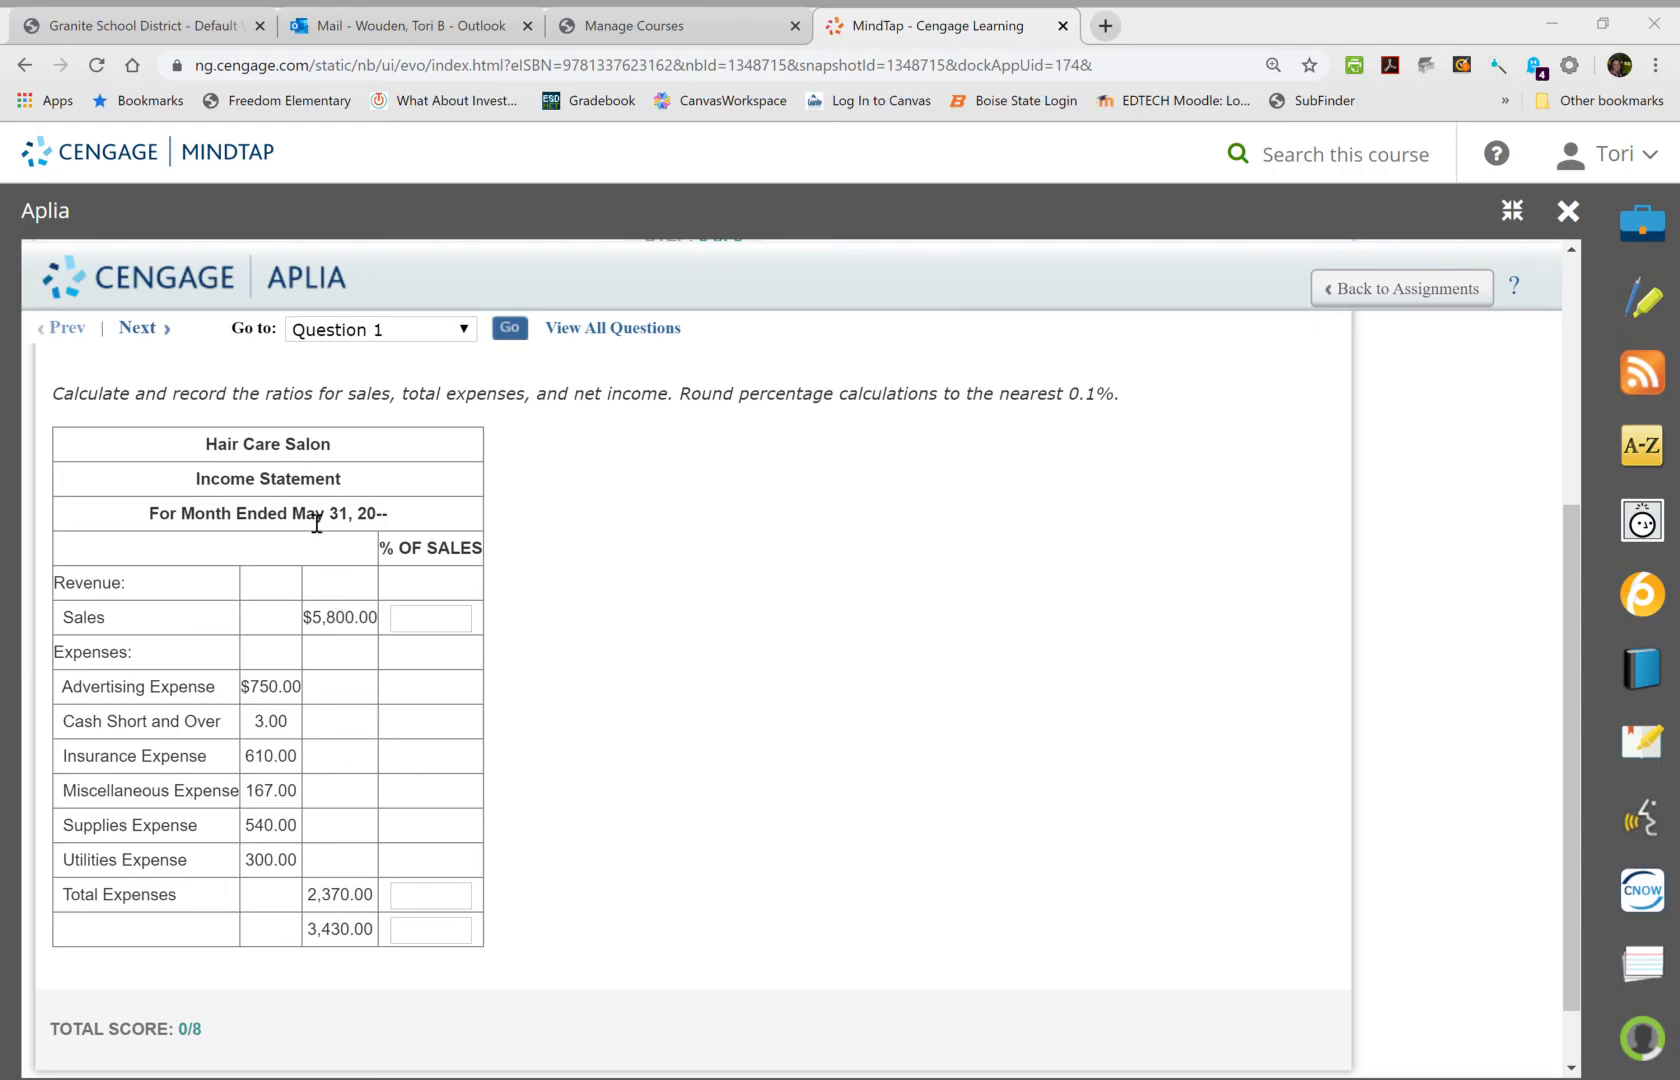
pyautogui.moveTo(1182, 394)
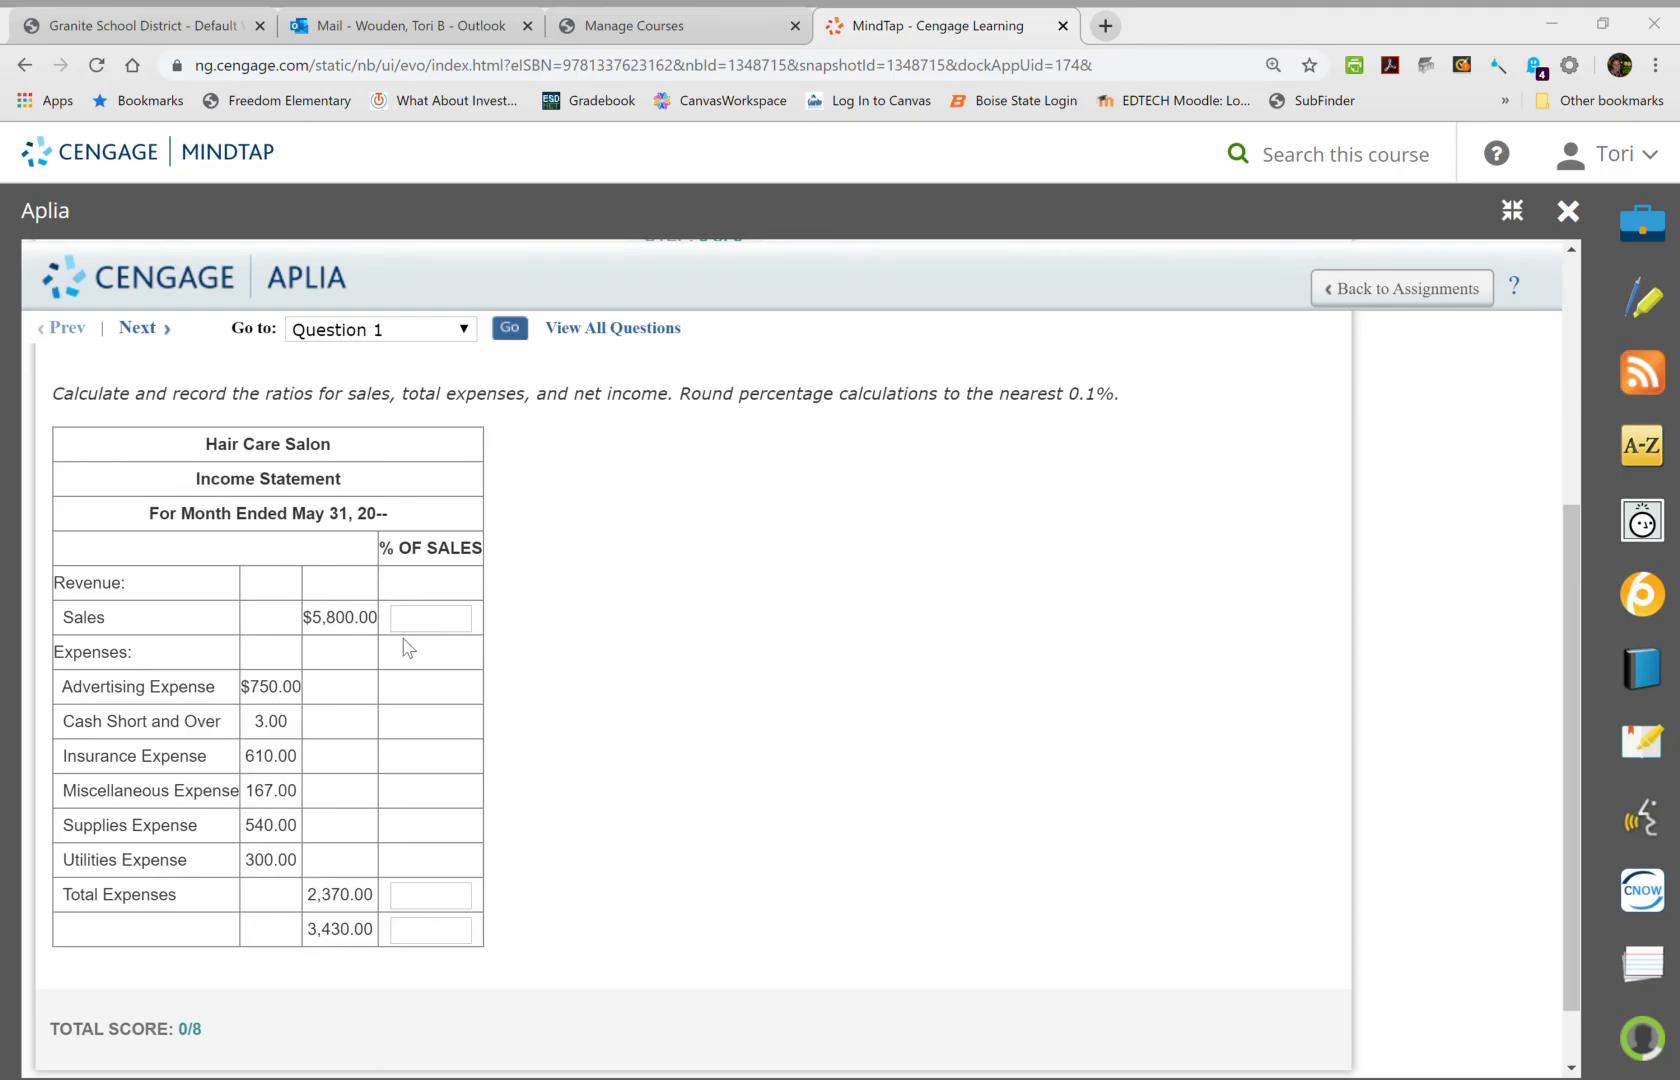
pyautogui.moveTo(698, 136)
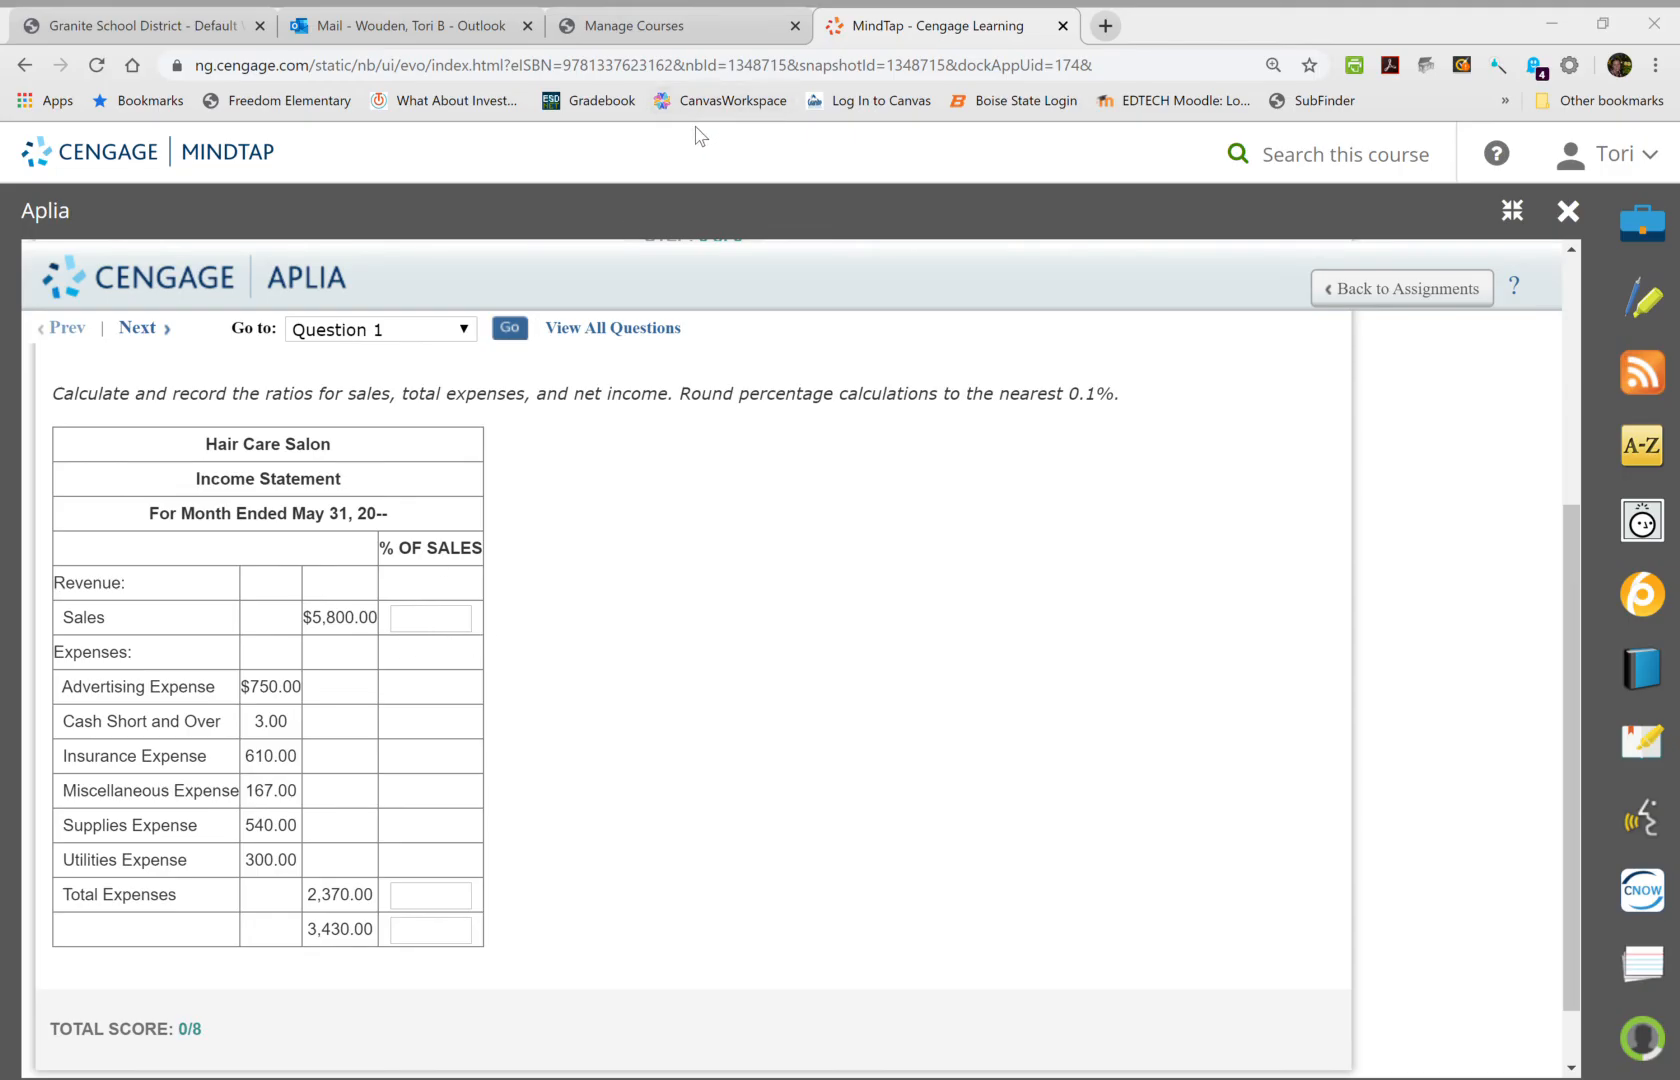
pyautogui.moveTo(744, 88)
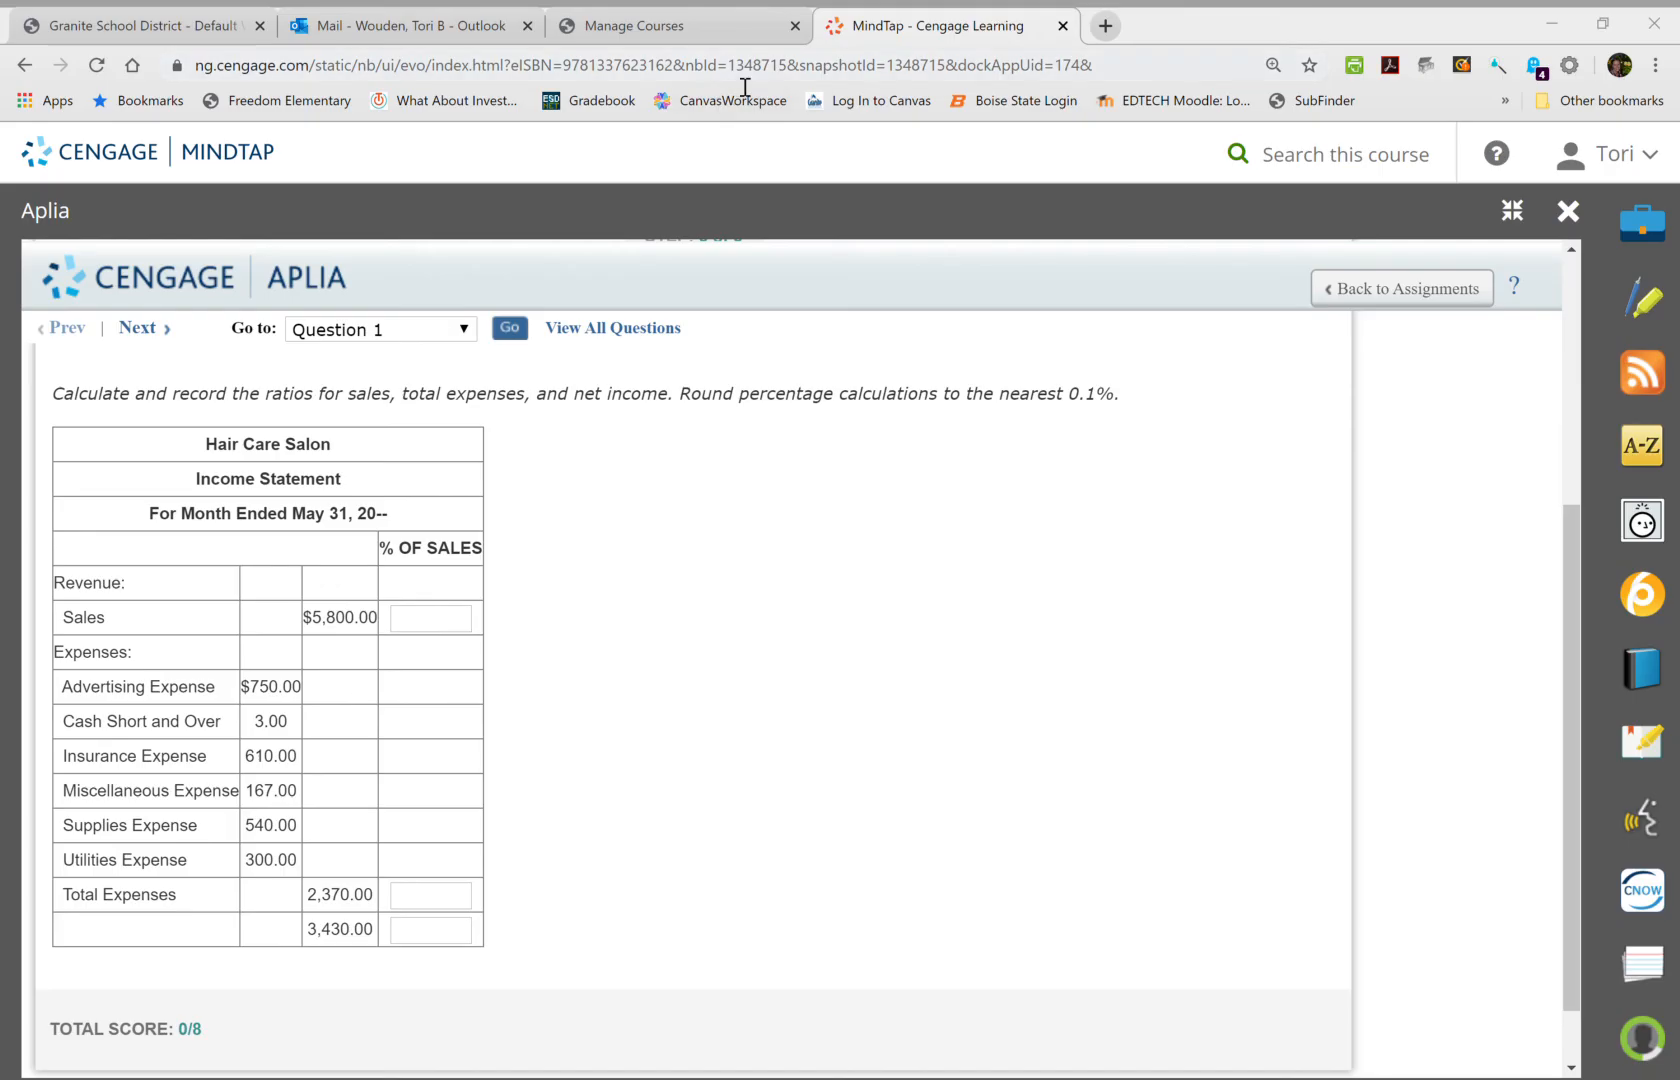
pyautogui.moveTo(1640, 446)
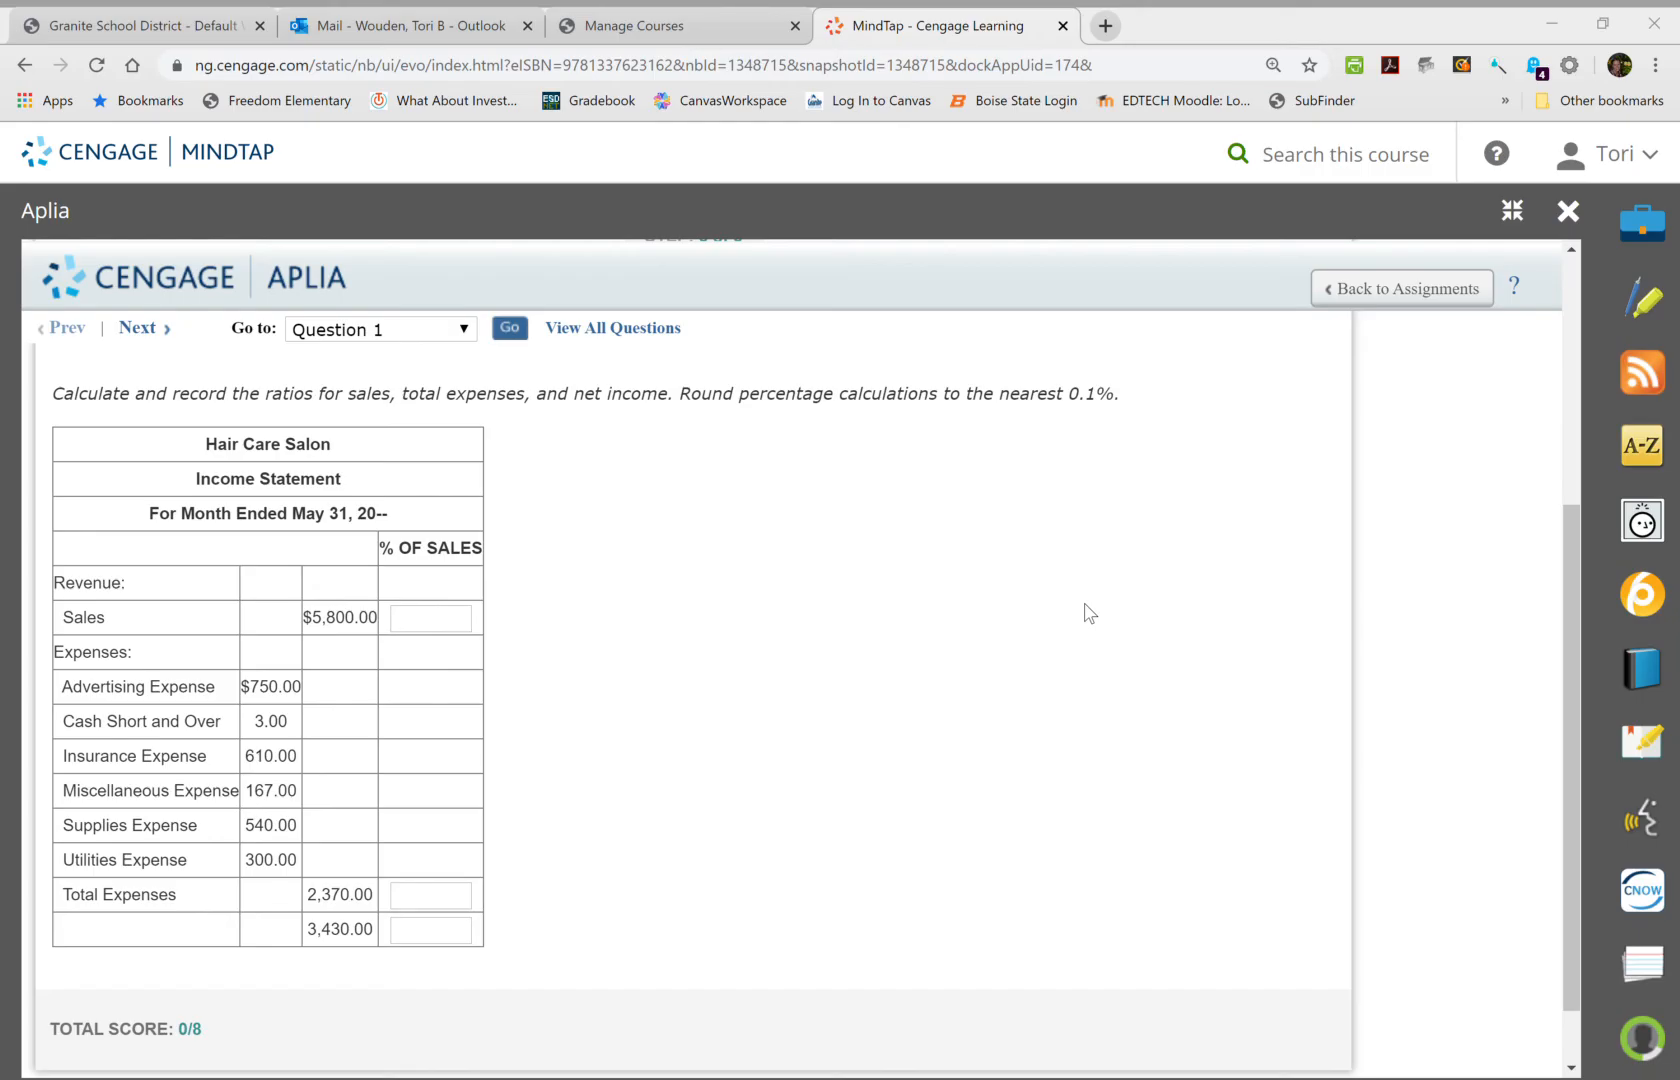
pyautogui.moveTo(1040, 828)
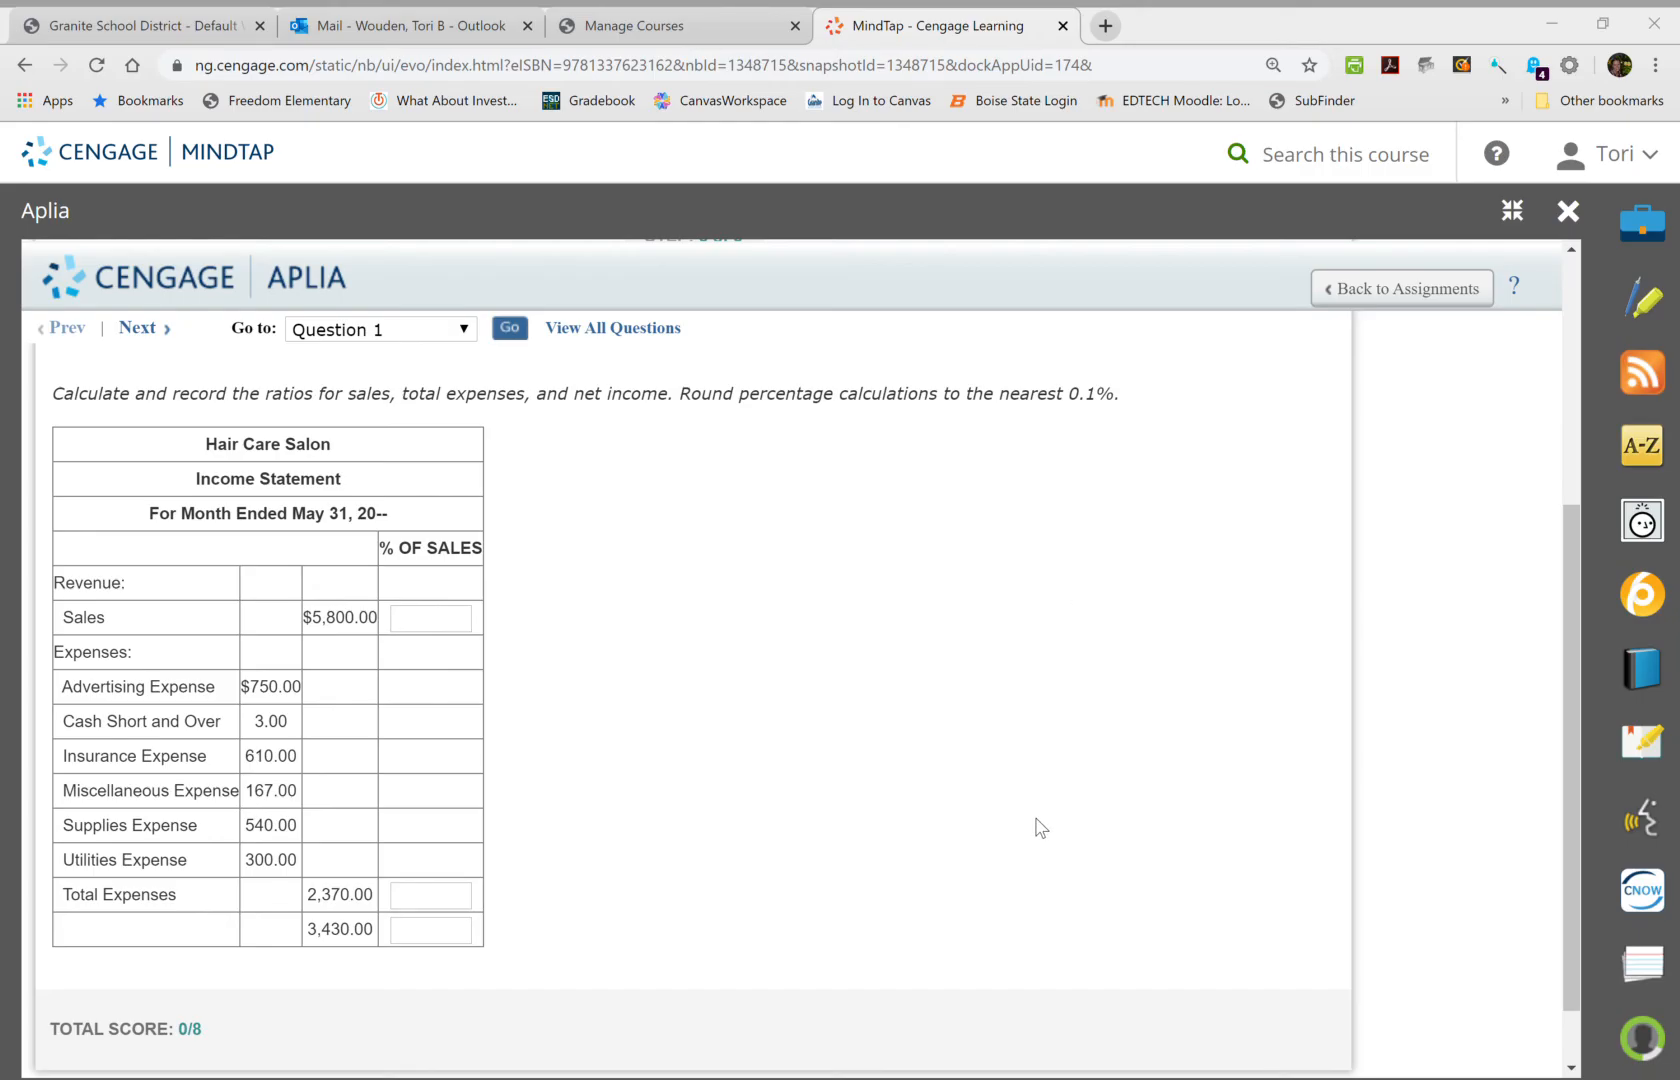
# Enter 100.0 as the Sales percent of sales.
pyautogui.click(430, 618)
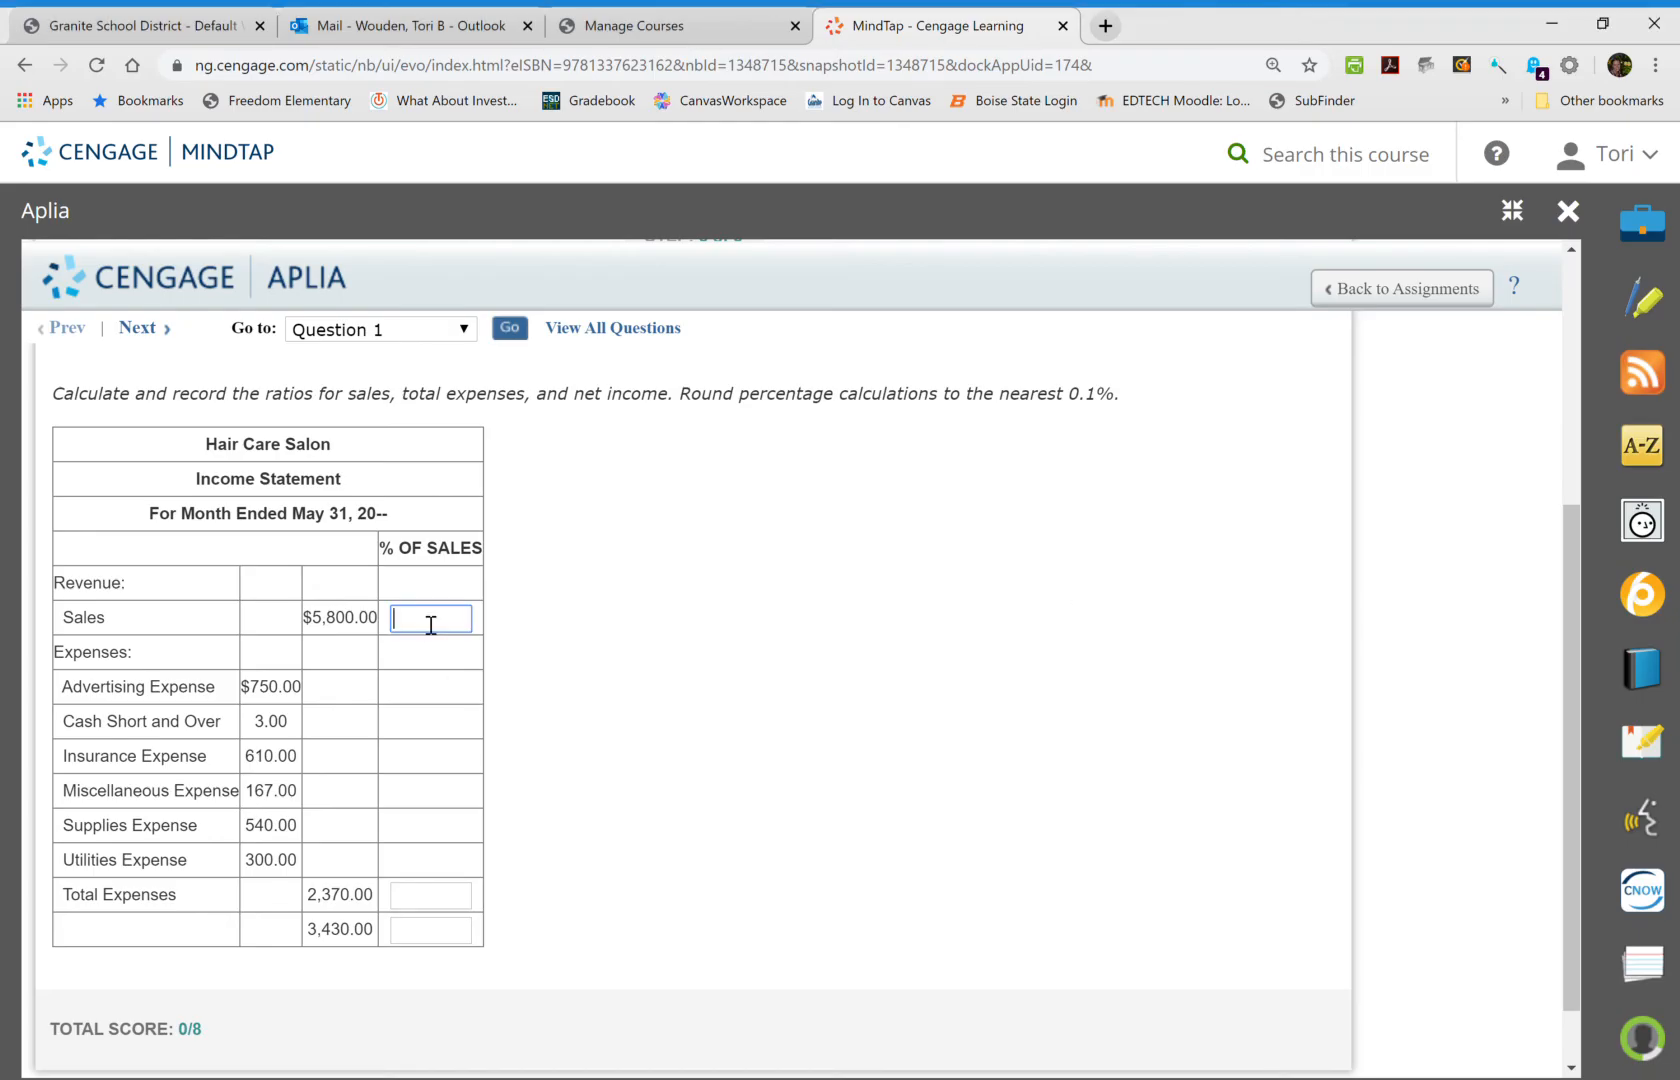
pyautogui.write('100.0')
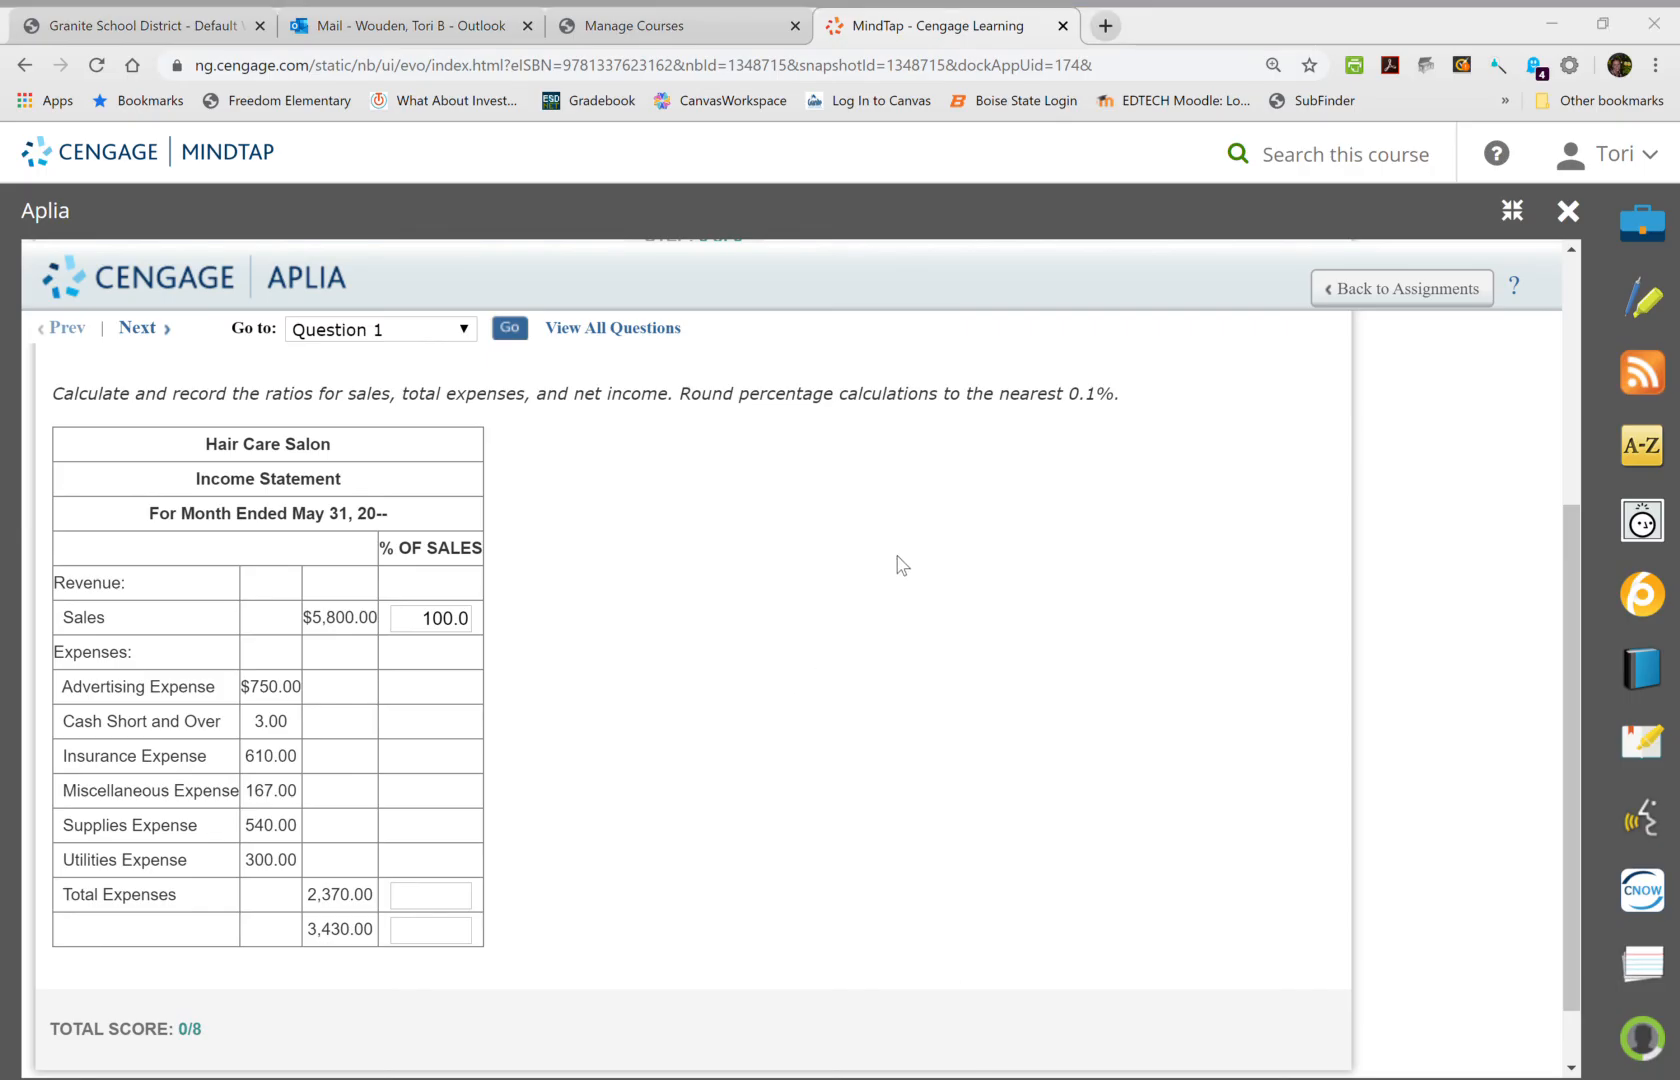
pyautogui.moveTo(926, 554)
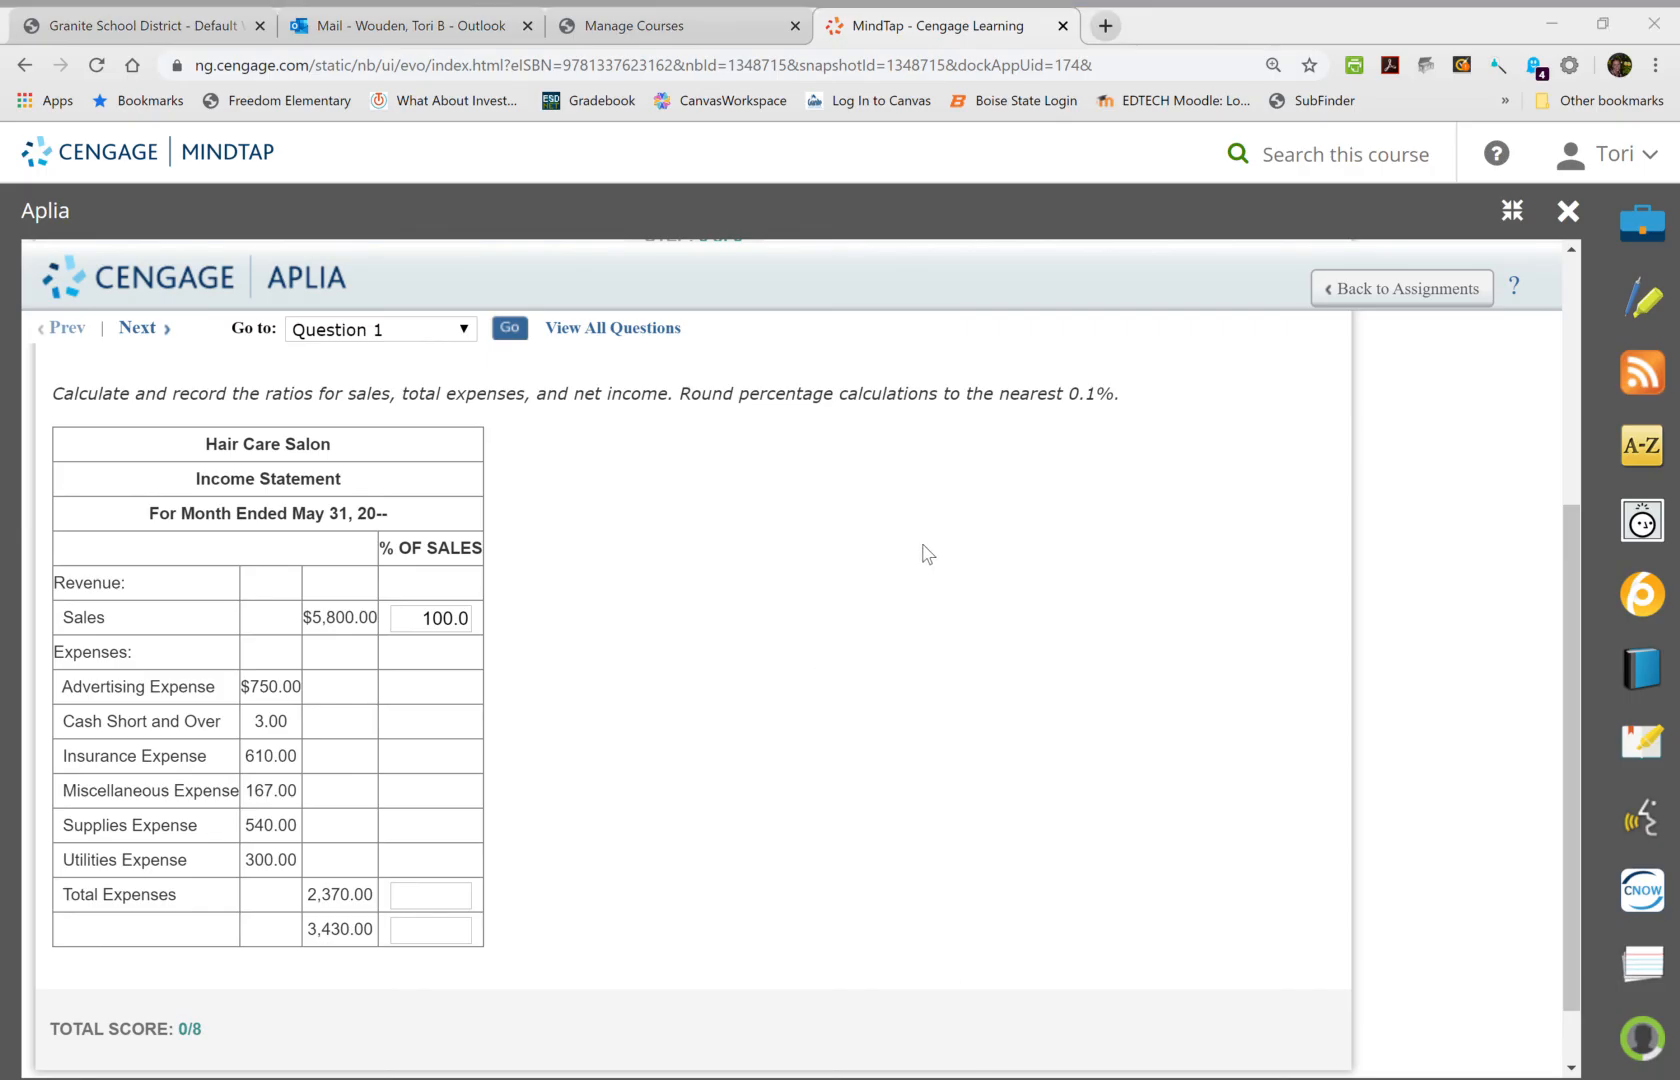
pyautogui.moveTo(1074, 628)
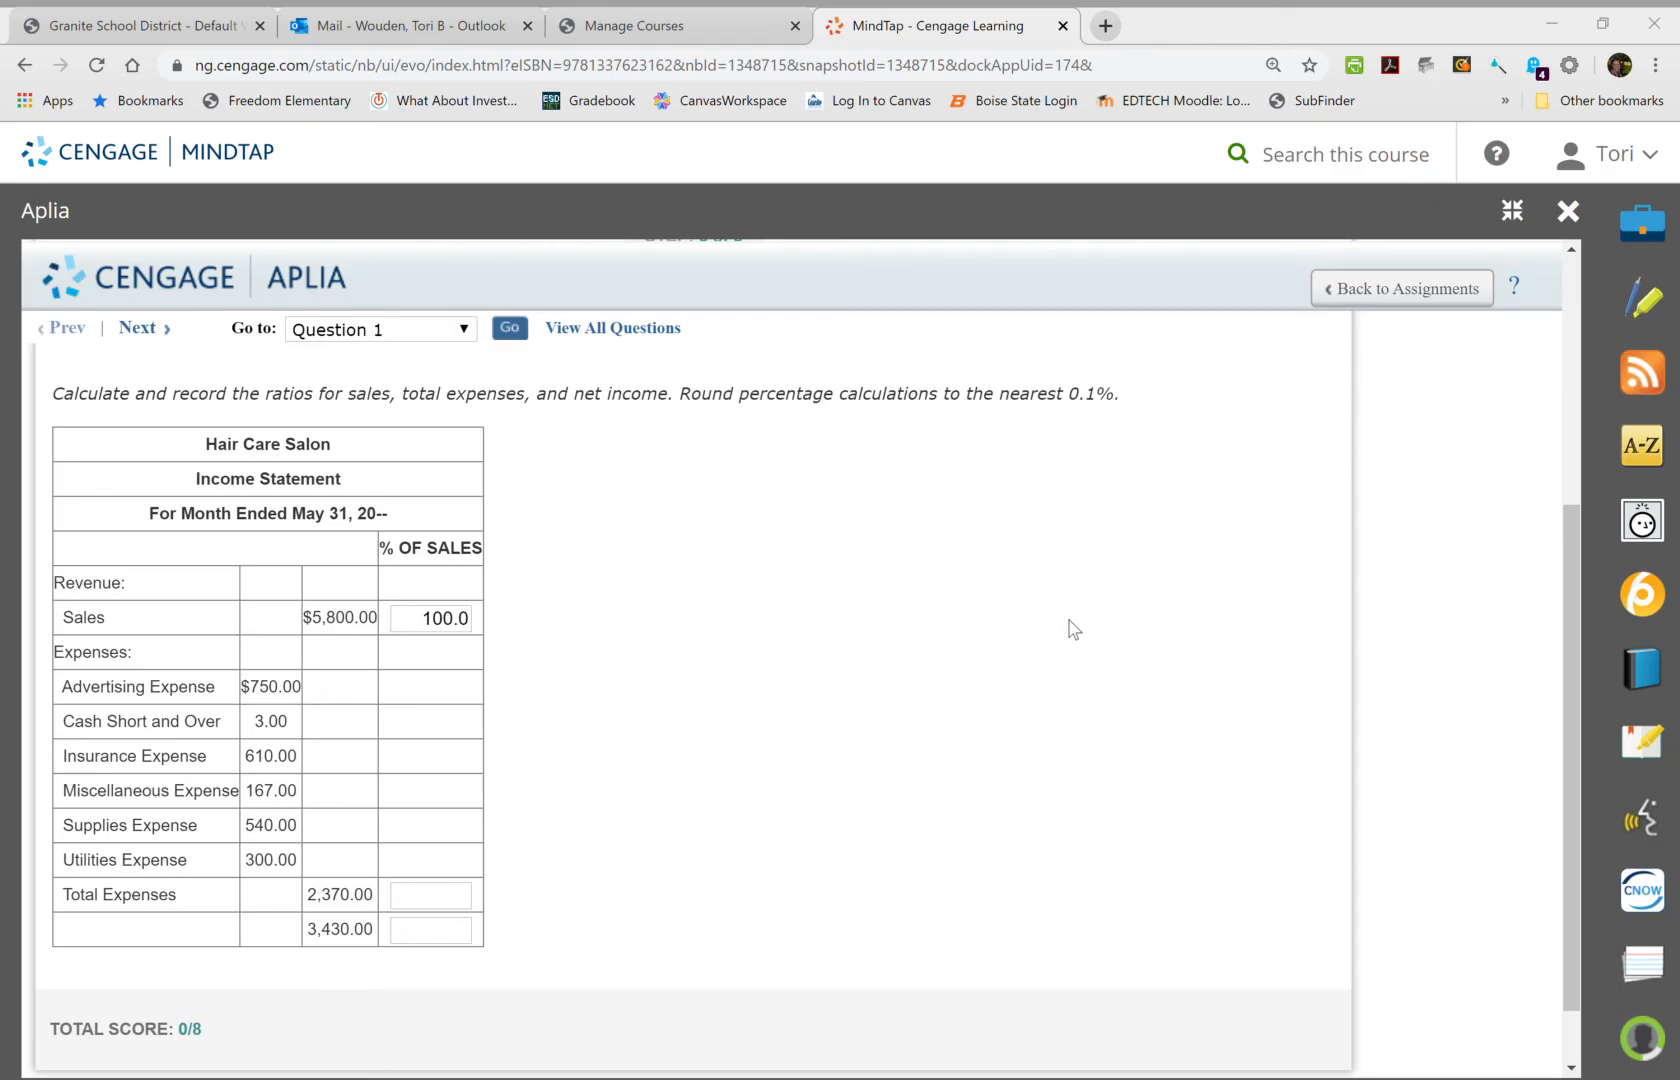
pyautogui.moveTo(1062, 620)
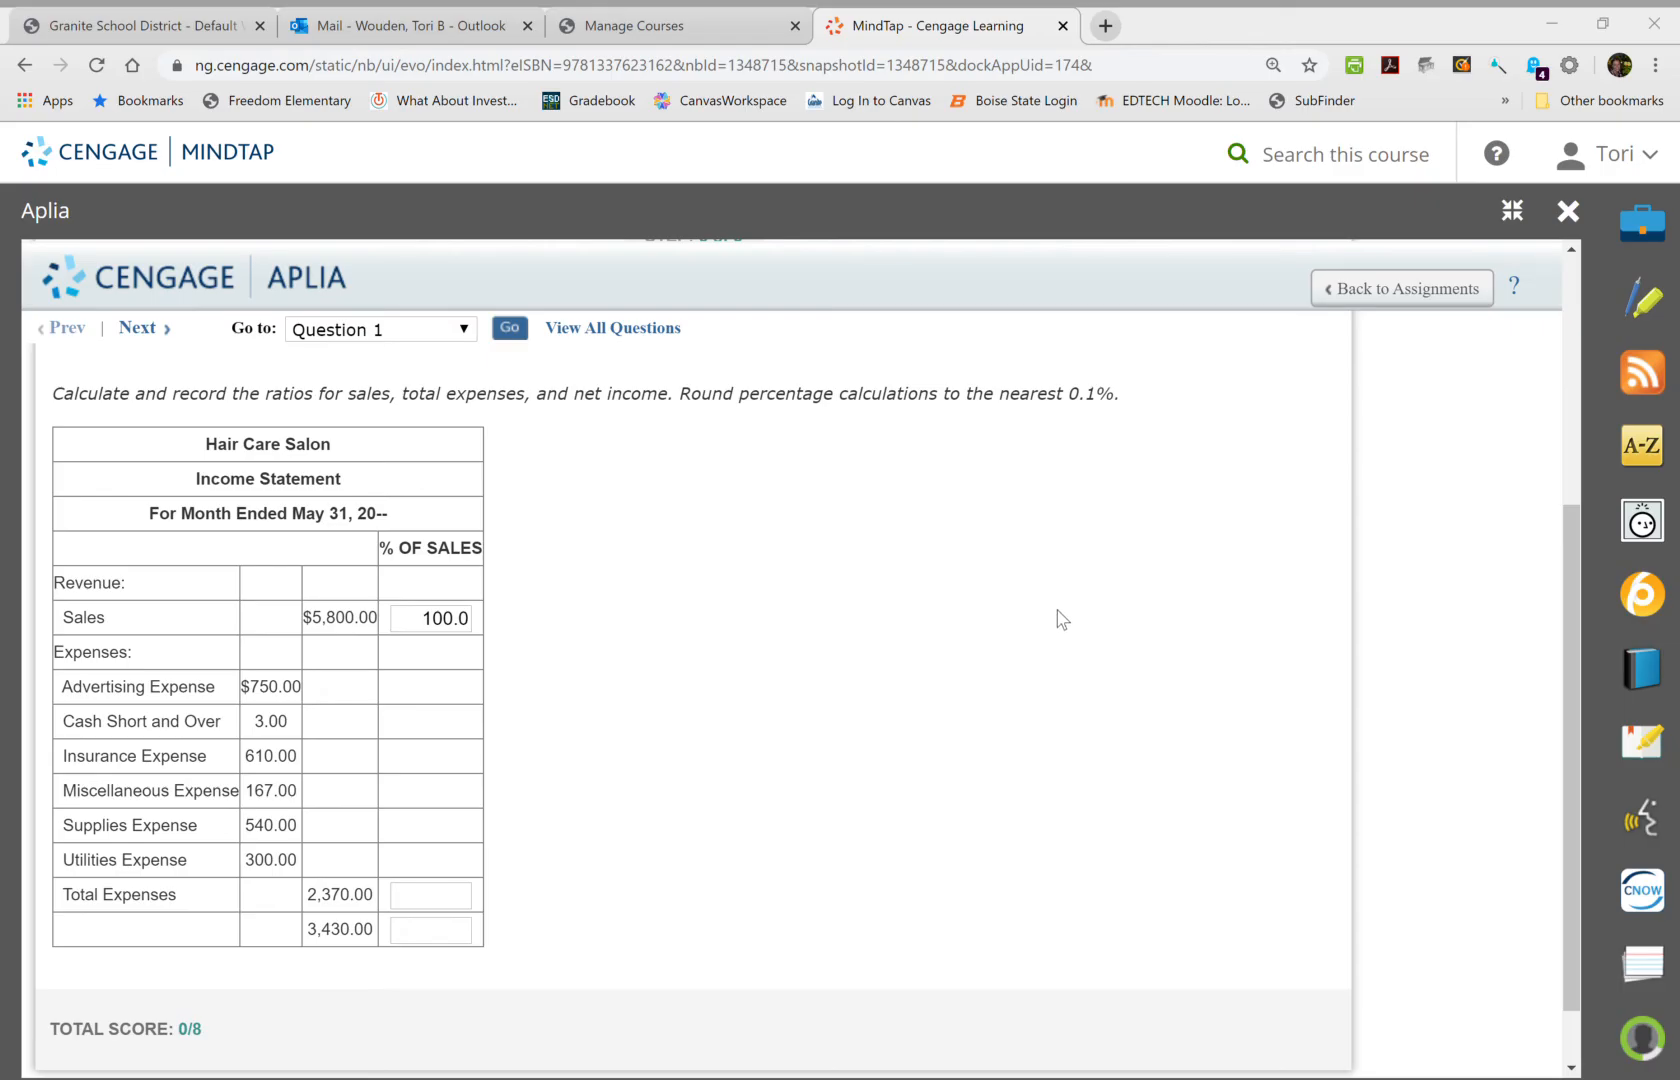
pyautogui.moveTo(1064, 662)
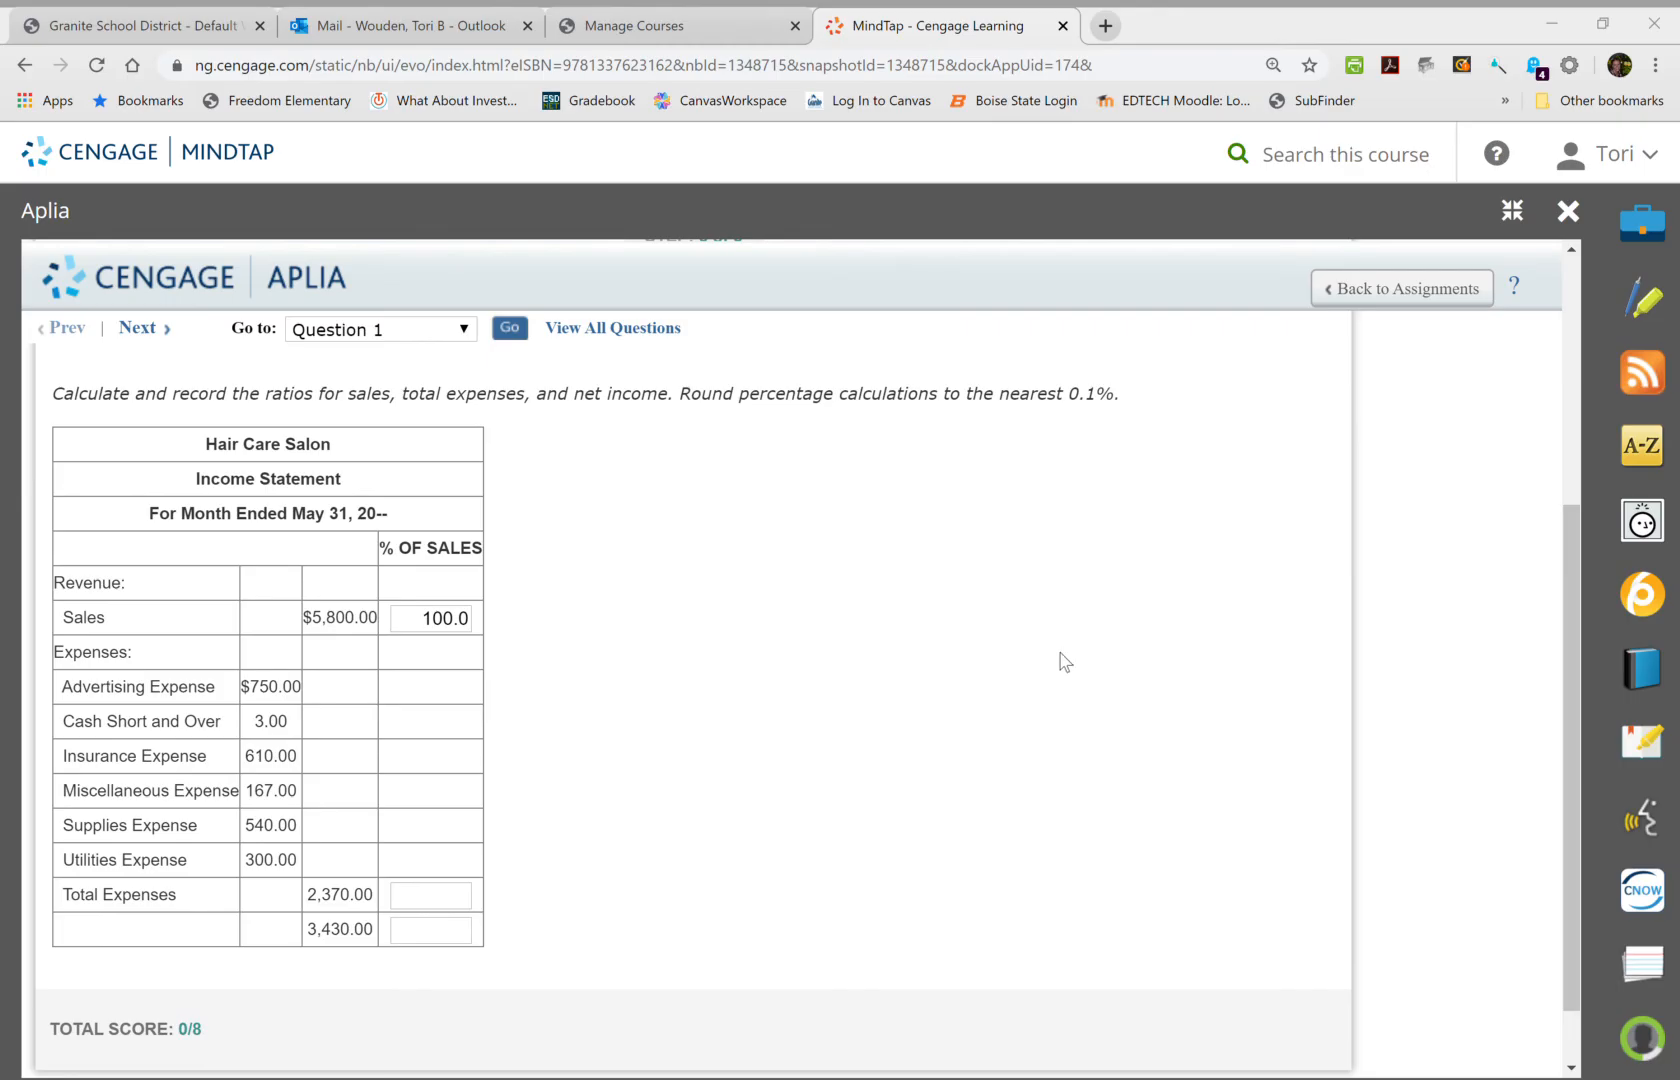
pyautogui.moveTo(814, 596)
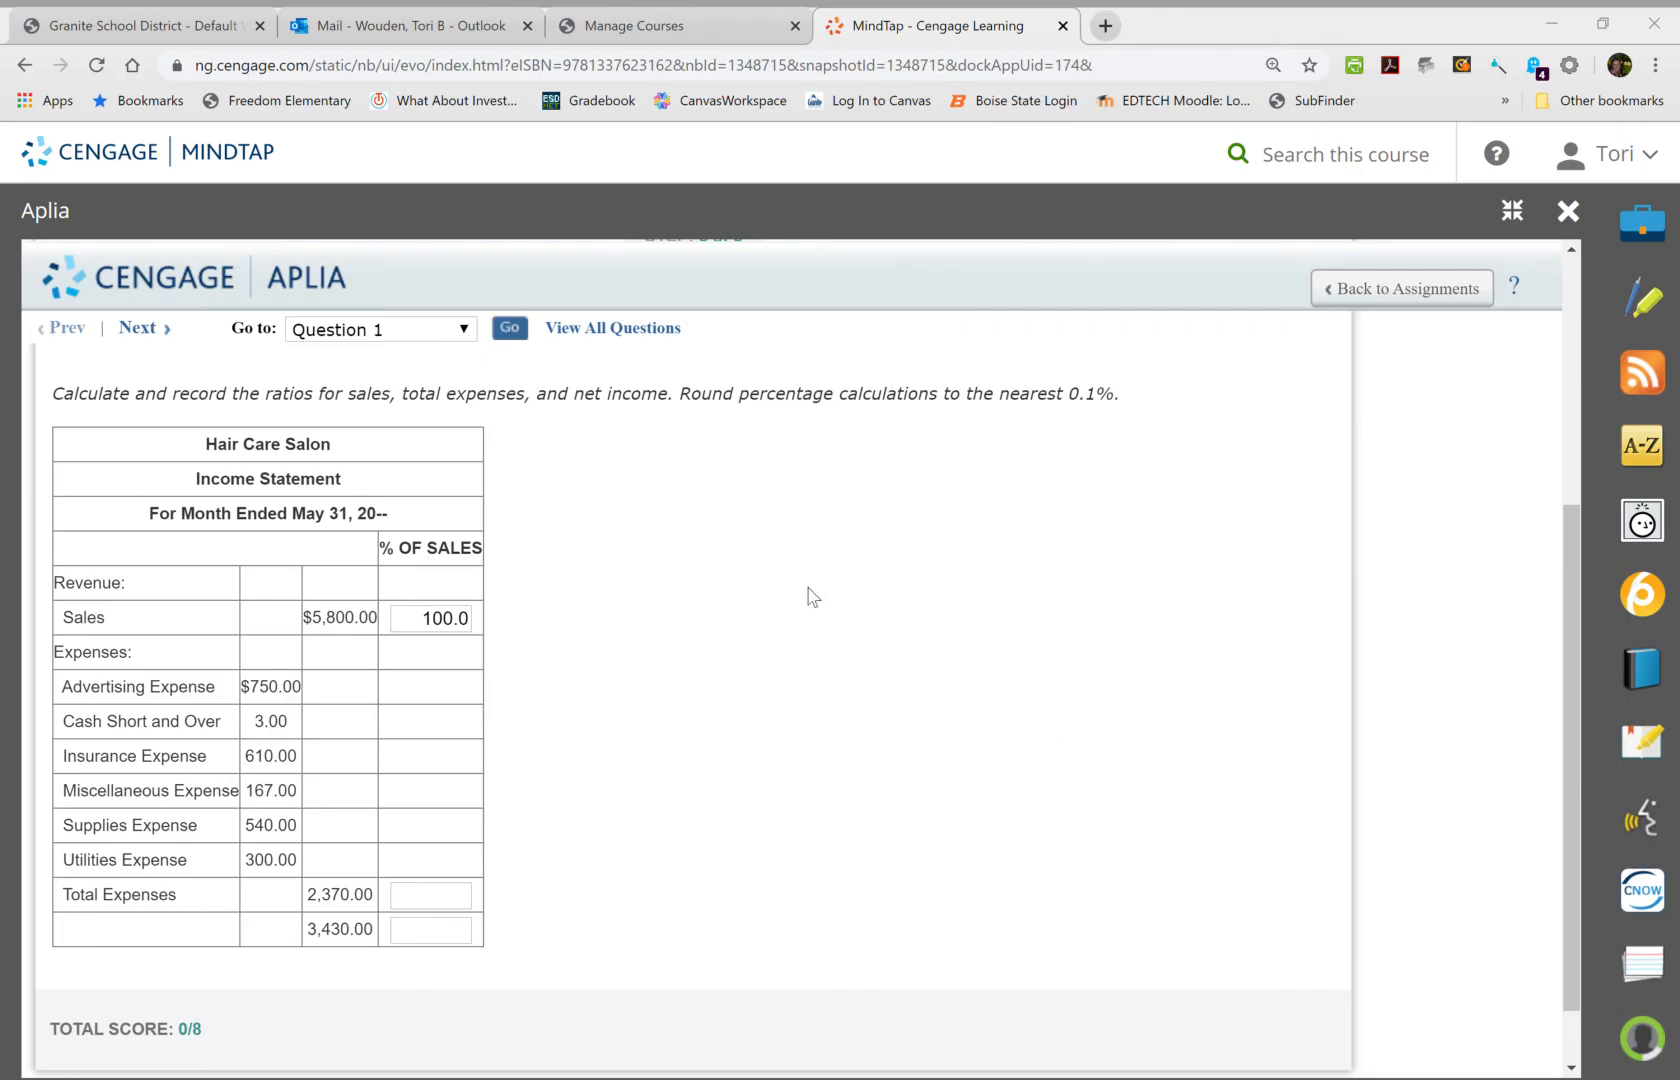
pyautogui.moveTo(702, 474)
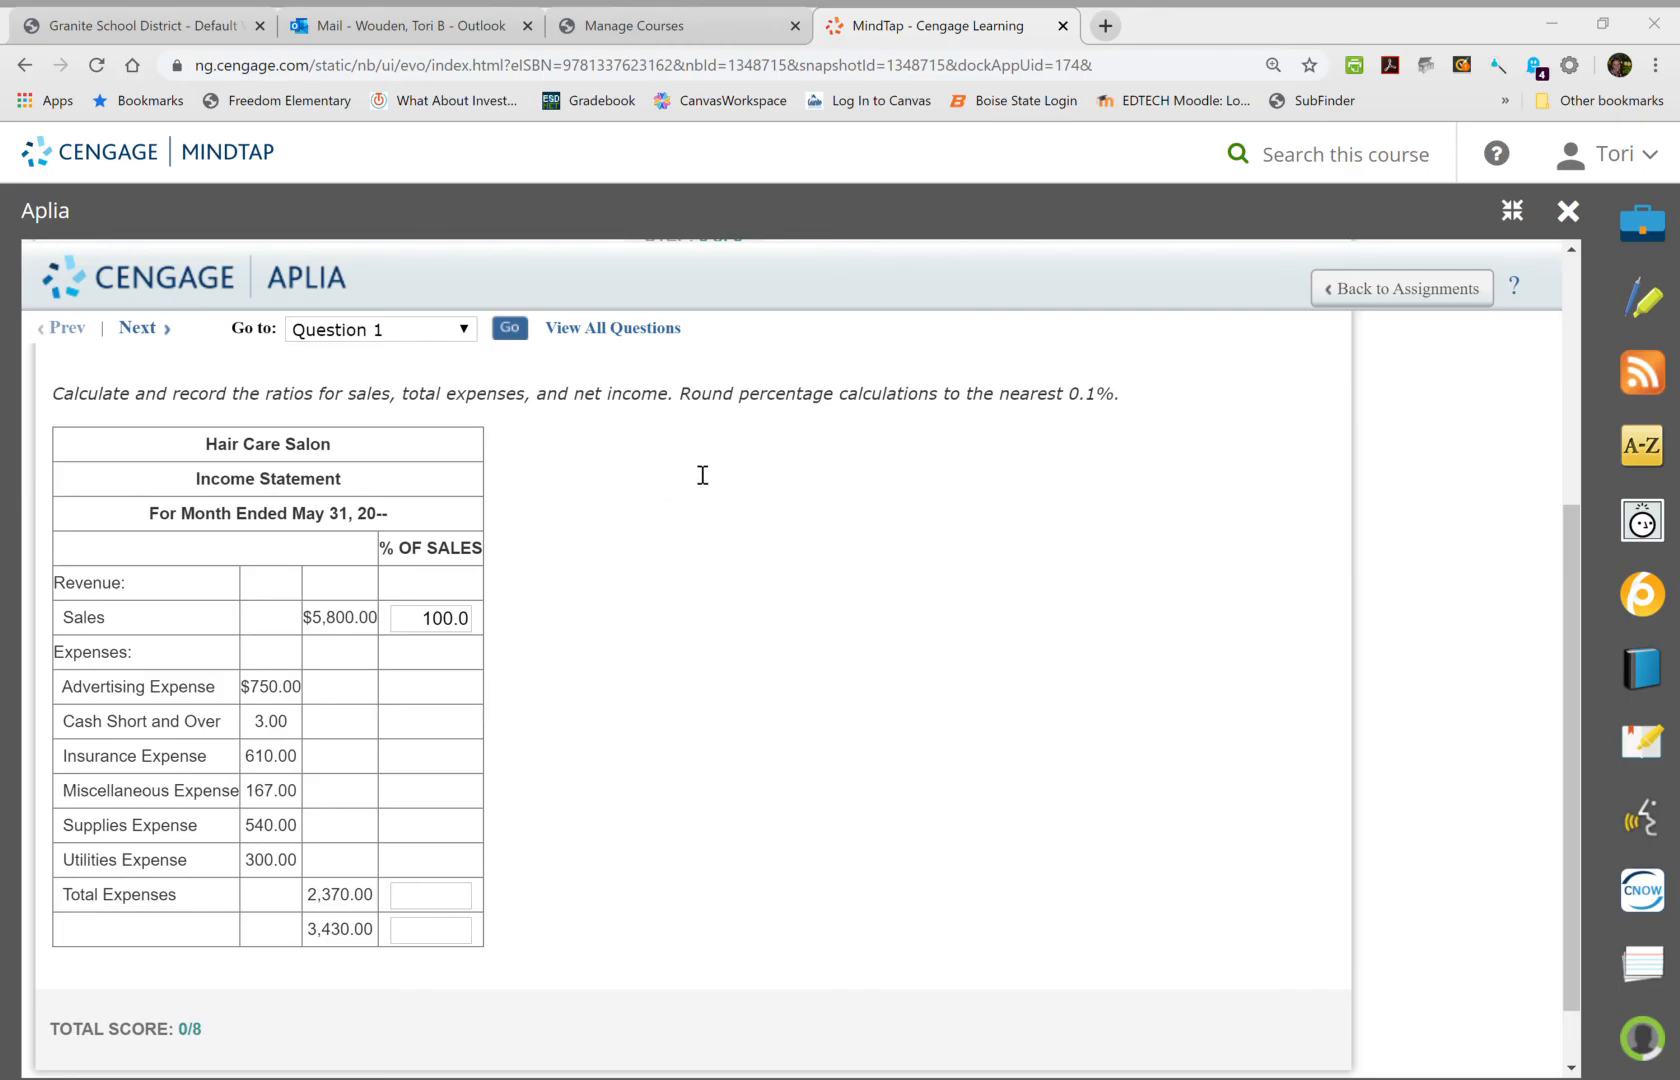
pyautogui.moveTo(706, 482)
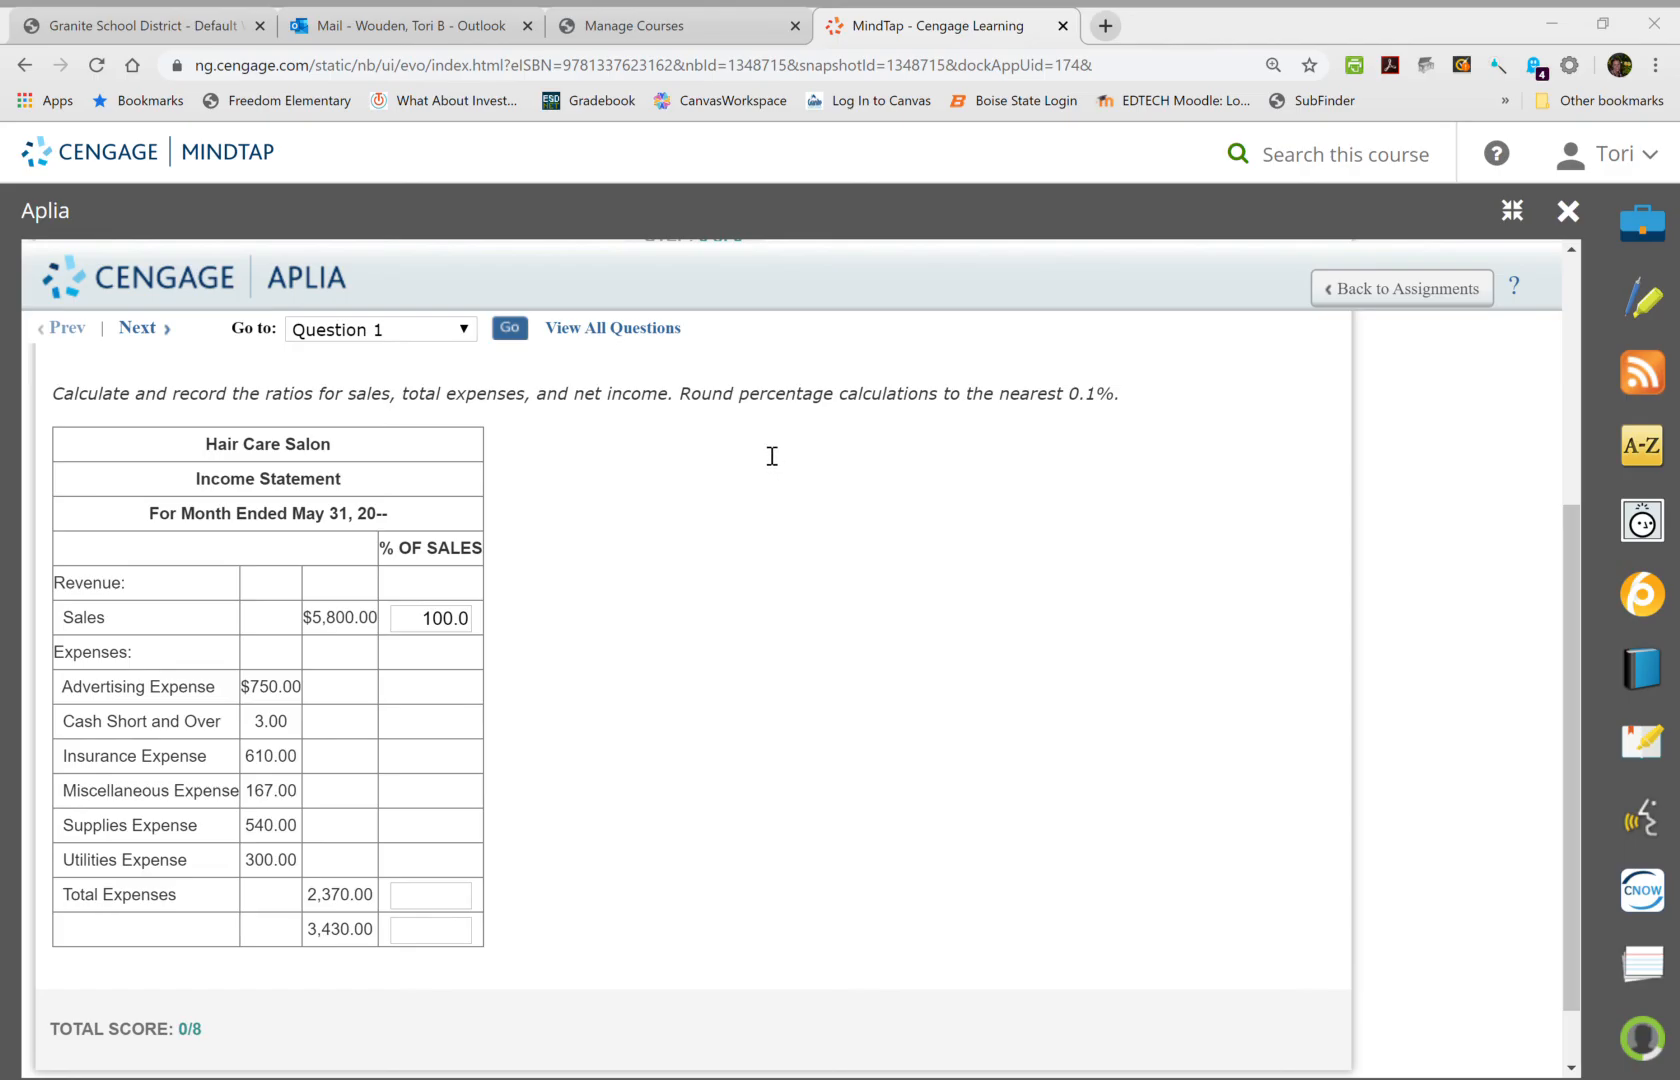
pyautogui.moveTo(732, 486)
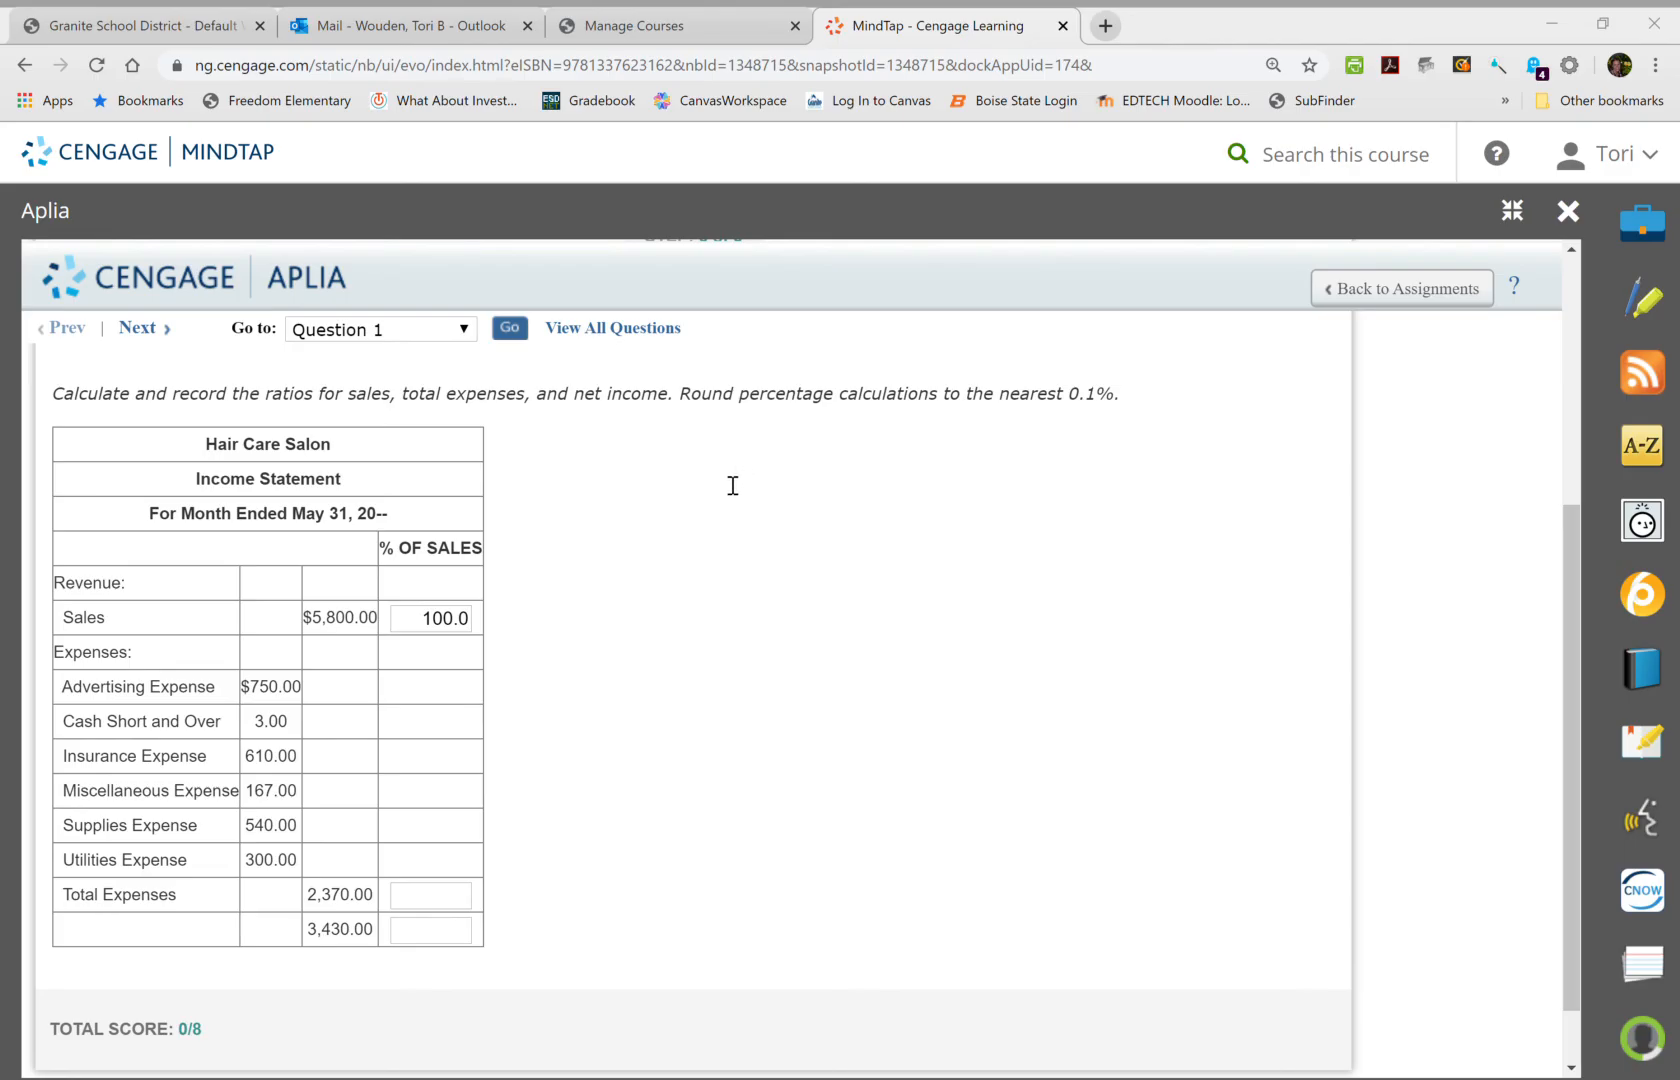
pyautogui.moveTo(772, 454)
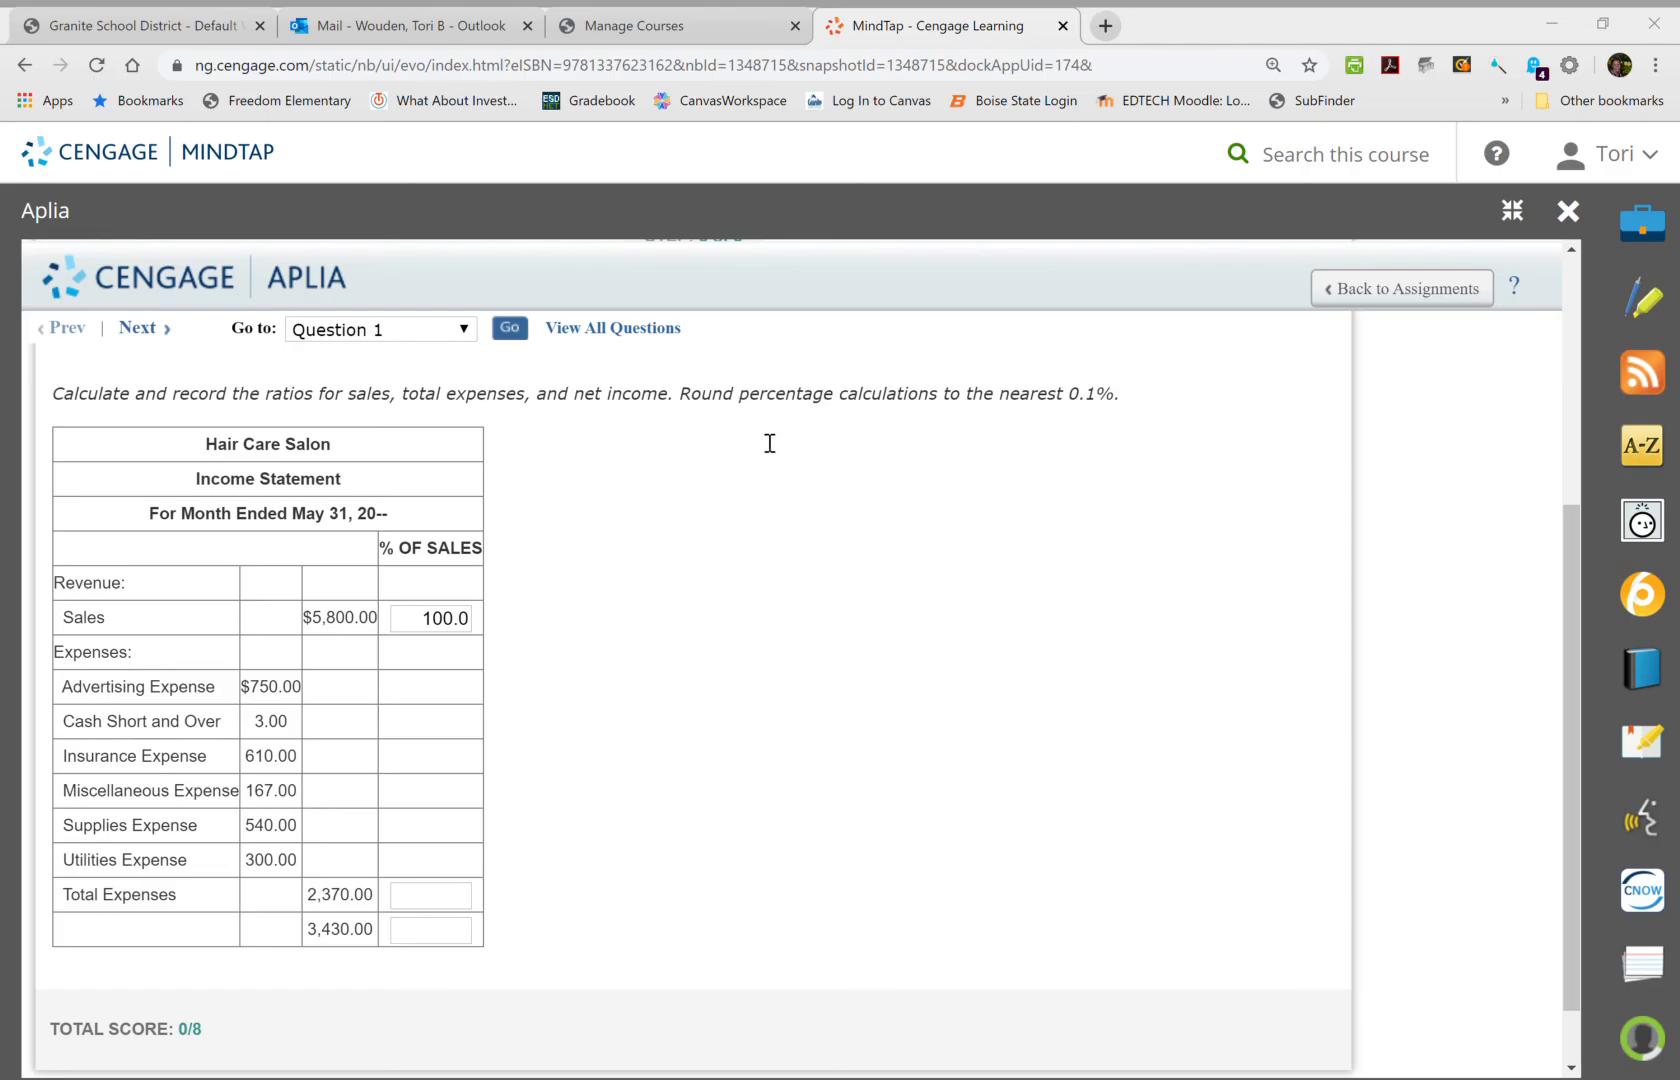
pyautogui.moveTo(800, 442)
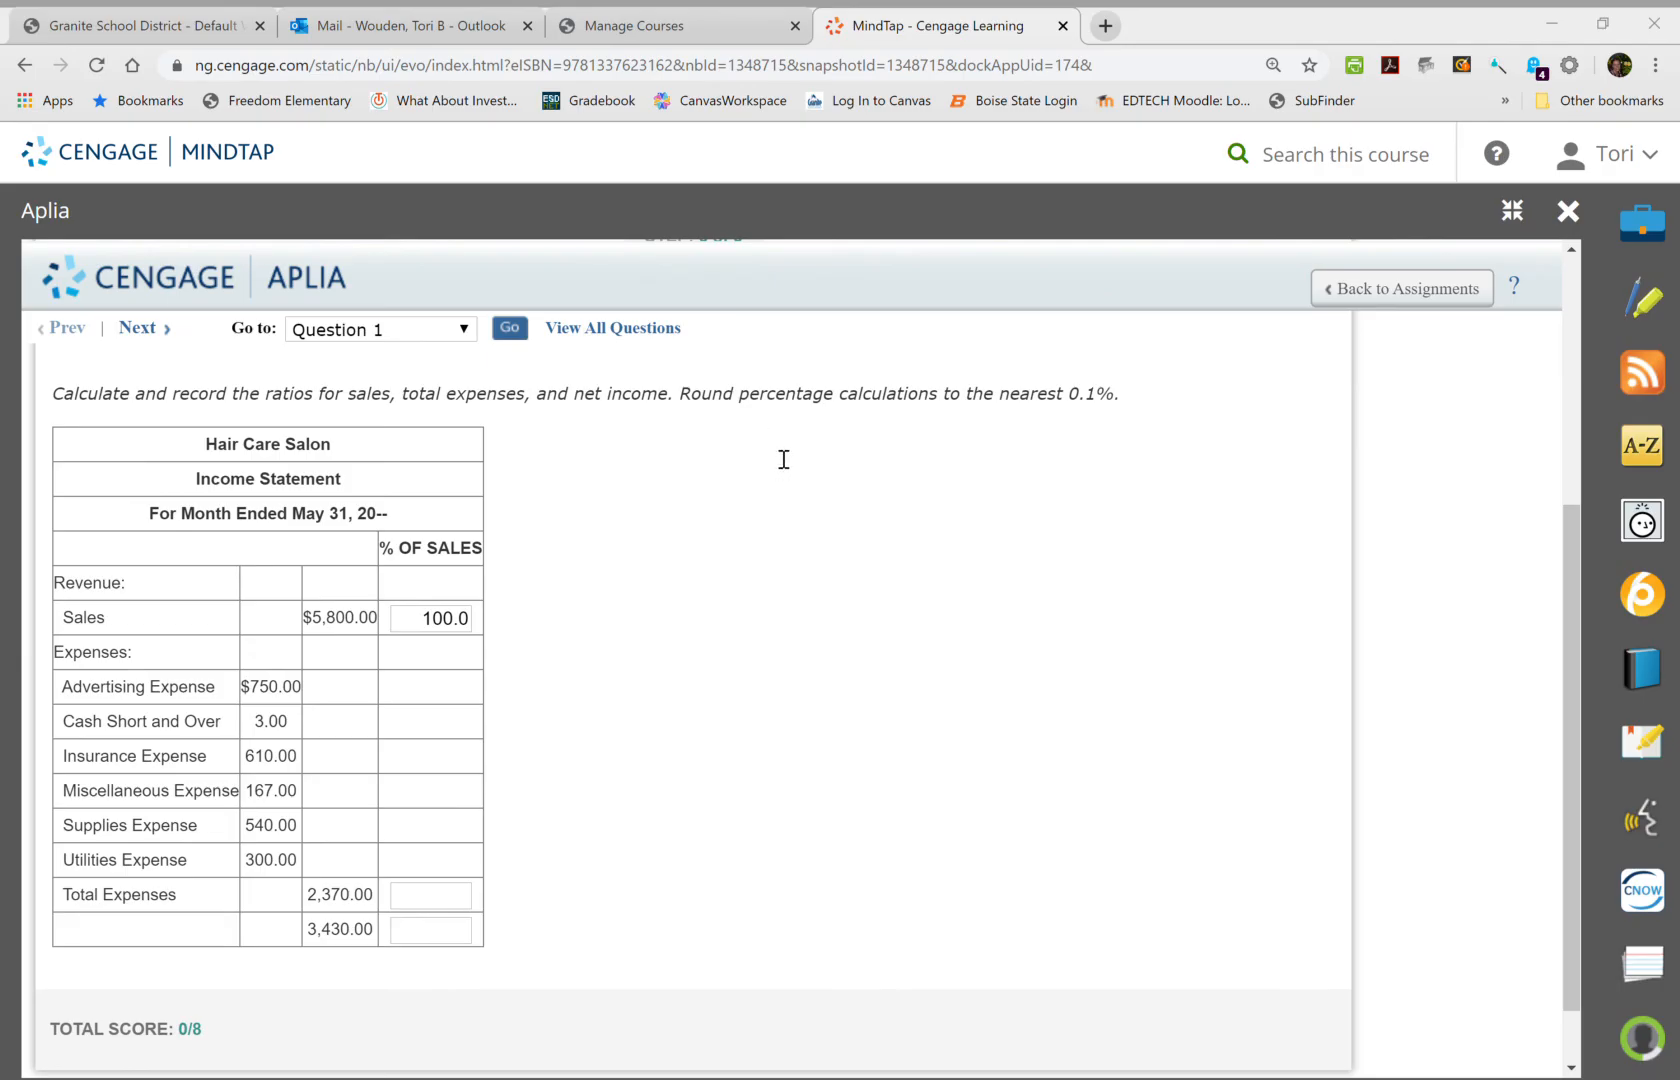
pyautogui.moveTo(782, 454)
pyautogui.write('40.9')
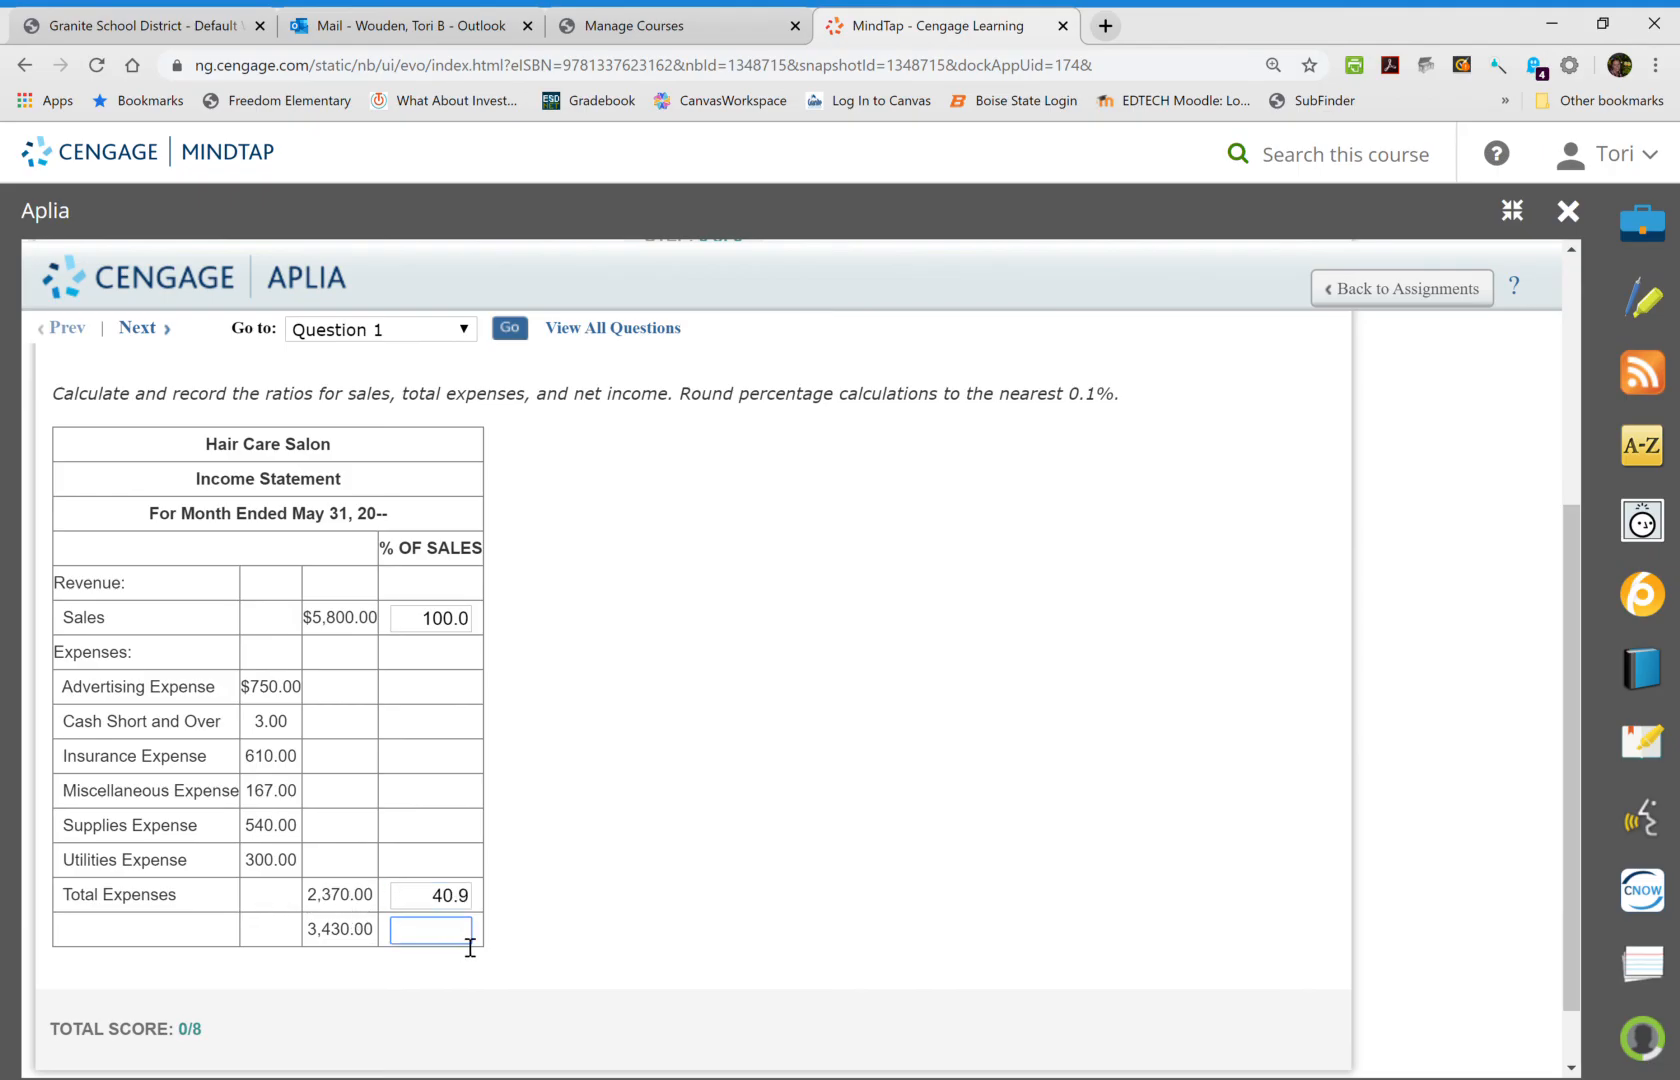
pyautogui.click(850, 590)
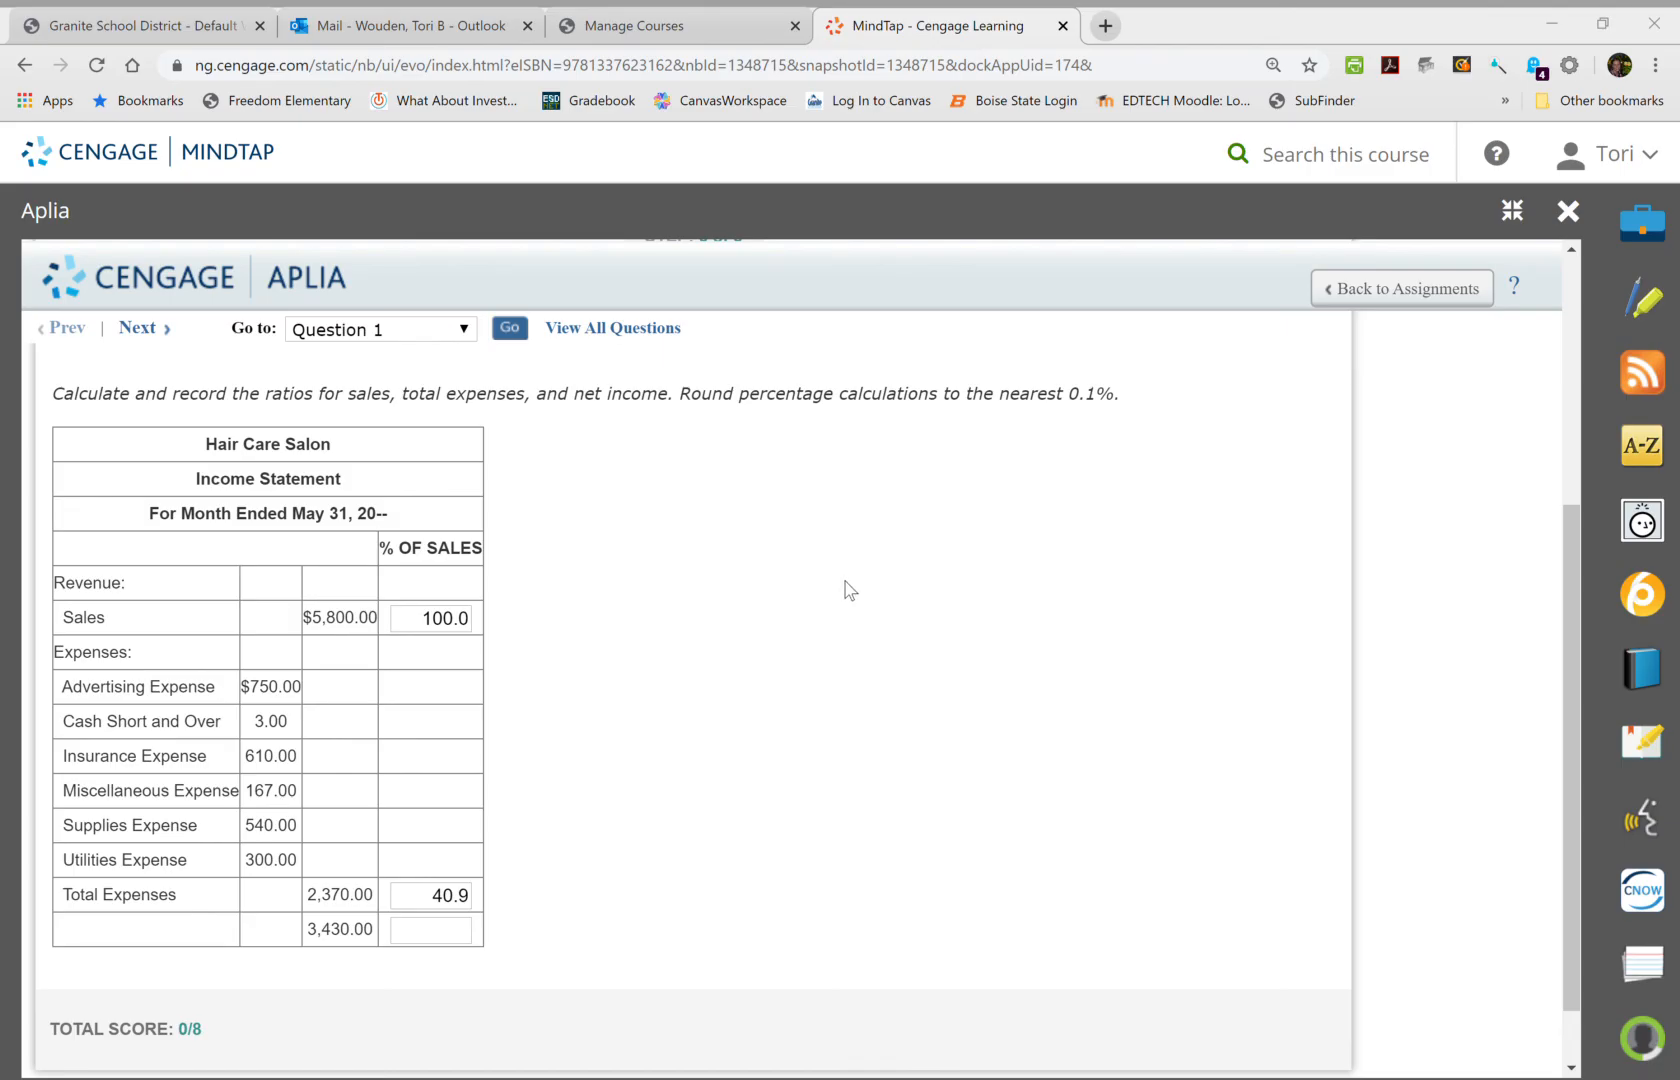
pyautogui.moveTo(928, 554)
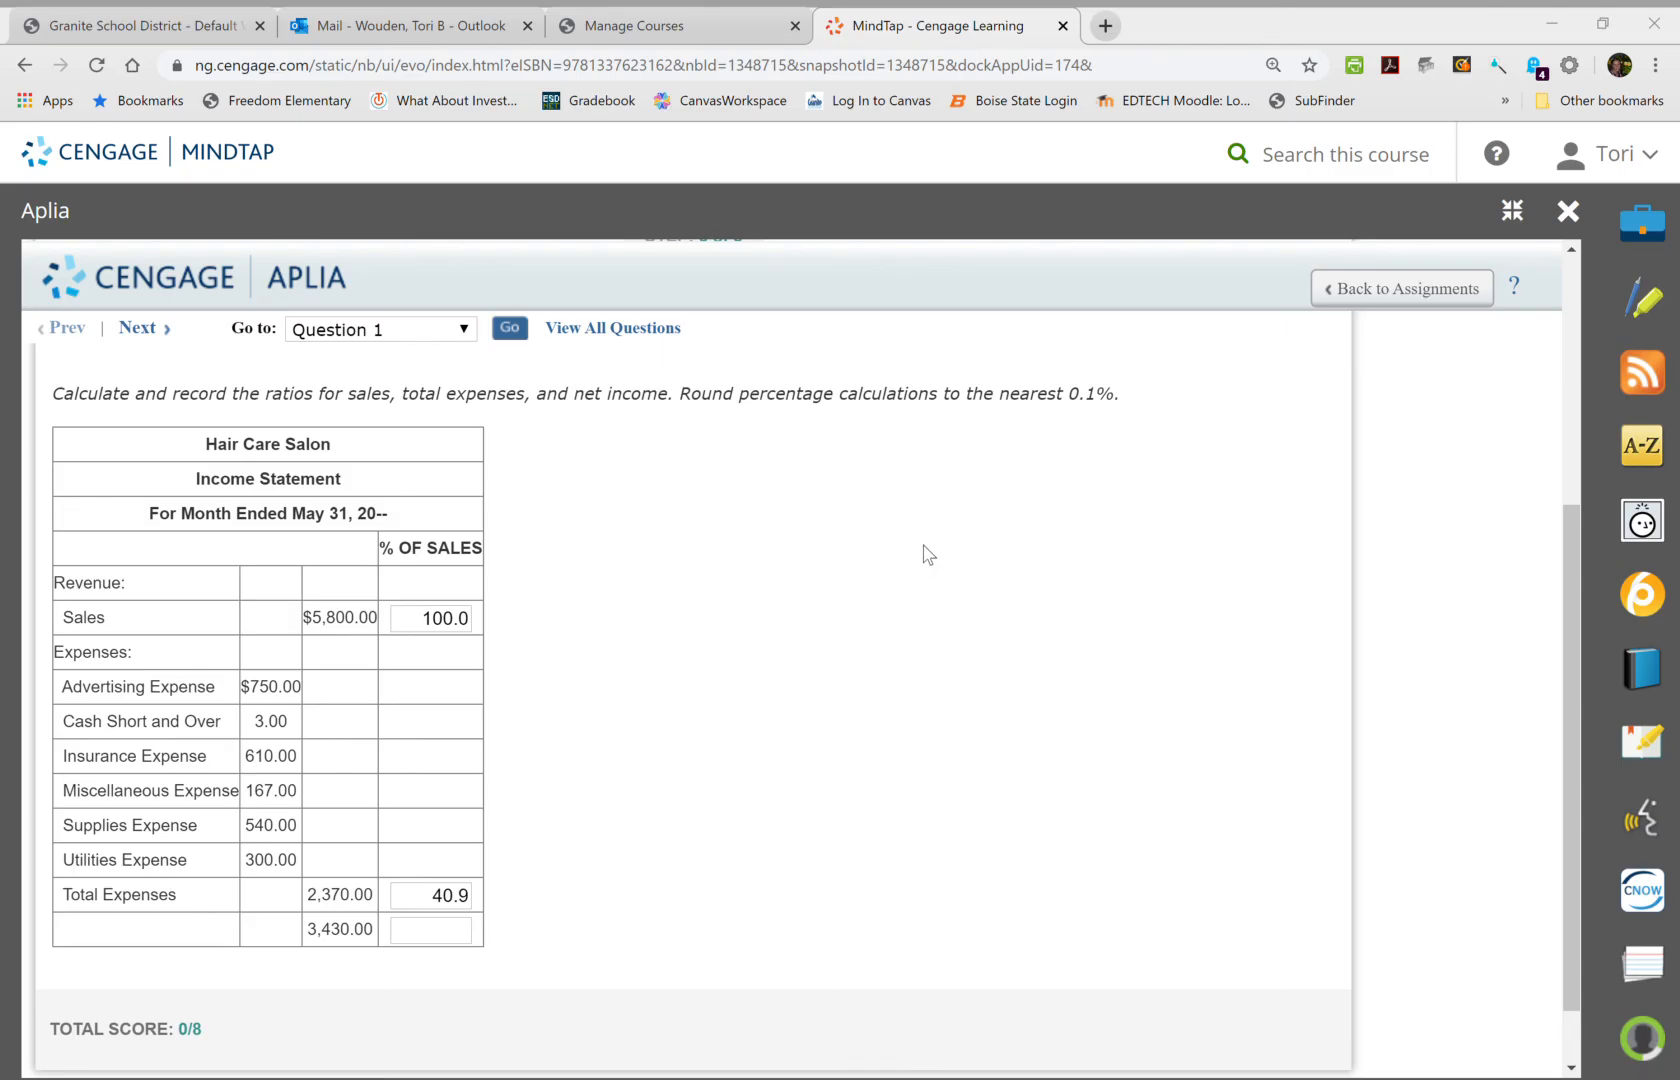
pyautogui.moveTo(1056, 628)
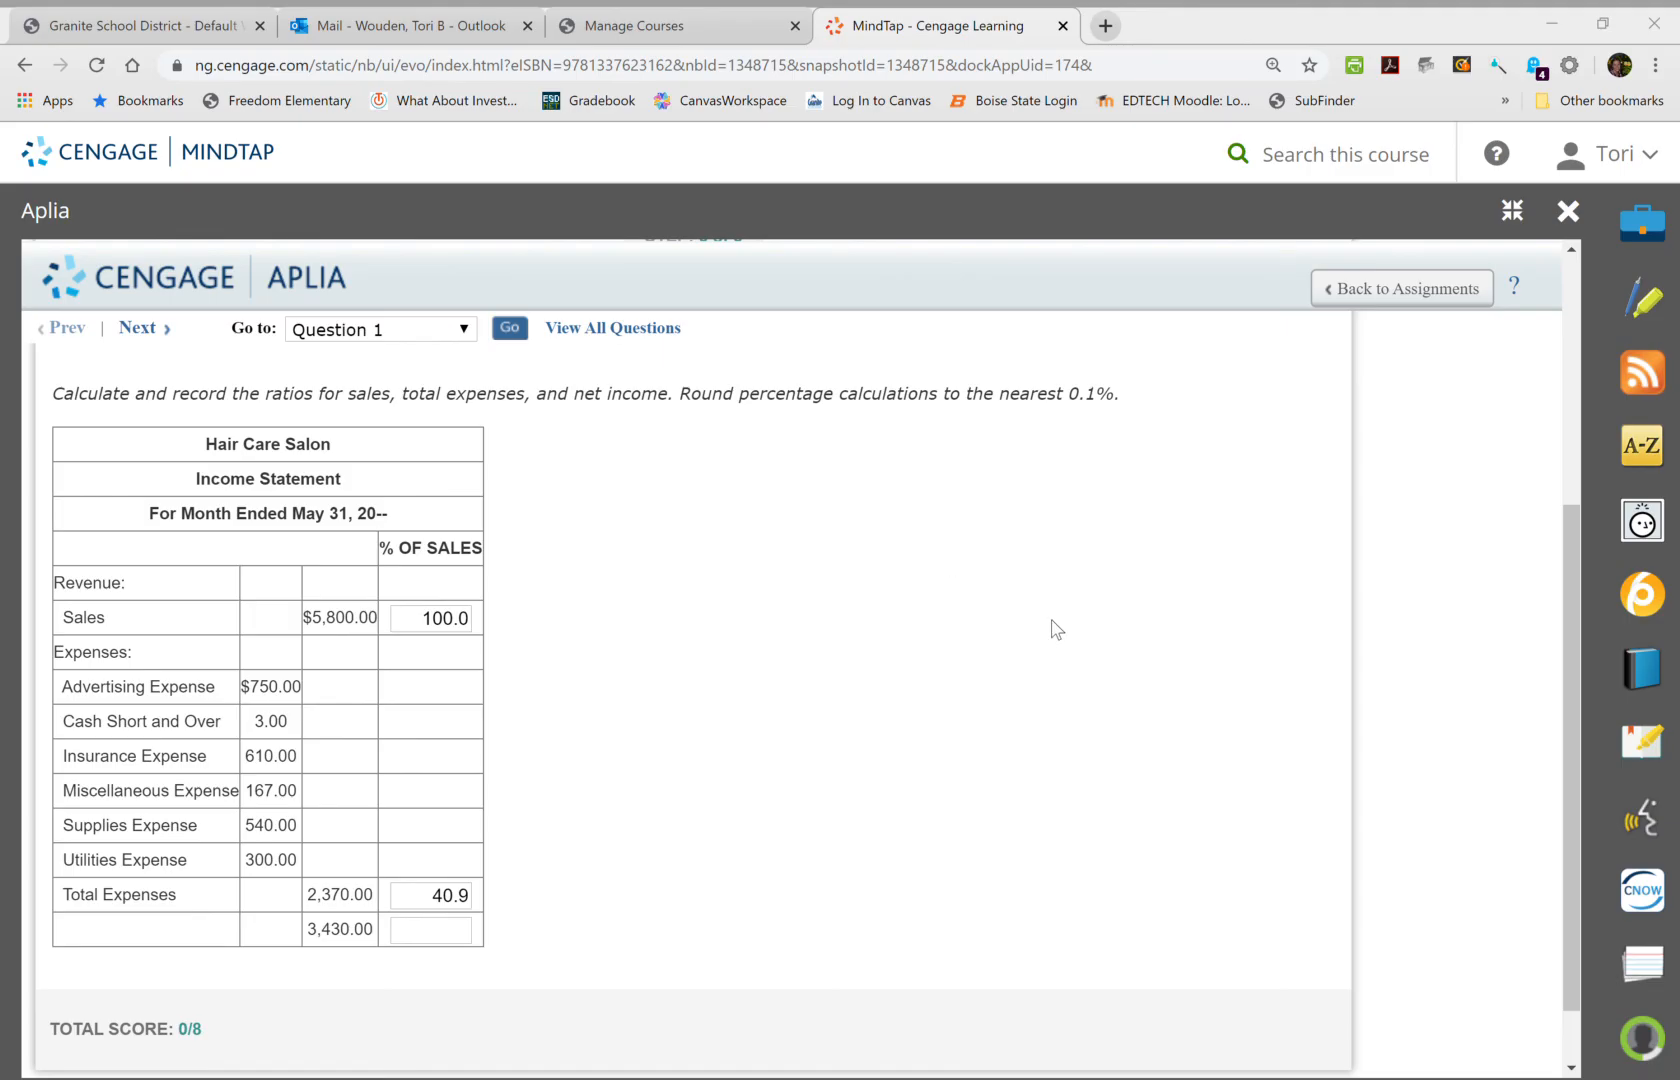
pyautogui.moveTo(1064, 858)
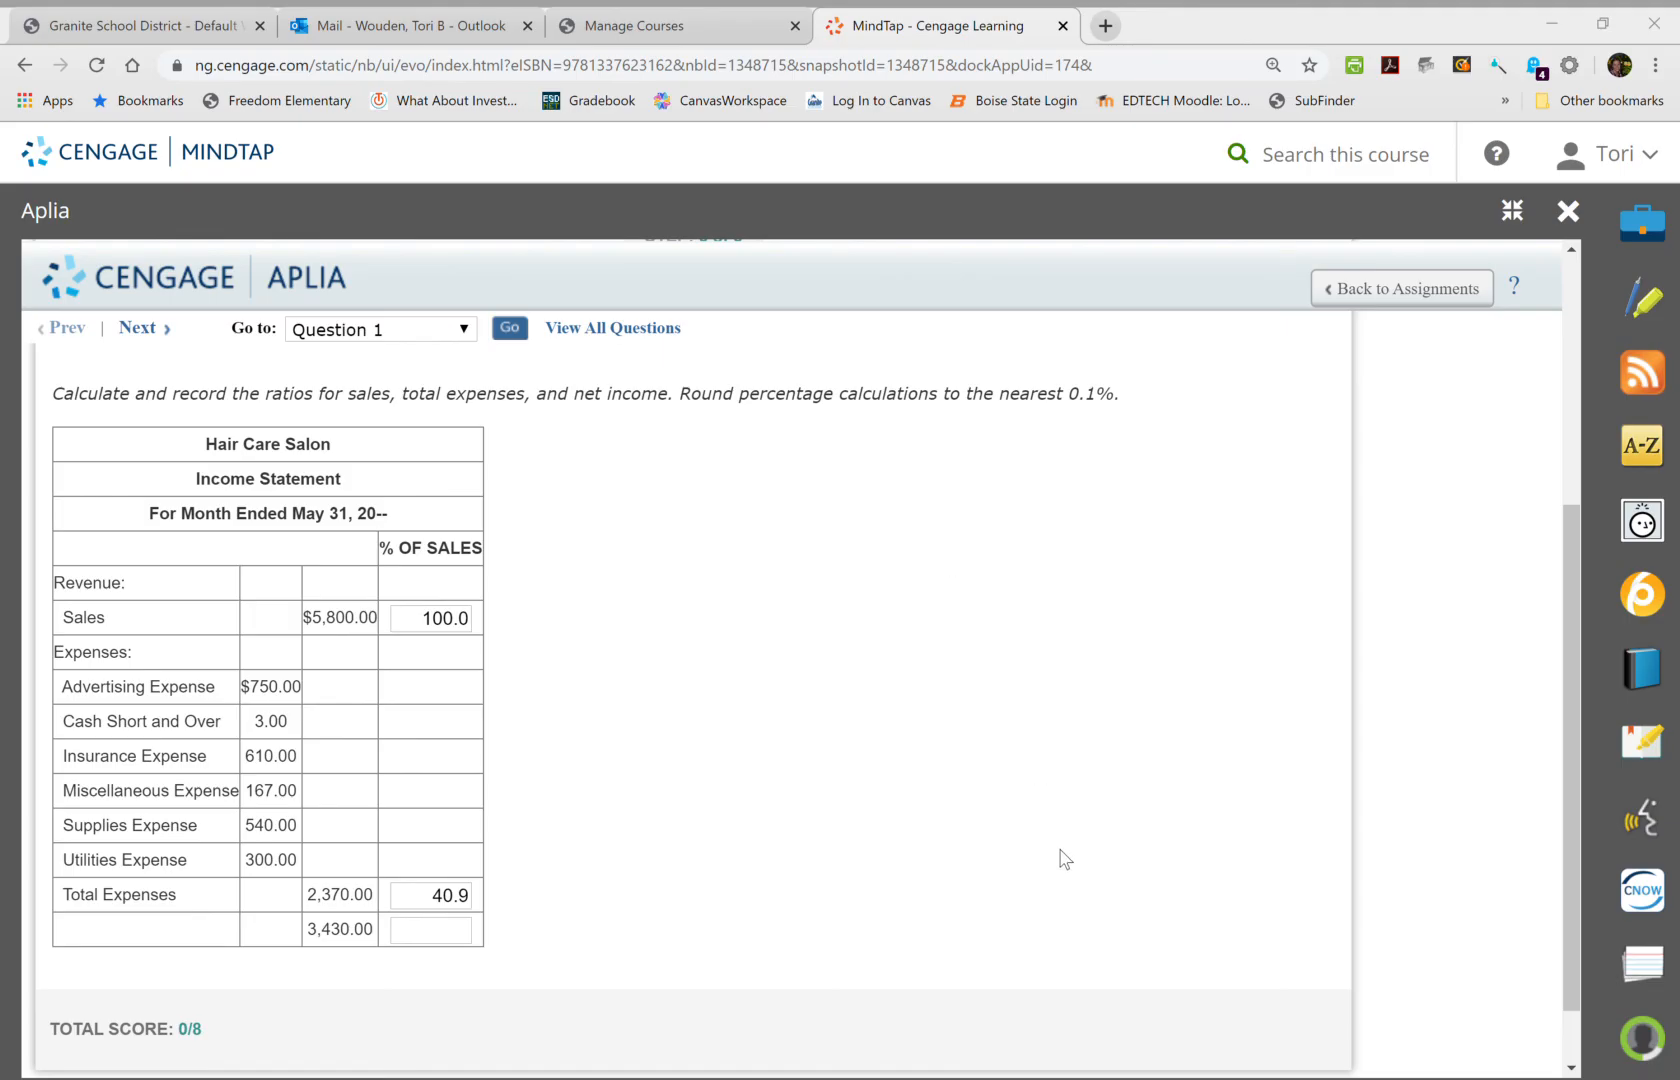
pyautogui.moveTo(684, 474)
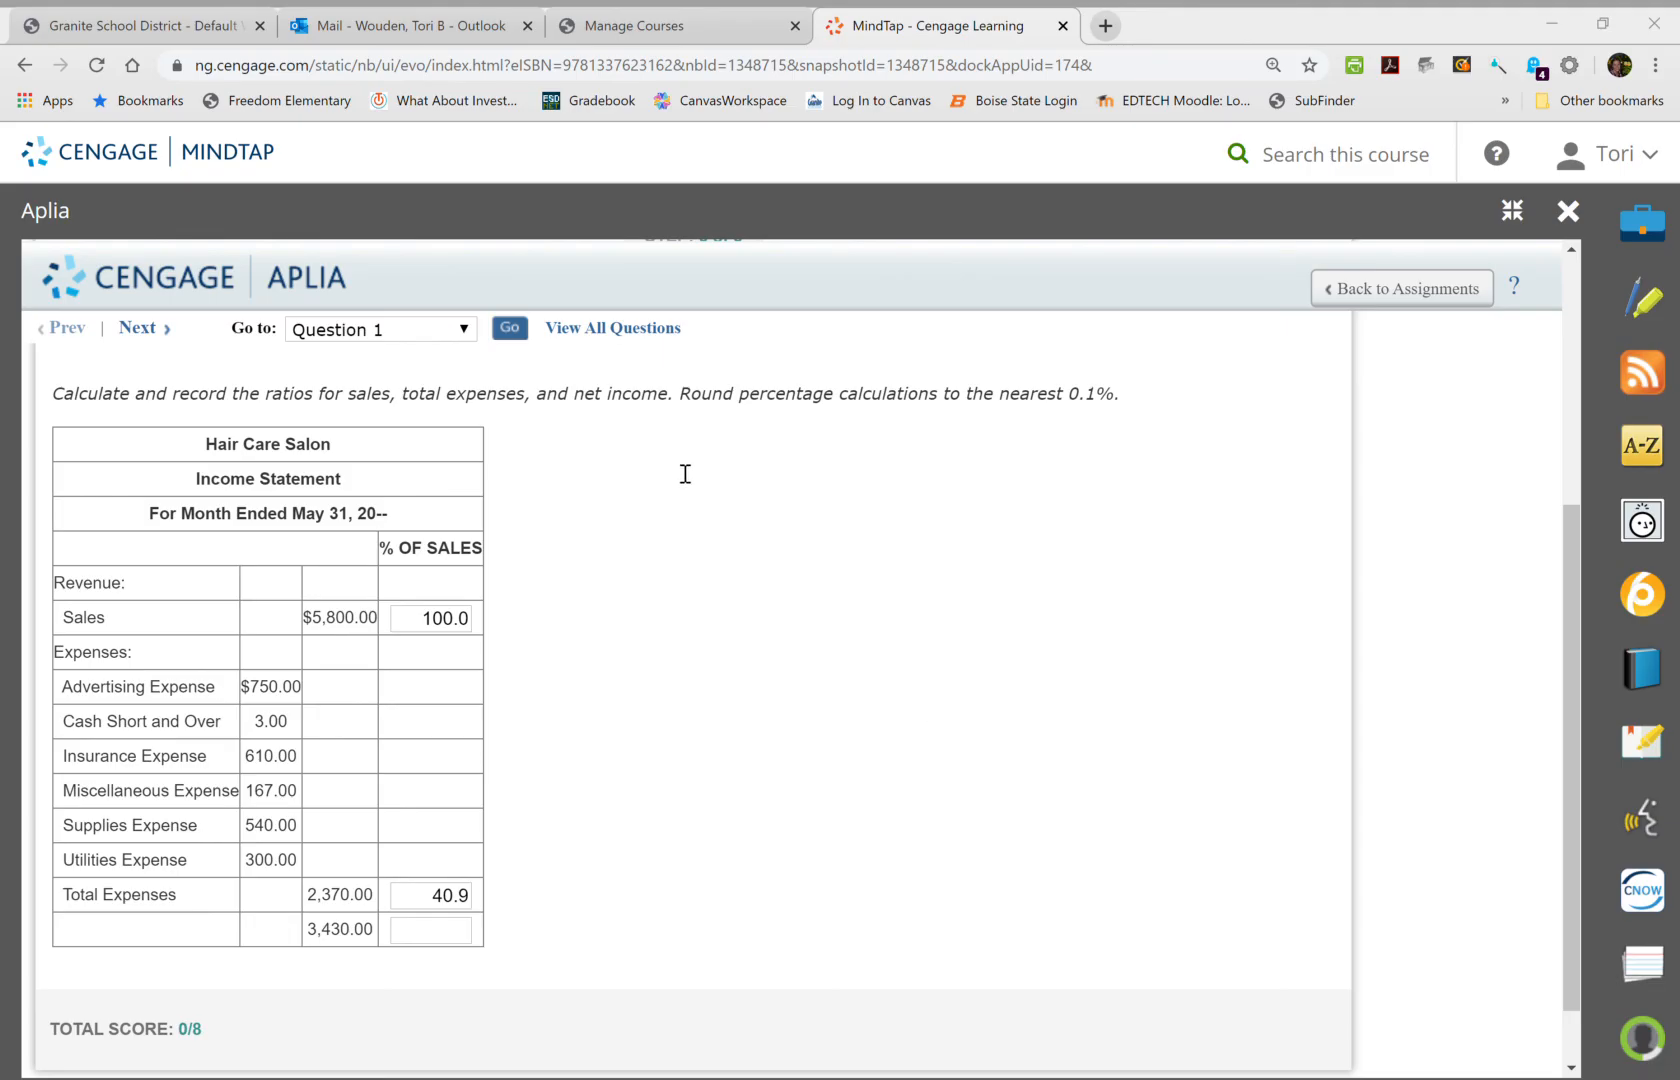
pyautogui.moveTo(764, 454)
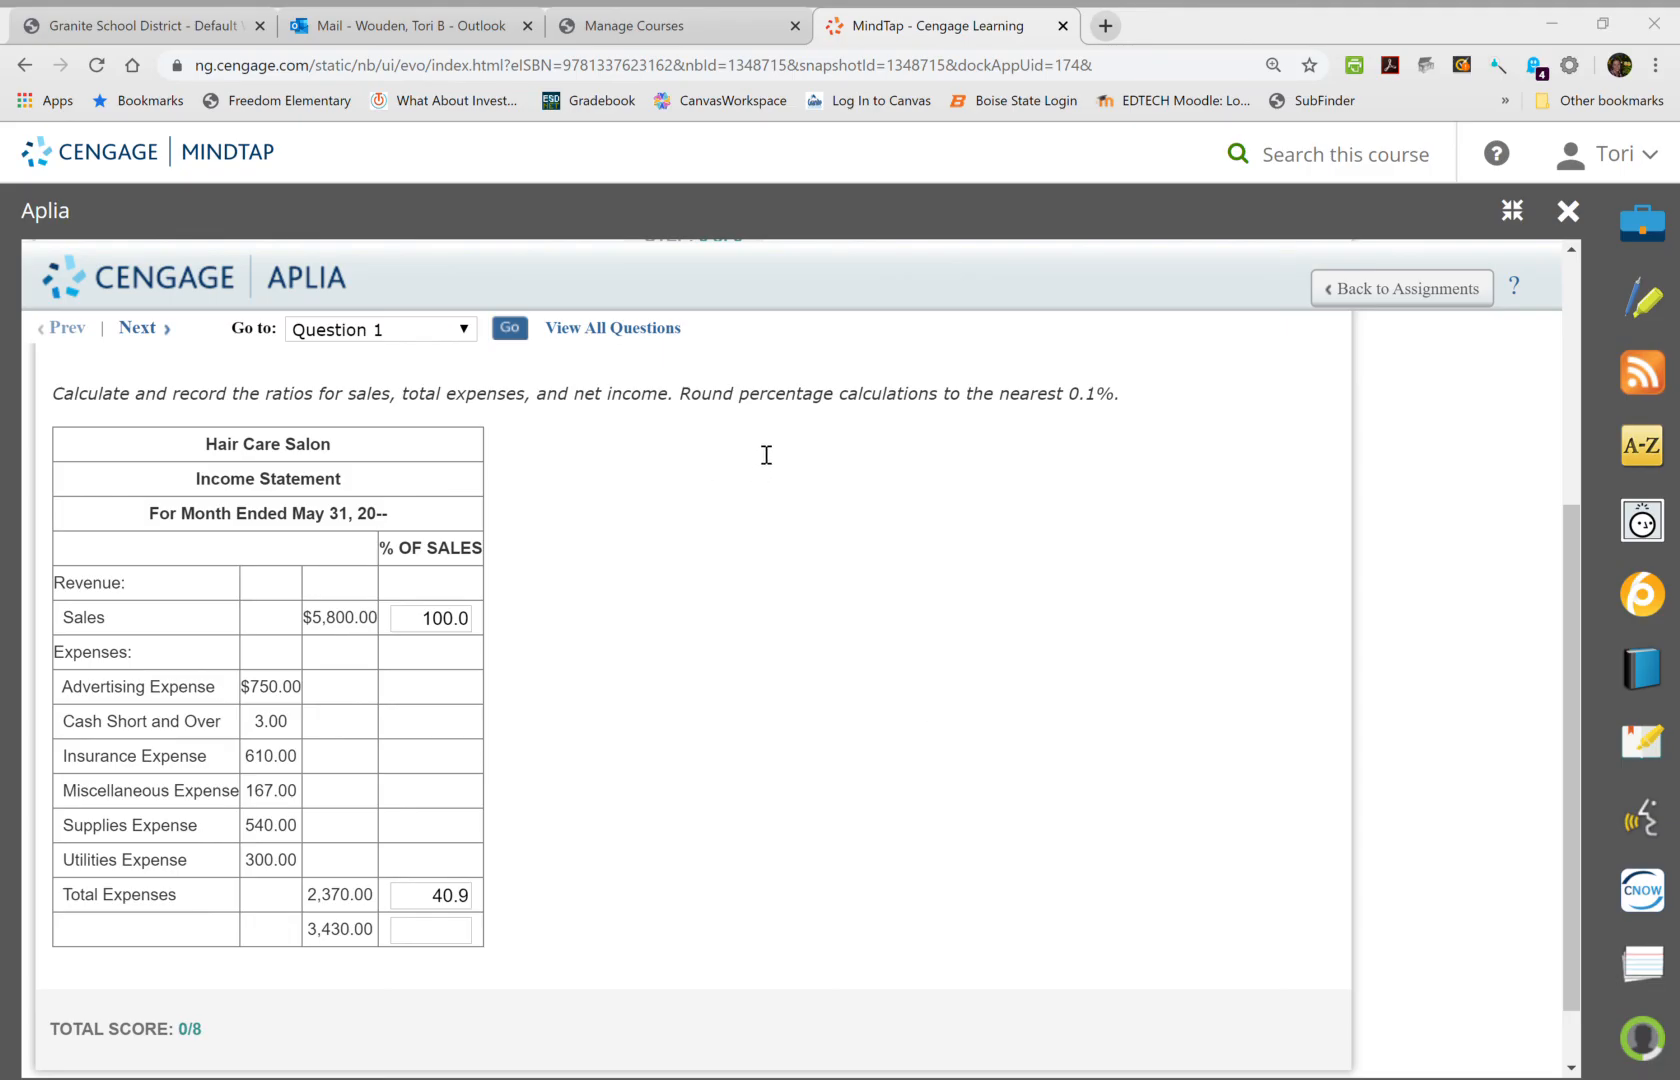
pyautogui.moveTo(774, 450)
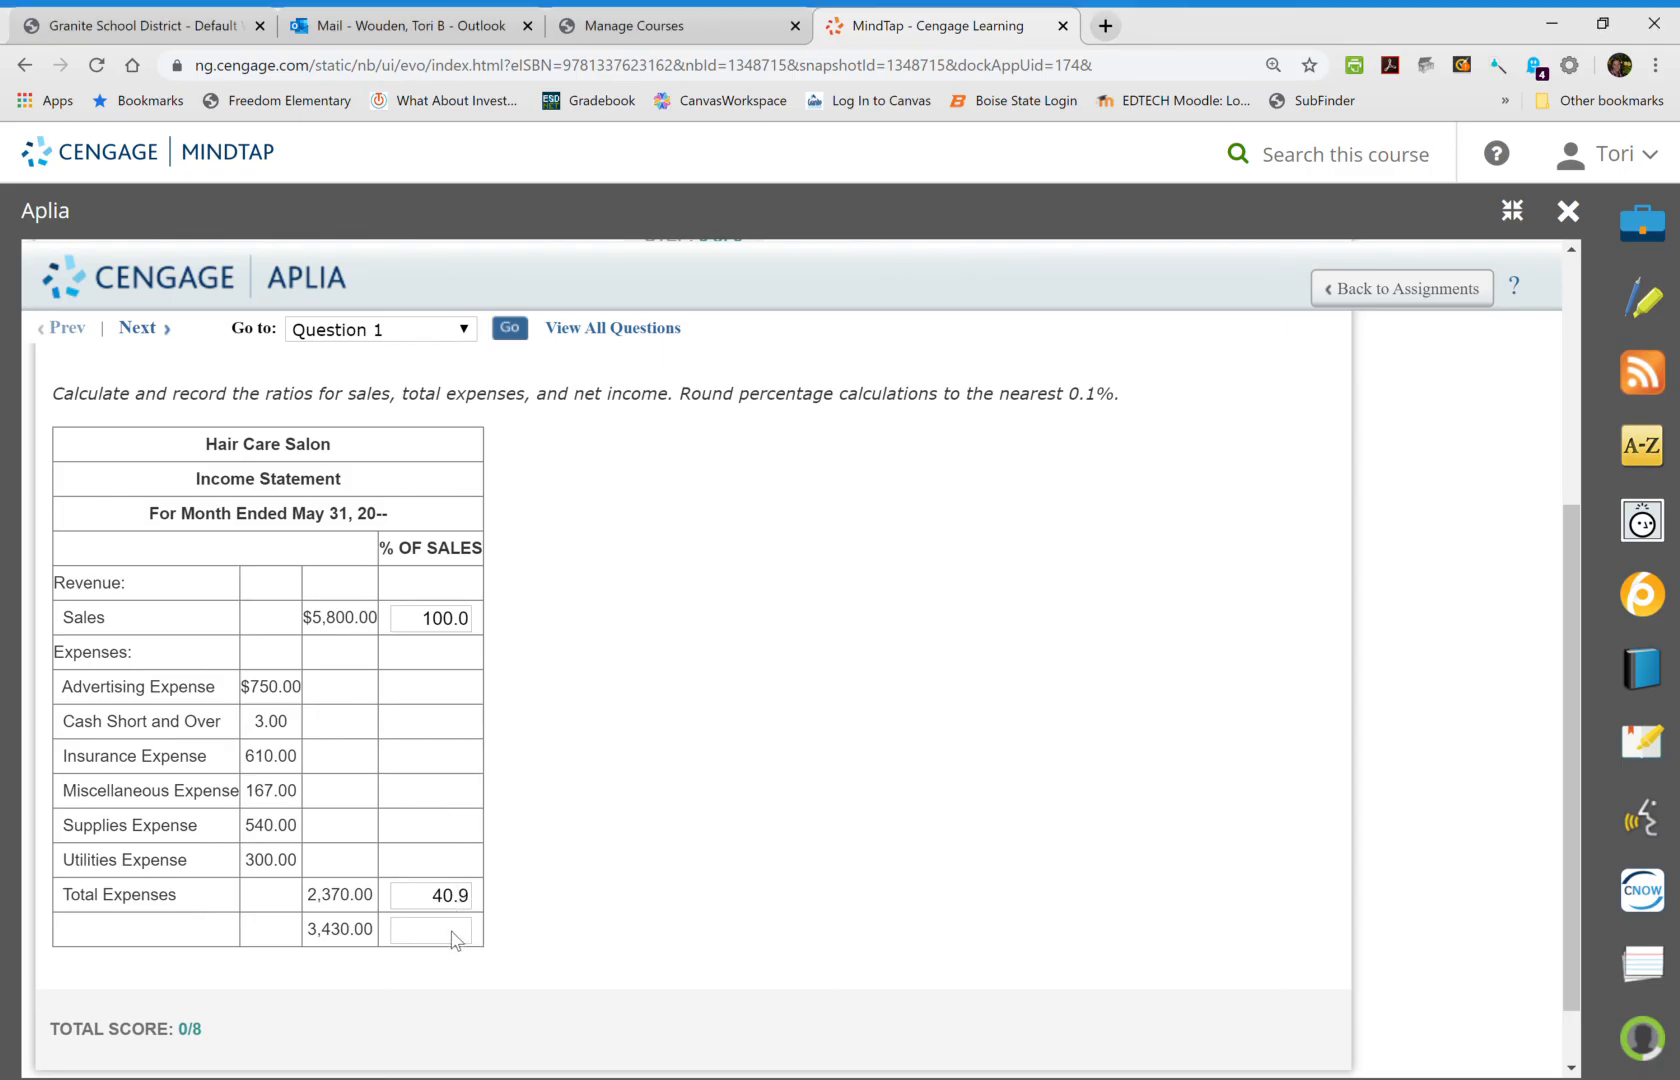
# Enter 59.1 as the net income percent of sales and recheck total expenses.
pyautogui.click(430, 928)
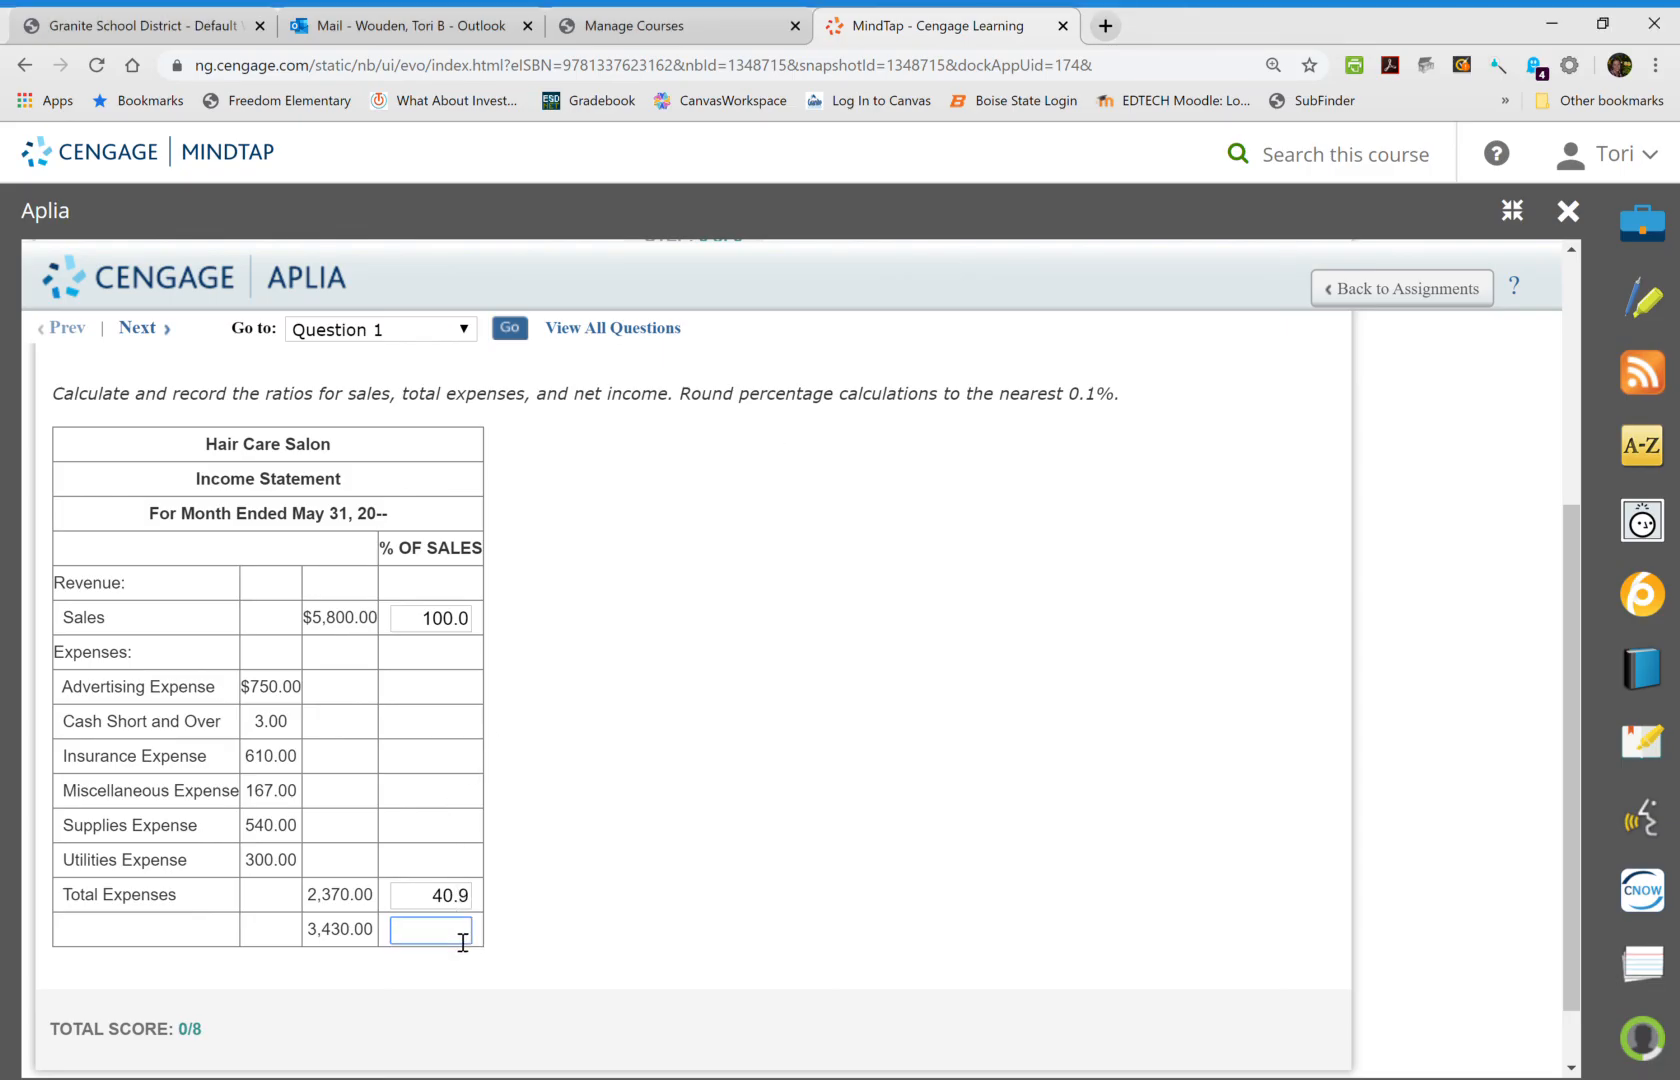
pyautogui.write('59.1')
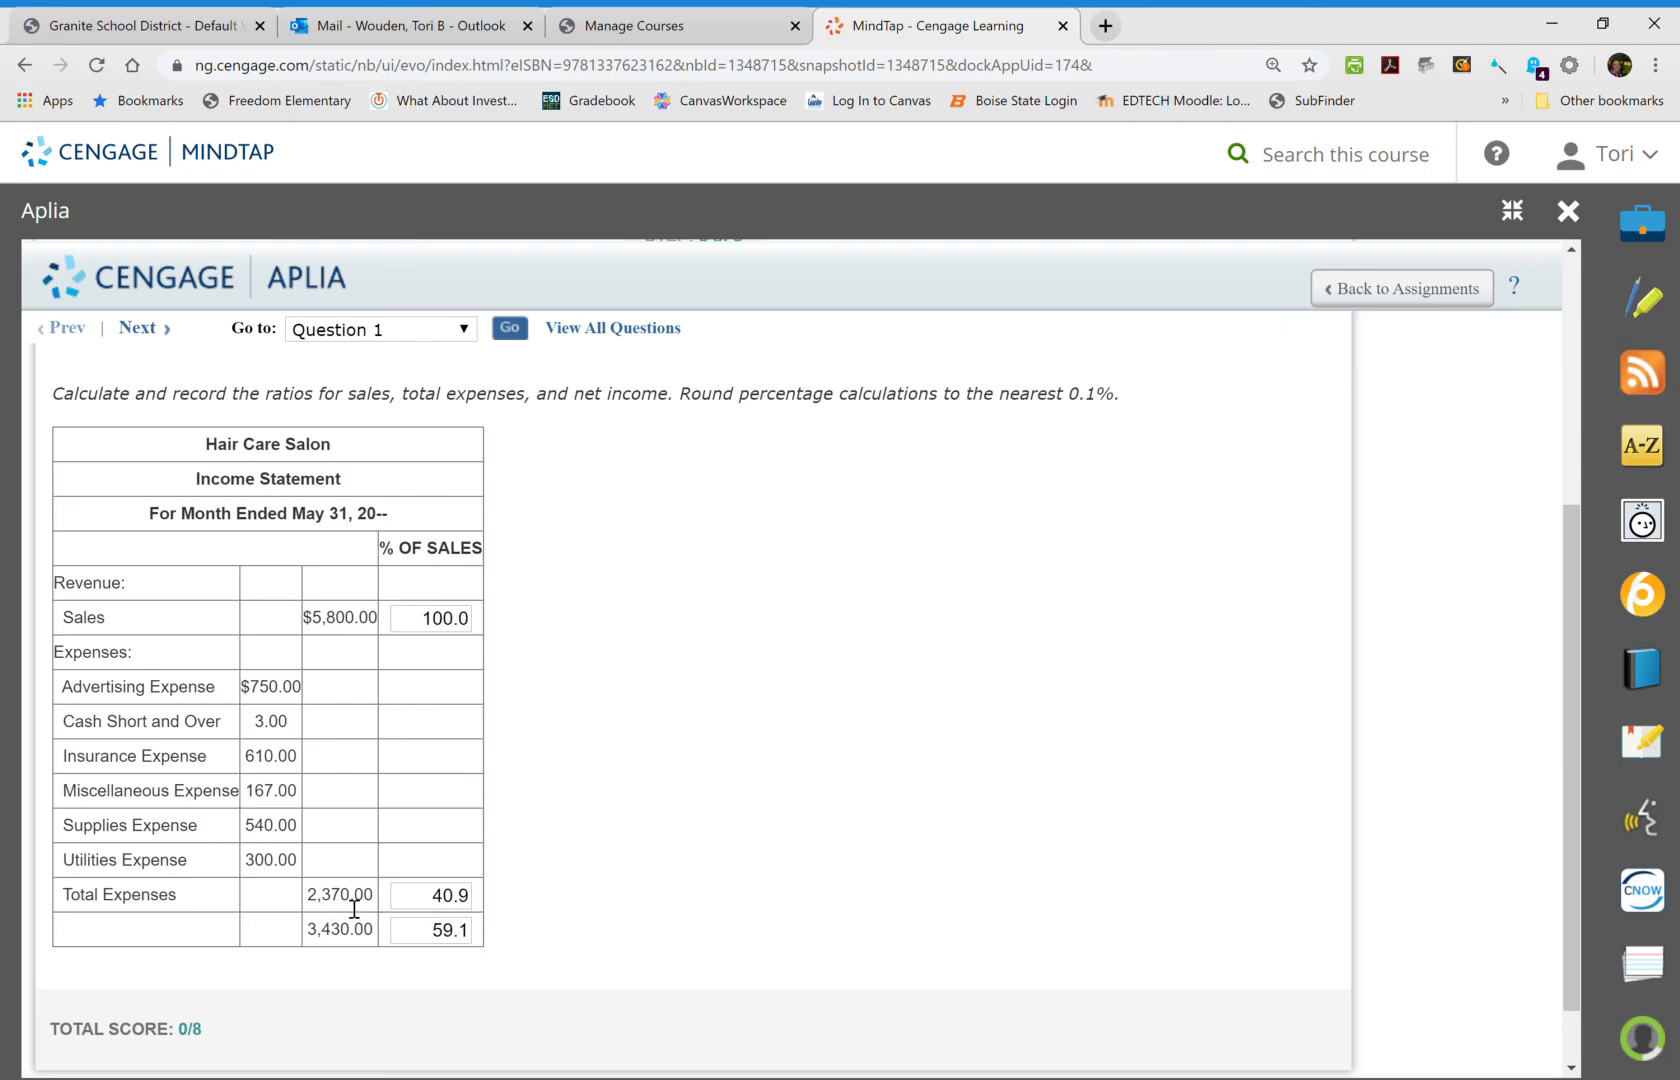
pyautogui.click(430, 894)
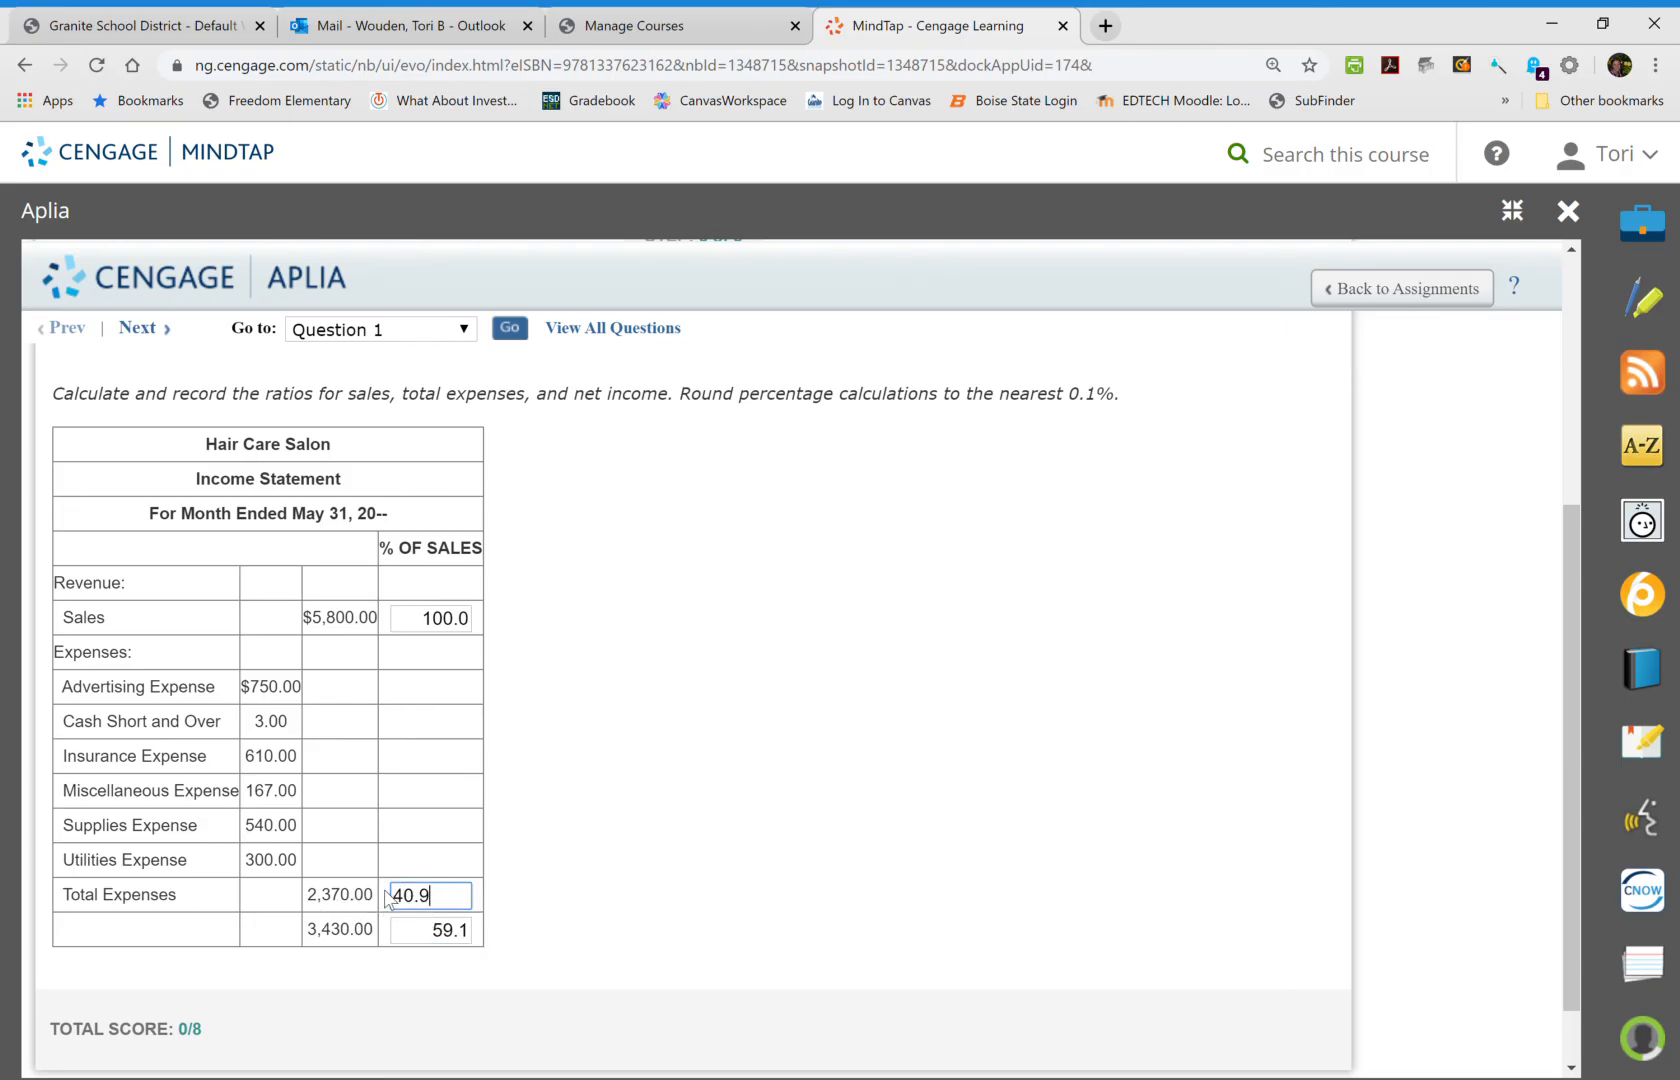
pyautogui.click(430, 928)
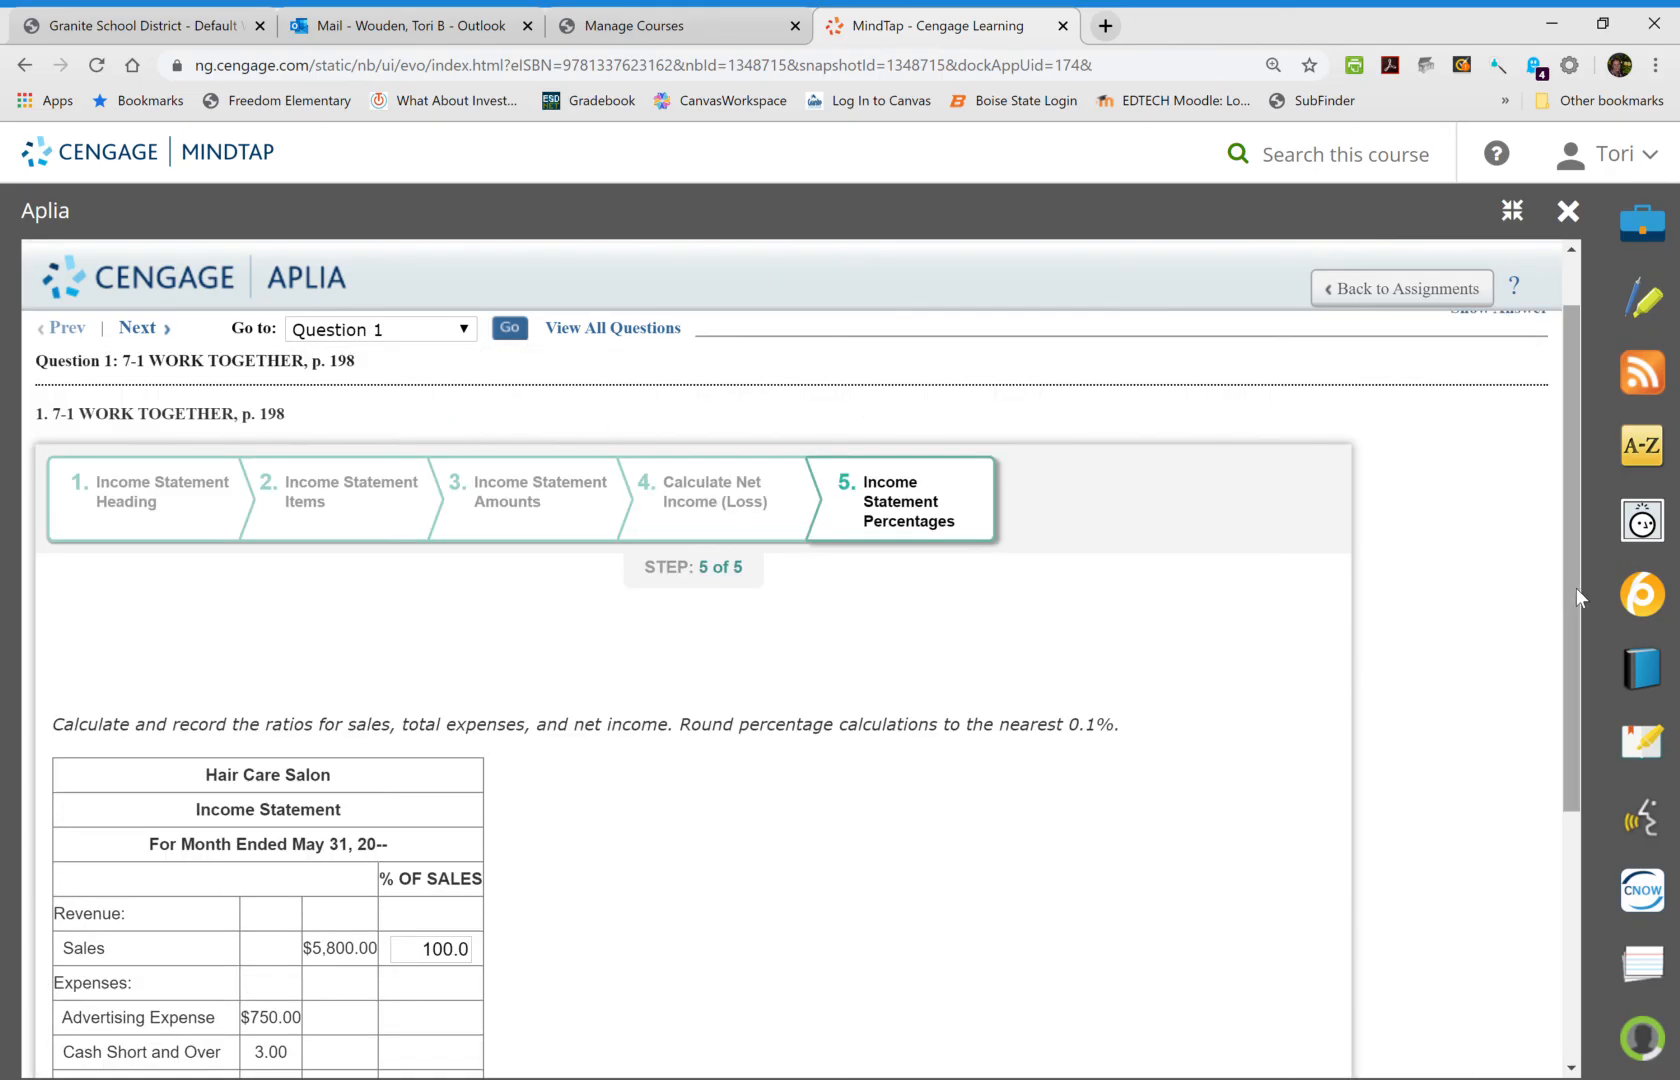
pyautogui.scroll(-3)
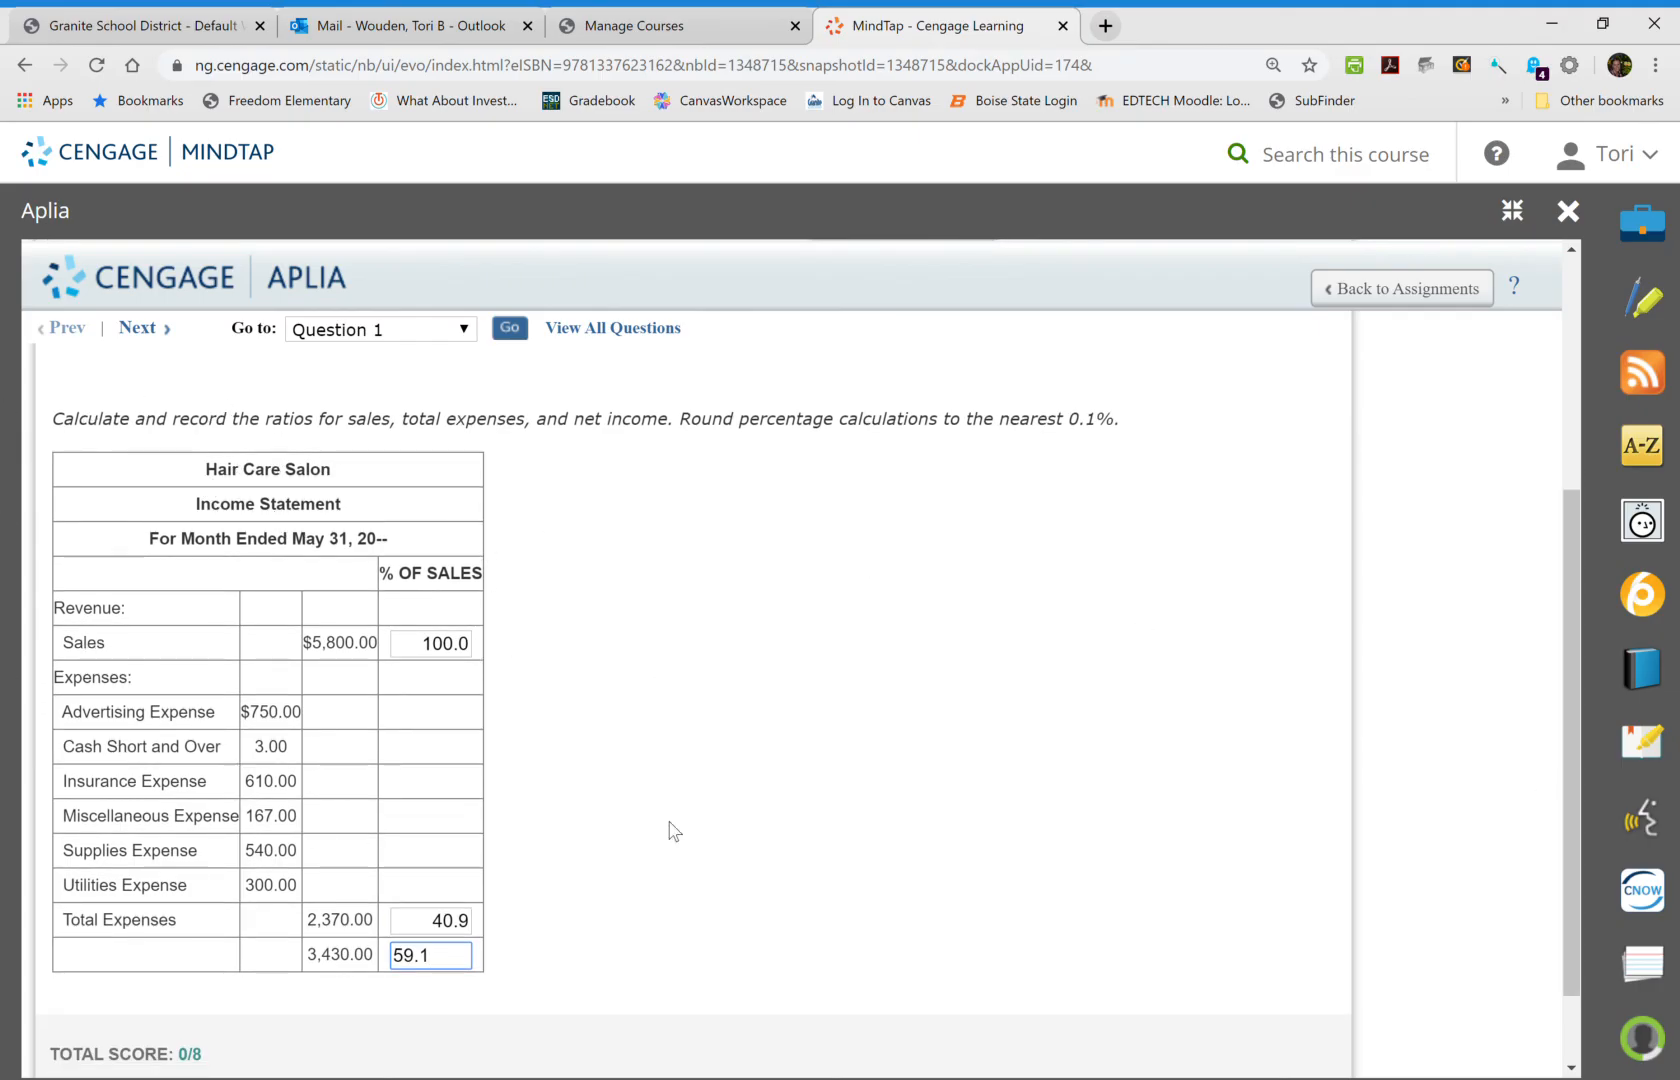
pyautogui.moveTo(846, 664)
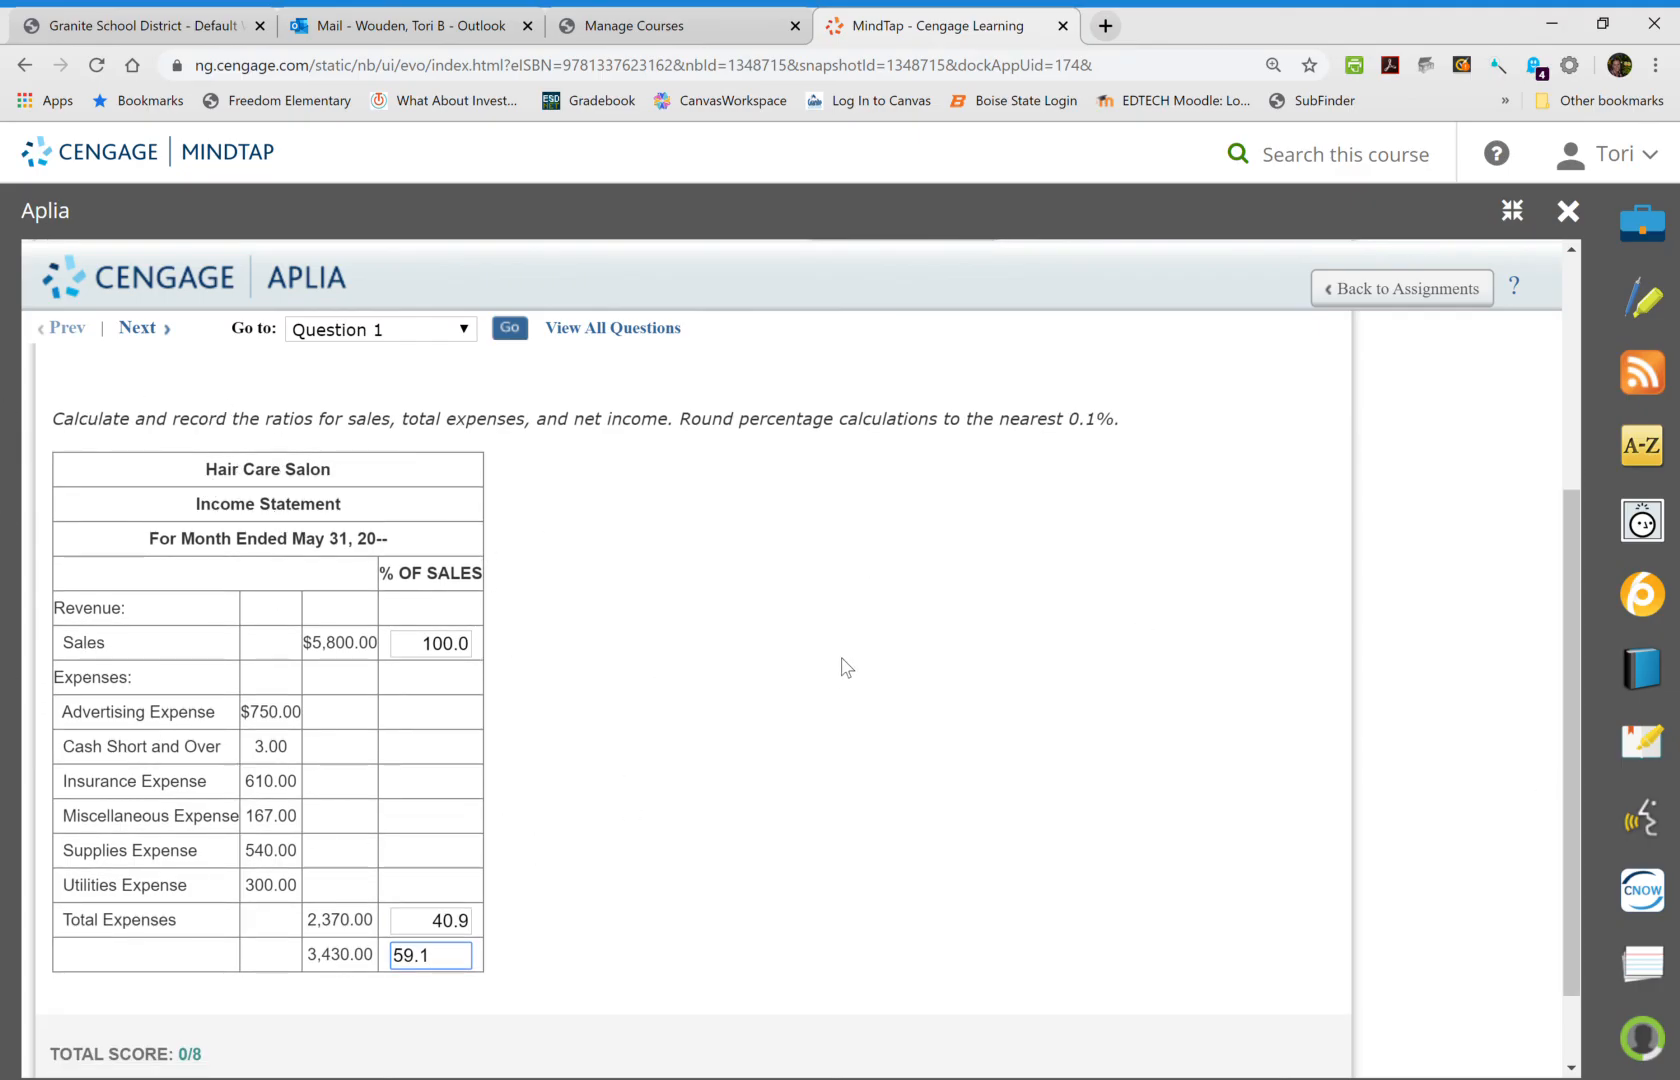
pyautogui.moveTo(1402, 288)
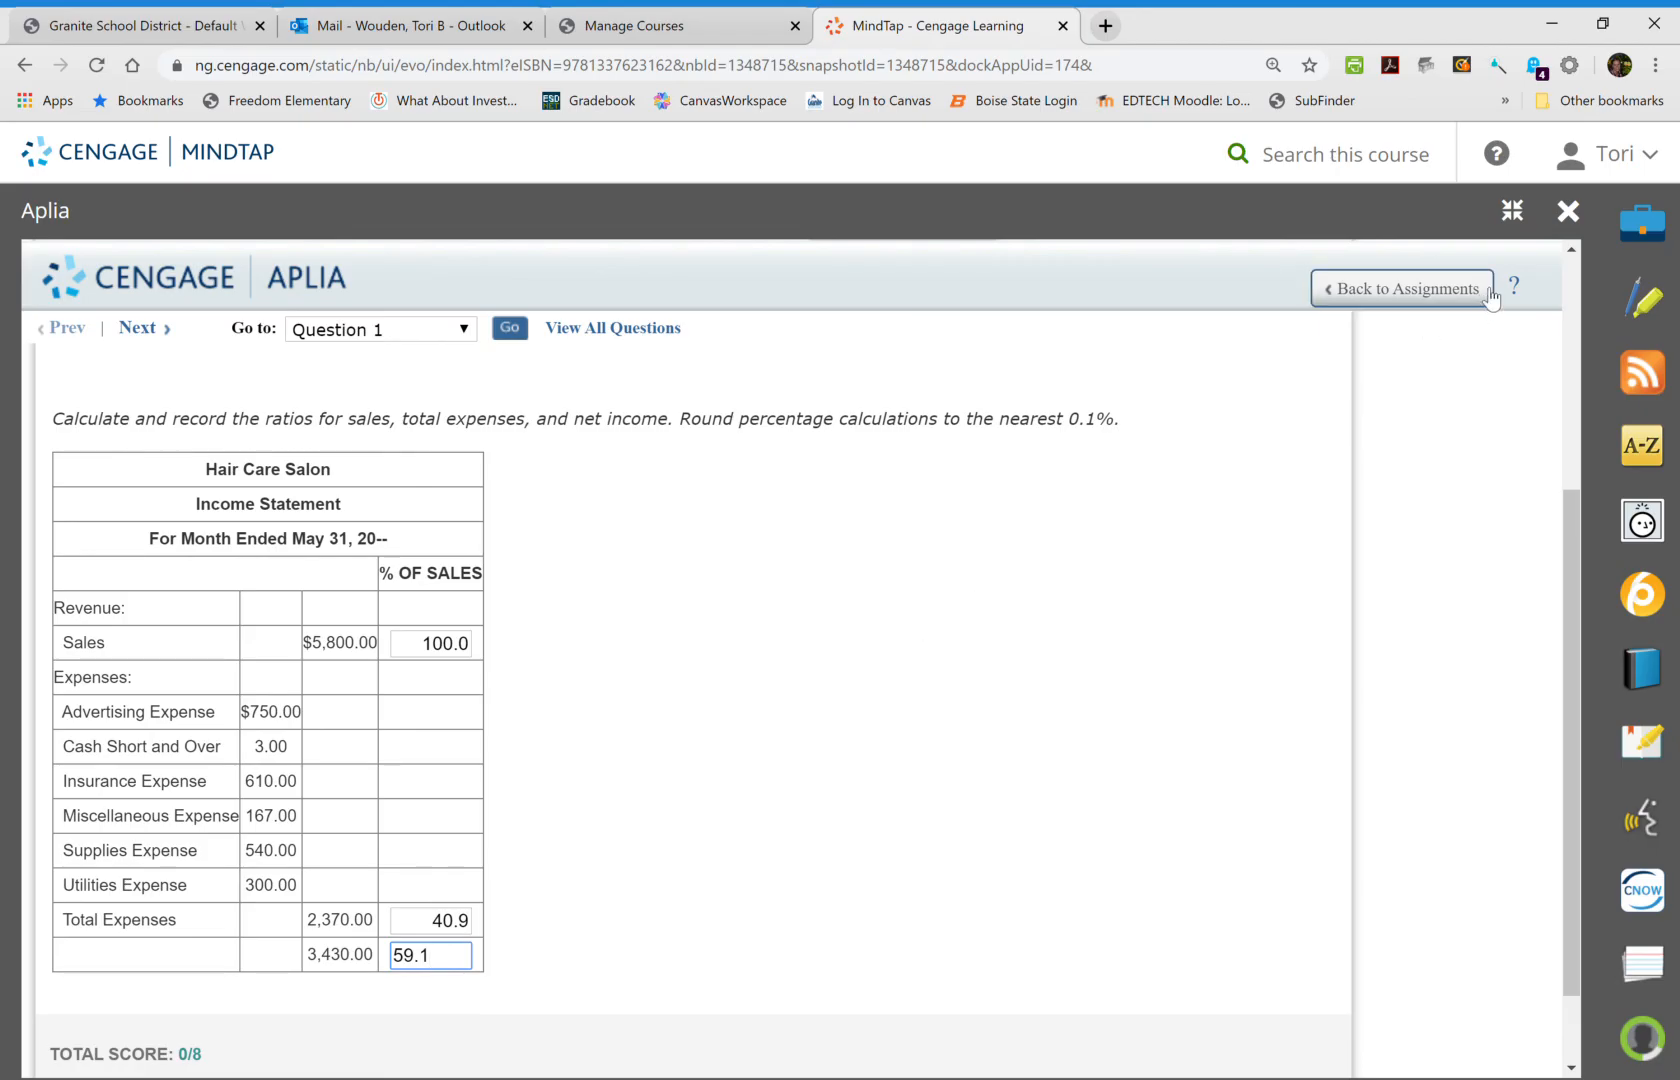